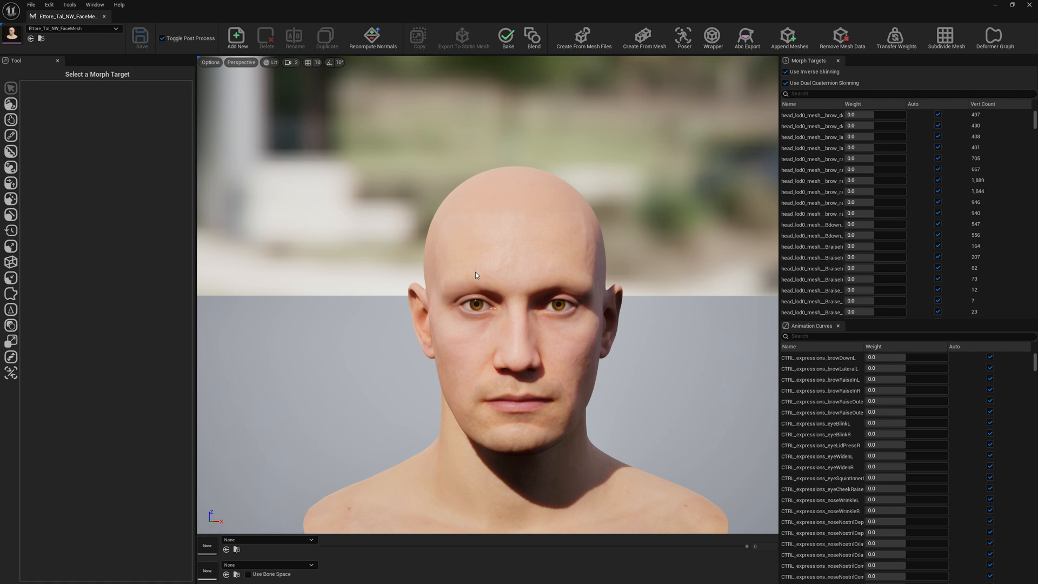
mouse_move(361, 248)
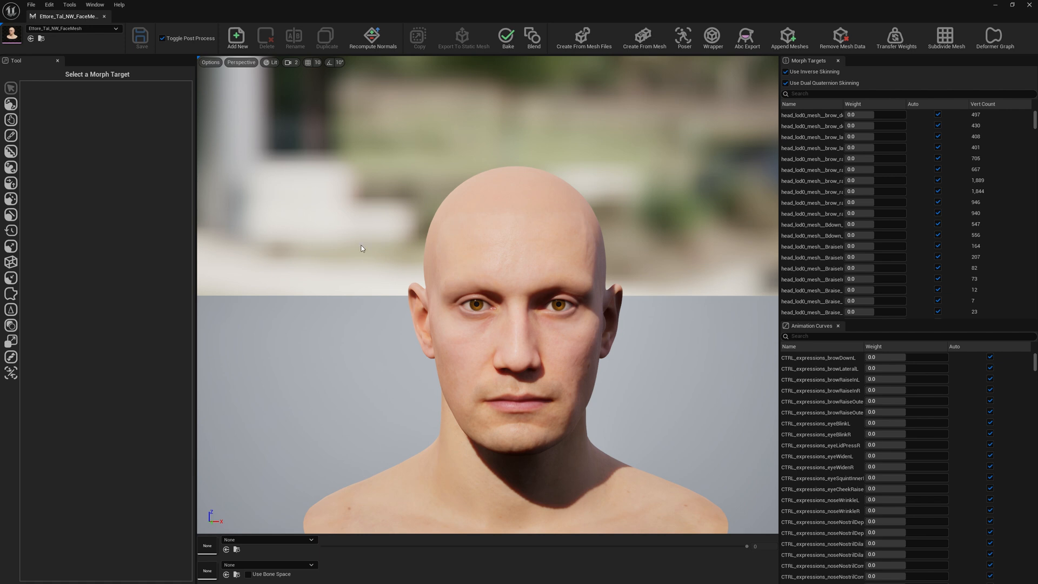
mouse_move(987, 10)
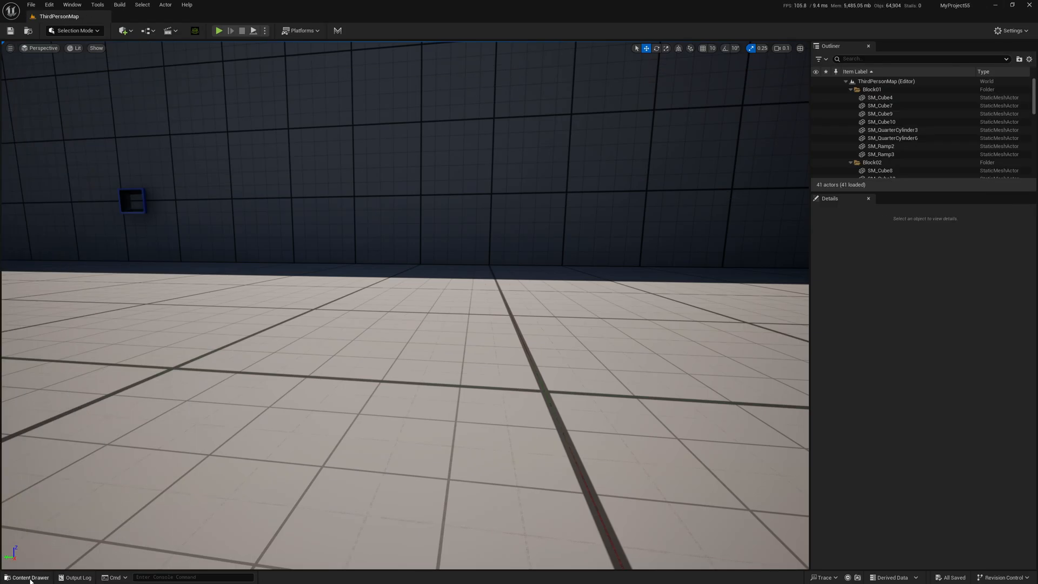
- Open the BP_Ettore_Tal_NW MetaHuman blueprint from the Content Drawer's Ettore_Tal_NW folder
left_click(26, 577)
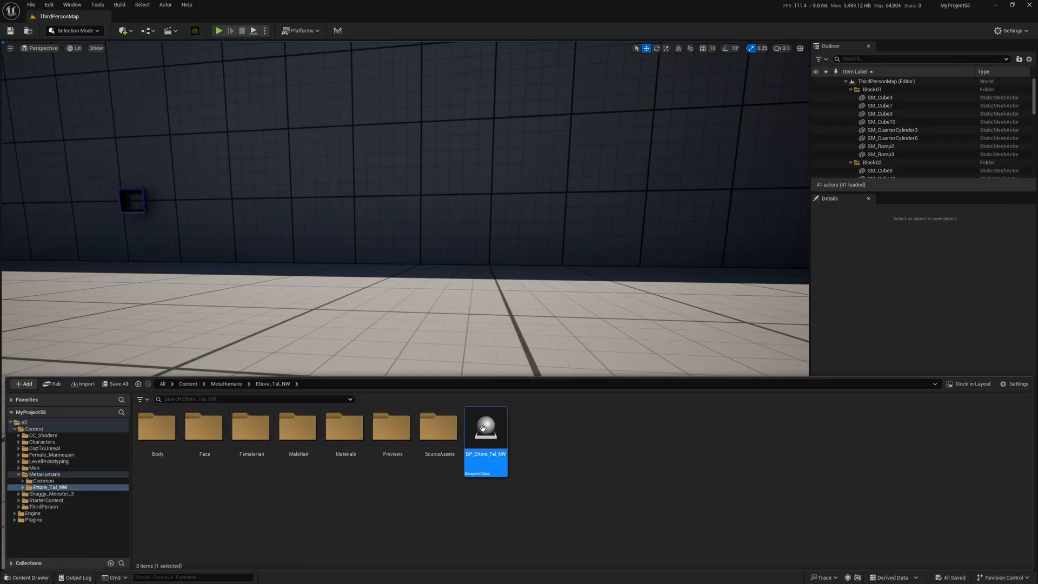
double_click(485, 427)
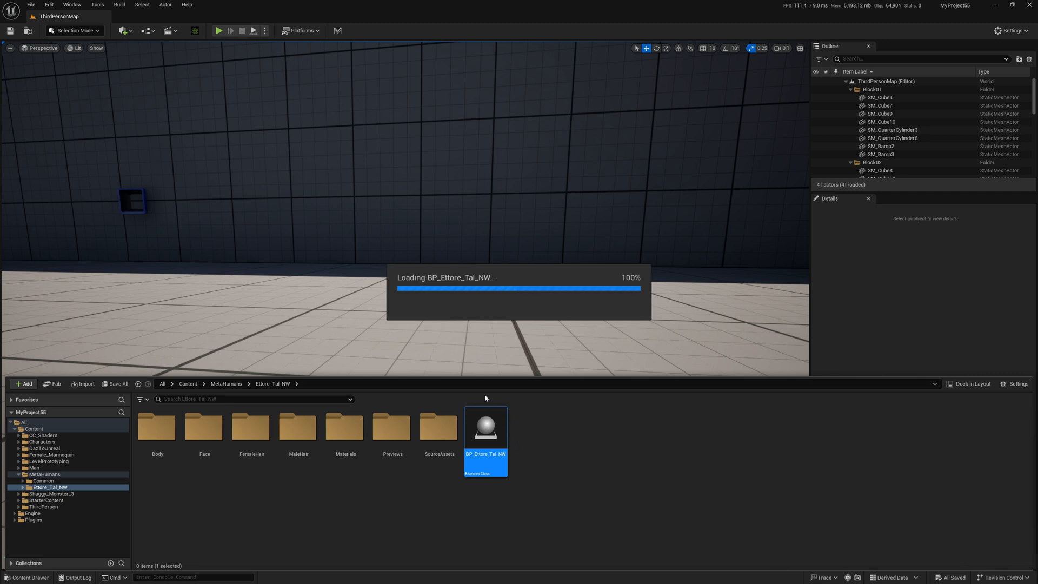
mouse_move(455, 349)
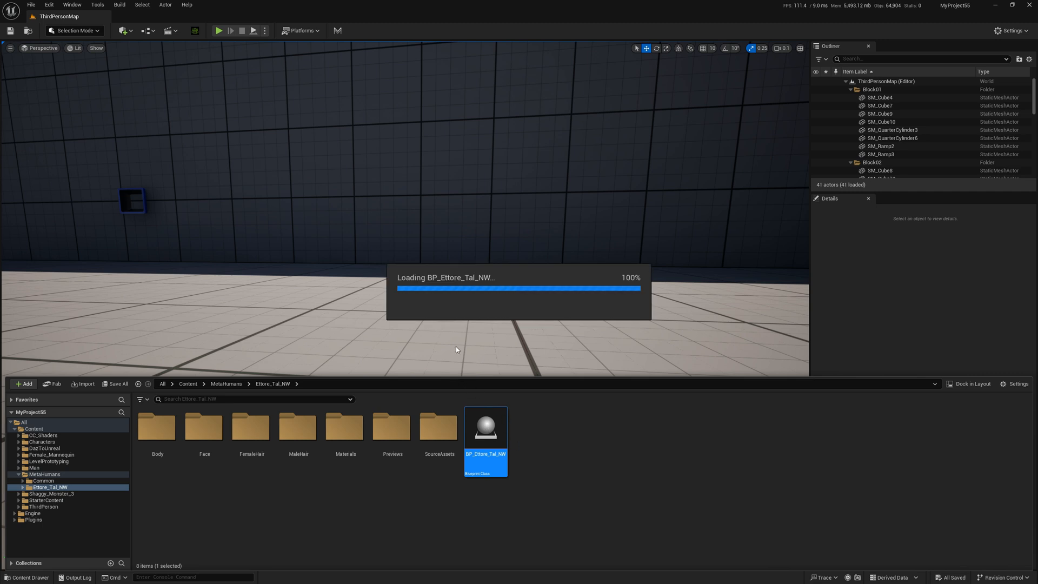
double_click(485, 425)
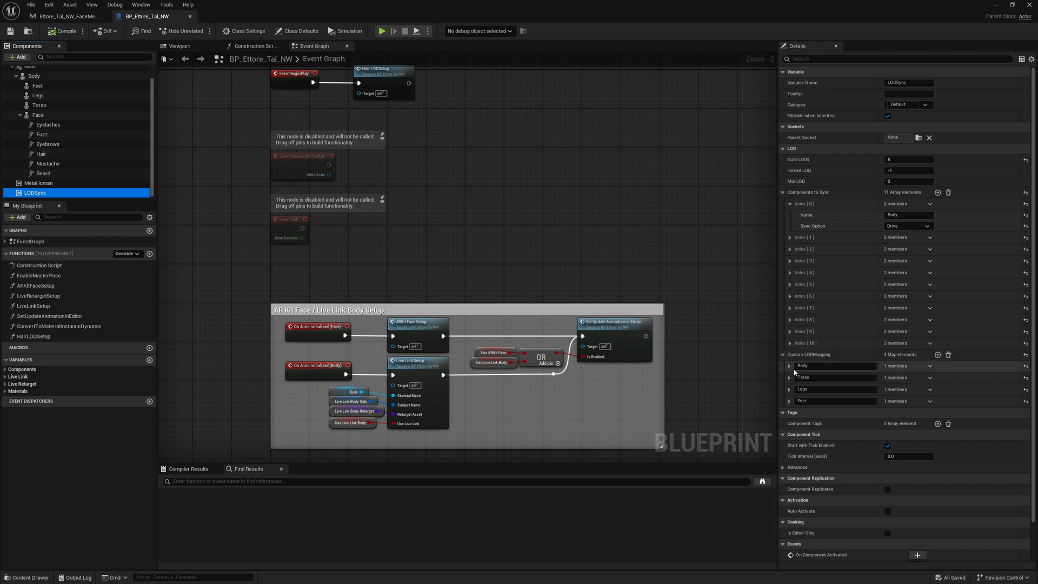
- Expand the LODSync component's Body mapping to show its eight index values
left_click(797, 377)
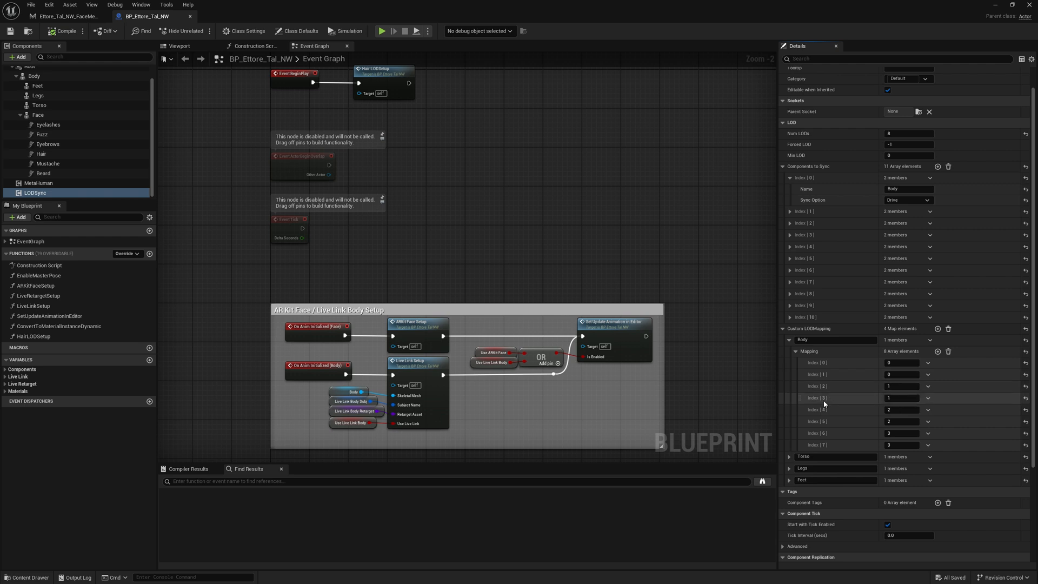
mouse_move(838, 408)
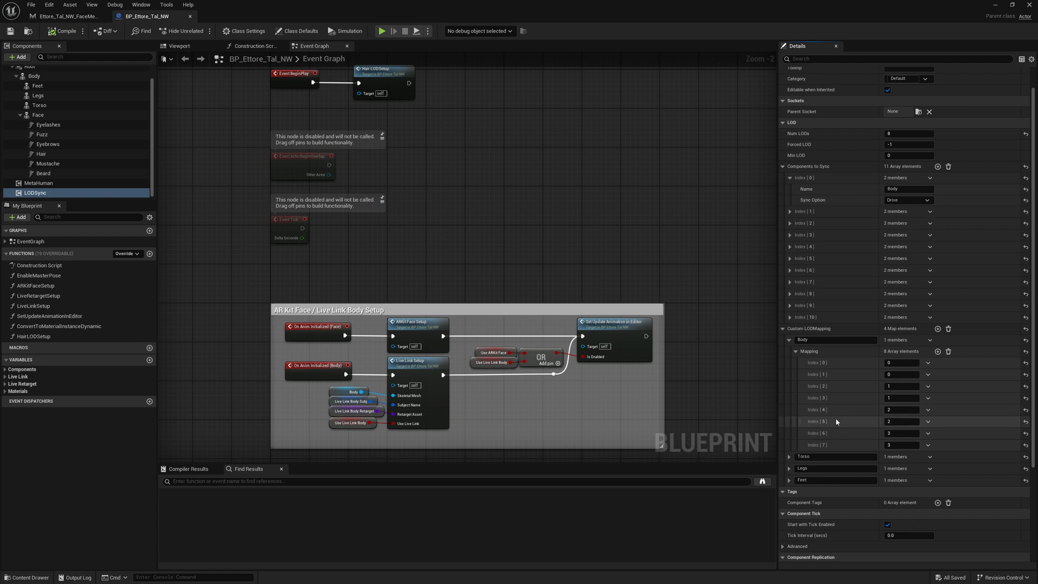
mouse_move(862, 431)
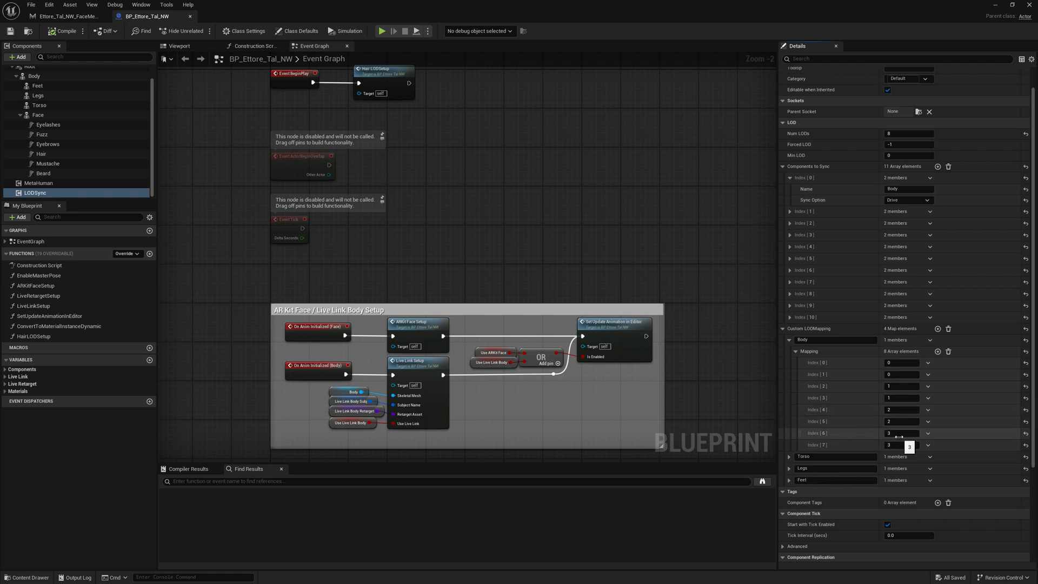
mouse_move(862, 444)
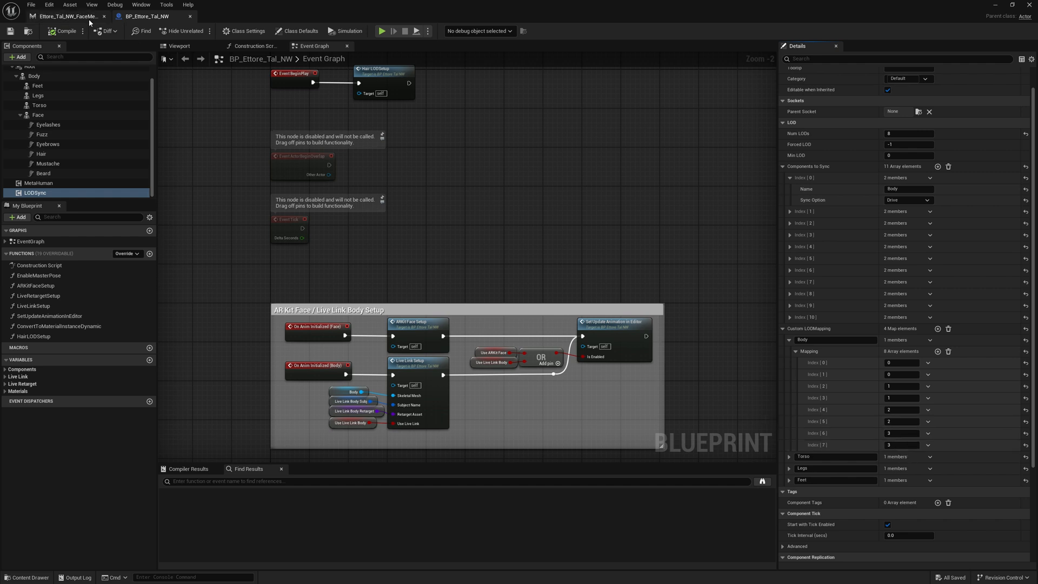
- Start Append Meshes on the face mesh and search 'body' to add m_tal_nrw_body
left_click(66, 16)
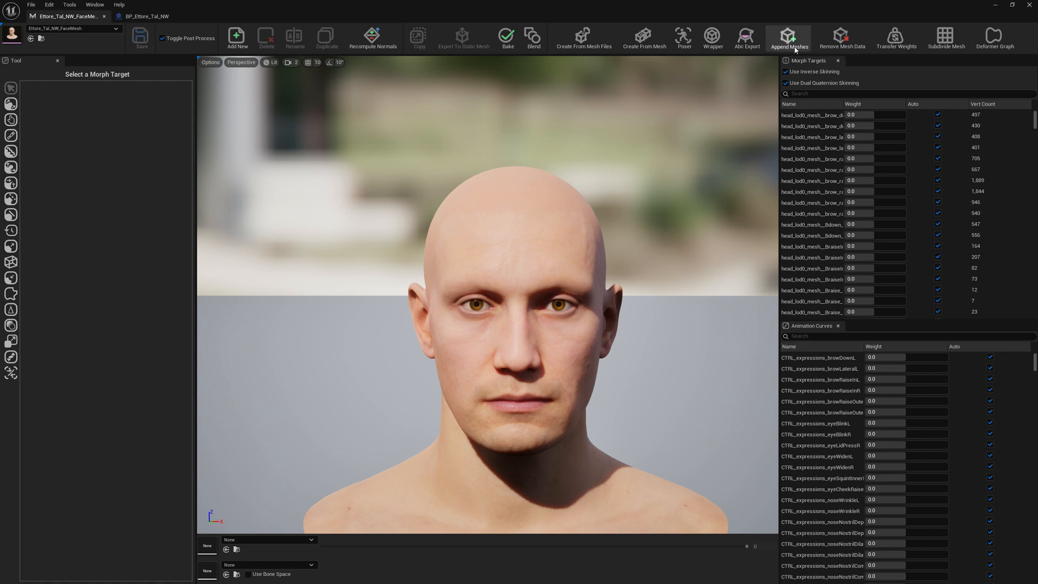
left_click(787, 39)
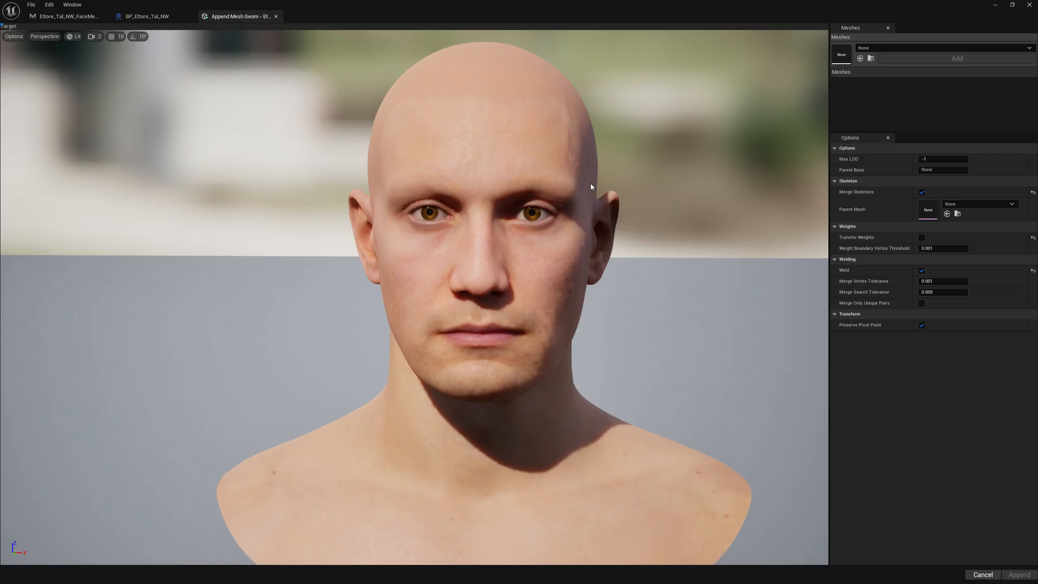
left_click(1027, 48)
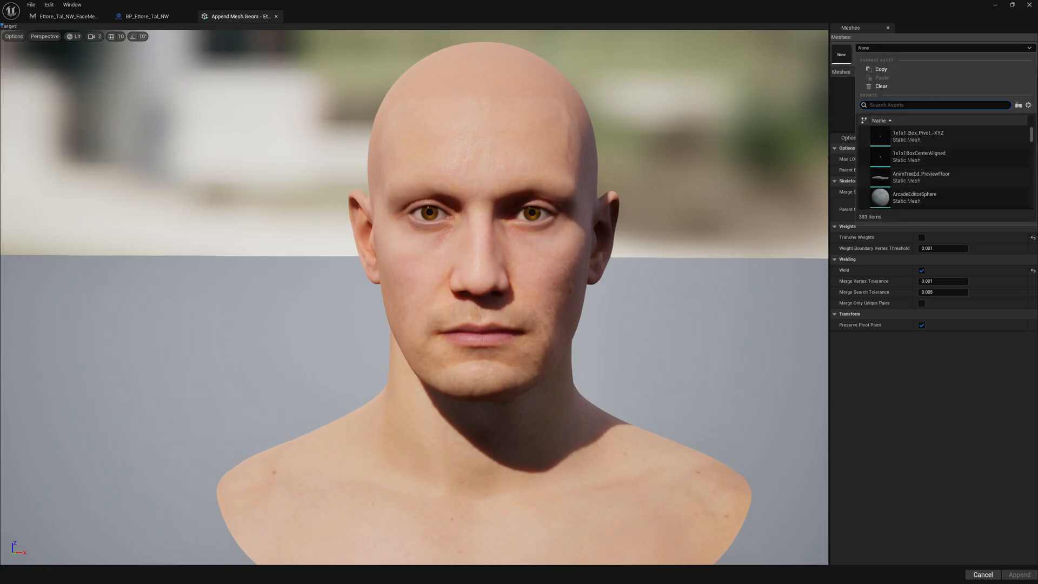
type("body")
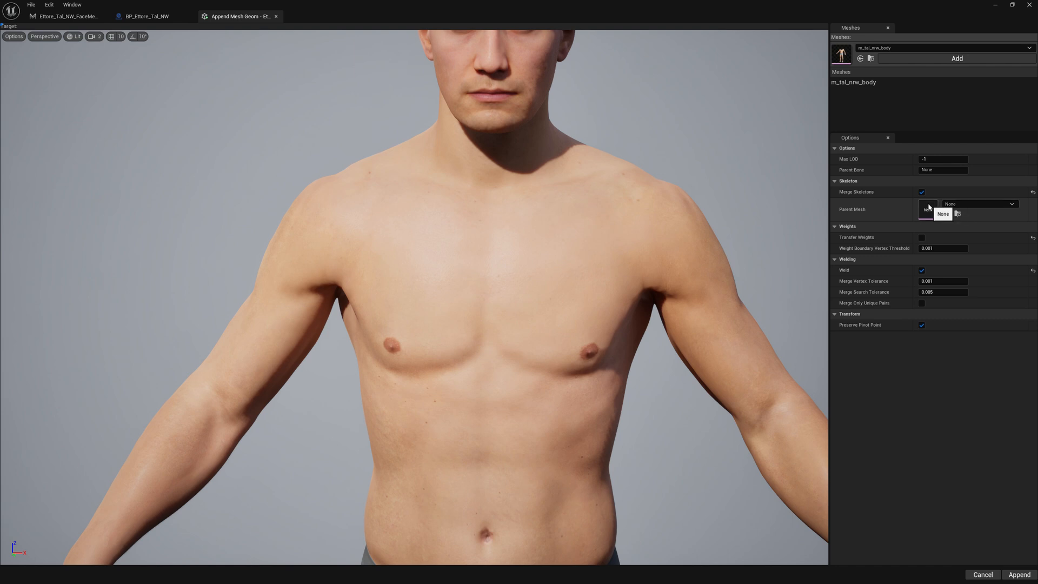
- Set m_tal_nrw_body as the Parent Mesh for skeleton merging
left_click(1012, 203)
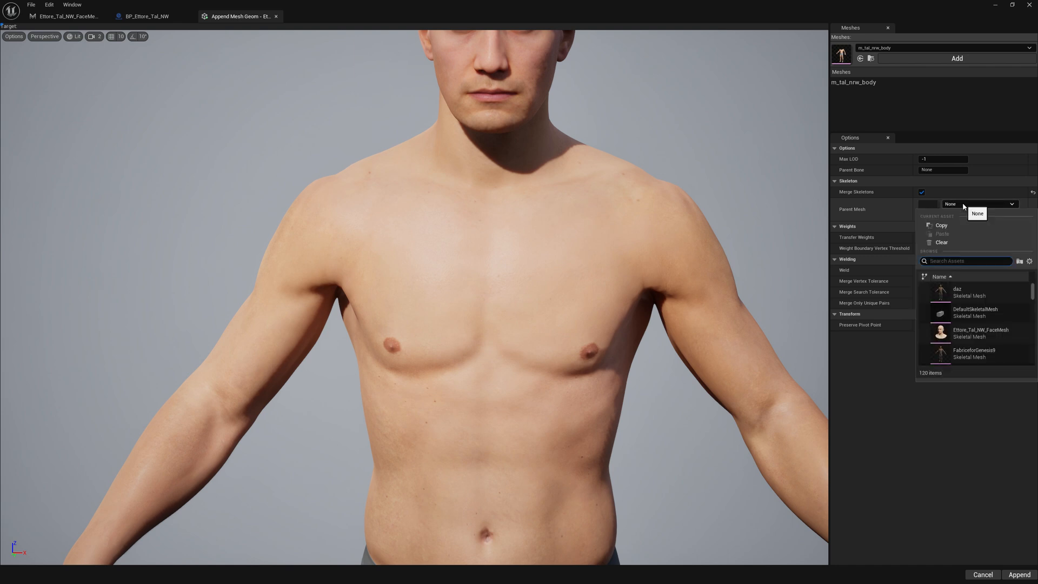
type("bod")
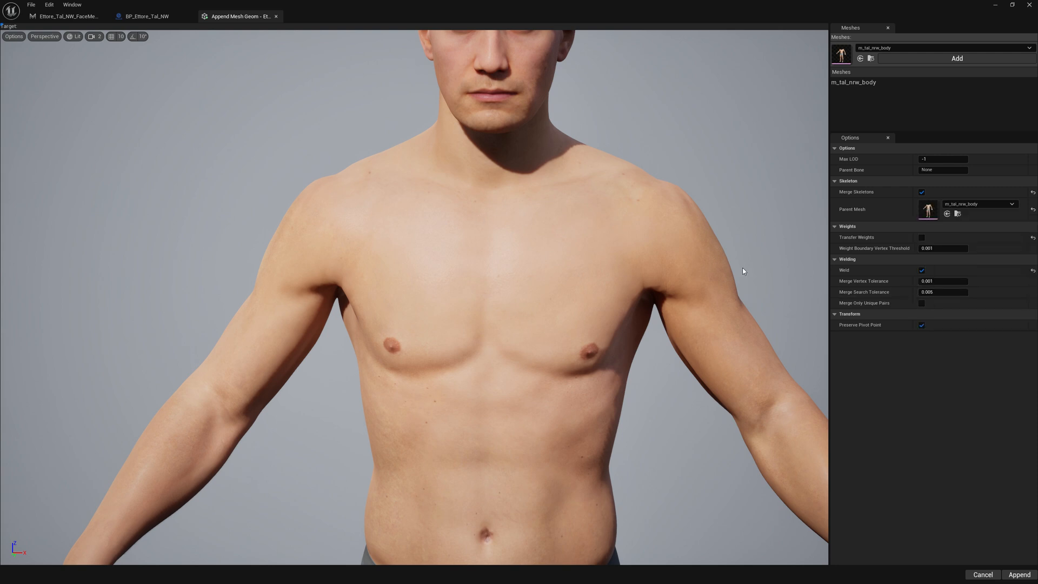
mouse_move(540, 191)
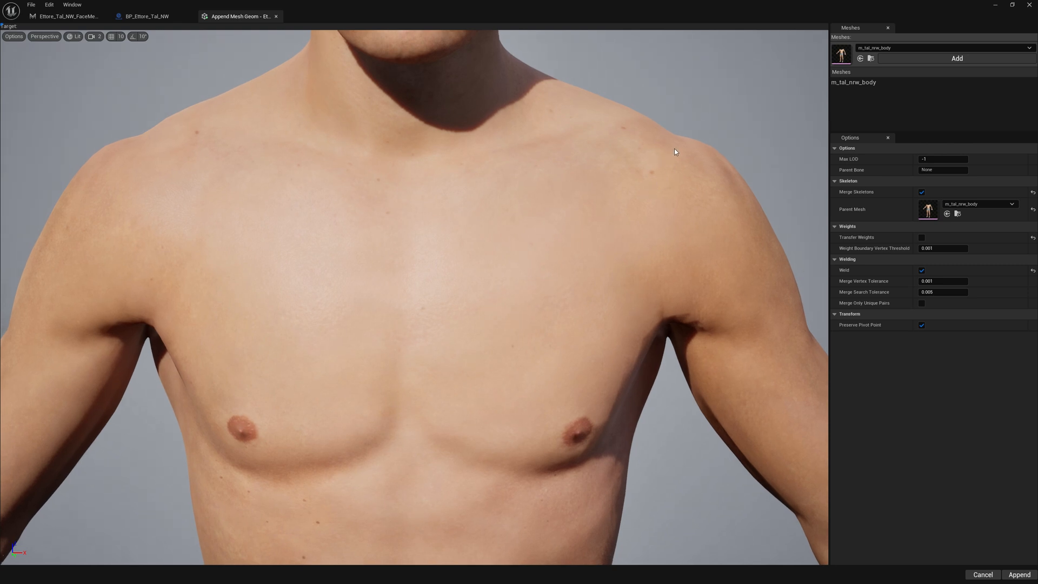
mouse_move(412, 302)
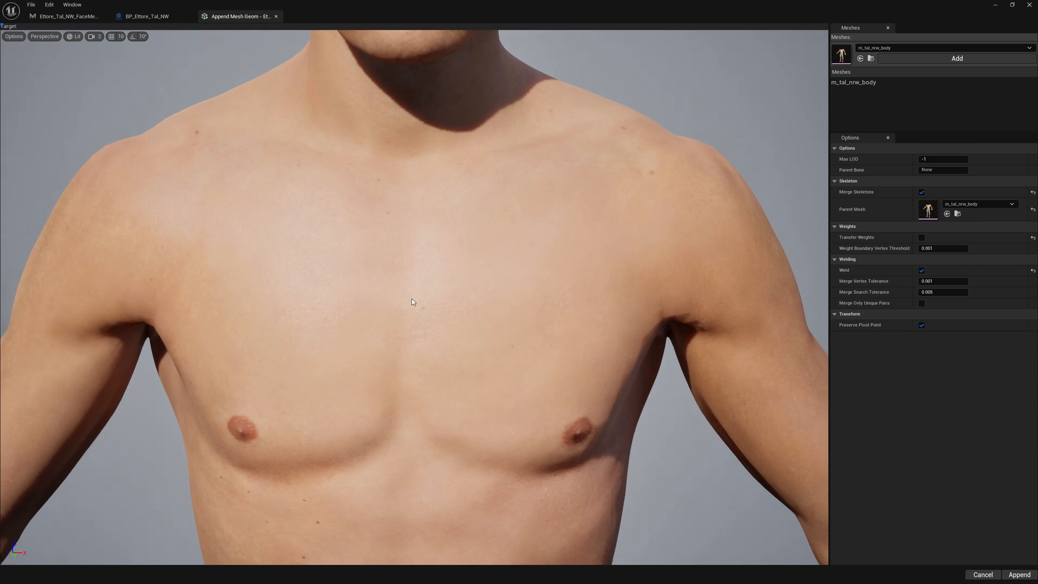
mouse_move(634, 218)
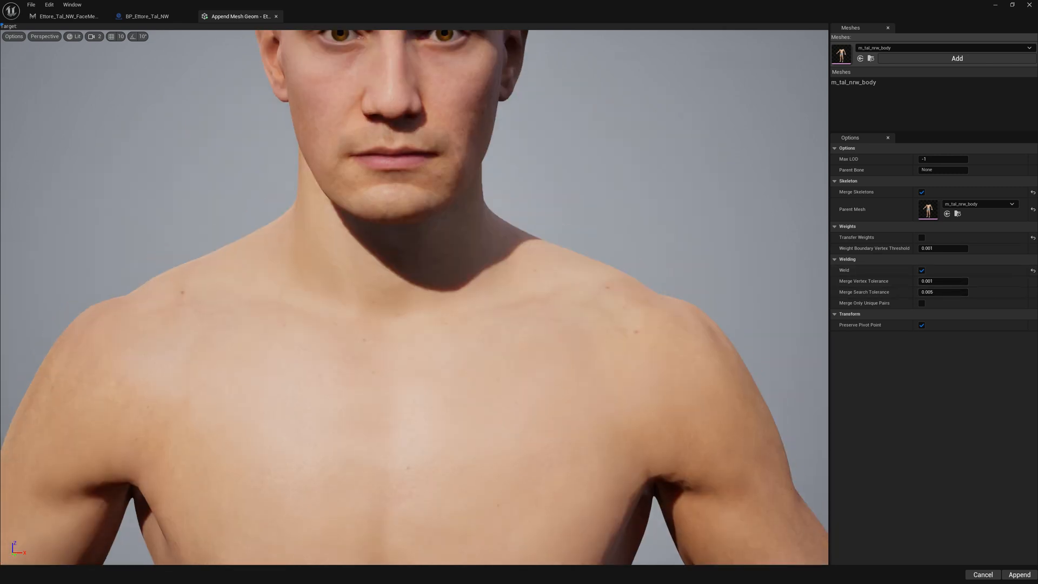
- Open Set LOD Map for the body mesh and add entries up to eight indices
right_click(853, 82)
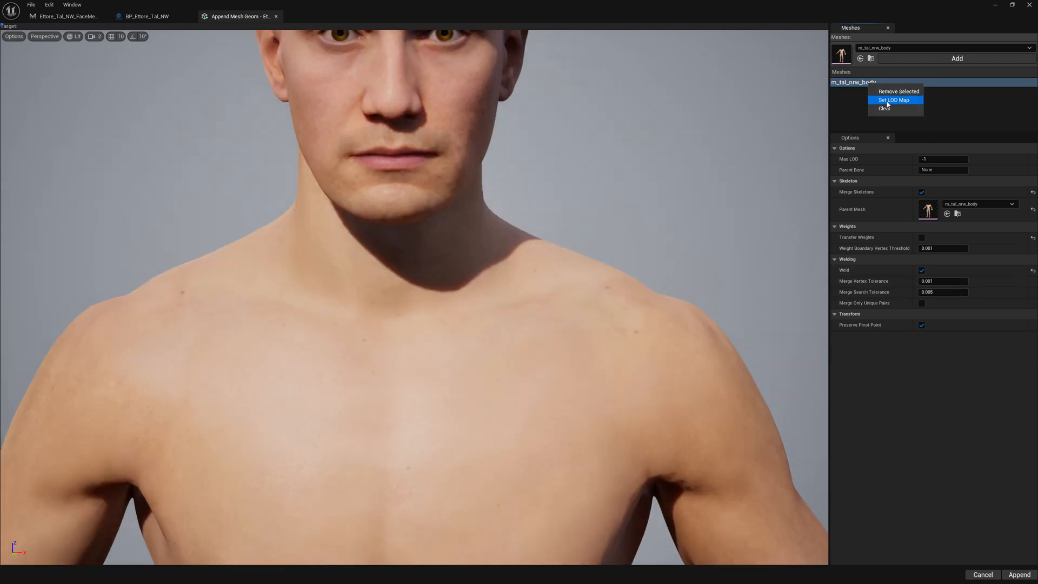
left_click(893, 100)
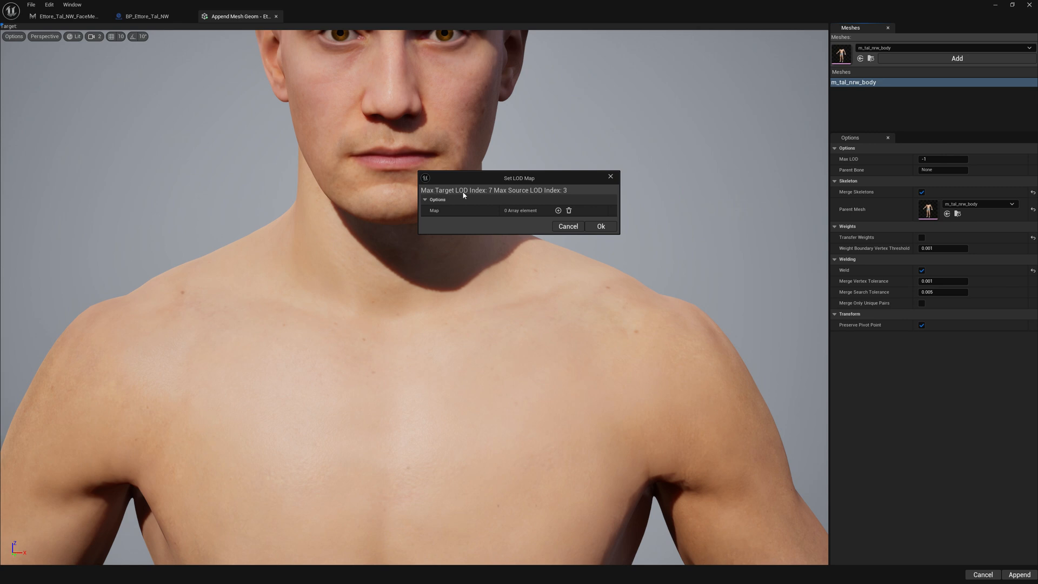
mouse_move(490, 192)
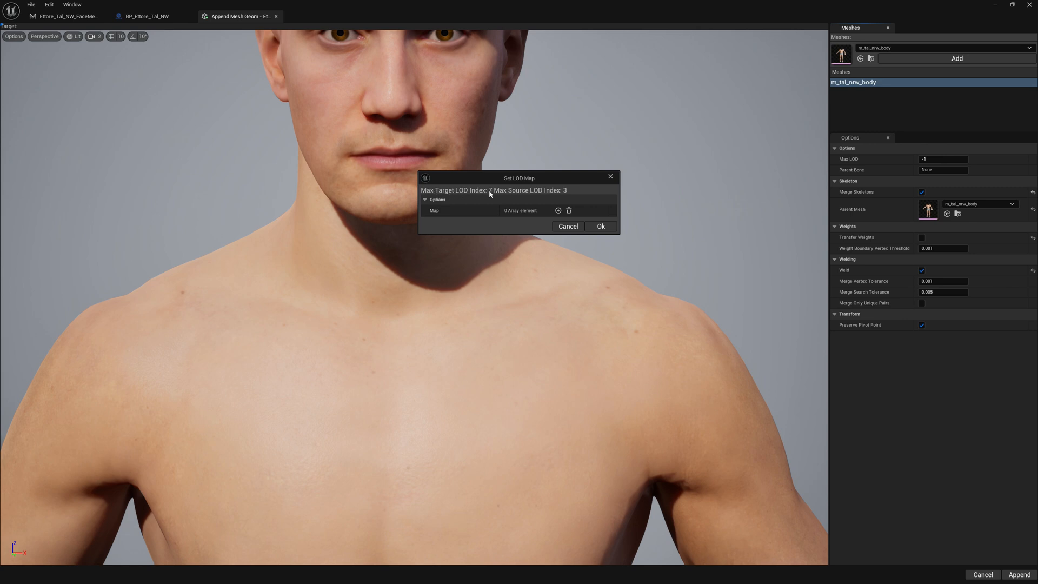
mouse_move(464, 192)
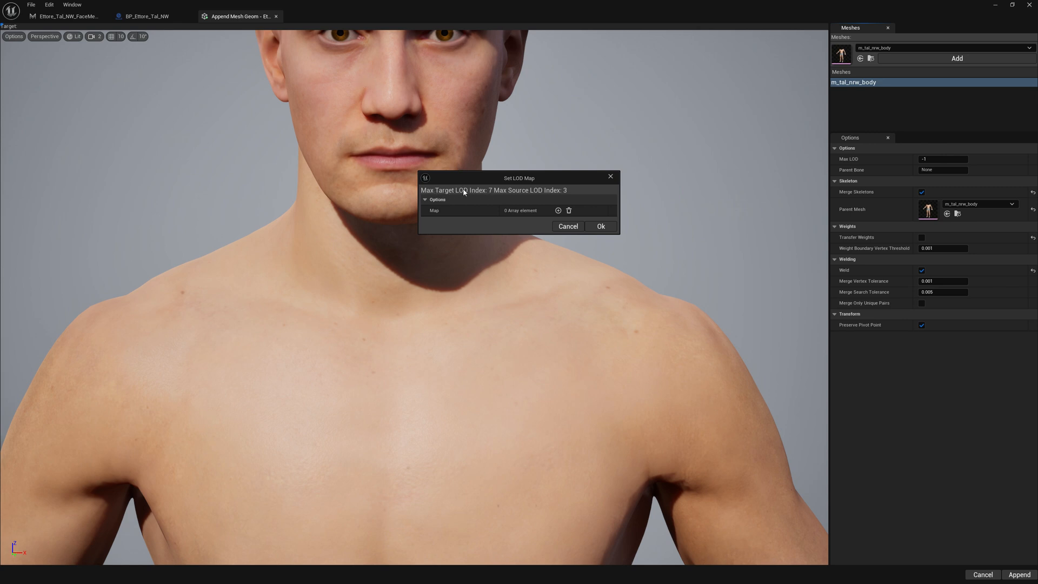
mouse_move(571, 193)
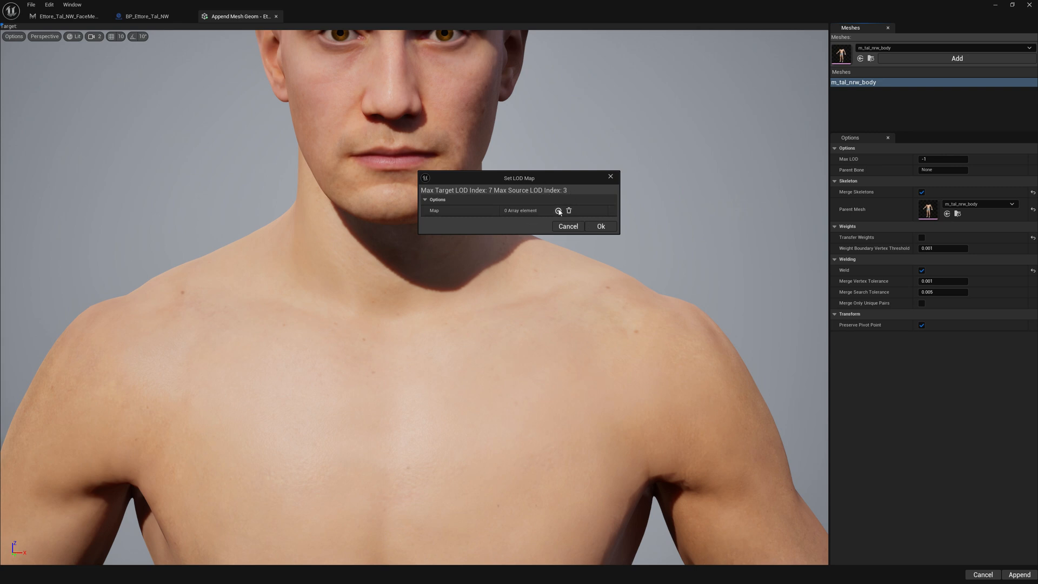
left_click(558, 211)
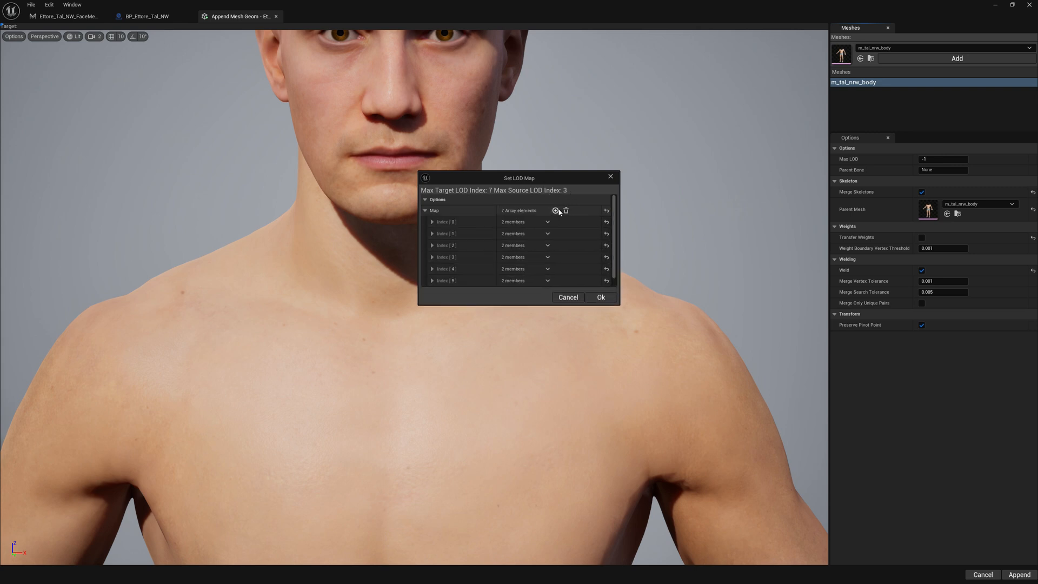
left_click(558, 211)
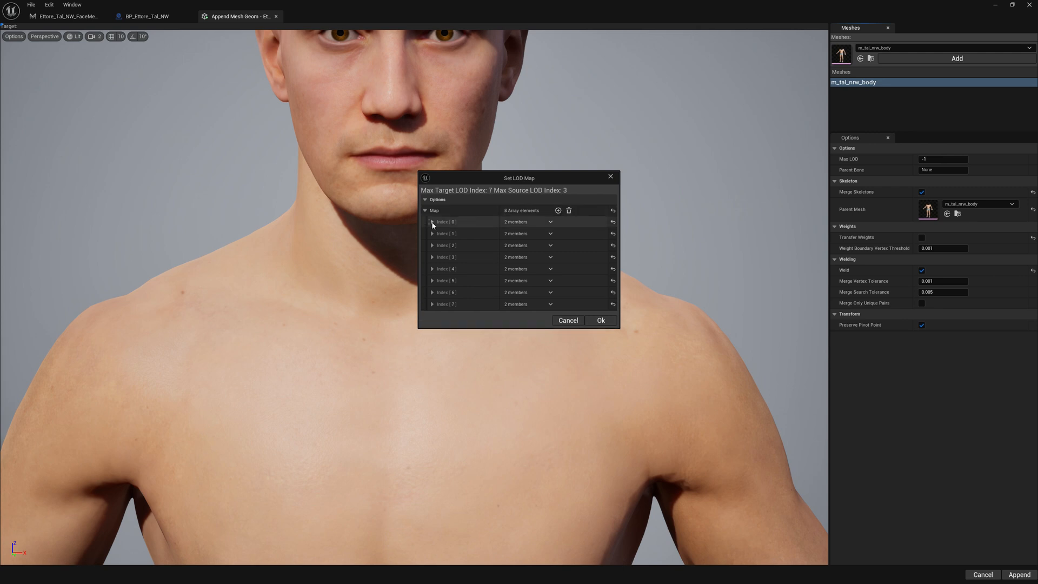
left_click(433, 221)
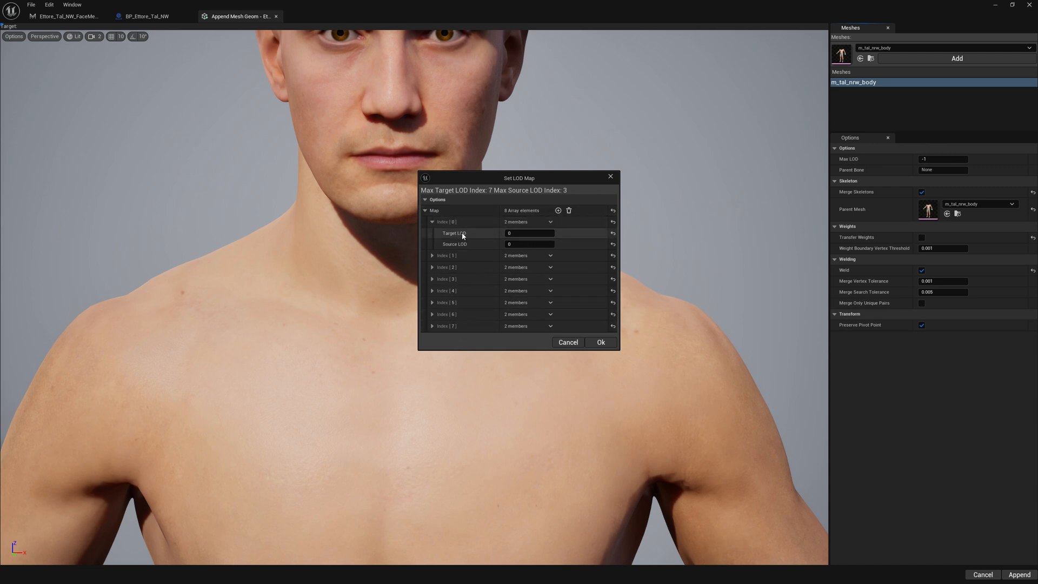
mouse_move(464, 233)
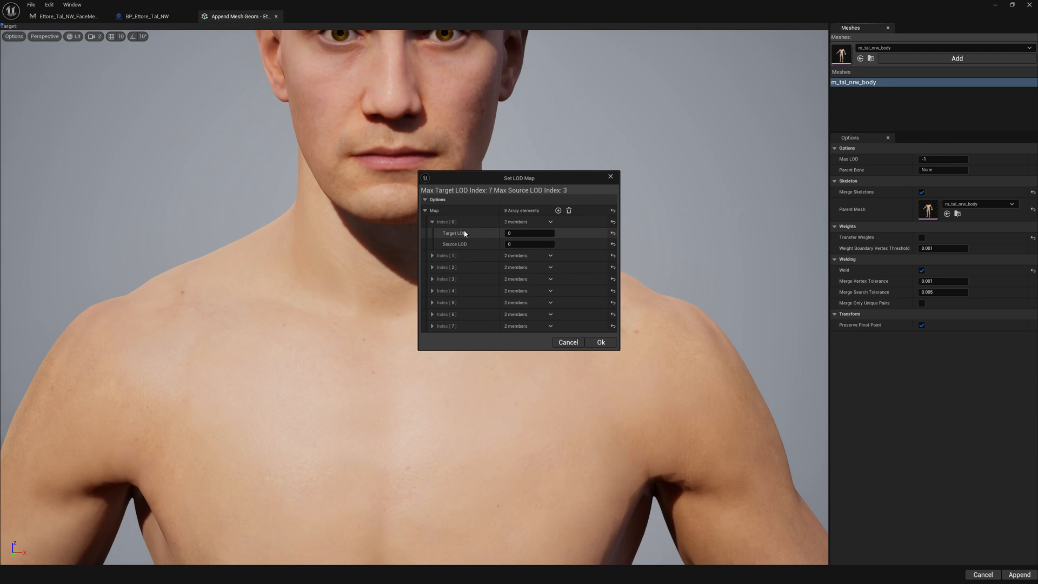
mouse_move(494, 237)
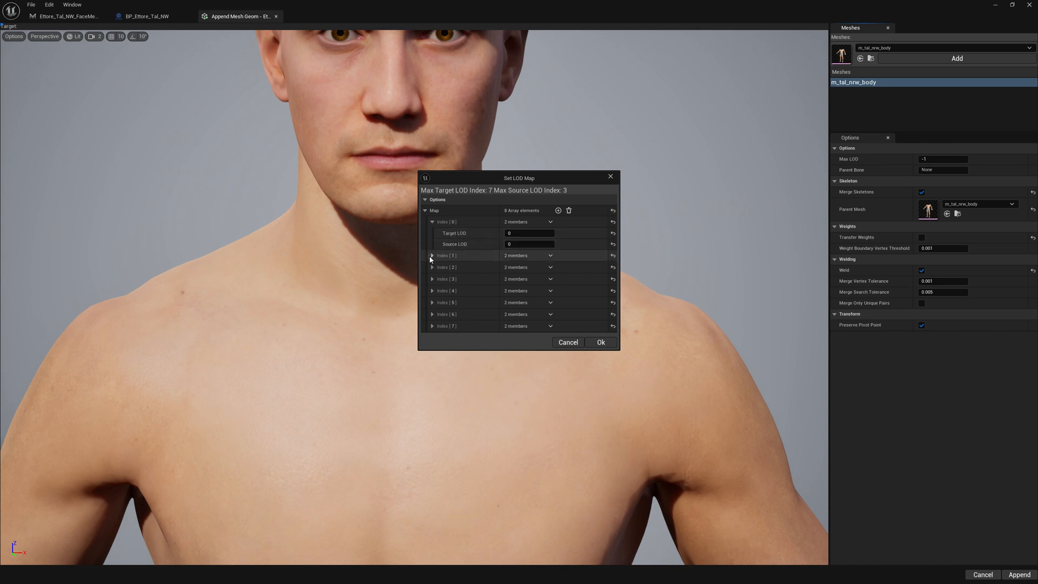
left_click(433, 255)
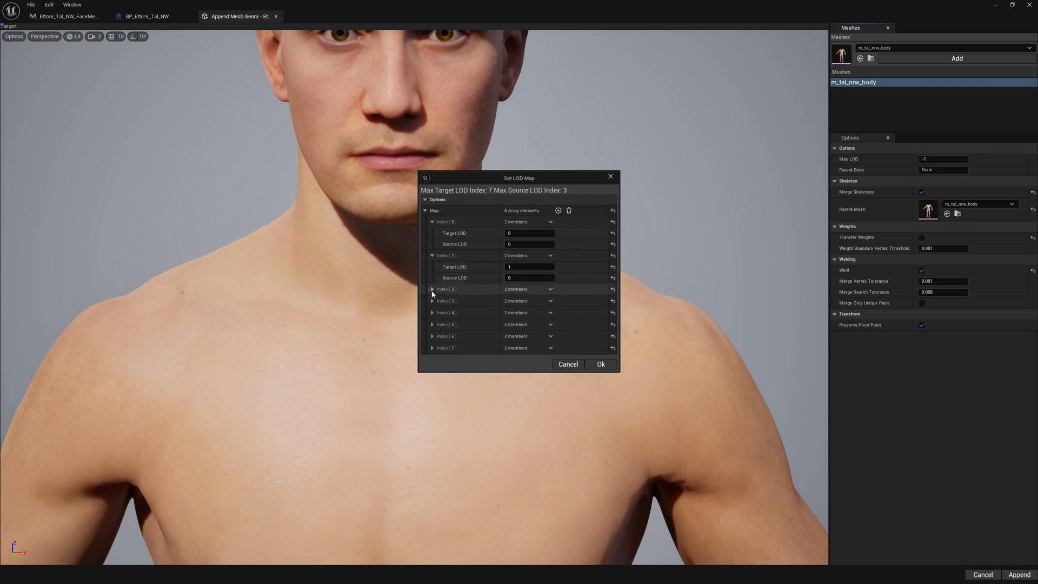
- Map target LODs 0–7 to source LODs 0,0,1,1,2,2,3,3 and confirm with Ok
left_click(431, 289)
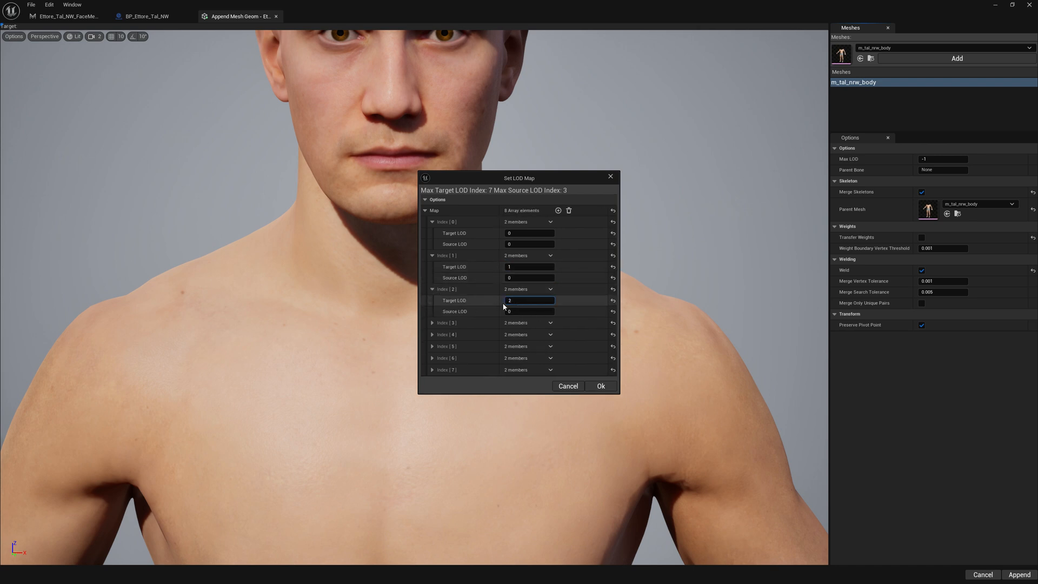
left_click(529, 311)
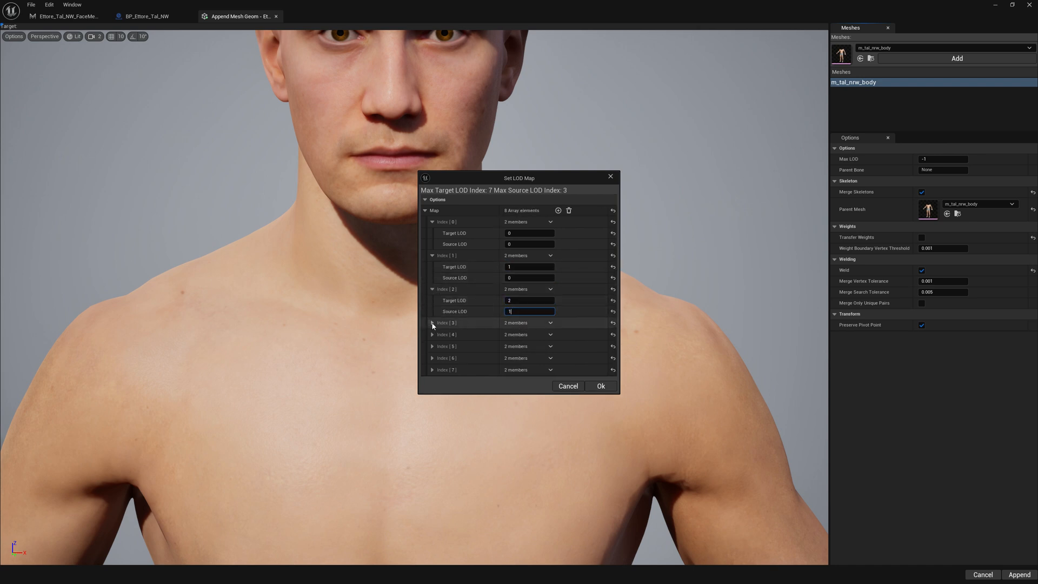
left_click(432, 322)
type("2")
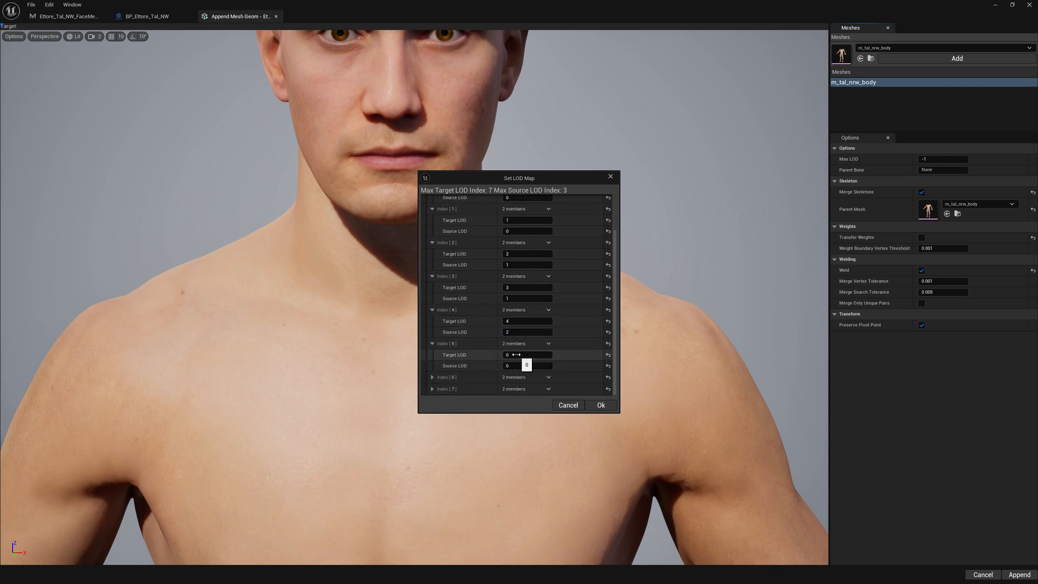
type("5")
left_click(527, 365)
type("2")
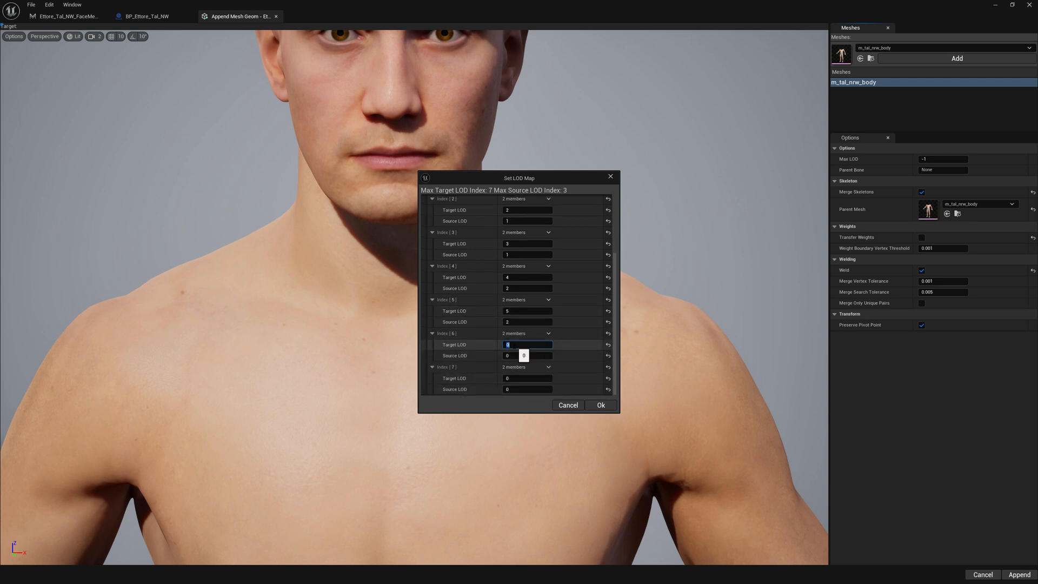
left_click(526, 356)
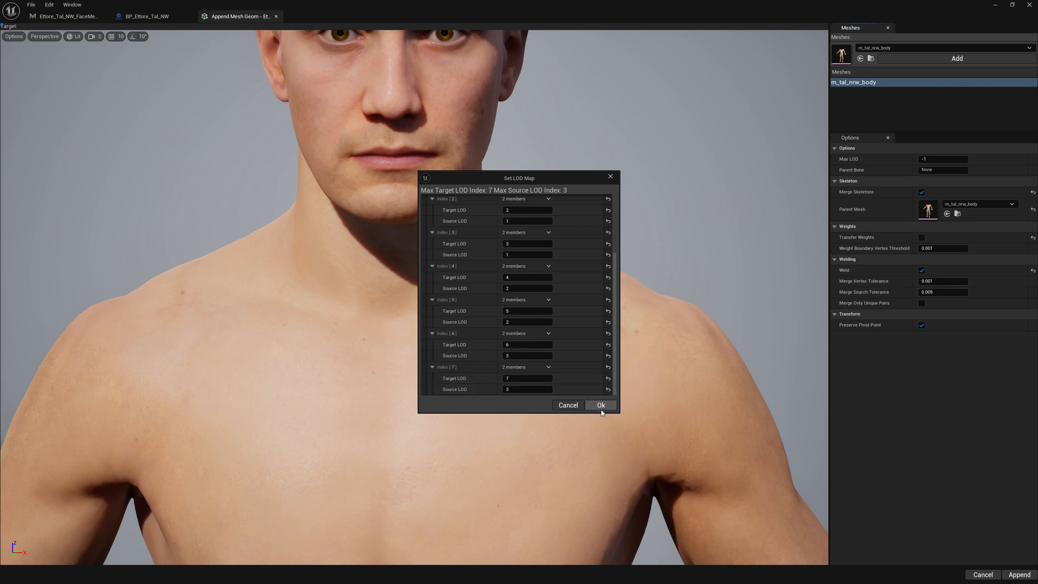
left_click(600, 404)
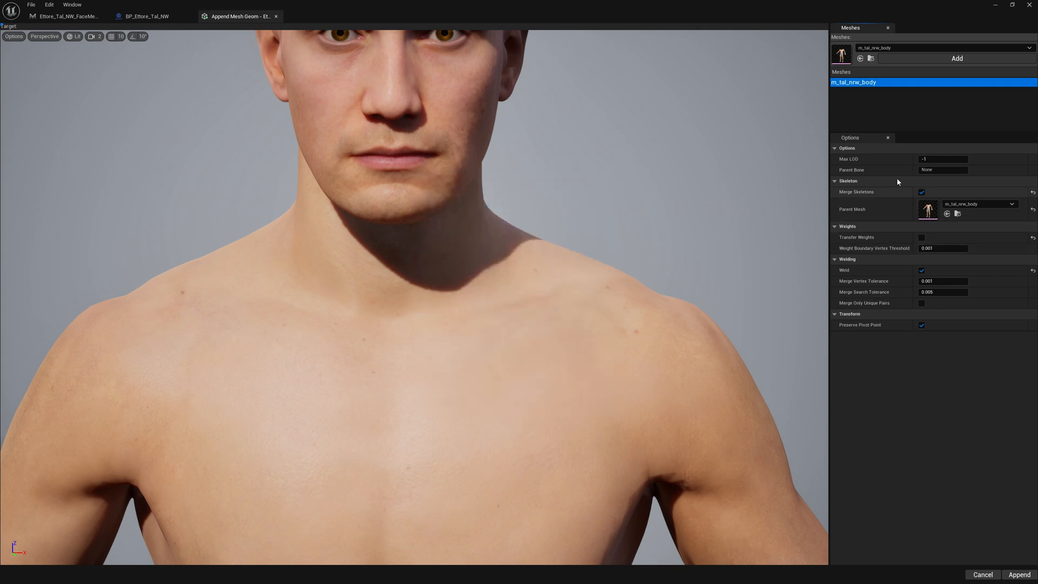
mouse_move(921, 396)
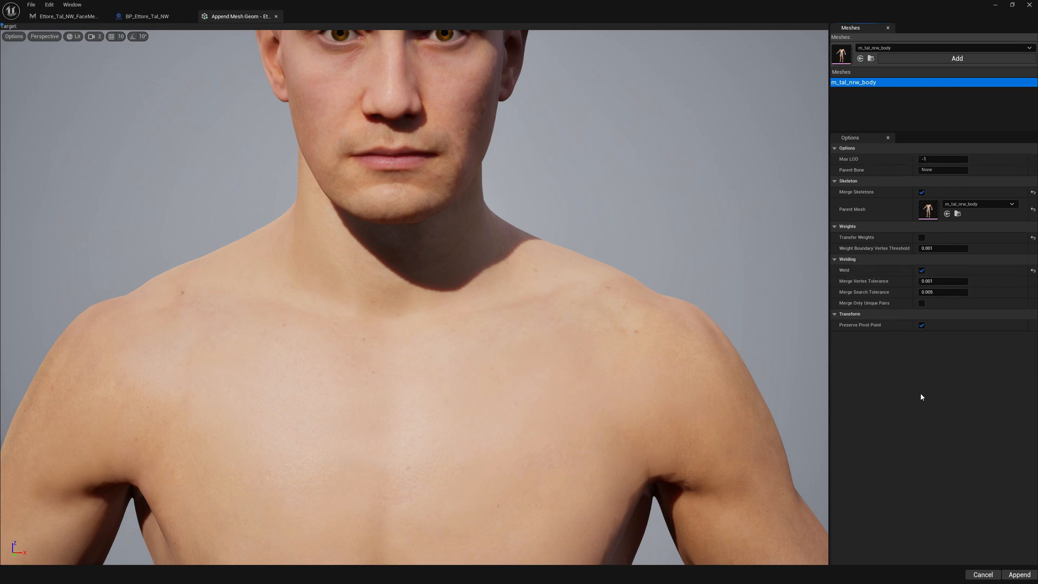
mouse_move(1018, 574)
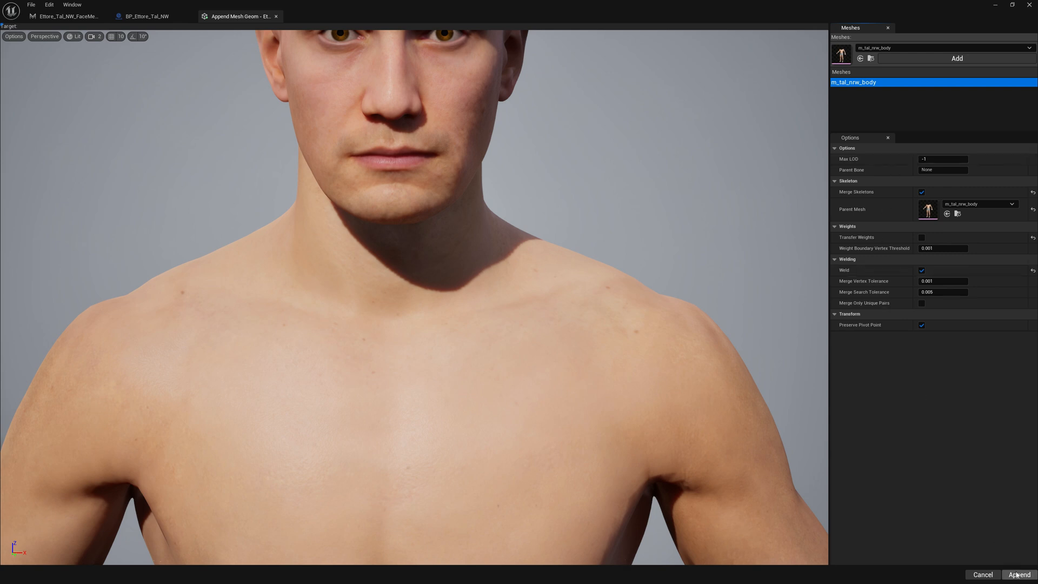
- Run Append, saving the new merged skeleton as CustomFullMetaHuman in the Skeletons folder
left_click(1018, 574)
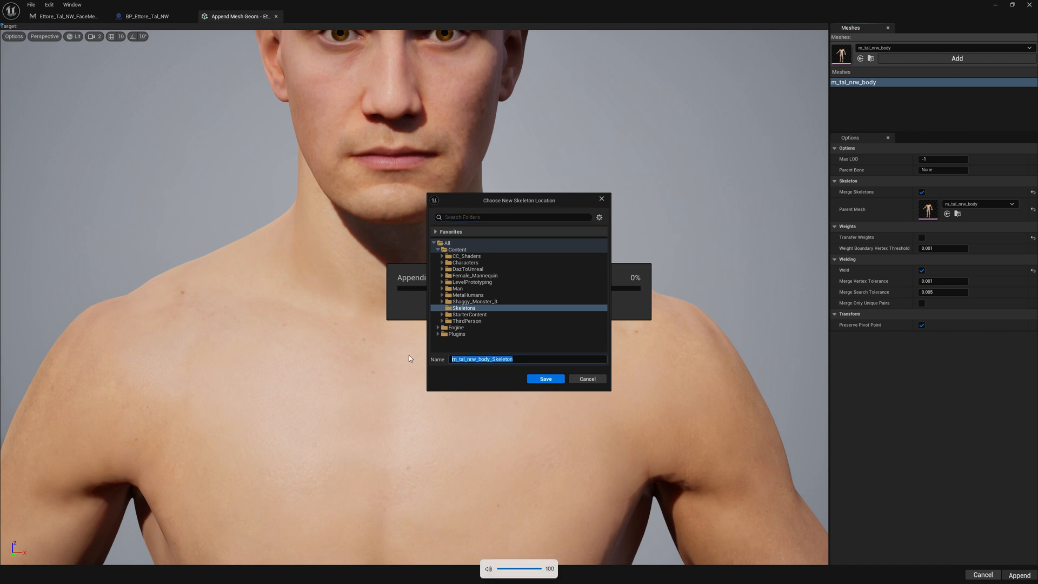
type("C")
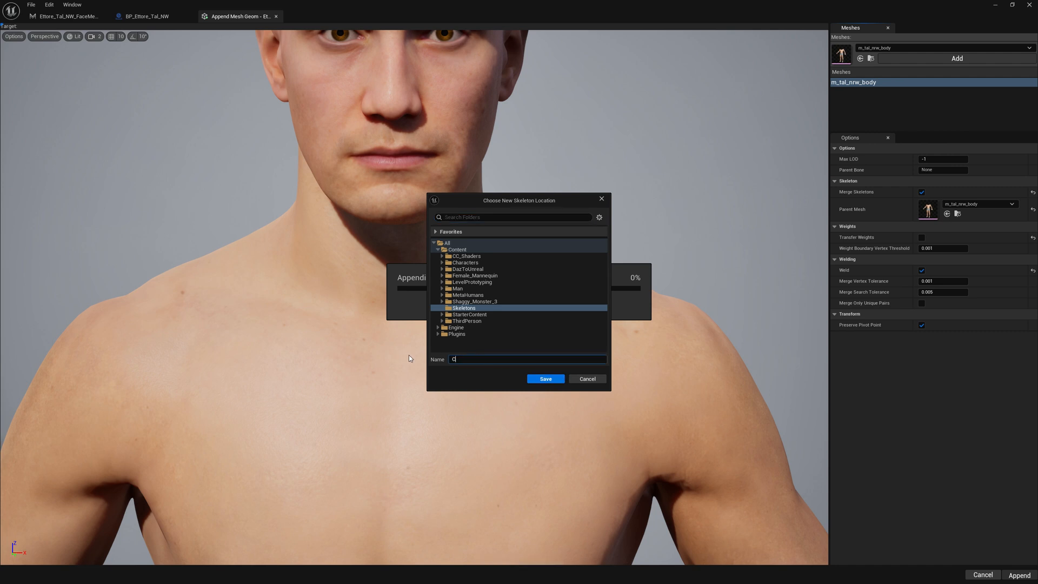
type("CustomFullMeta")
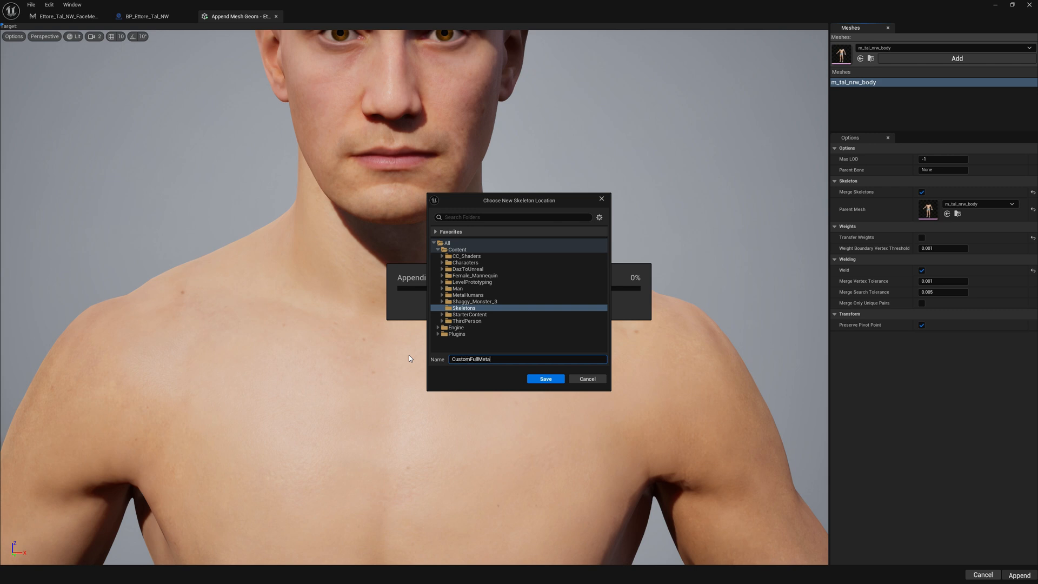
type("Human")
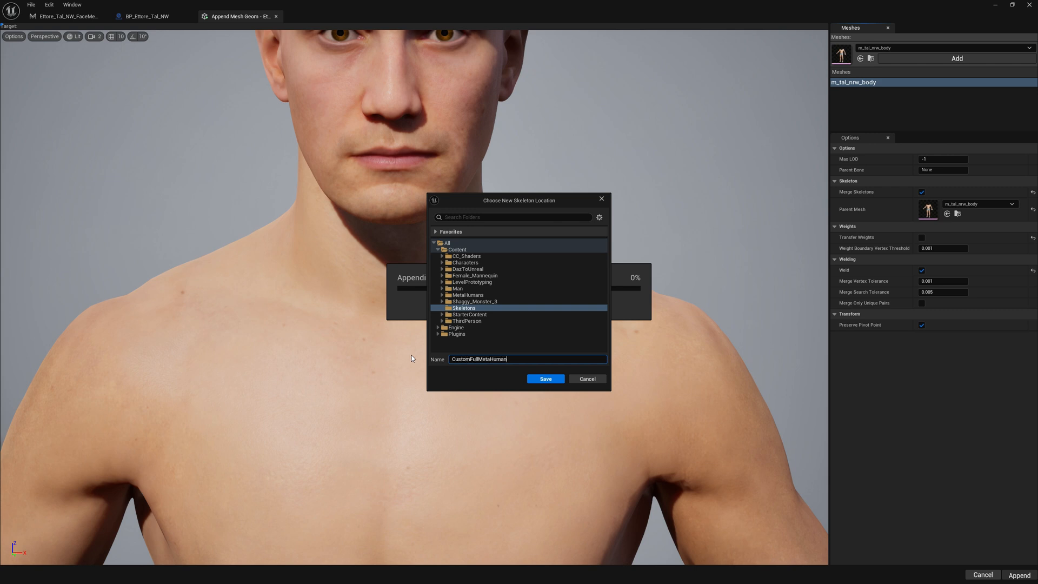
left_click(545, 378)
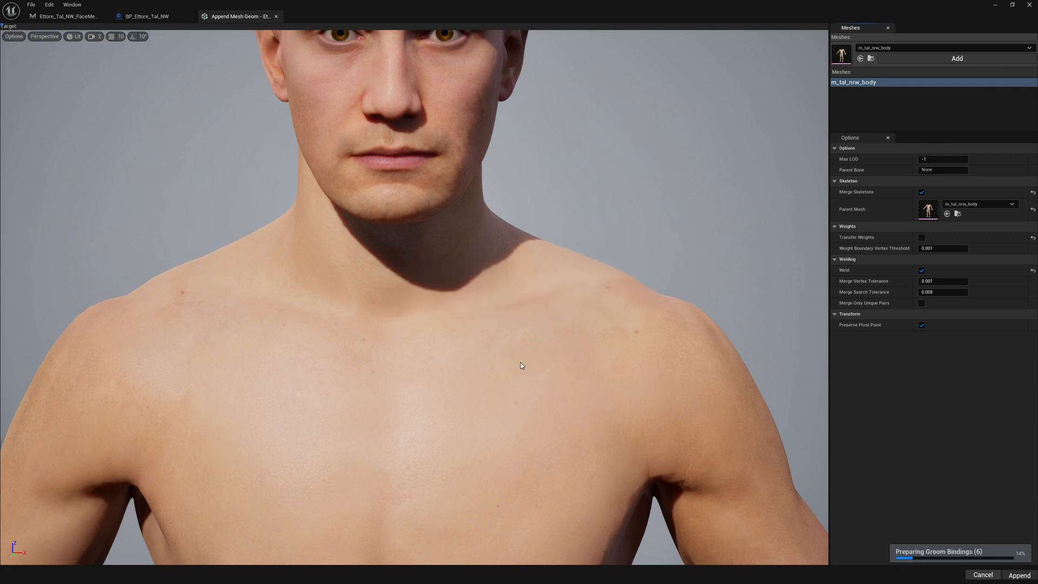
- Return to the FaceMesh editor showing the merged head-and-body, closing the Poser tool
left_click(146, 16)
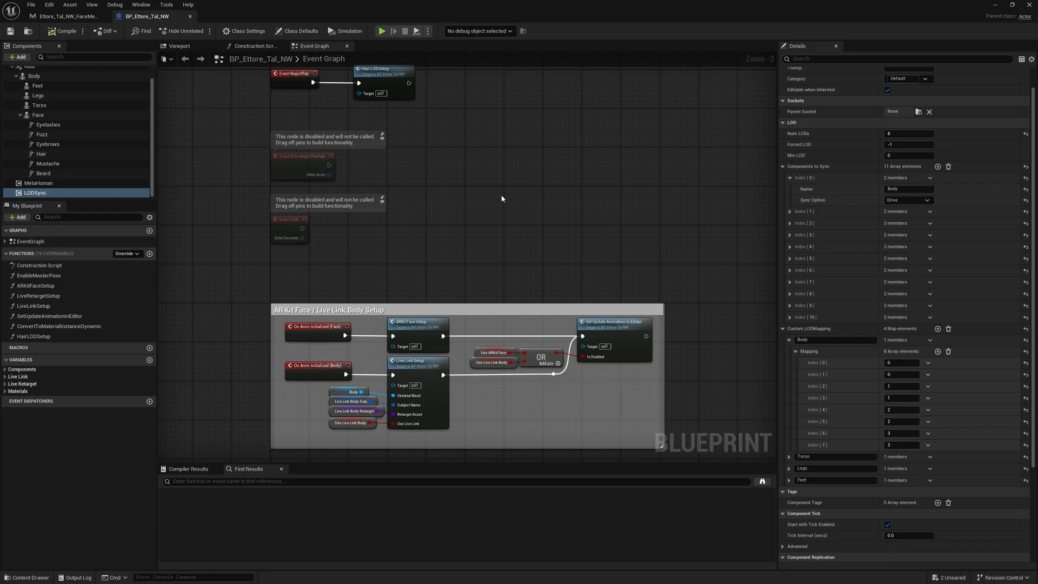
left_click(63, 16)
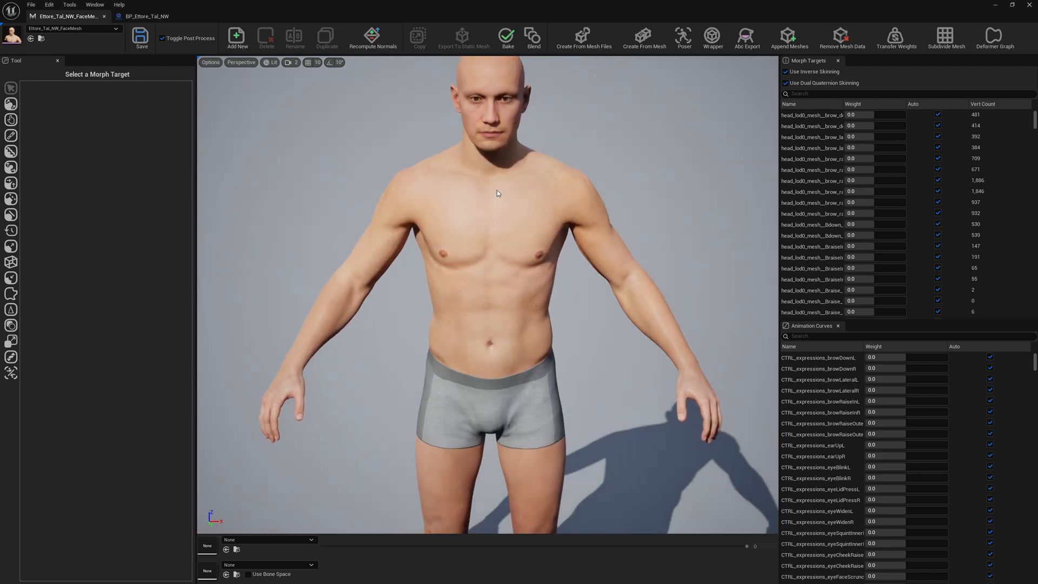
mouse_move(683, 38)
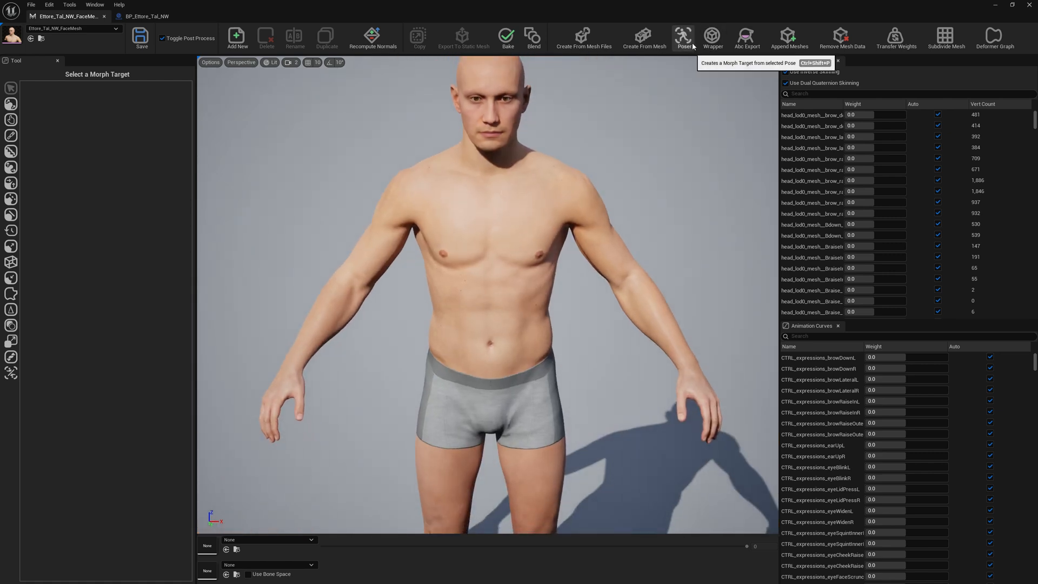
left_click(682, 38)
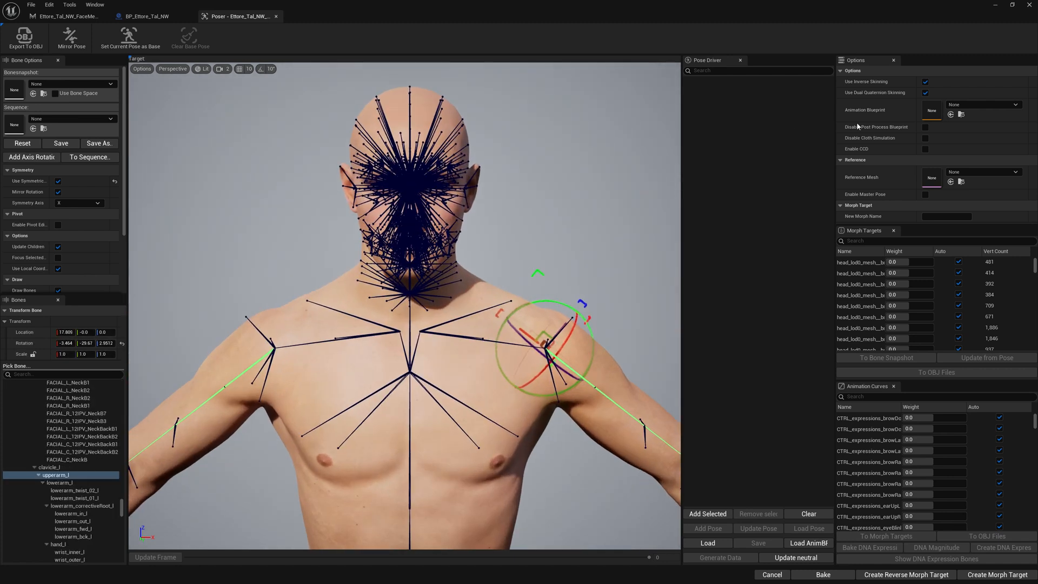
mouse_move(925, 127)
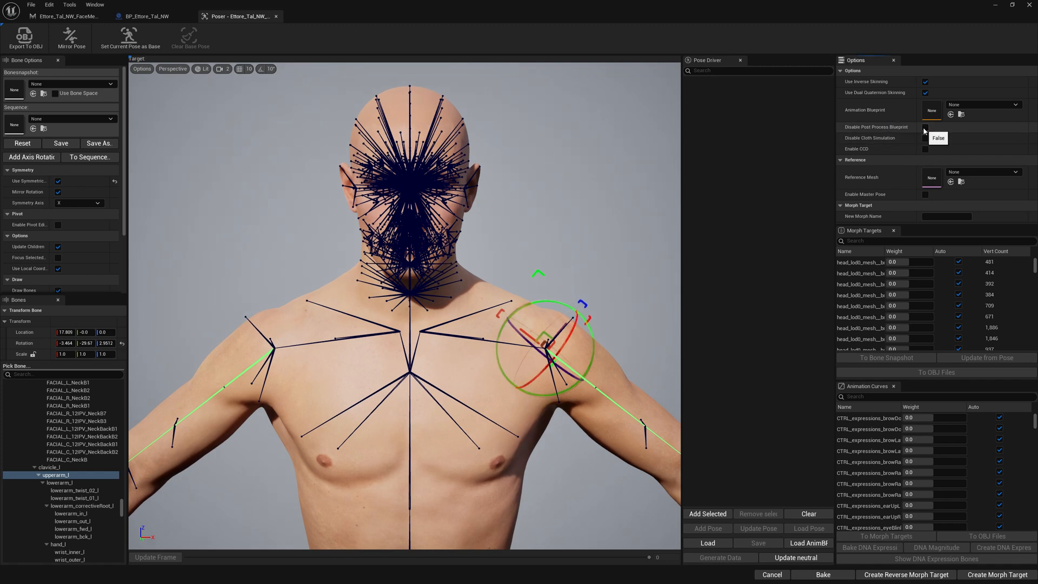
mouse_move(281, 34)
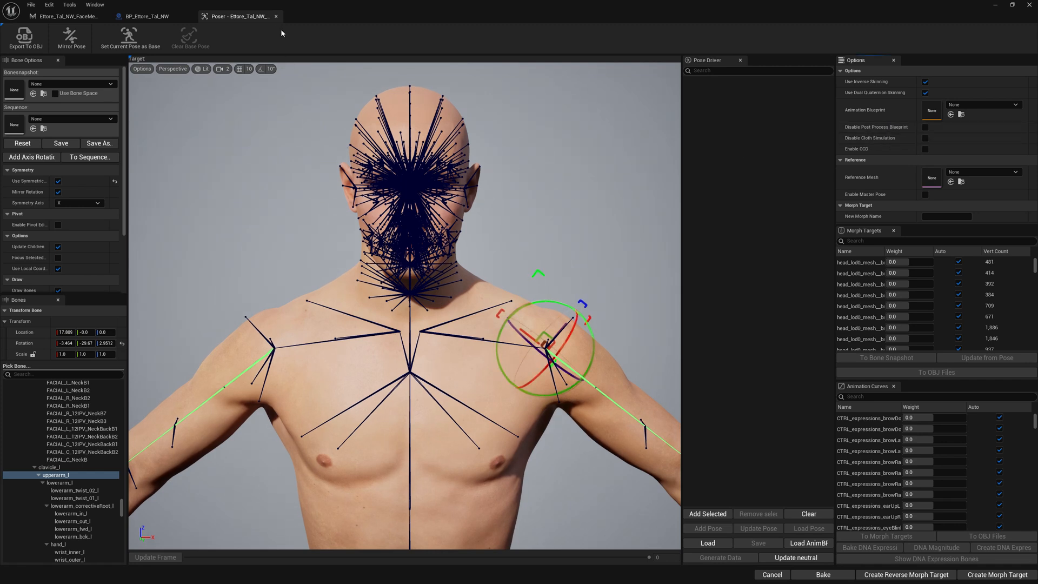
left_click(62, 16)
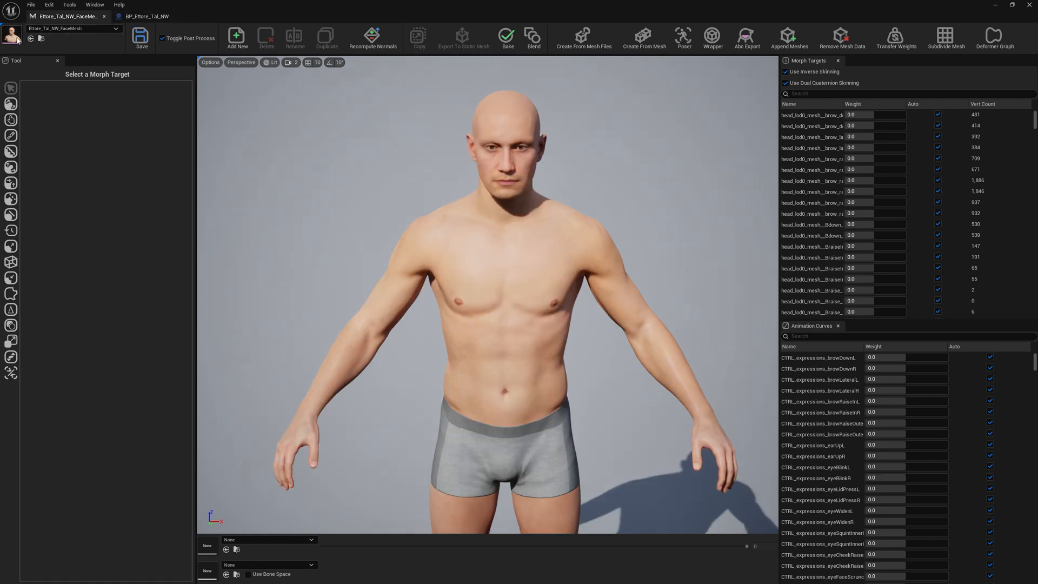
mouse_move(486, 115)
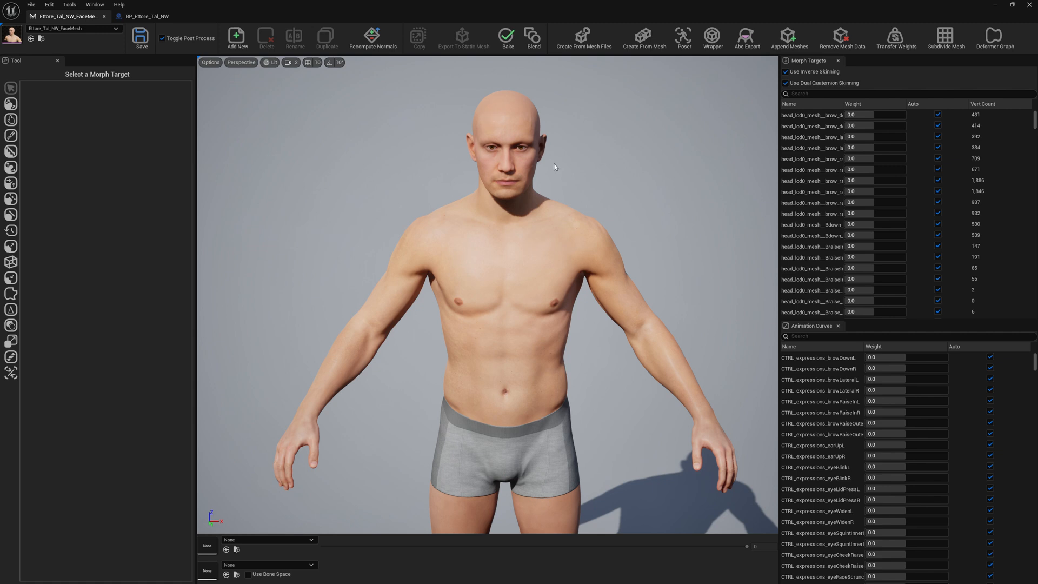
mouse_move(312, 123)
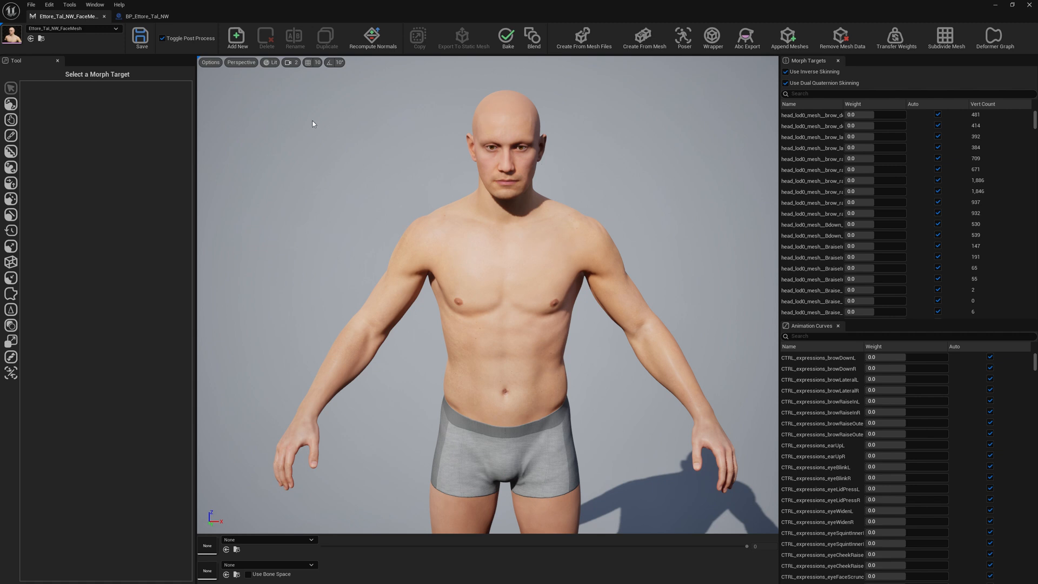
- Load m_tal_nrw_body and open it in the Skeletal Mesh editor
left_click(30, 5)
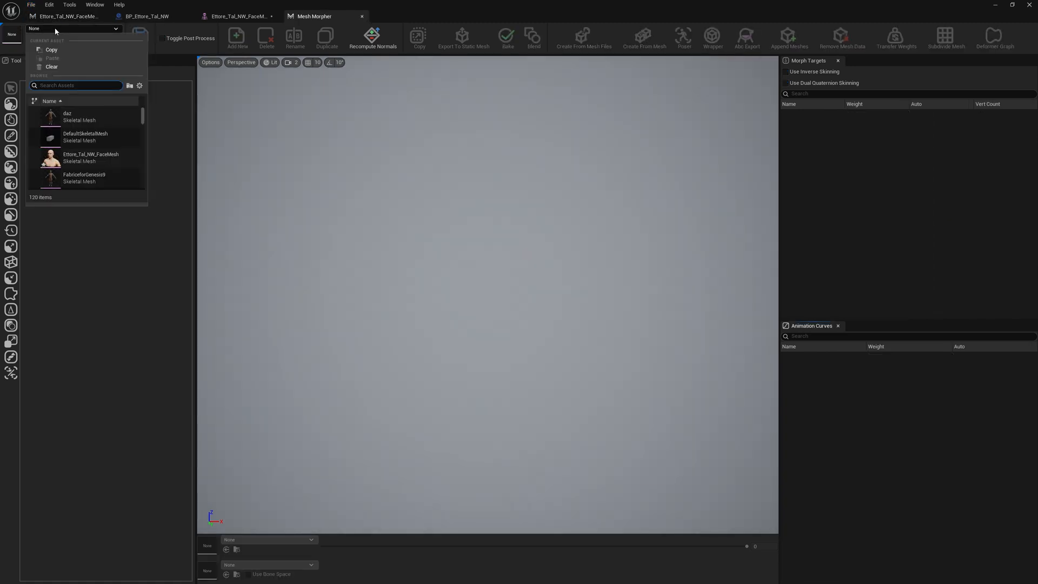
type("ett")
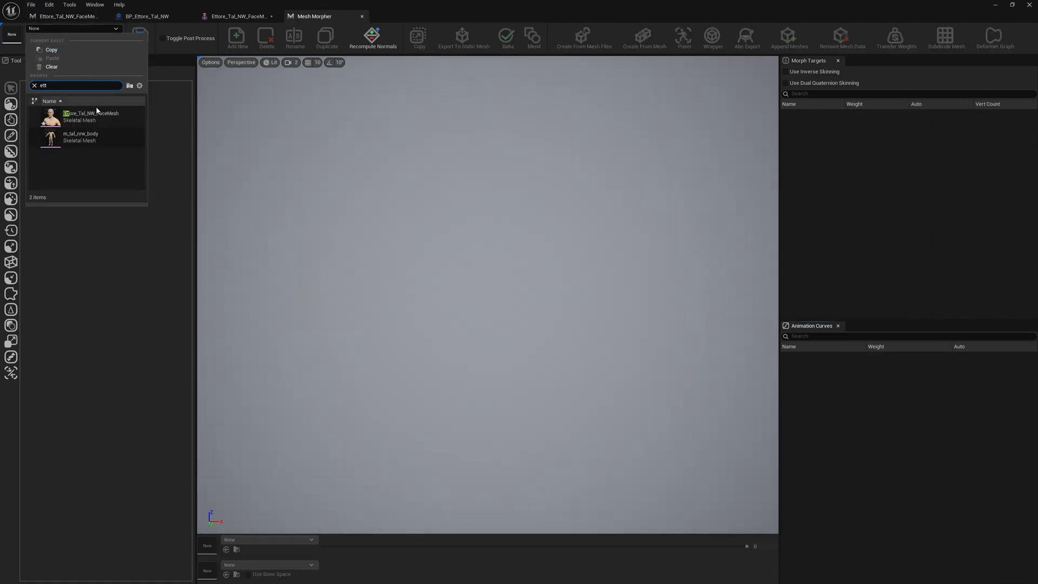
double_click(79, 136)
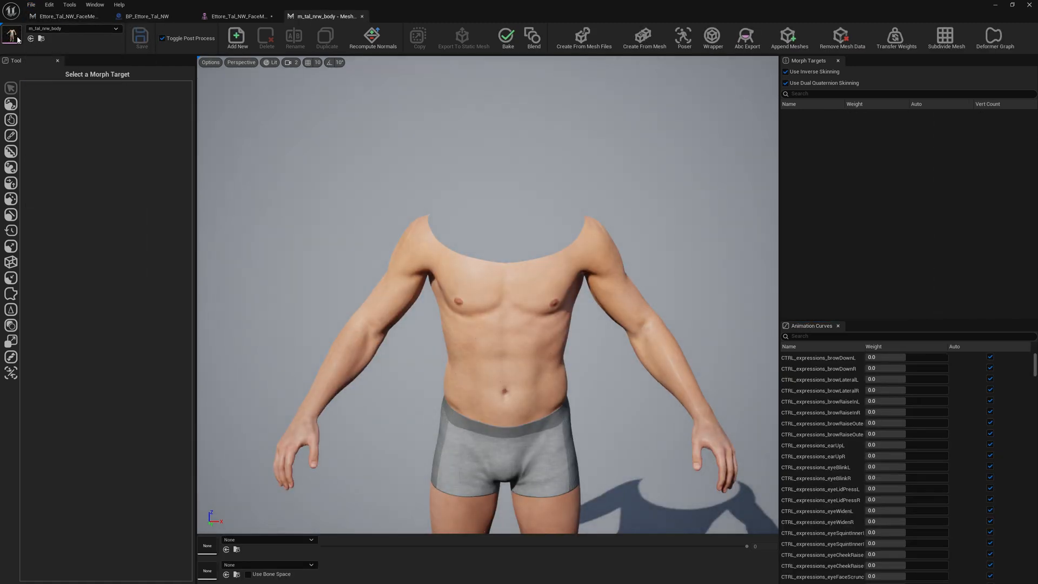
left_click(398, 16)
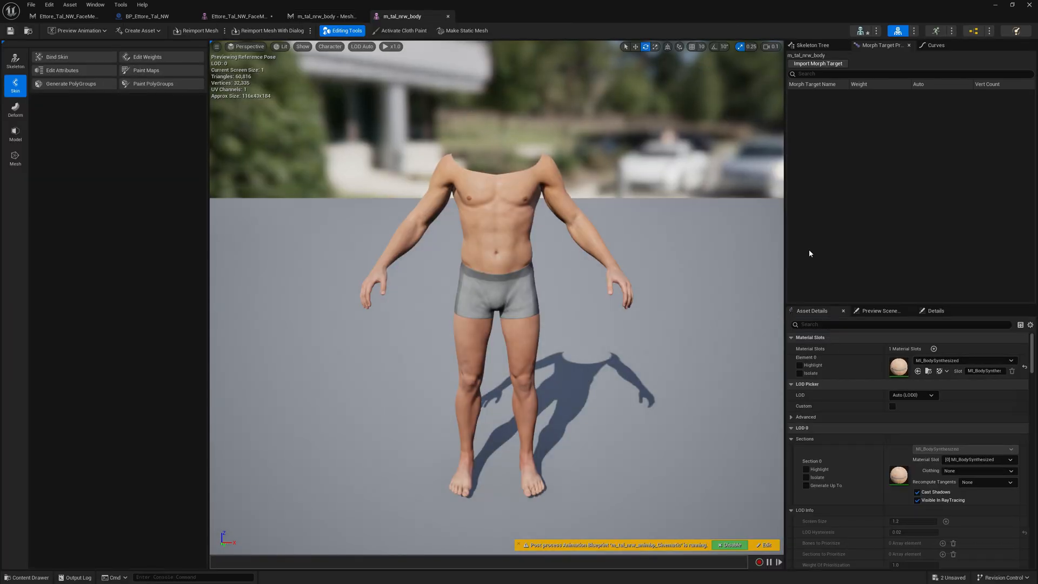
- Filter Details for 'post pr' and open the m_tal_nrw_animbp_Cinematic post-process anim blueprint
type("post")
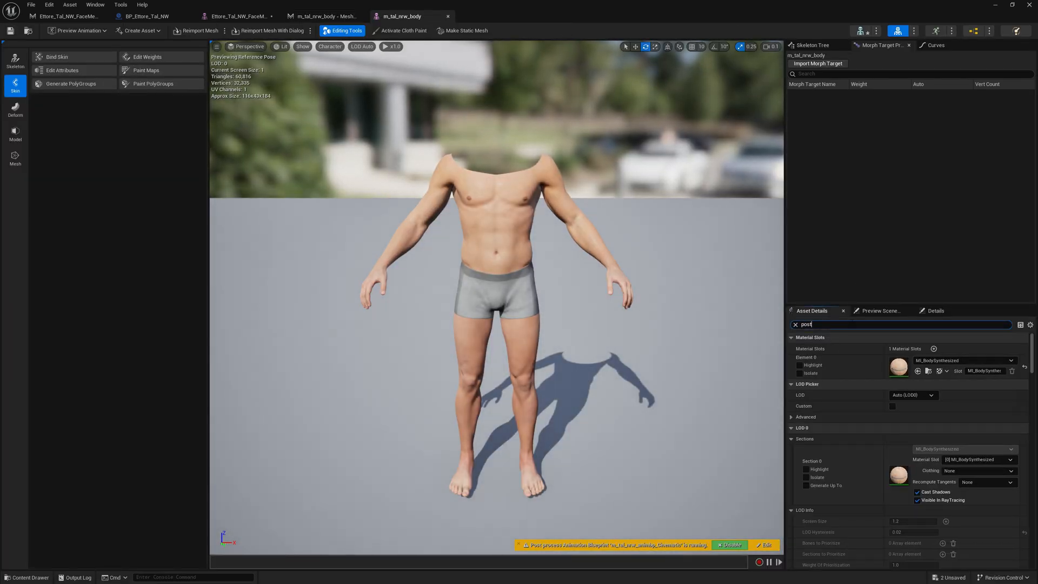
type("pr")
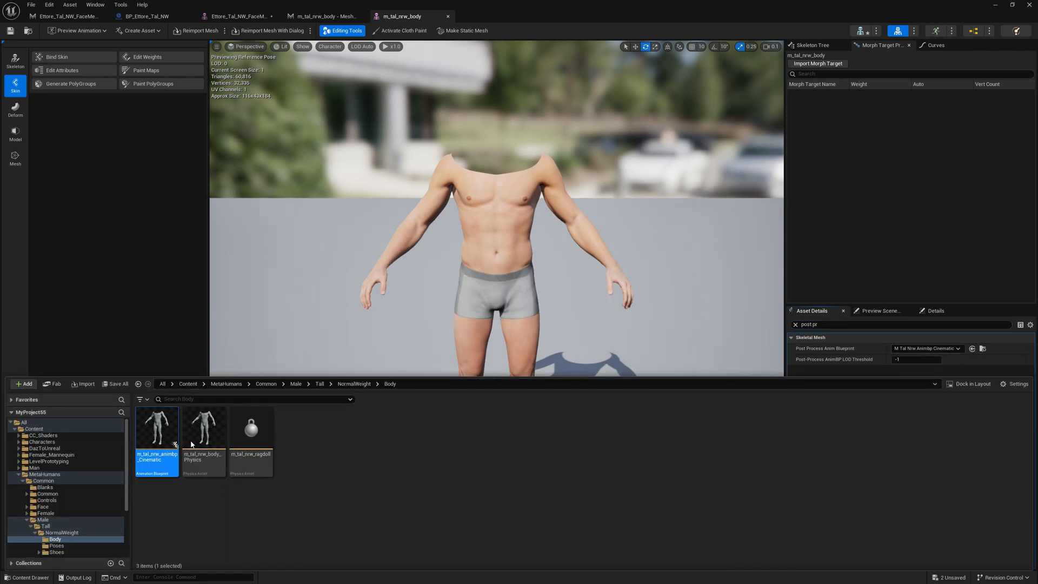
double_click(157, 427)
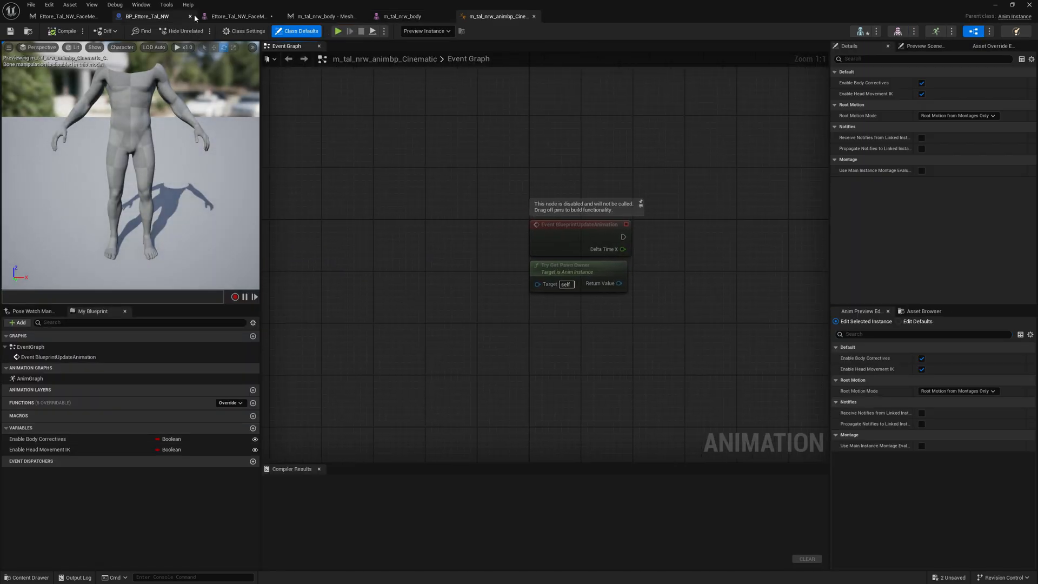
- Locate the face mesh's Post Process Anim Blueprint and open SKM_Face_Preview from MetaHumans/Common/Face
left_click(238, 17)
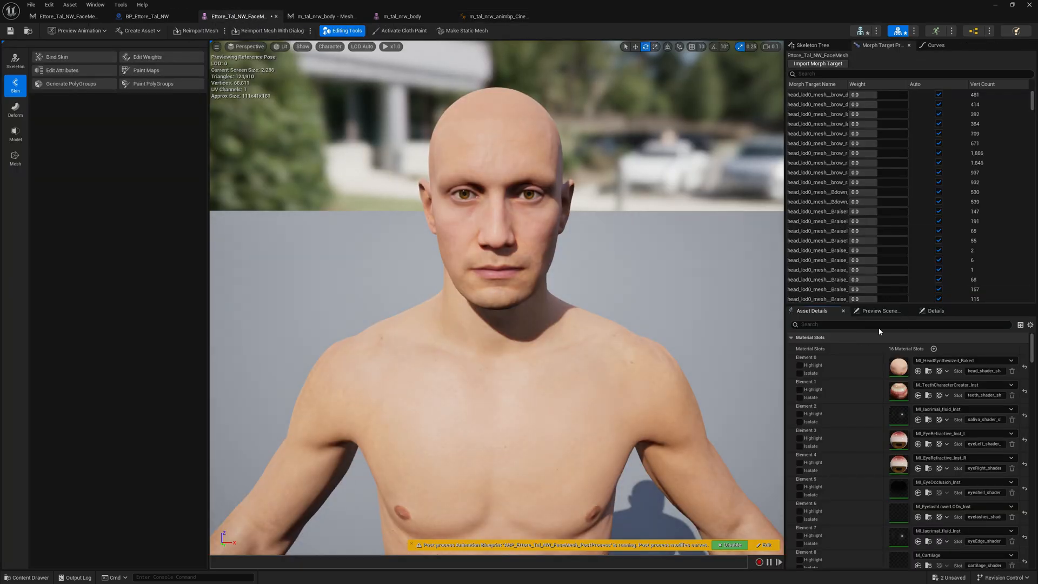
type("post")
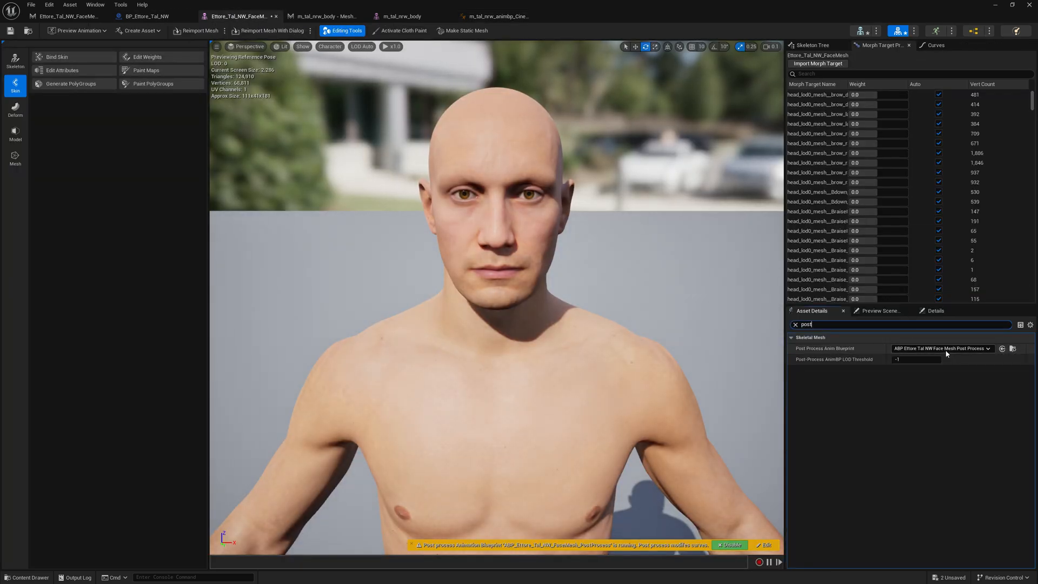
mouse_move(1011, 348)
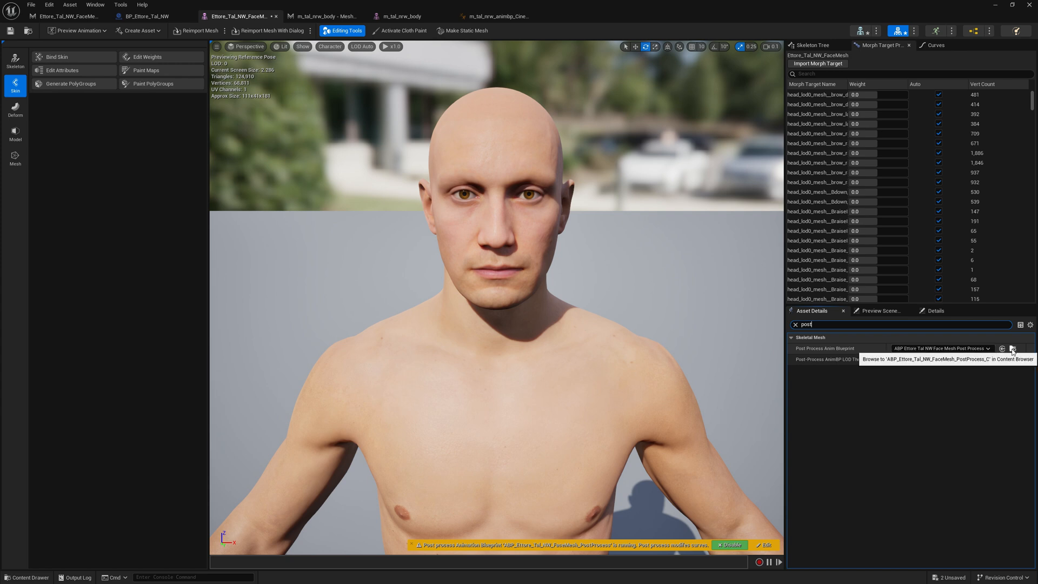
left_click(1012, 349)
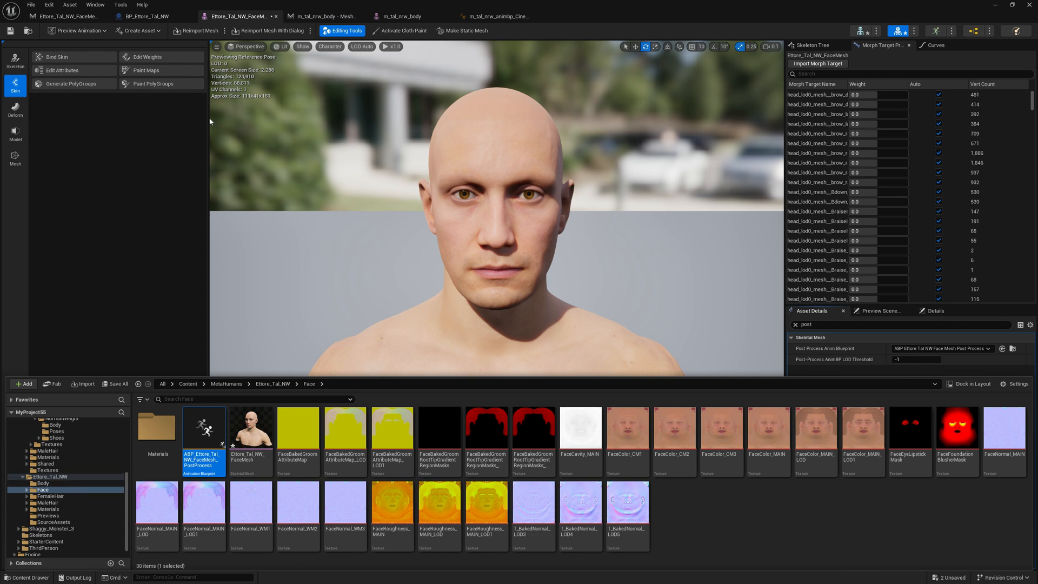
mouse_move(324, 16)
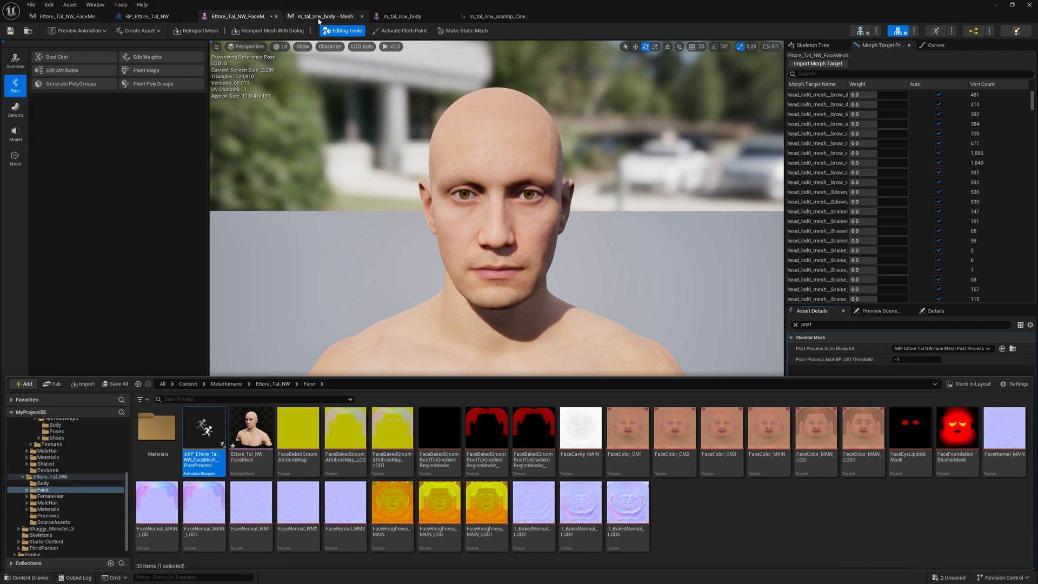
left_click(72, 28)
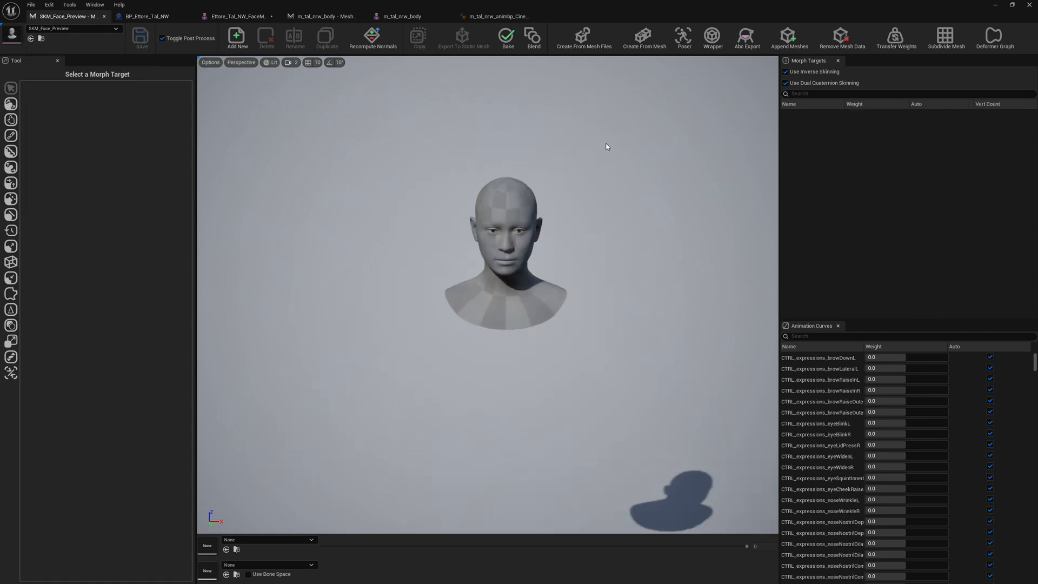
mouse_move(715, 121)
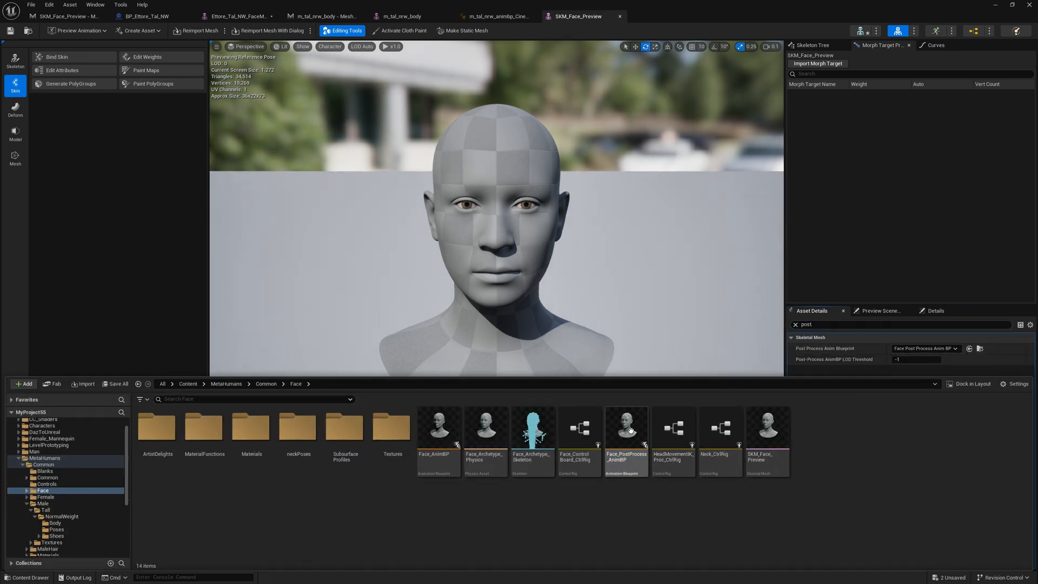
- Create a new Custom subfolder inside Ettore_Tal_NW
left_click(626, 427)
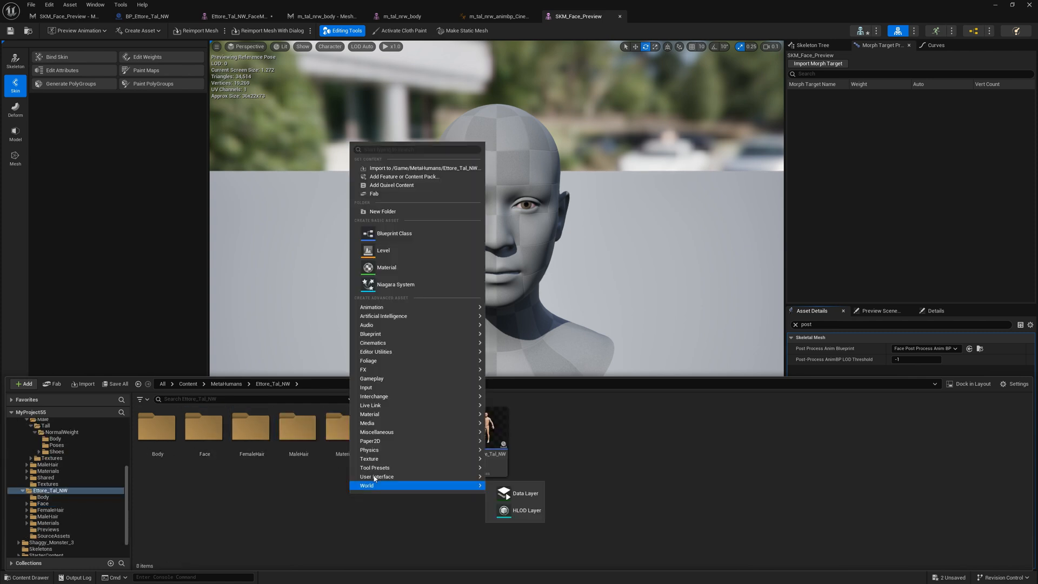
left_click(382, 211)
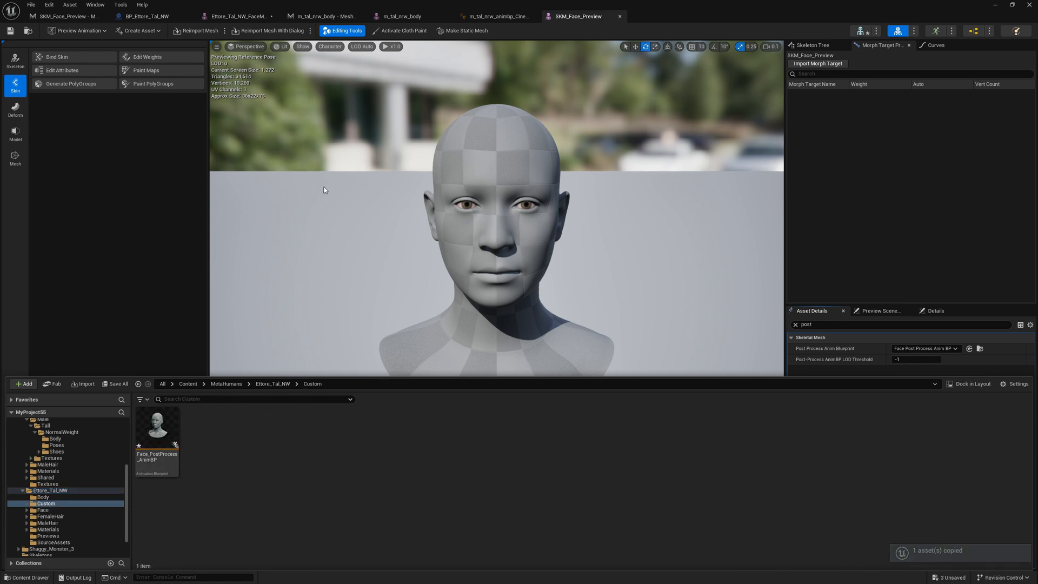
- Copy m_tal_nrw_animbp_Cinematic and Face_PostProcess_AnimBP into the Custom folder
left_click(493, 16)
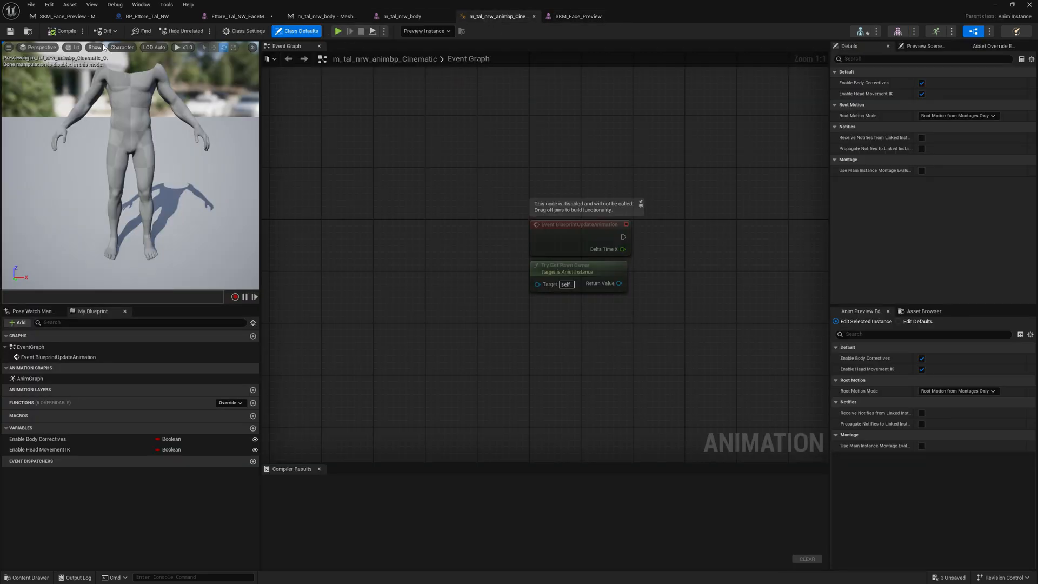
left_click(26, 577)
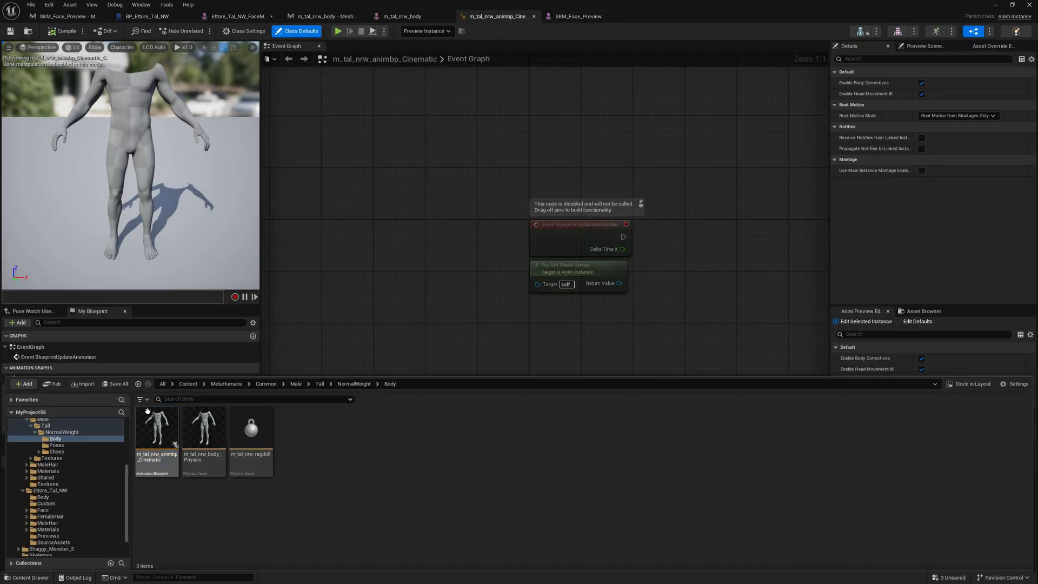
left_click(157, 427)
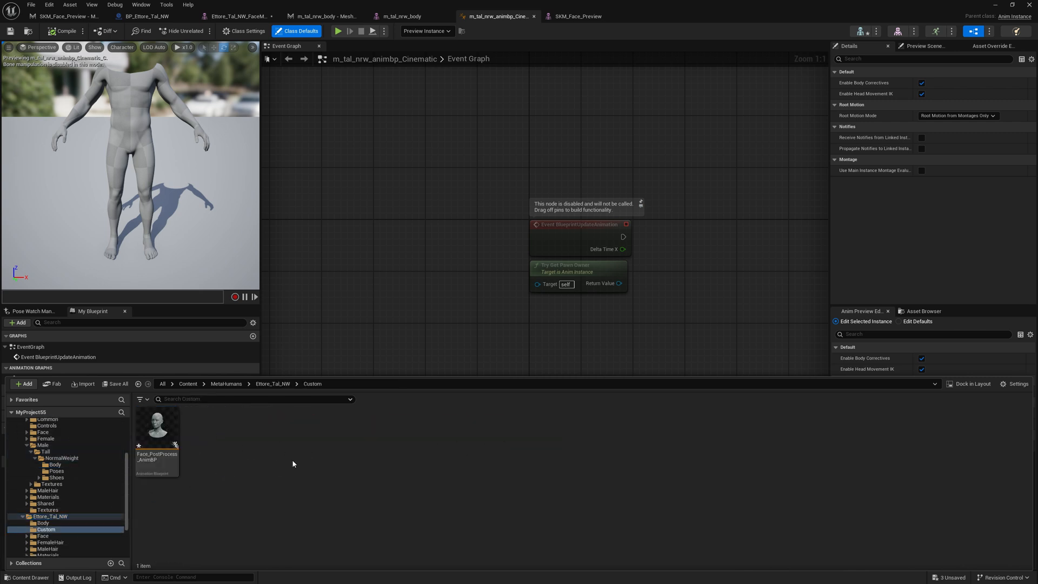
key("ctrl+v")
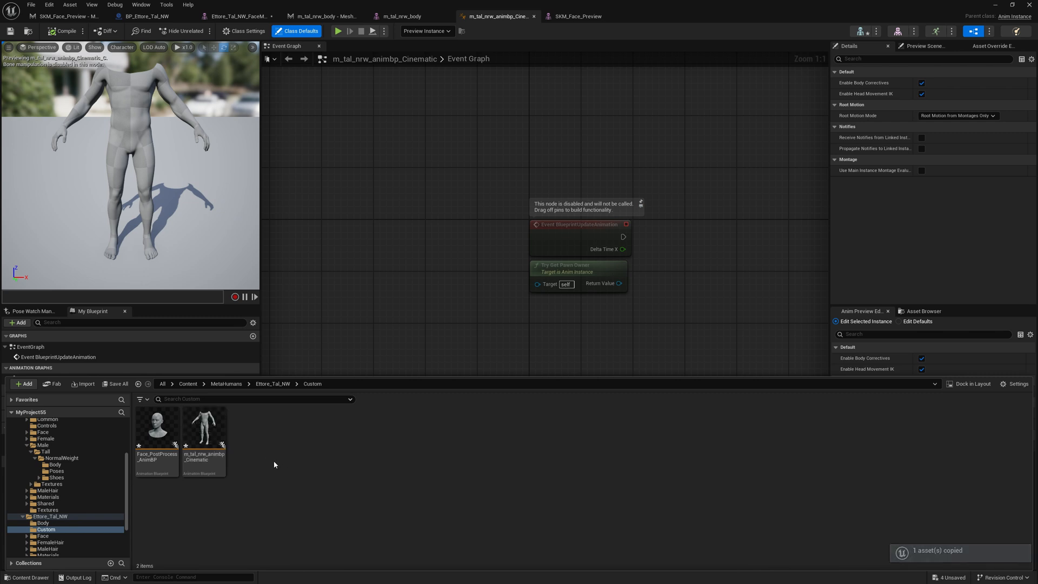
left_click(148, 16)
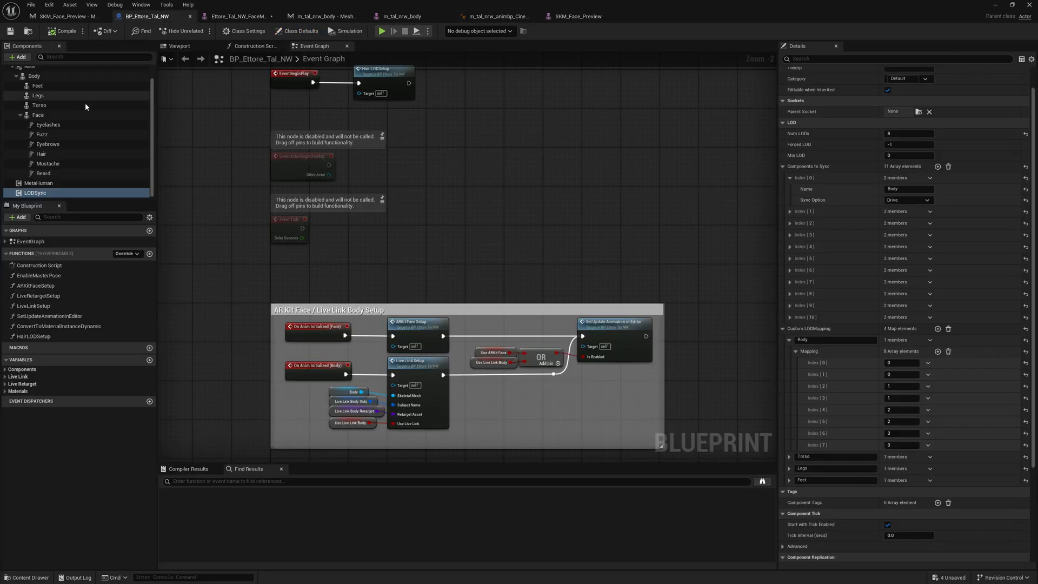
- Inspect the Face component's animation settings and copy Face_AnimBP into the Custom folder
left_click(38, 128)
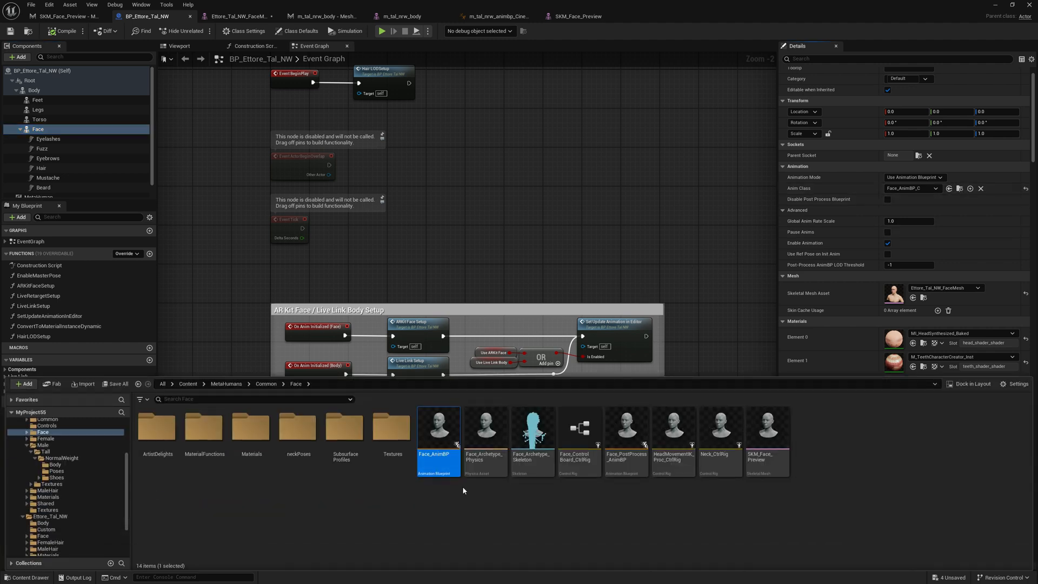
mouse_move(437, 250)
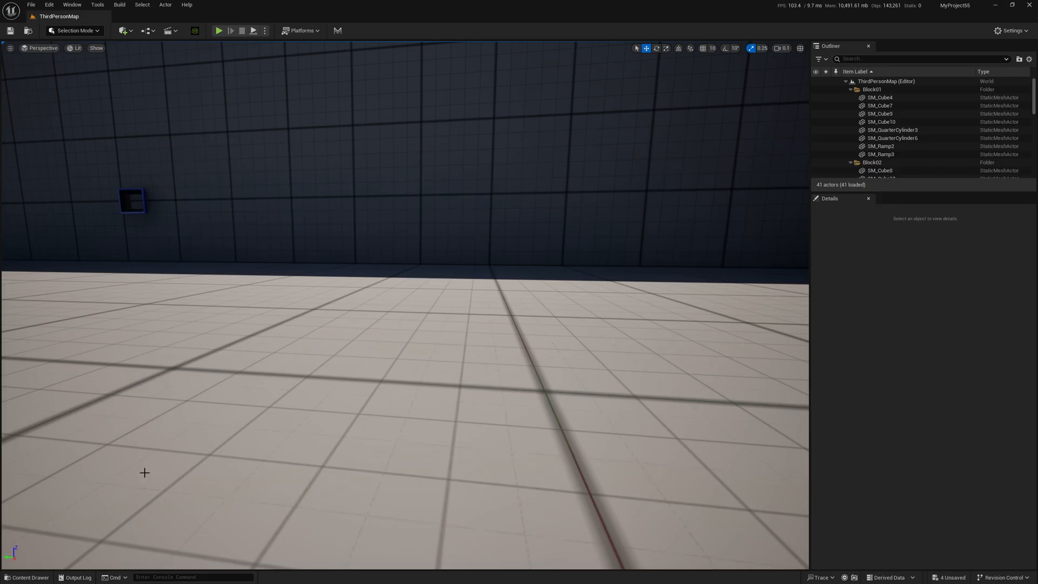
left_click(26, 577)
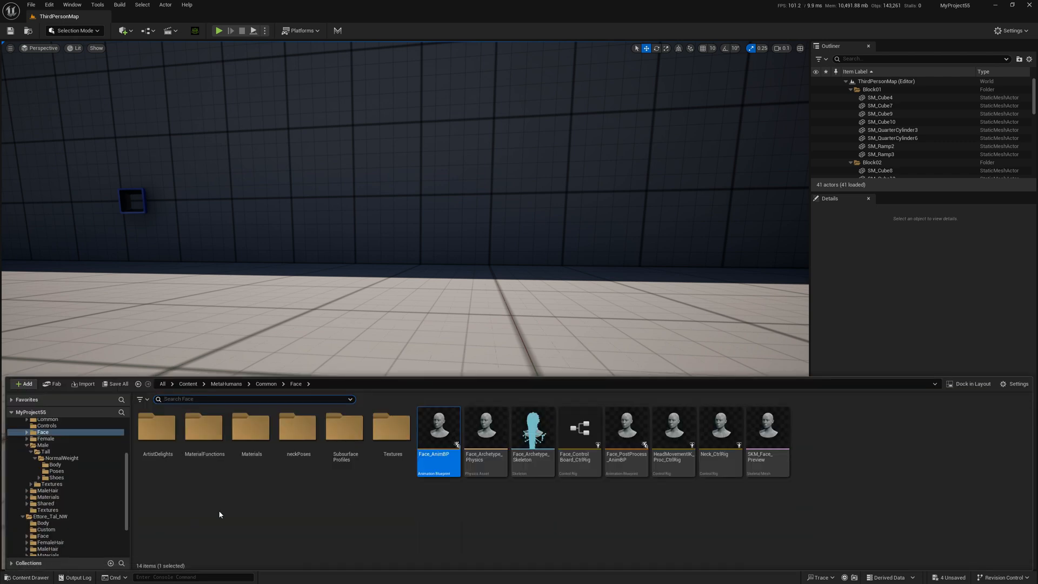
left_click(47, 529)
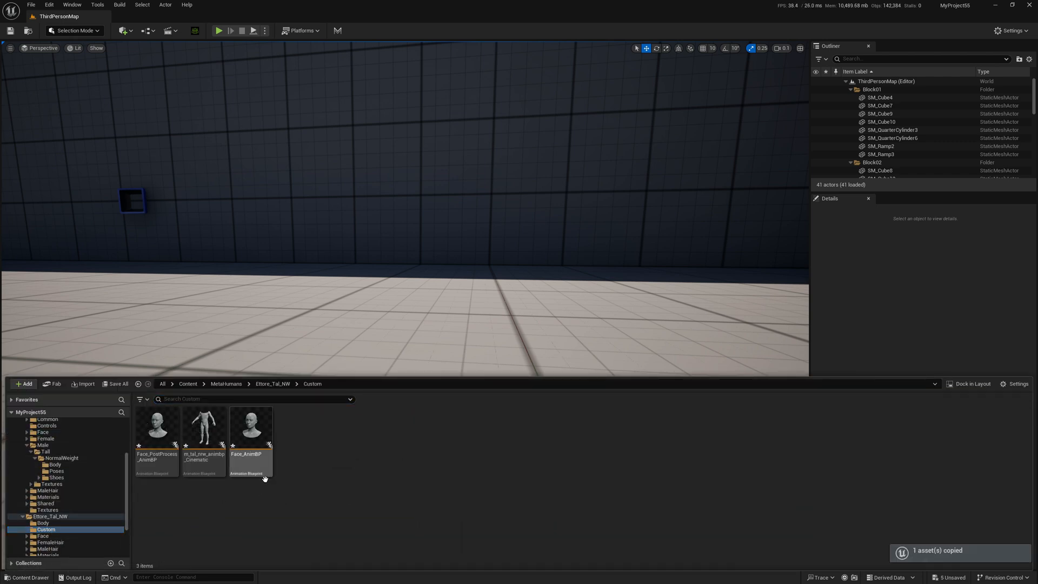
- Save all modified assets and bring up the copied Cinematic animation blueprint
left_click(116, 383)
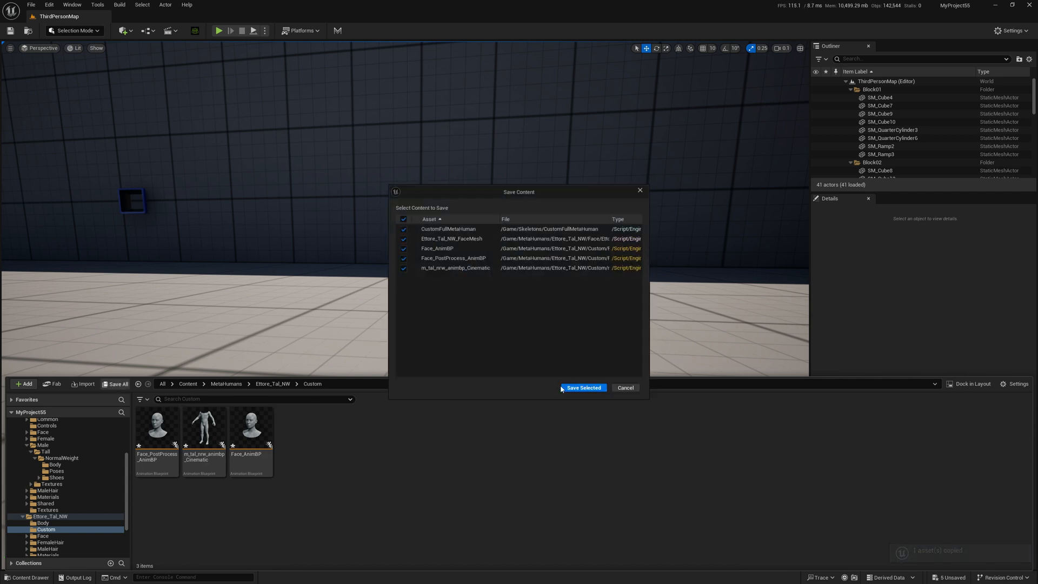
left_click(583, 387)
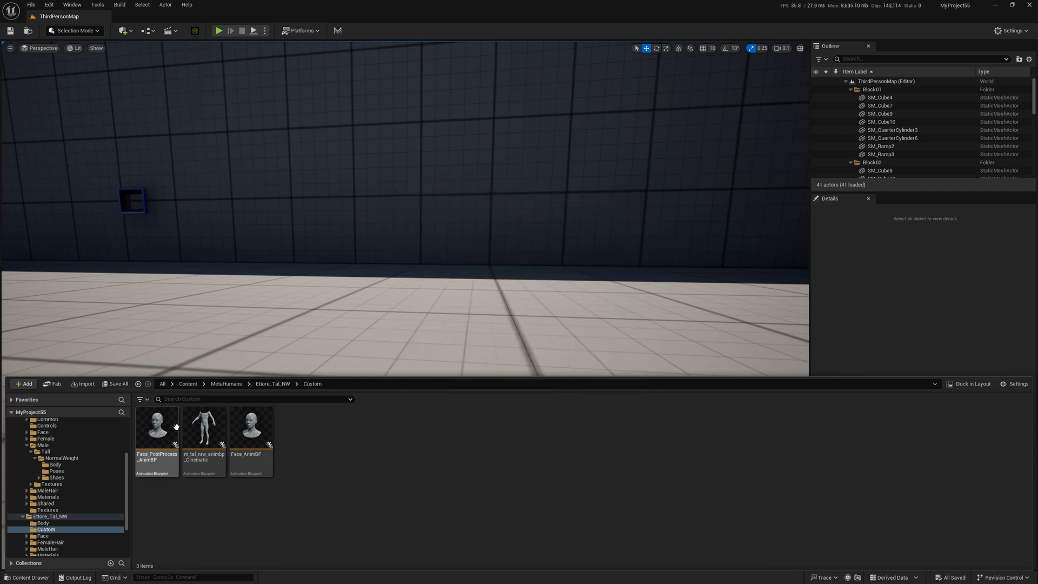
left_click(203, 427)
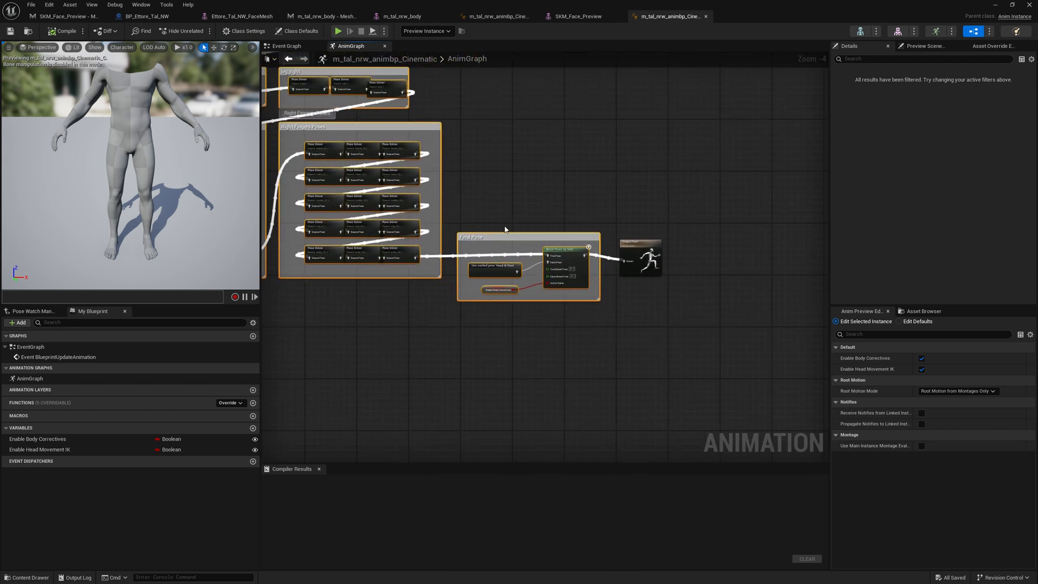
- Compare the Head Movement IK node groups in Face_PostProcess_AnimBP and the copied cinematic body blueprint
right_click(527, 257)
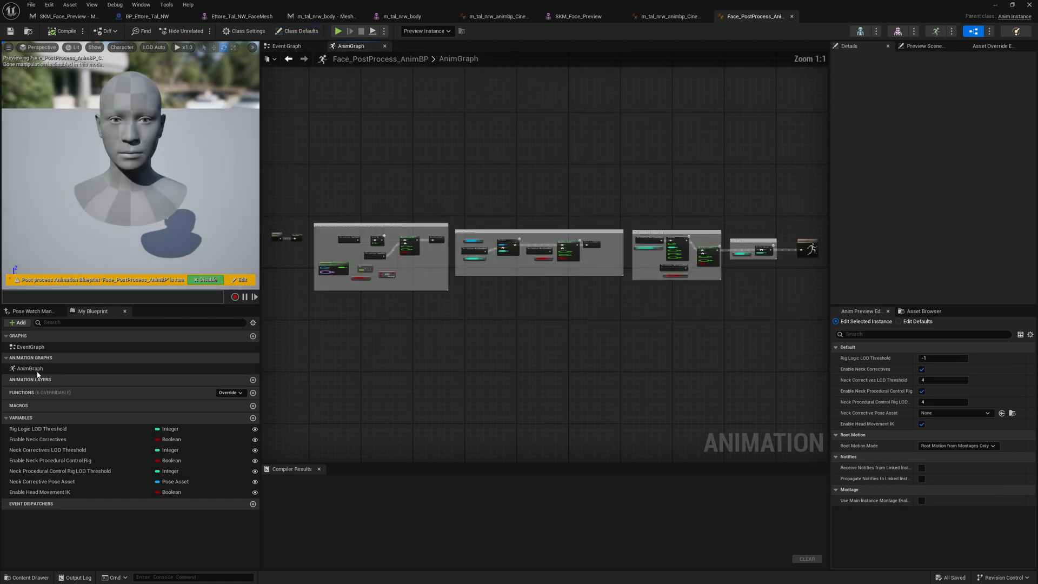
scroll("down", 3)
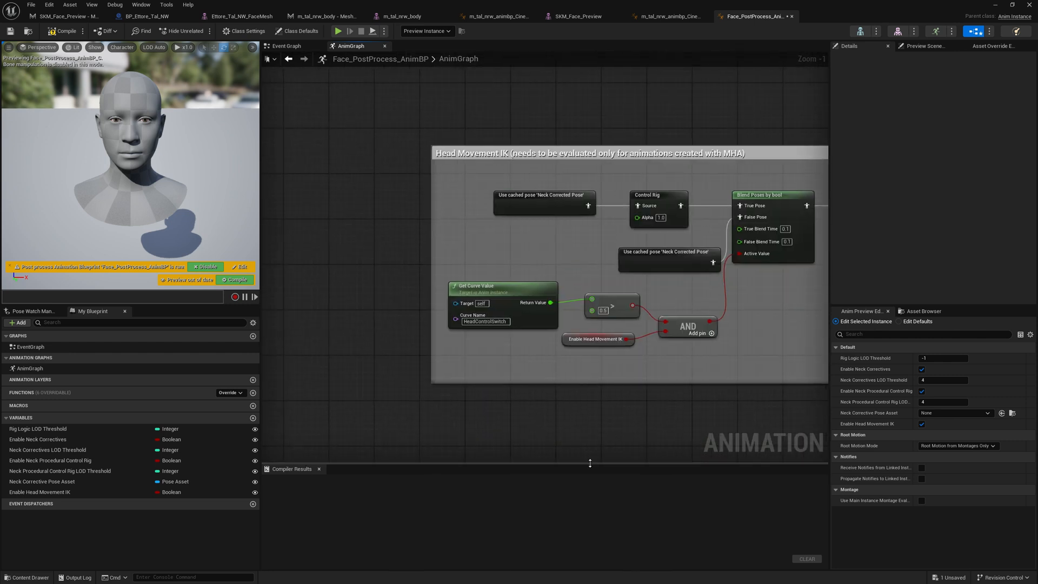
mouse_move(543, 195)
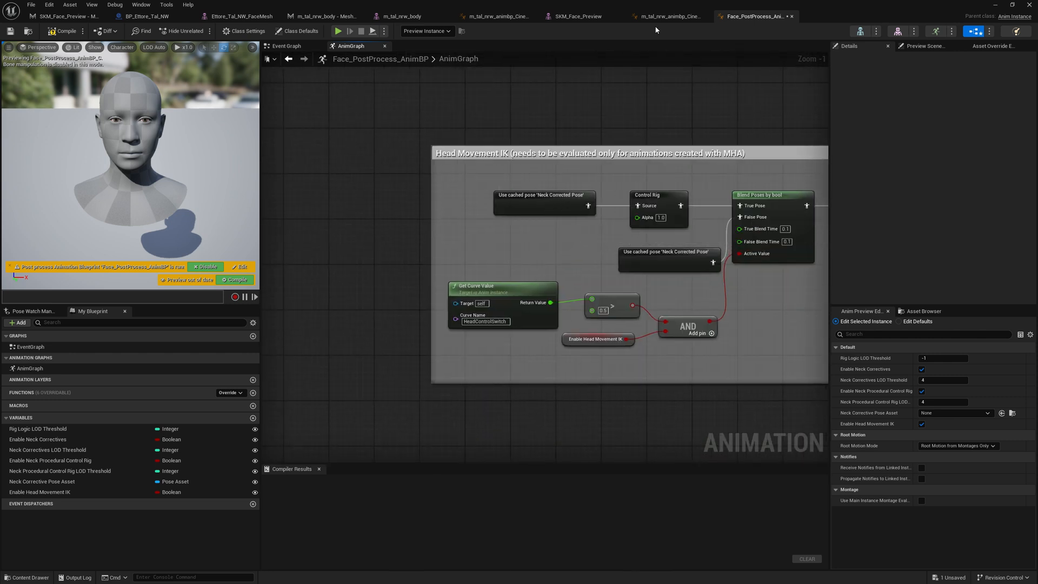
left_click(668, 16)
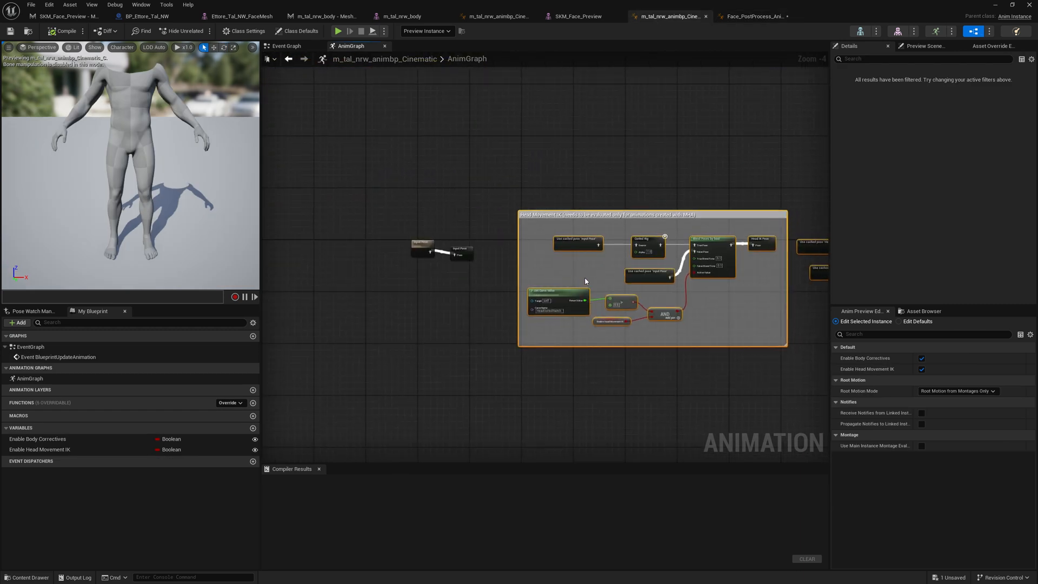
- Add a cached 'Input Pose' node feeding the pasted Head Movement IK group
left_click(750, 16)
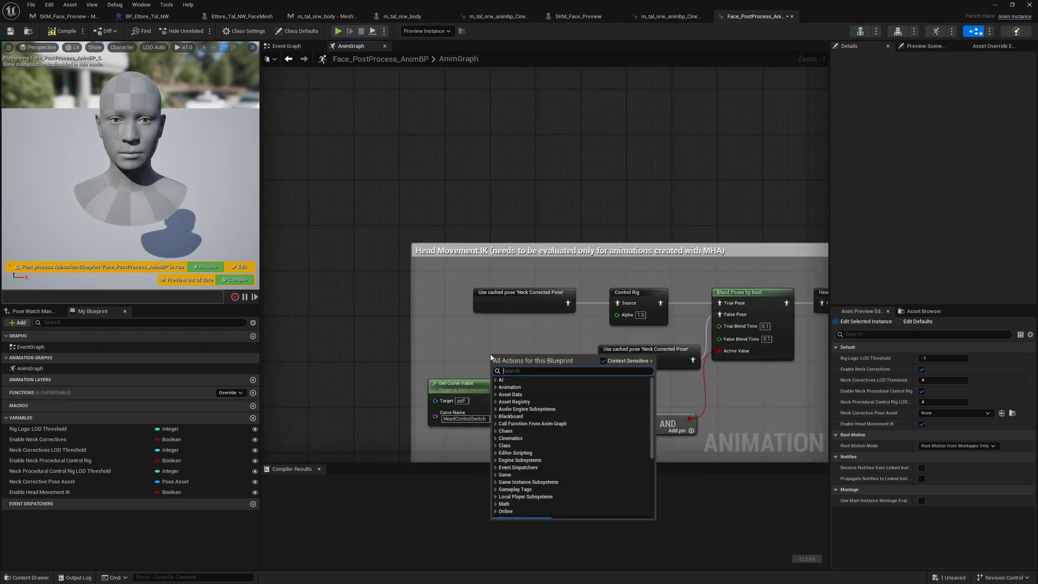
type("input pose")
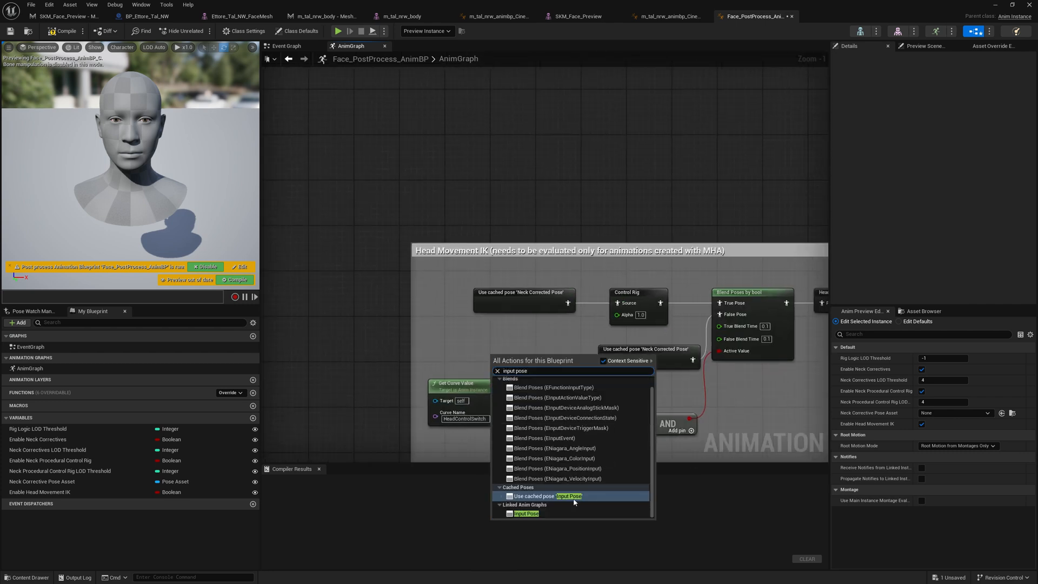
left_click(538, 496)
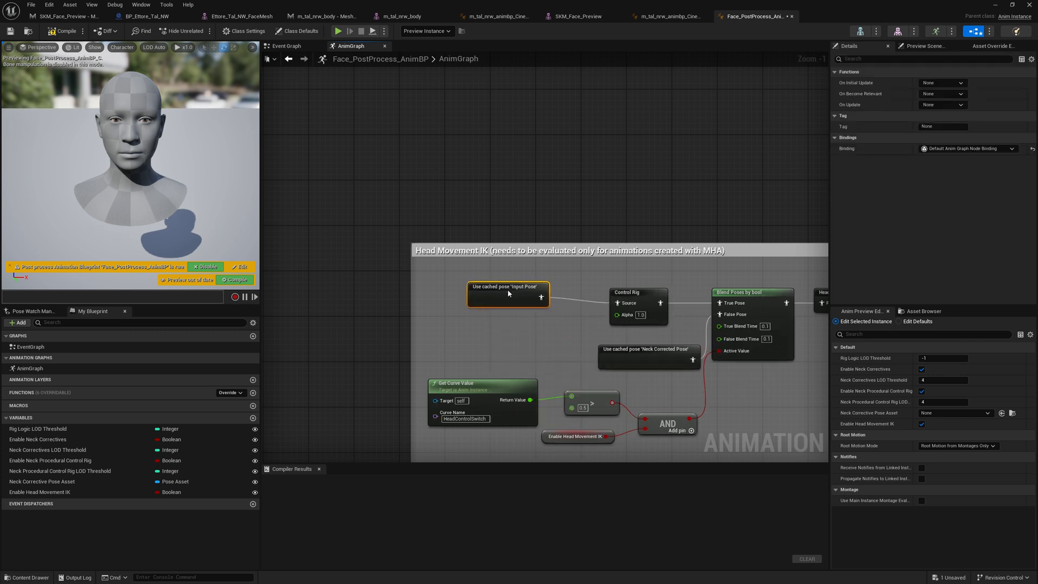
mouse_move(509, 294)
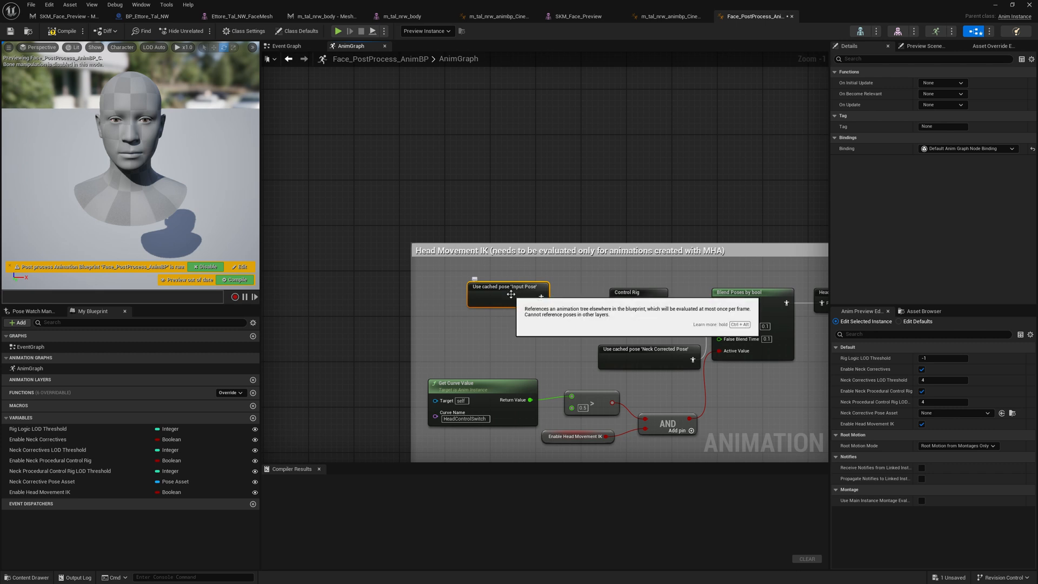
mouse_move(565, 300)
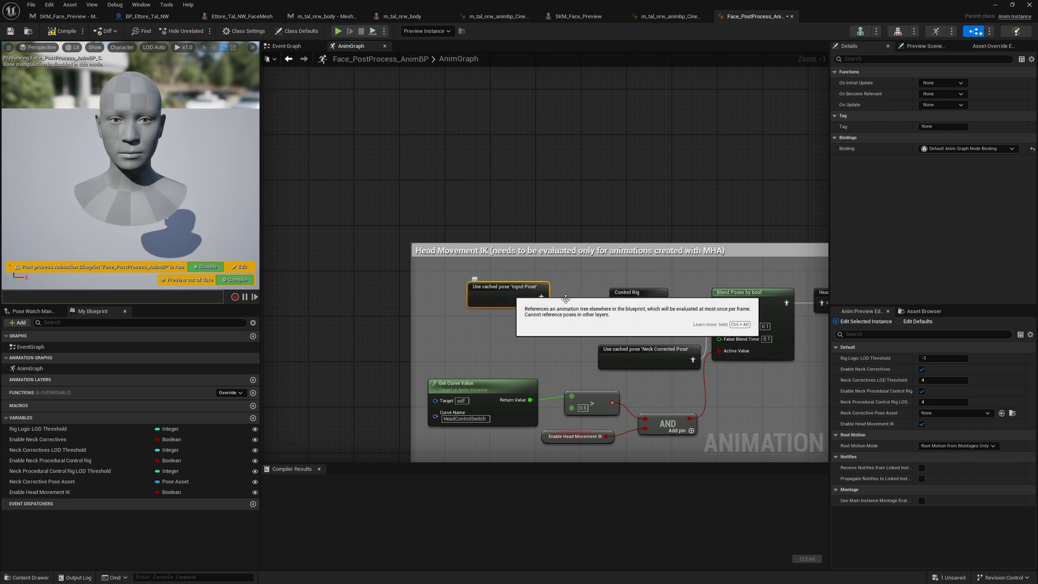
- Leave the Cinematic blueprint's AnimGraph and return to the main level editor
left_click(667, 16)
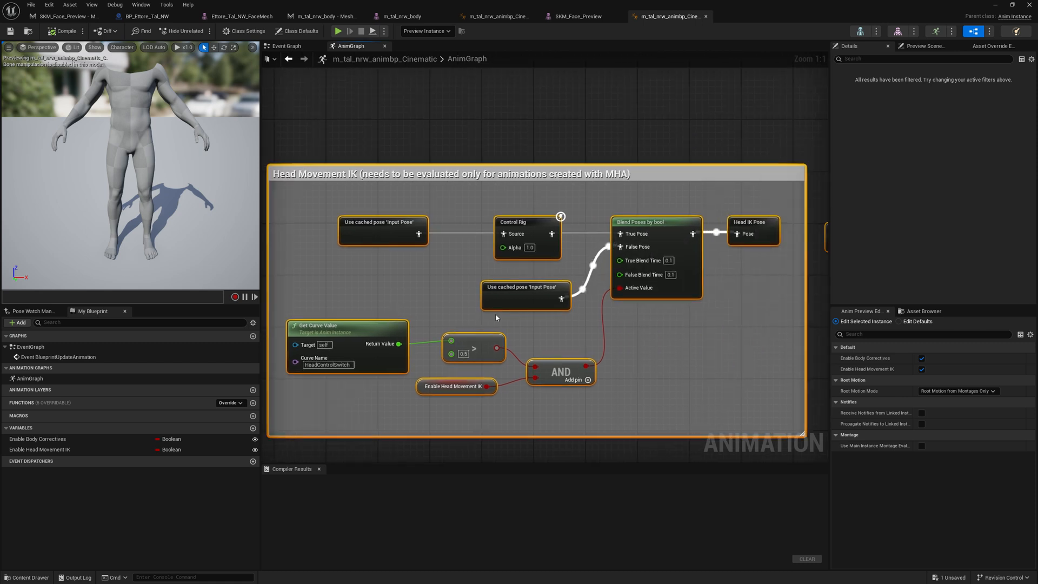
scroll("down", 3)
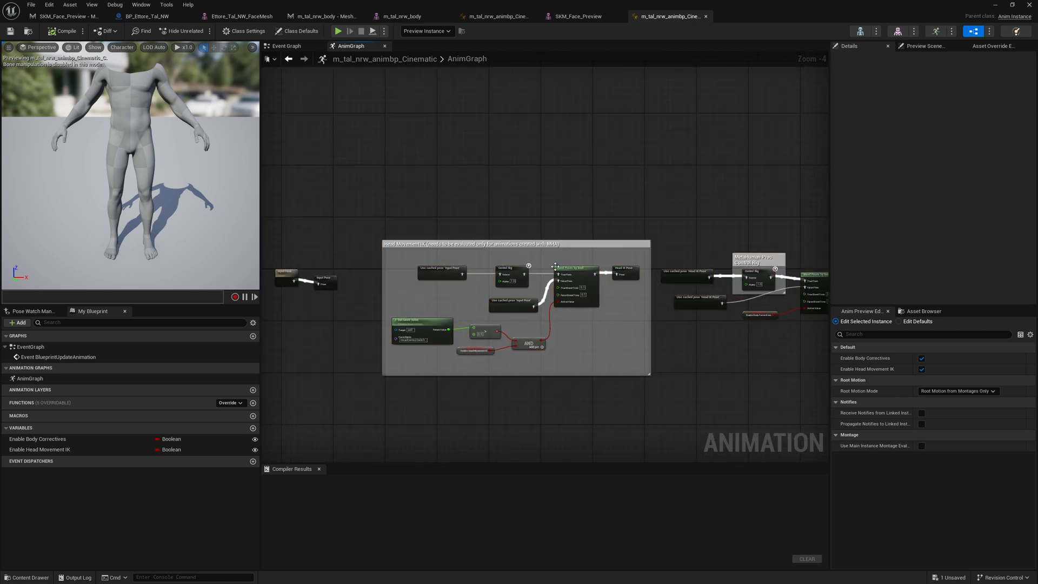
mouse_move(497, 16)
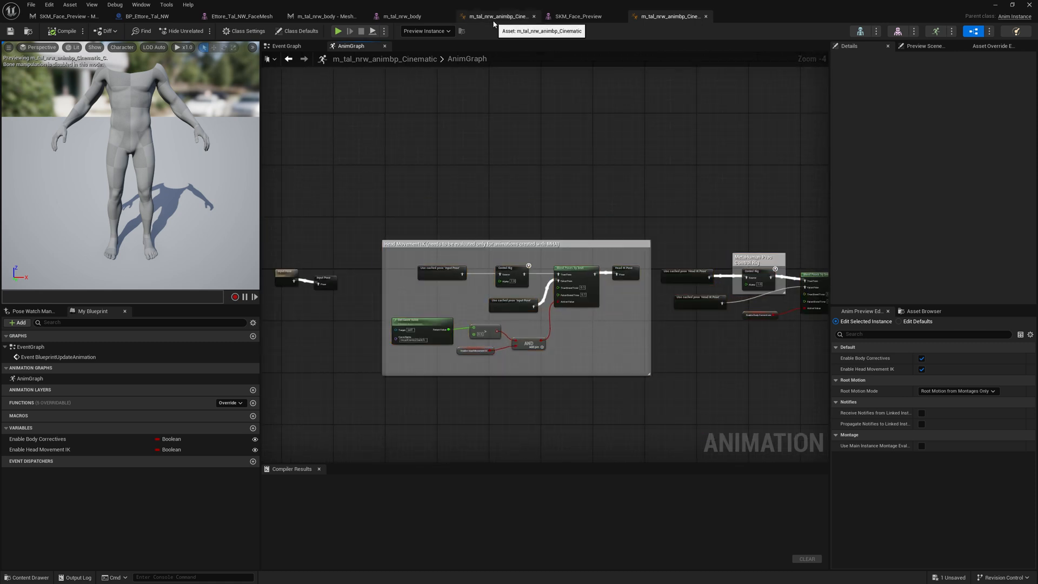
left_click(285, 45)
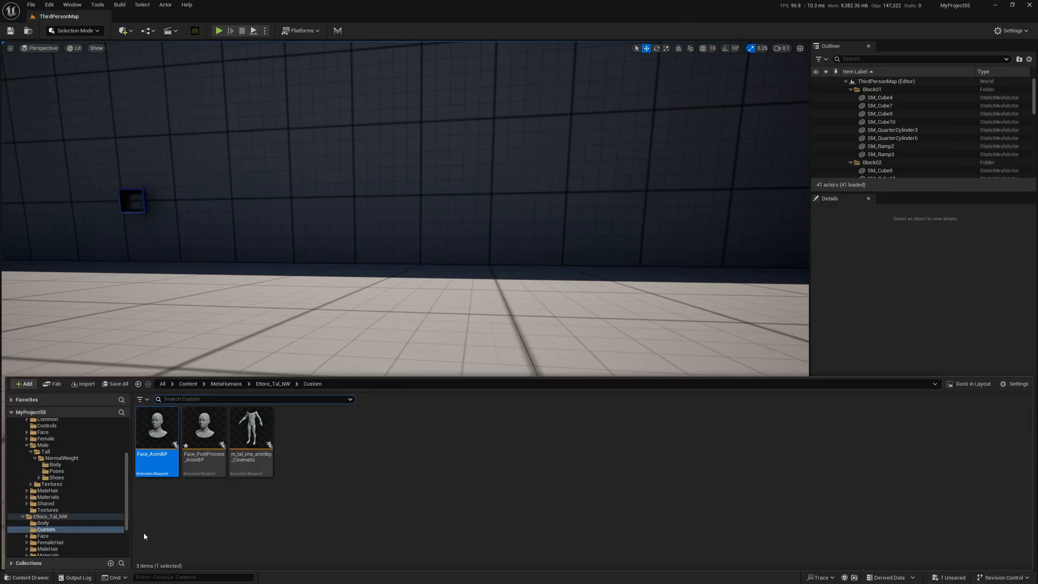
- Wire an Enable Body Correctives getter to the Blend Poses by bool Active Value in Face_PostProcess_AnimBP
double_click(155, 427)
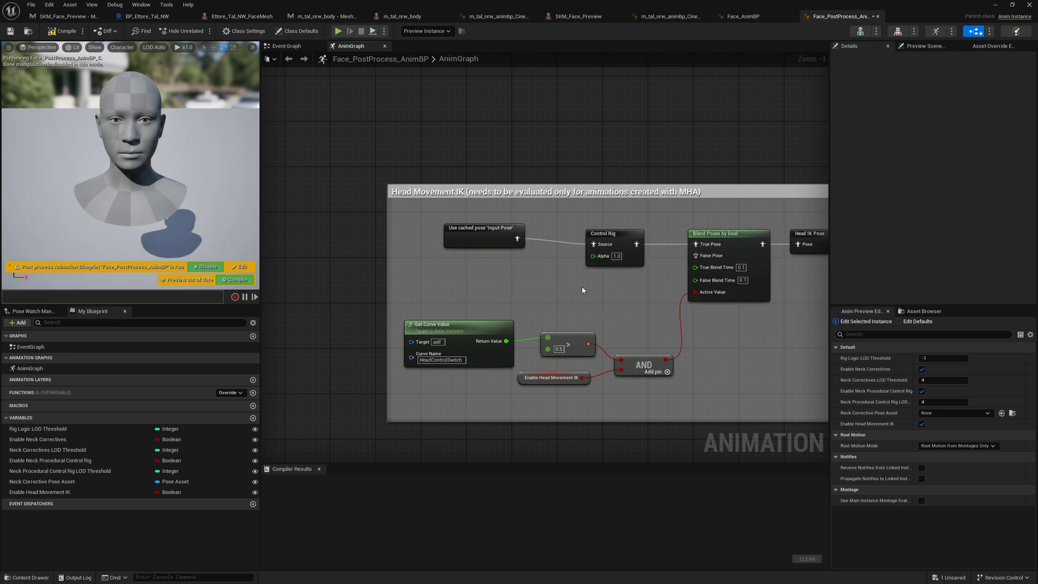
left_click(618, 289)
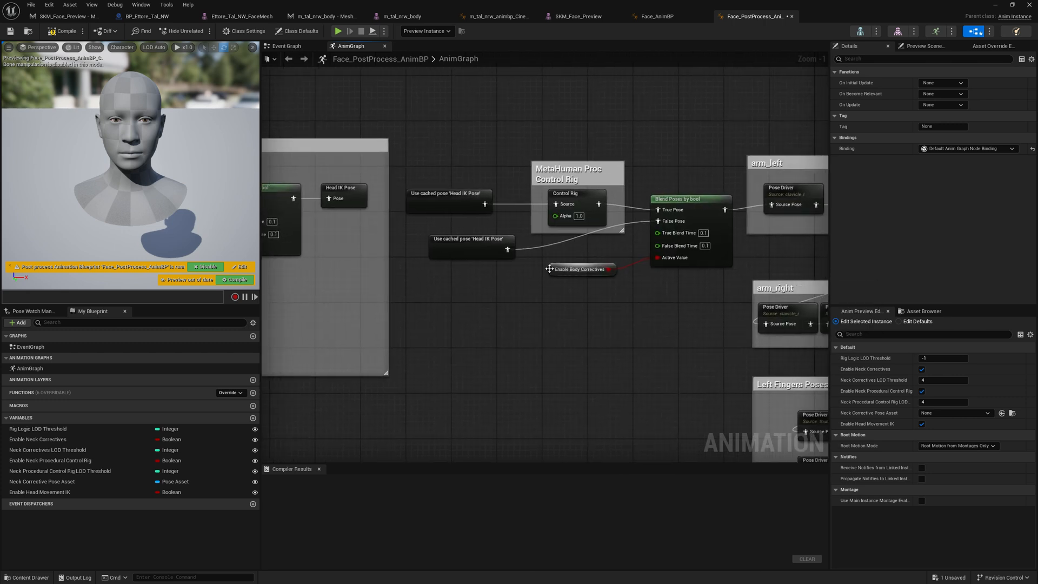
- Turn Enable Body Correctives on by default and recompile the blueprint
left_click(581, 269)
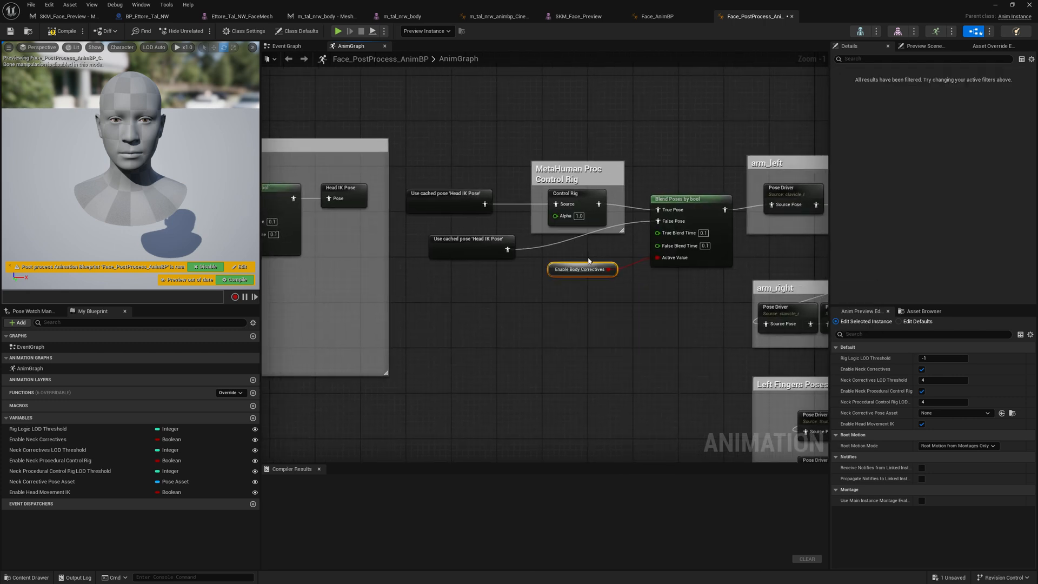
mouse_move(594, 290)
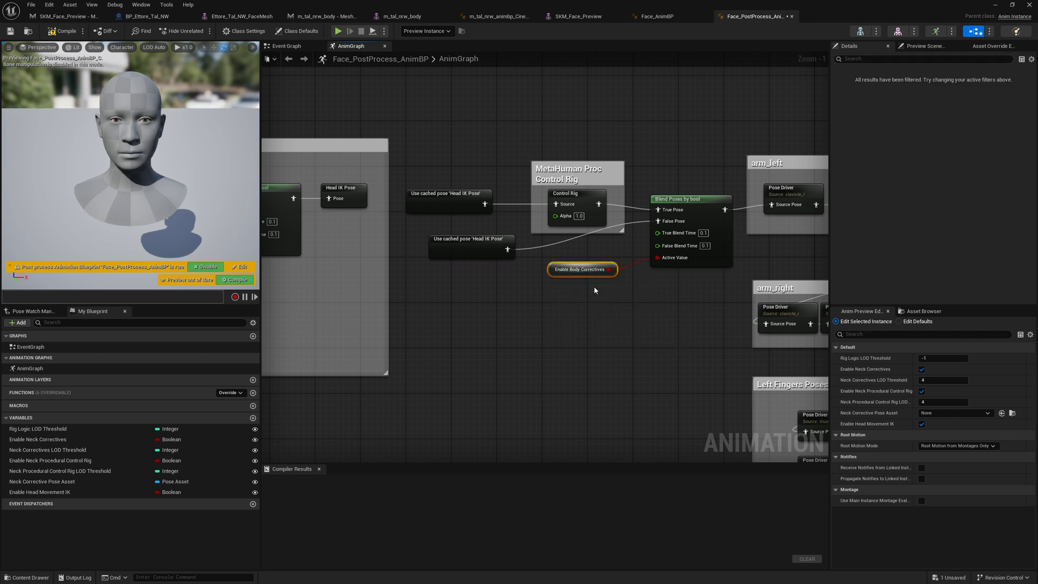
left_click(580, 269)
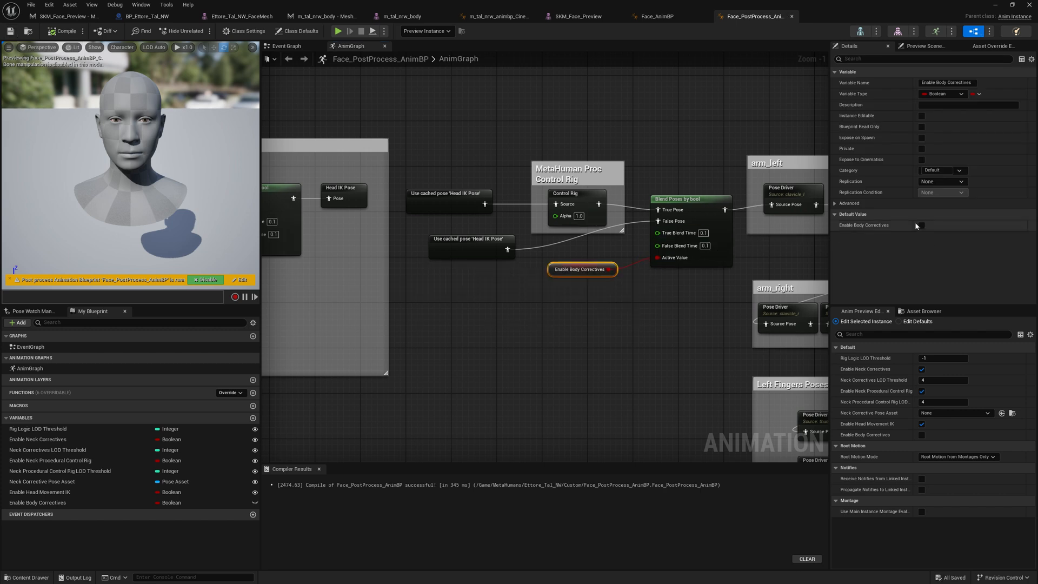
left_click(921, 224)
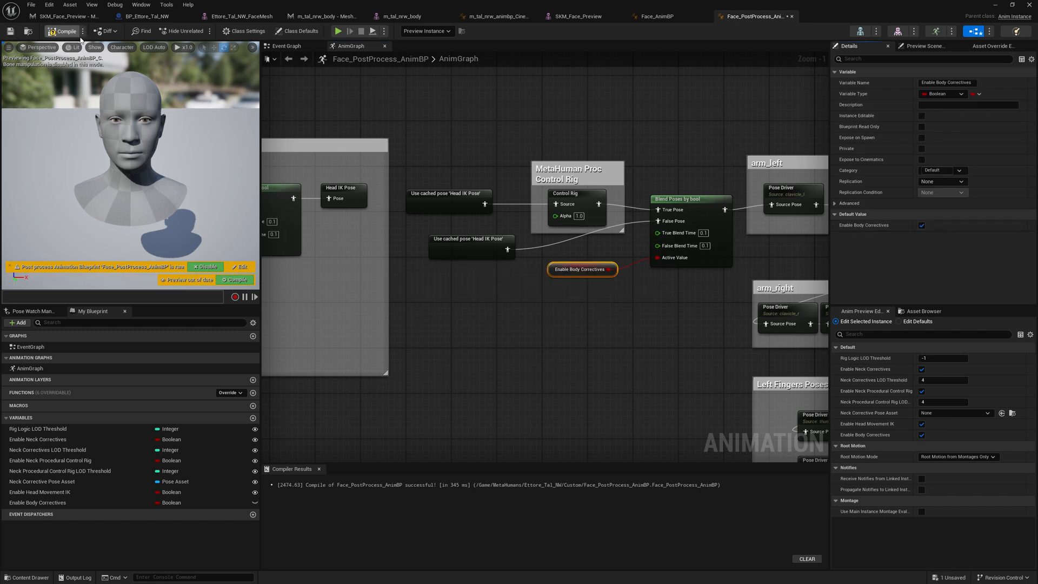
left_click(63, 30)
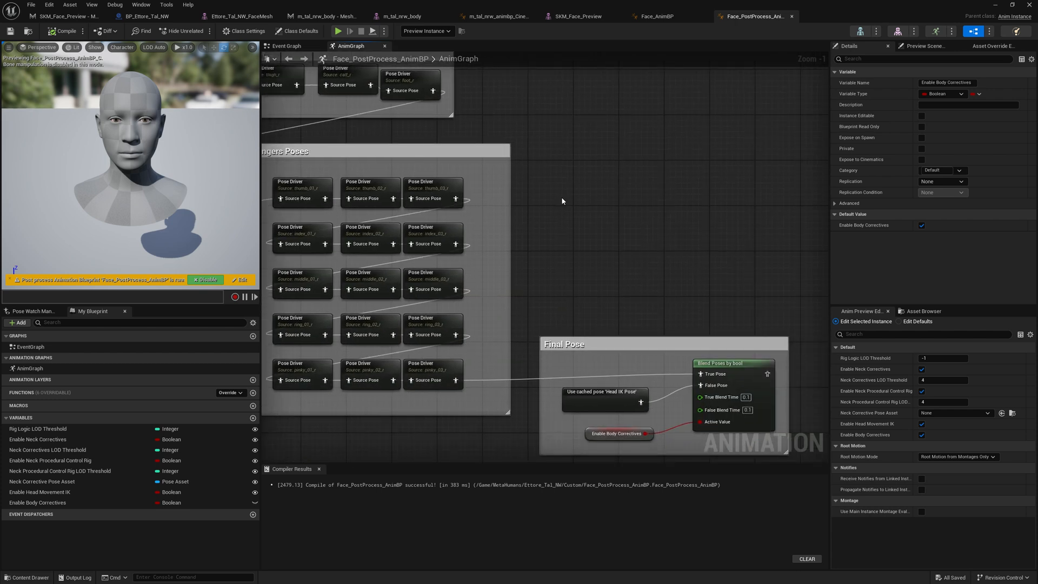
- Add a new Save Cached Pose node and feed it the Final Pose blend output
right_click(562, 199)
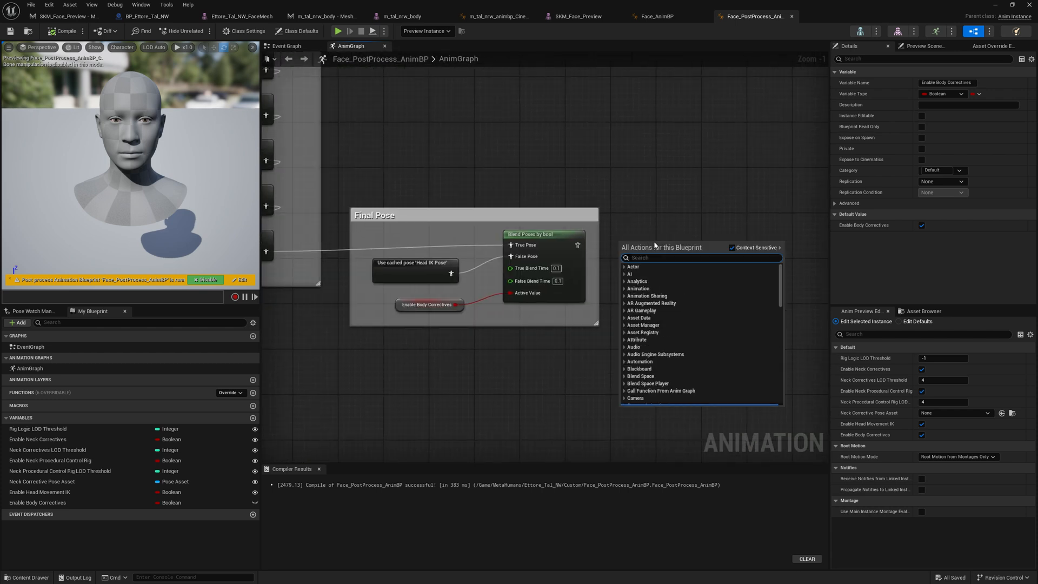
type("cache")
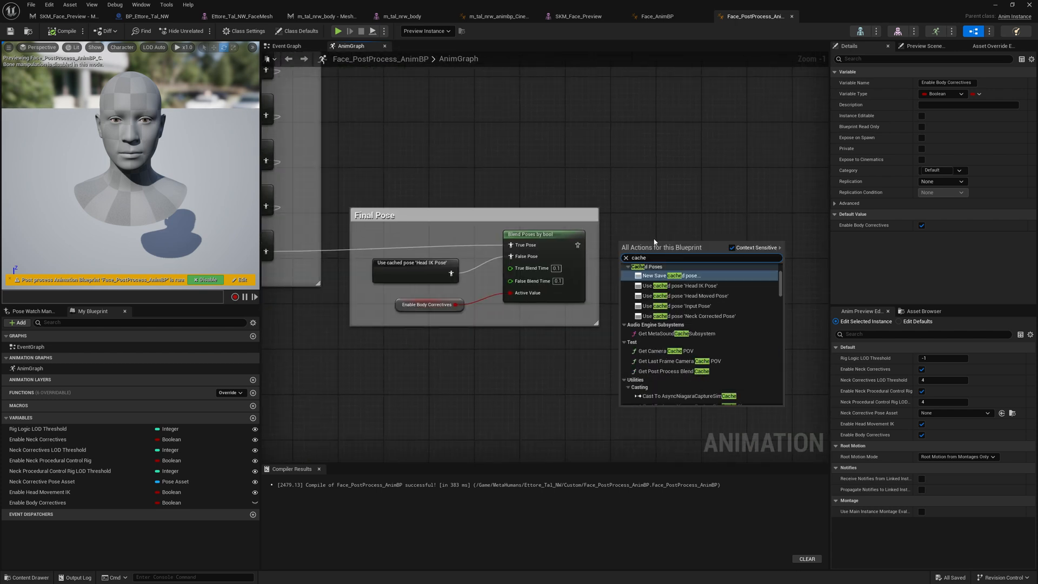
left_click(671, 275)
type("Bod")
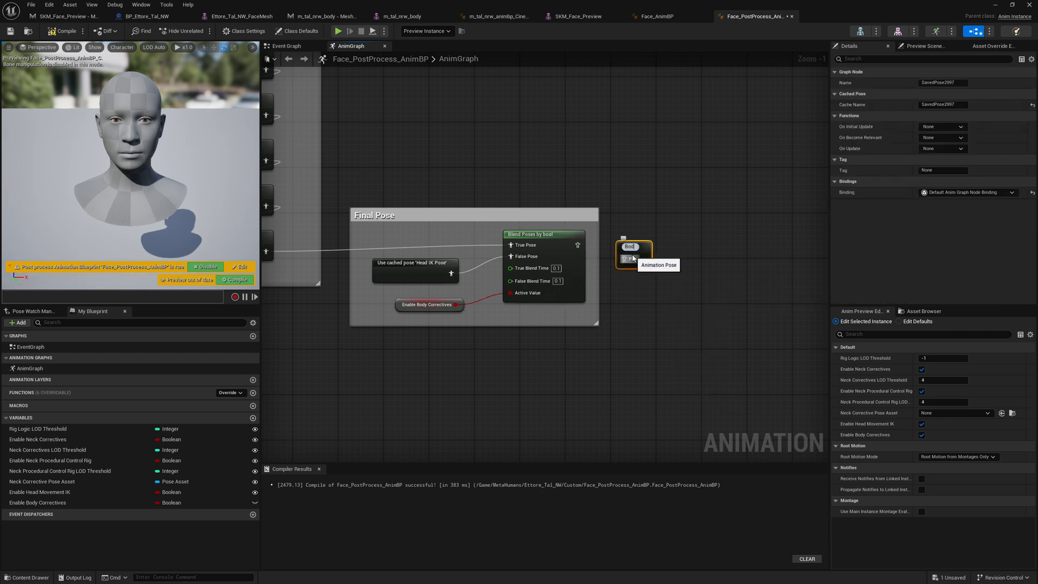
left_click(637, 252)
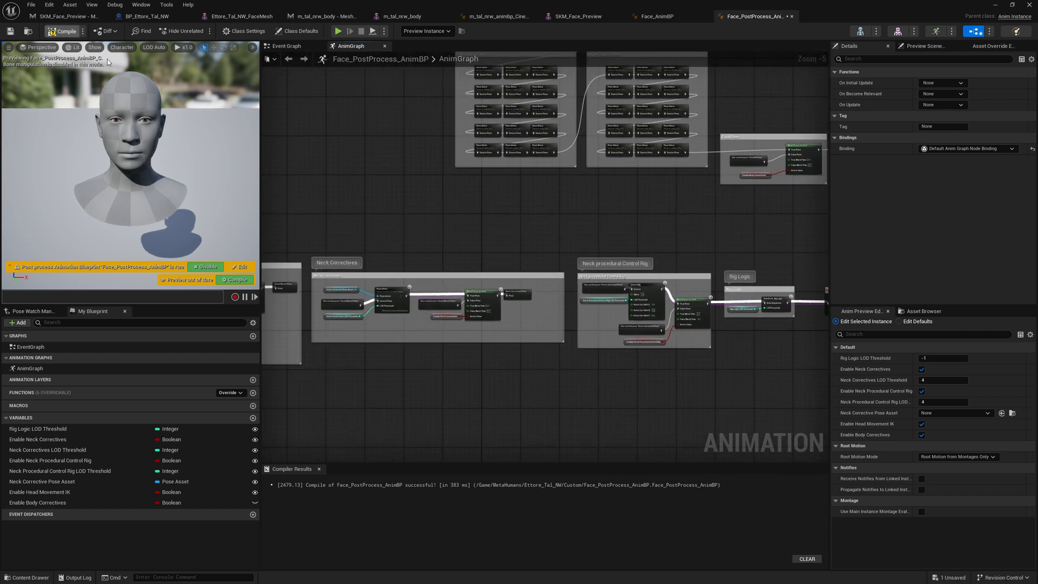
- Reopen Face_PostProcess_AnimBP from the Custom folder, choosing a skeleton for it
left_click(62, 30)
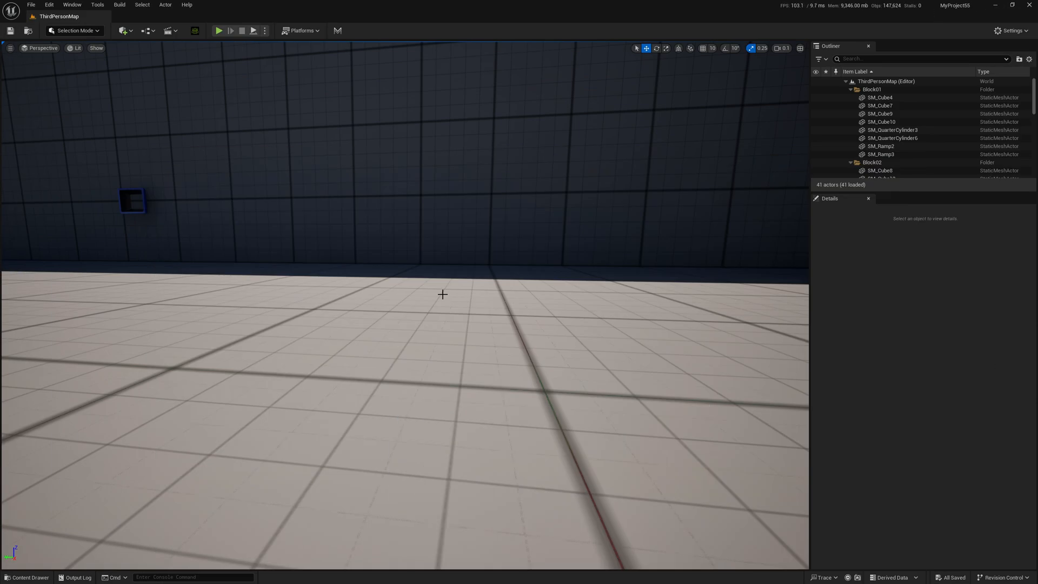
left_click(26, 577)
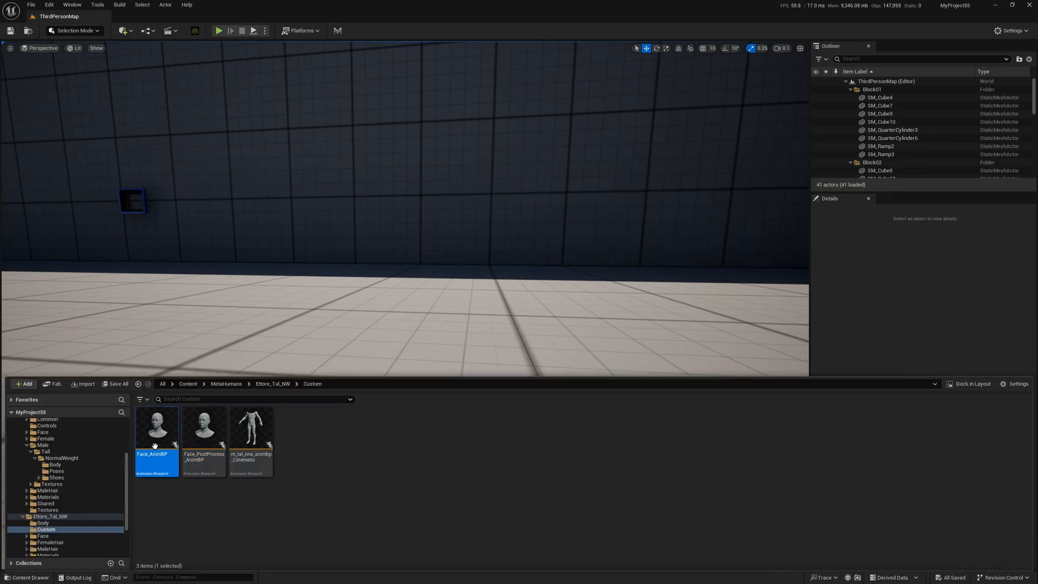
double_click(205, 427)
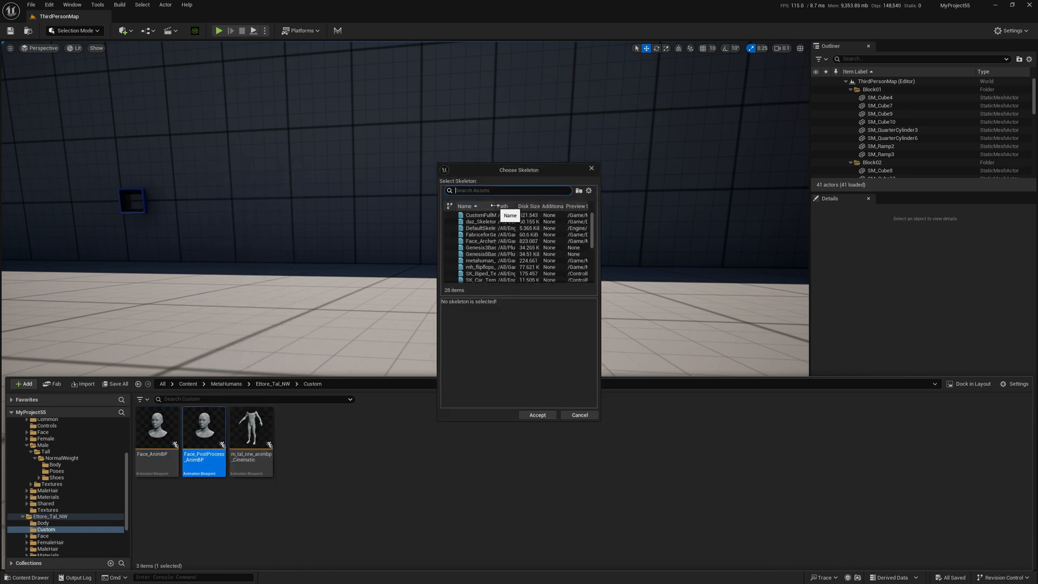
mouse_move(489, 247)
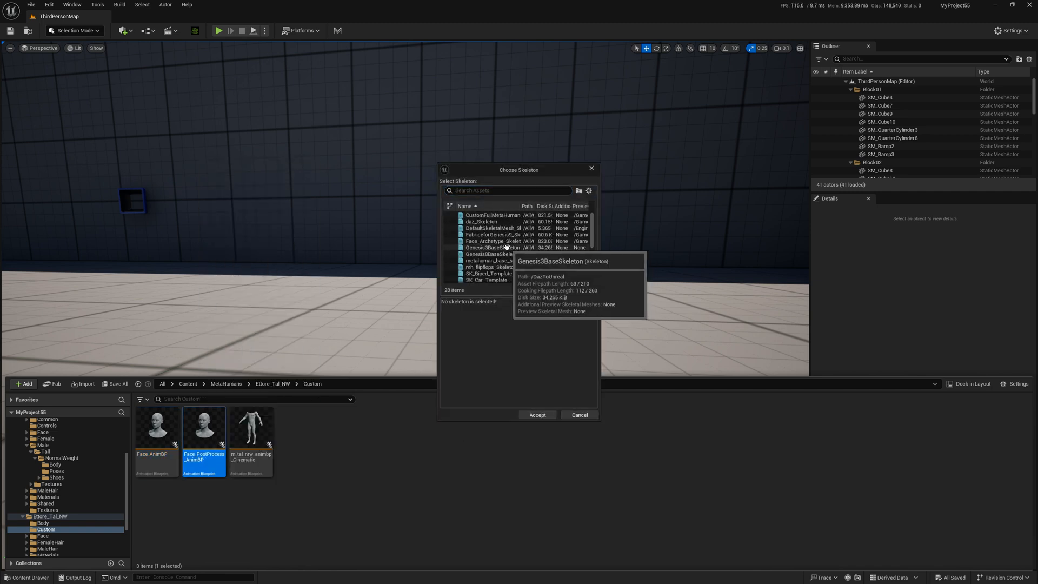
scroll("down", 3)
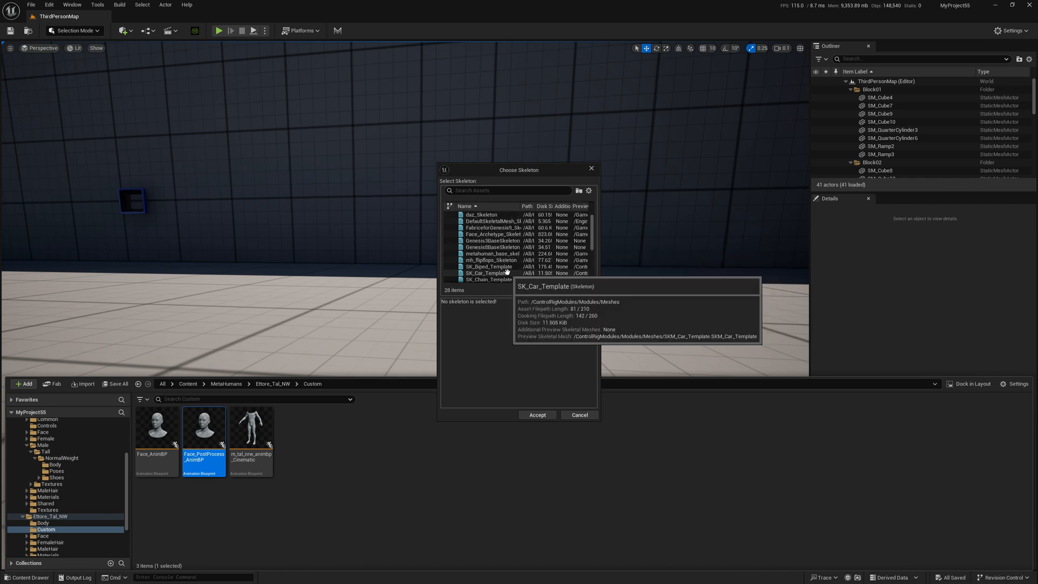
left_click(493, 214)
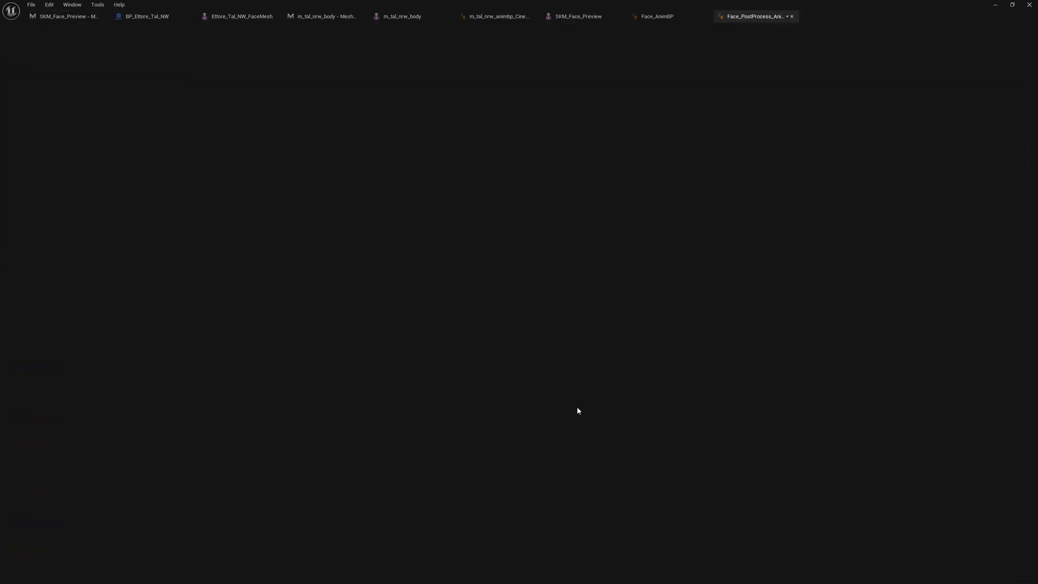
- Compile Face_PostProcess_AnimBP and switch to the Ettore_Tal_NW_FaceMesh asset's post-process setting
left_click(753, 17)
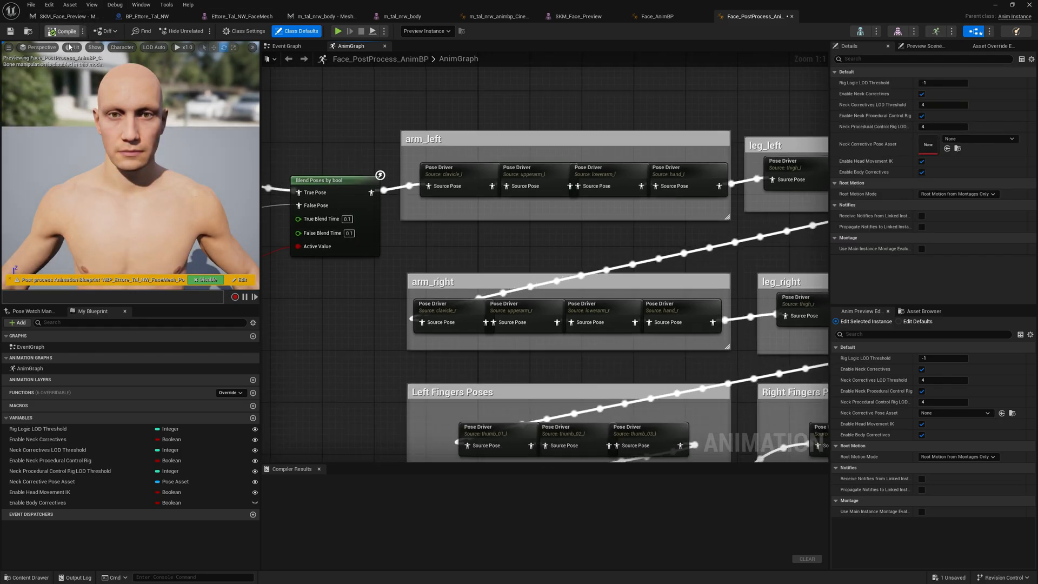
left_click(63, 30)
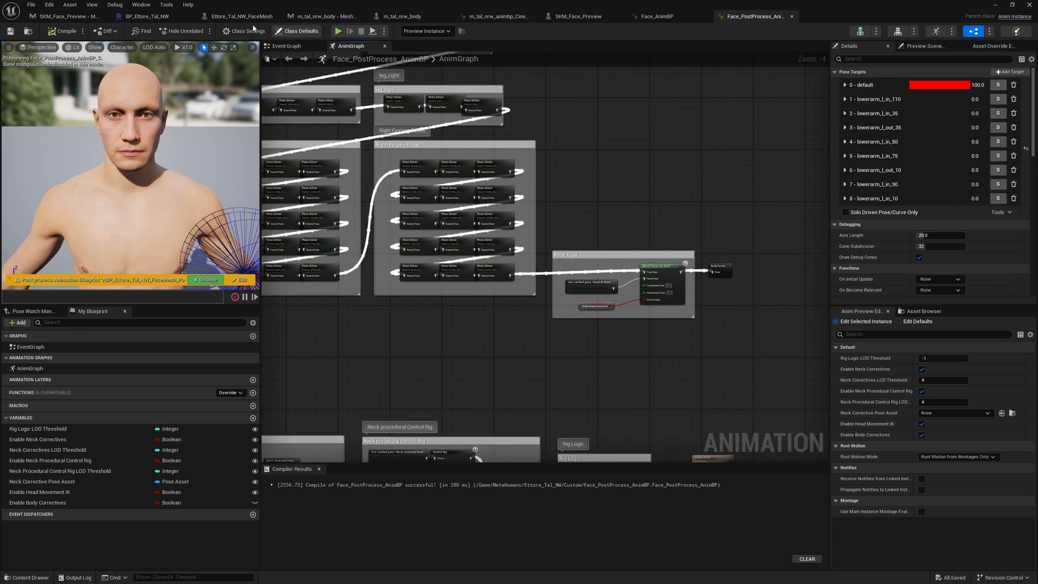
left_click(238, 17)
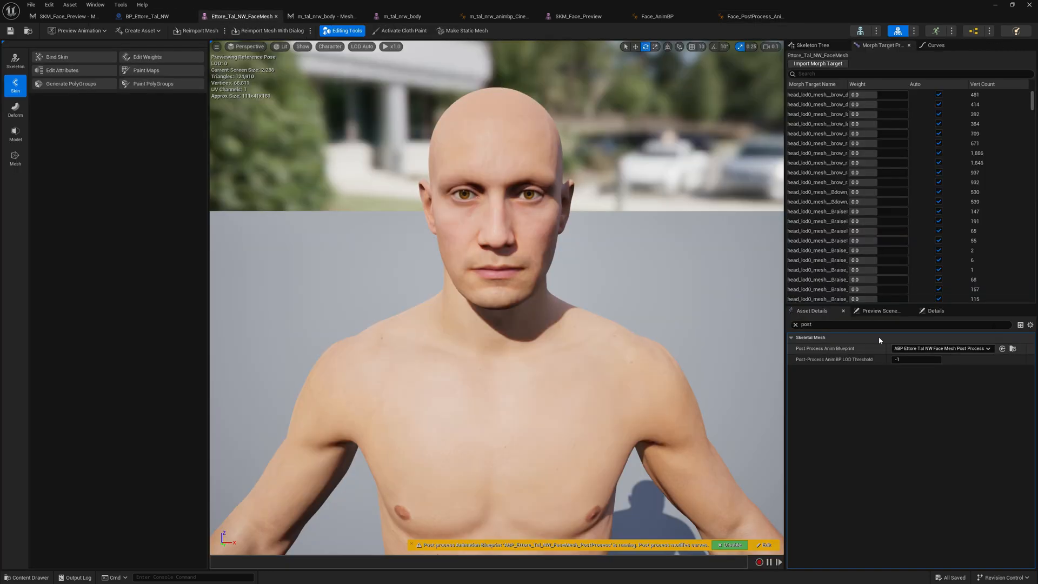
- Assign FullBody_PostProcess as the face mesh's Post Process Anim Blueprint
left_click(1004, 348)
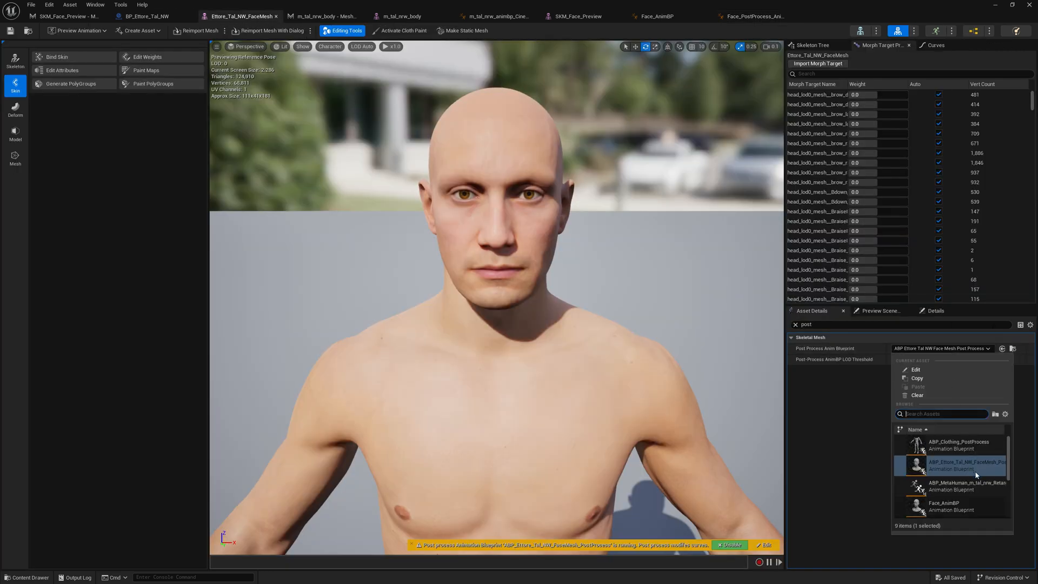
mouse_move(930, 78)
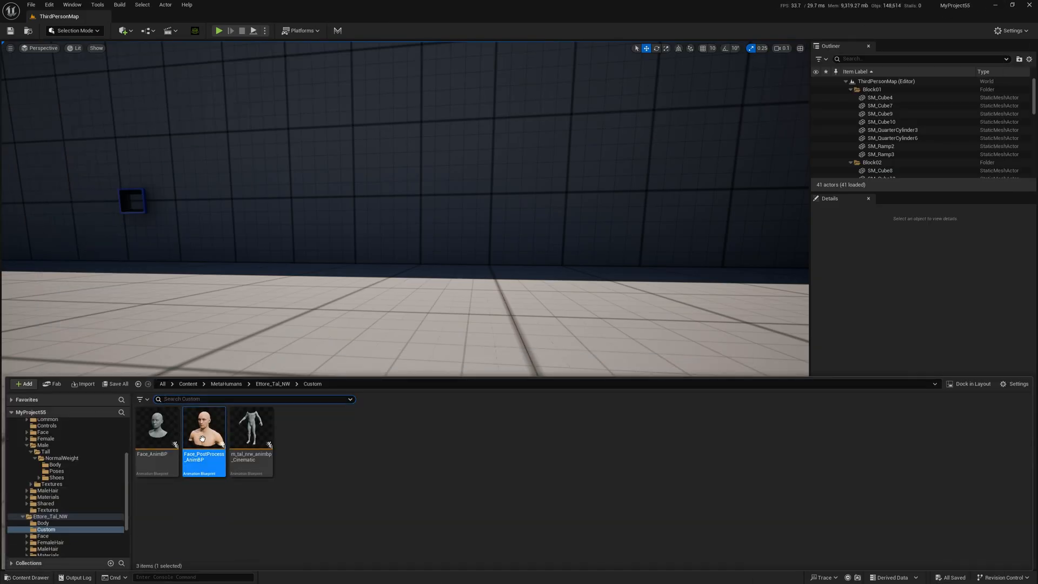
right_click(203, 427)
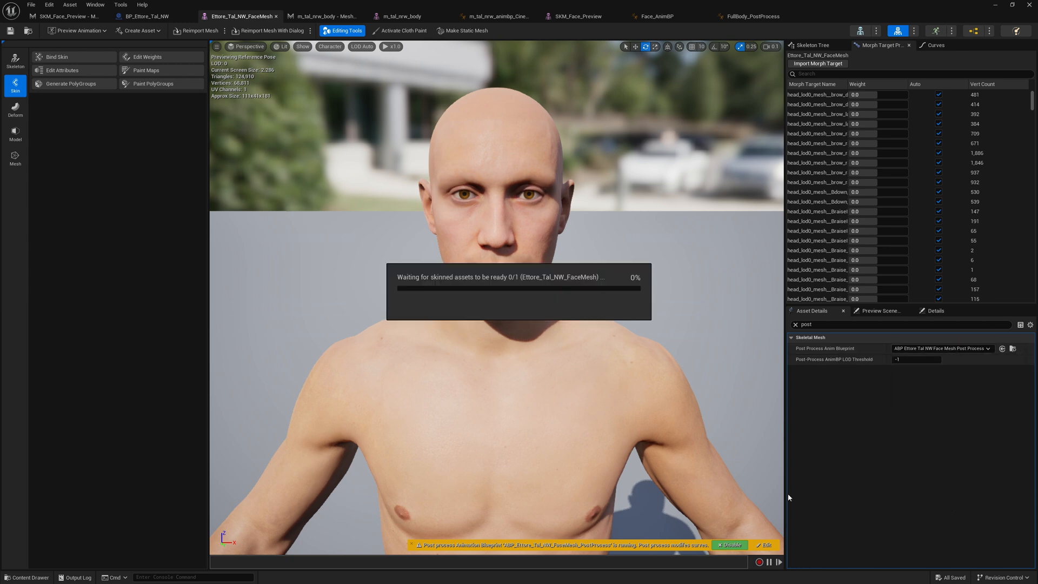
mouse_move(740, 473)
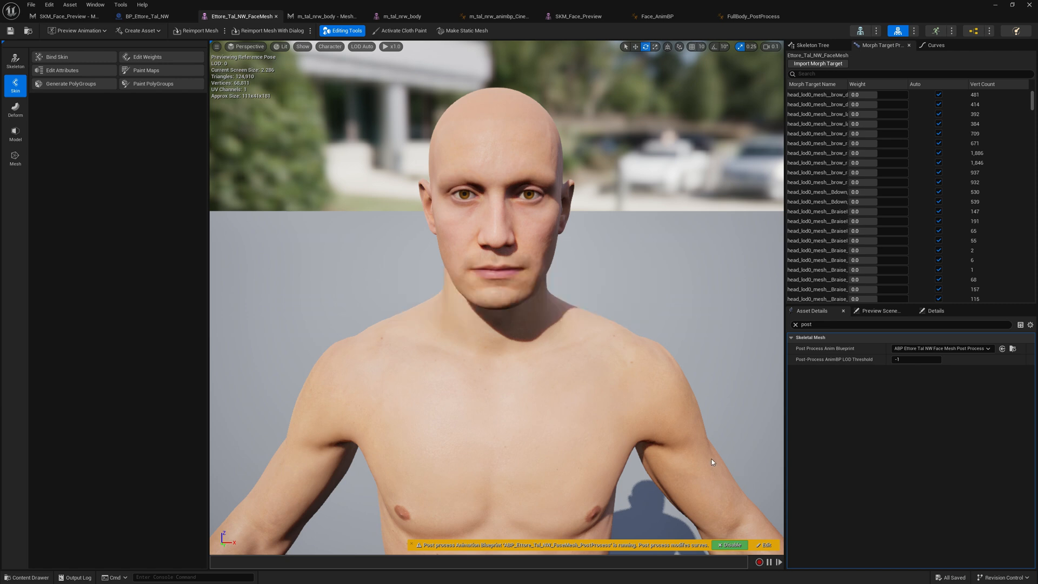
left_click(940, 348)
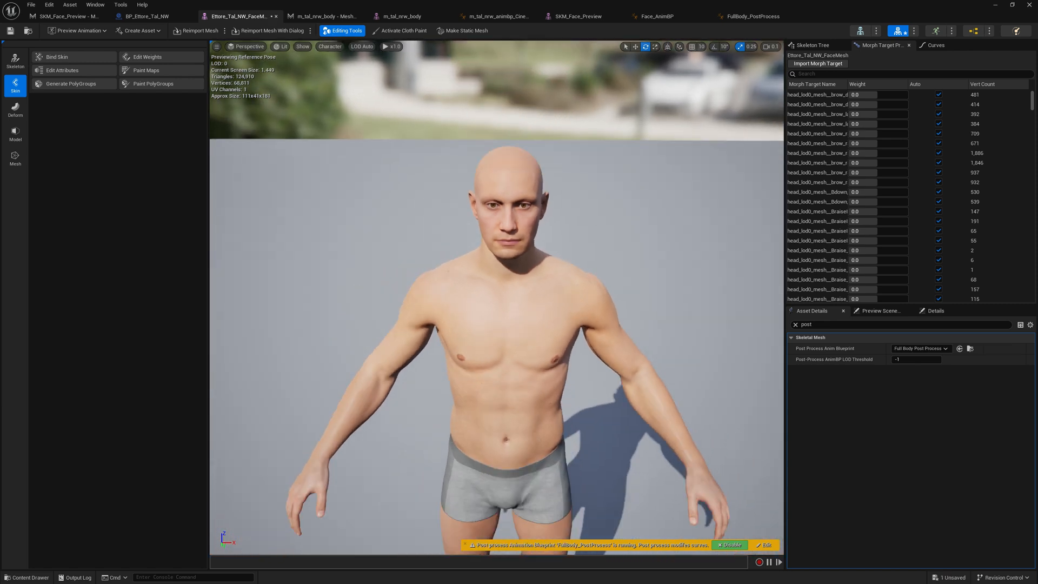
scroll("down", 3)
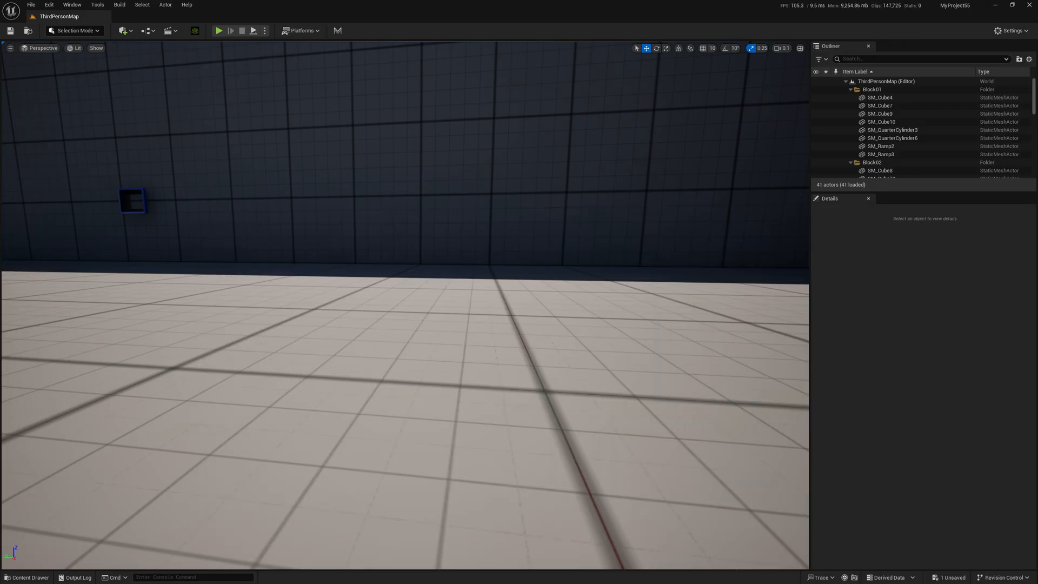
- Save the modified face mesh along with all unsaved assets
left_click(26, 577)
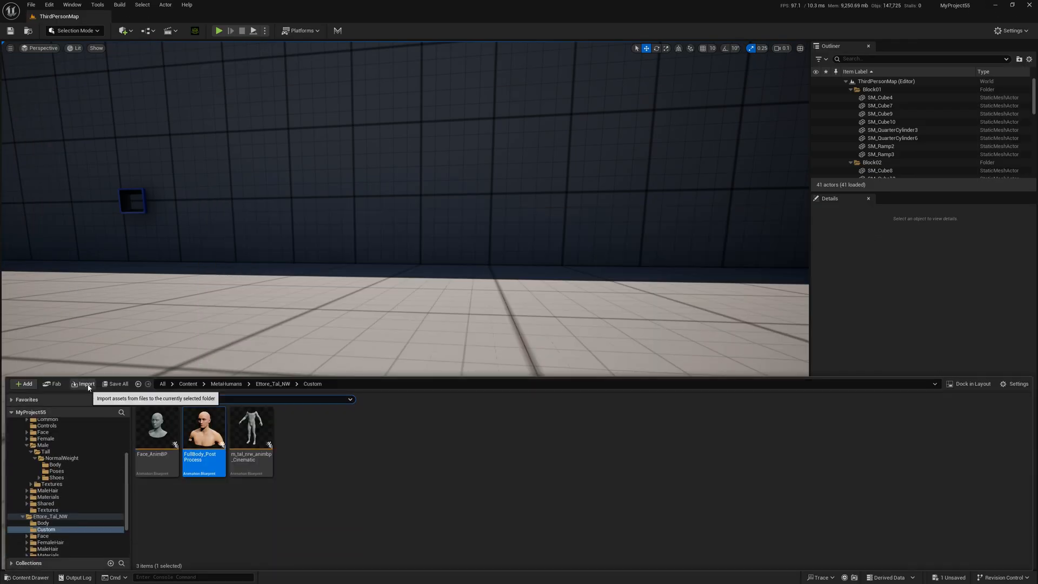
left_click(116, 384)
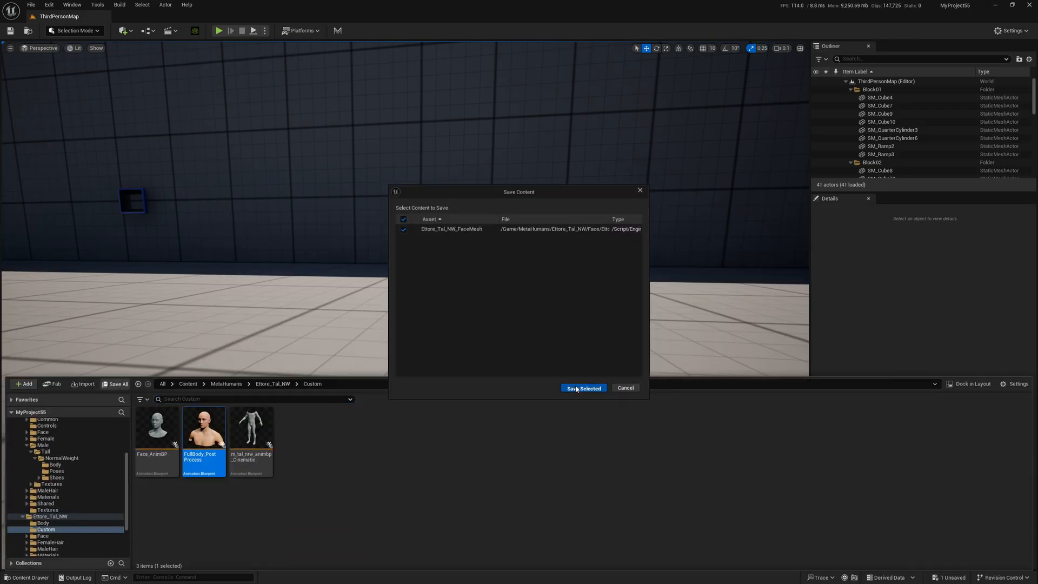
left_click(582, 388)
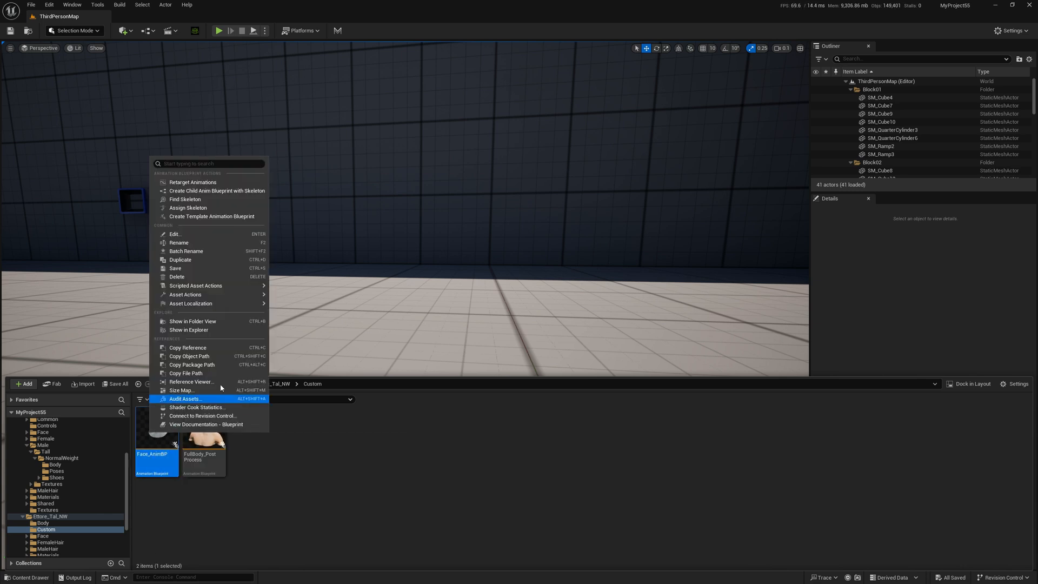
- Dismiss the Choose Skeleton dialog unchanged and bring up Face_AnimBP for editing
left_click(188, 208)
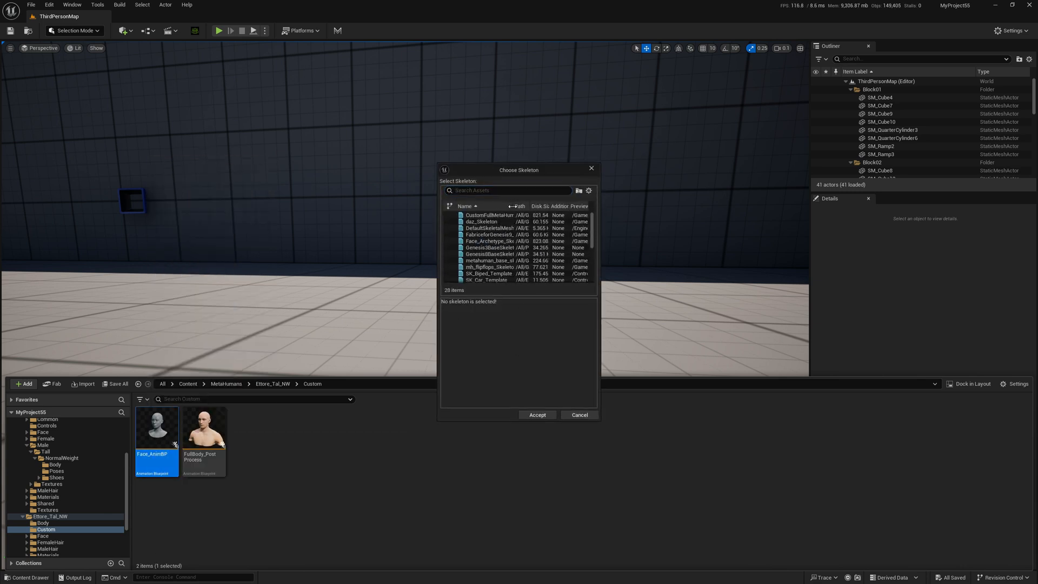
left_click(577, 414)
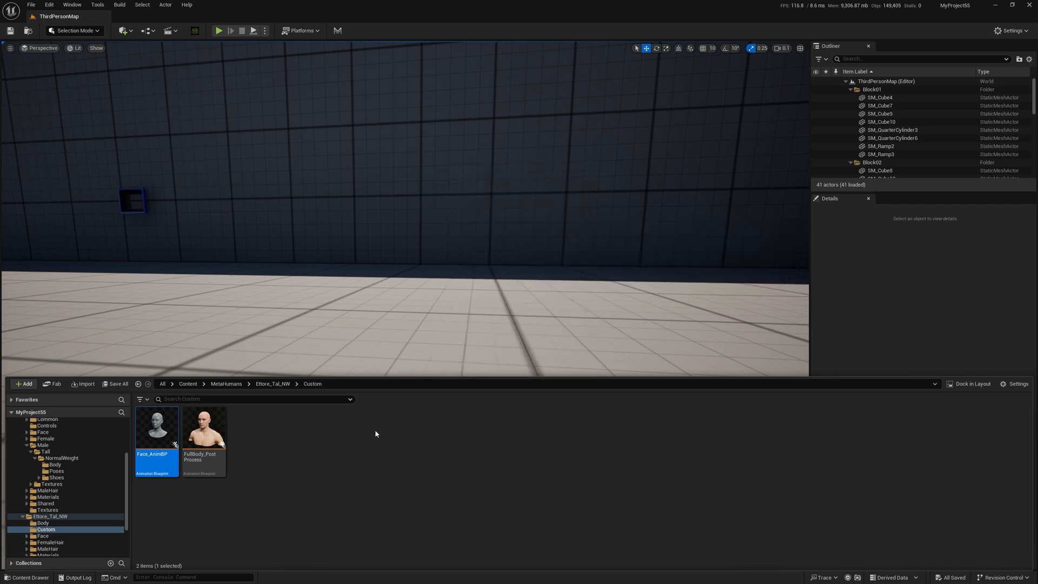
double_click(156, 427)
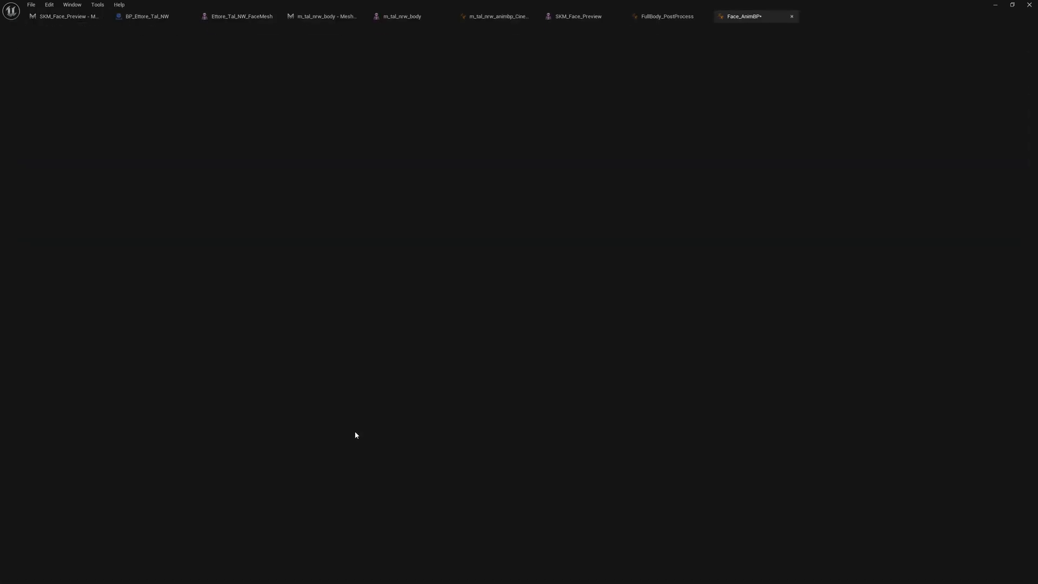
- Route an Input Pose node into Face_AnimBP's BodyPose cached pose
left_click(742, 16)
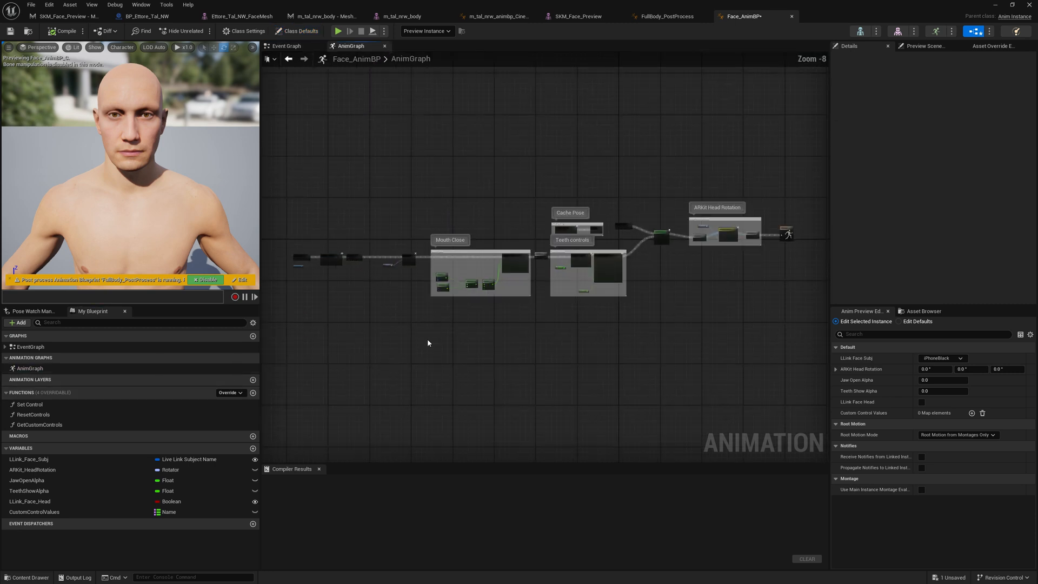
scroll("up", 3)
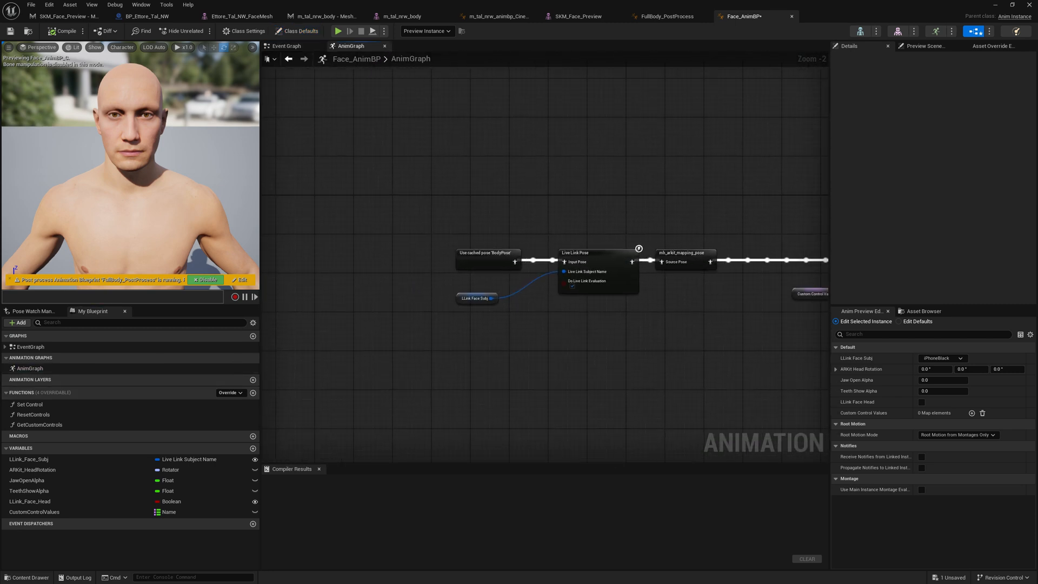
right_click(501, 187)
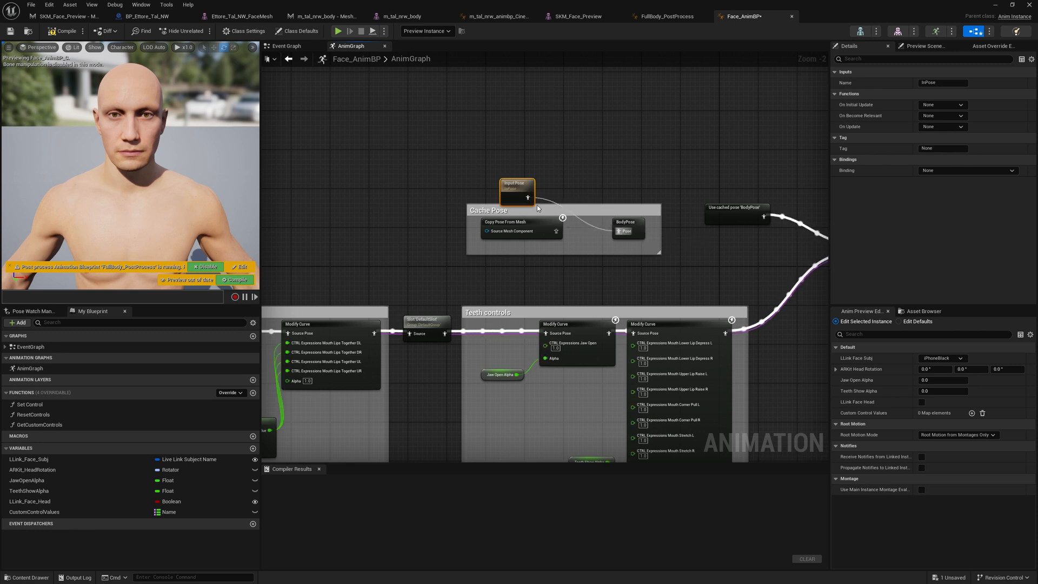
mouse_move(492, 212)
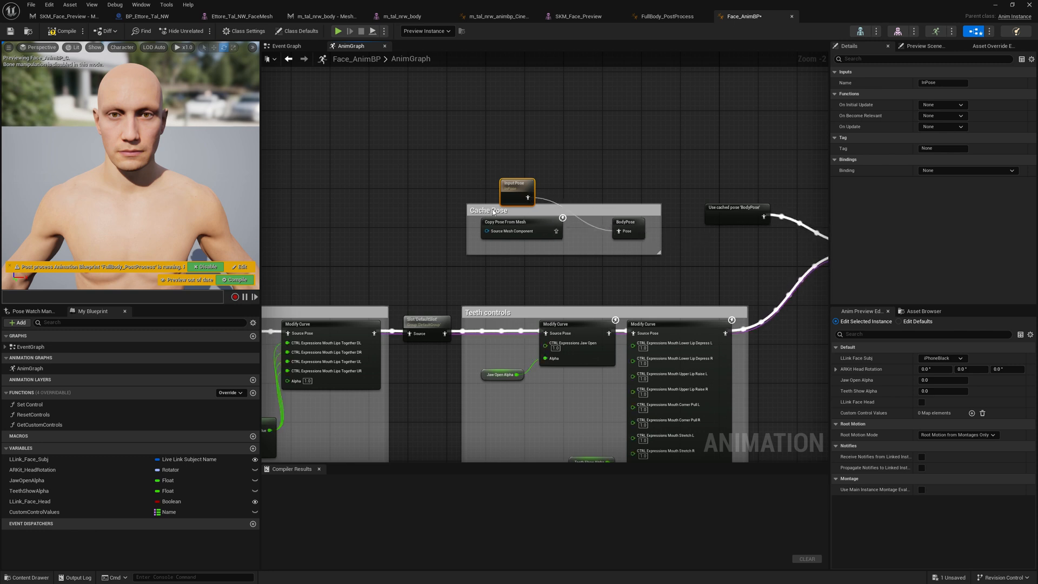
- Compile Face_AnimBP successfully and switch to the BP_Ettore_Tal_NW character blueprint
left_click(63, 30)
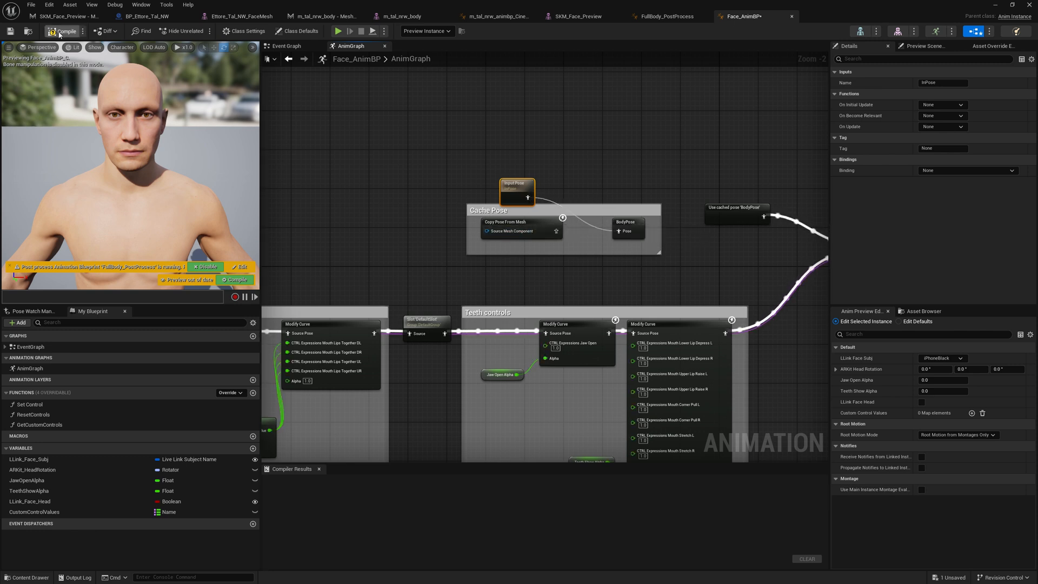
left_click(66, 30)
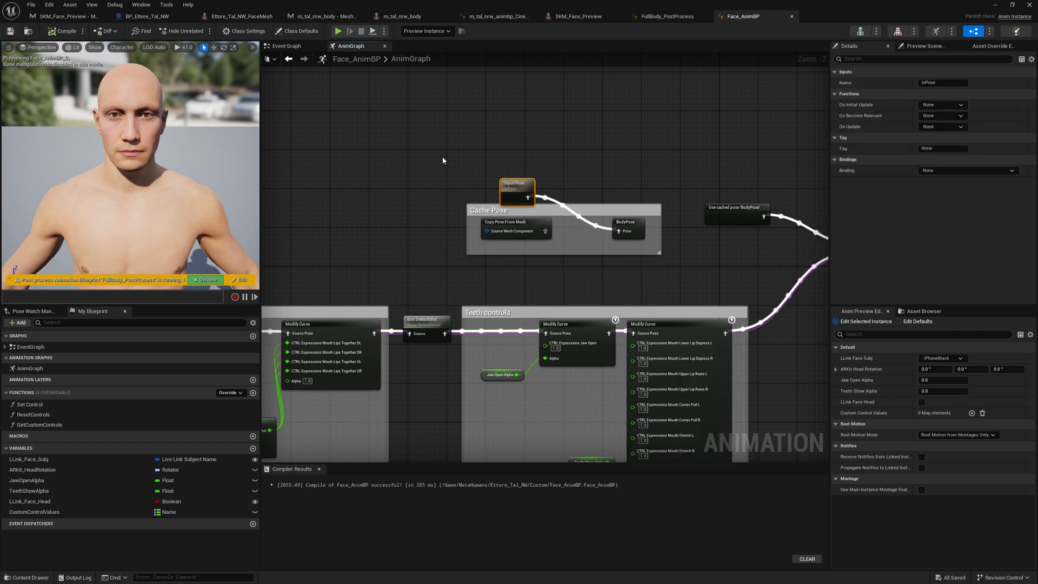
mouse_move(334, 131)
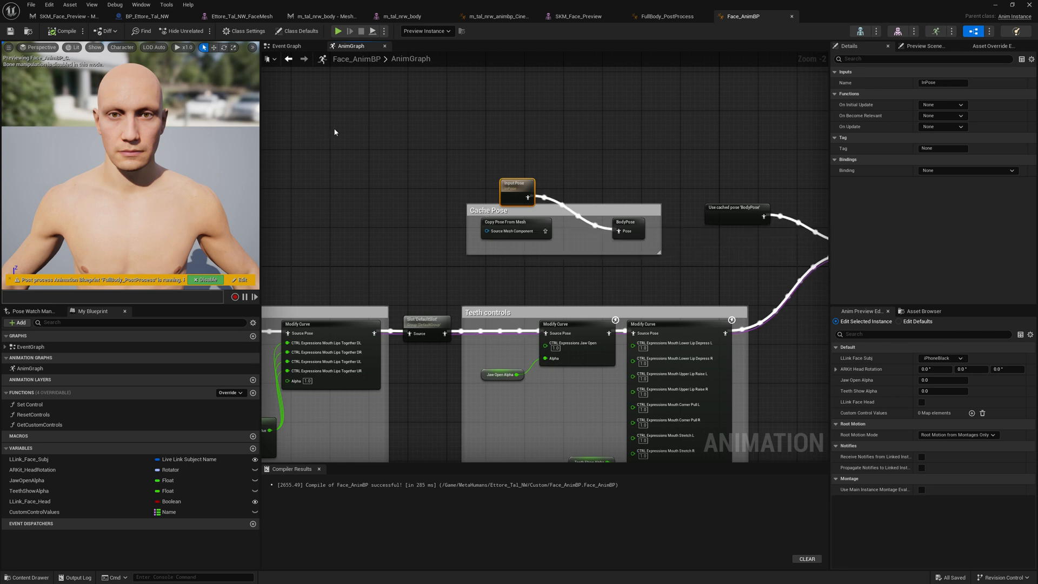
left_click(151, 17)
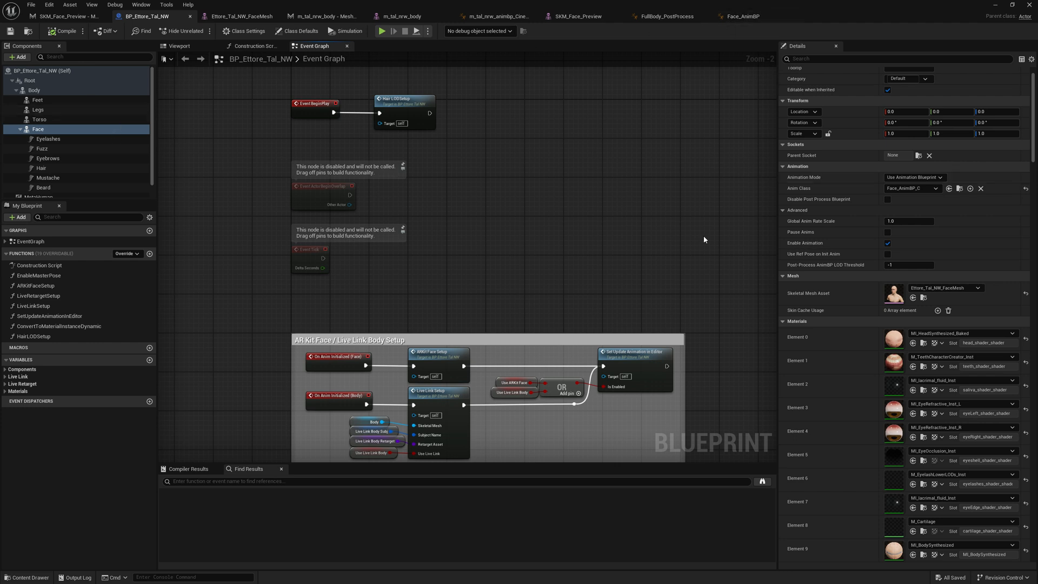
- Duplicate the Face_AnimBP asset as FullBody_AnimBP in the Content Drawer
left_click(910, 188)
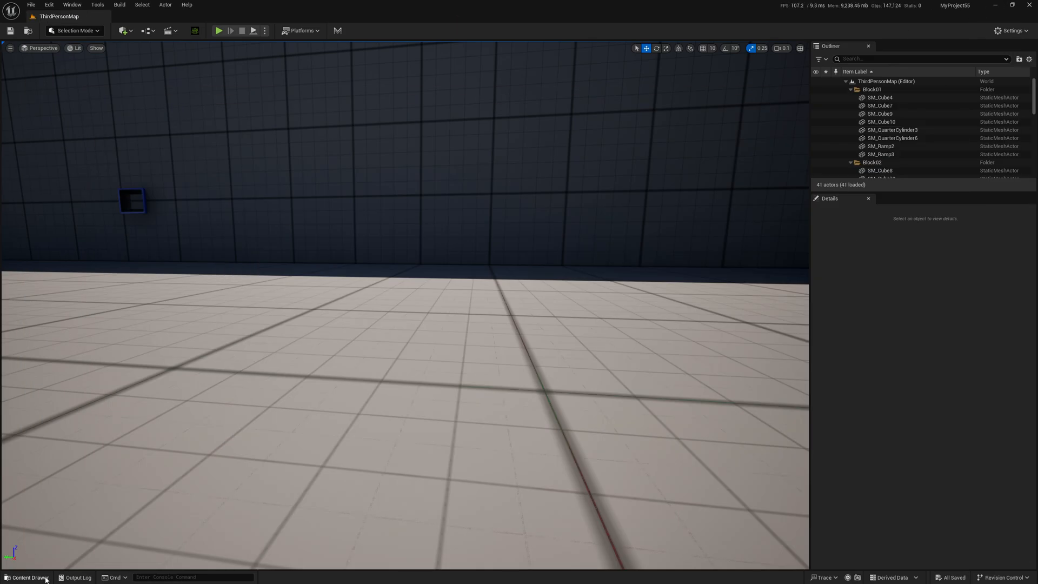
right_click(154, 461)
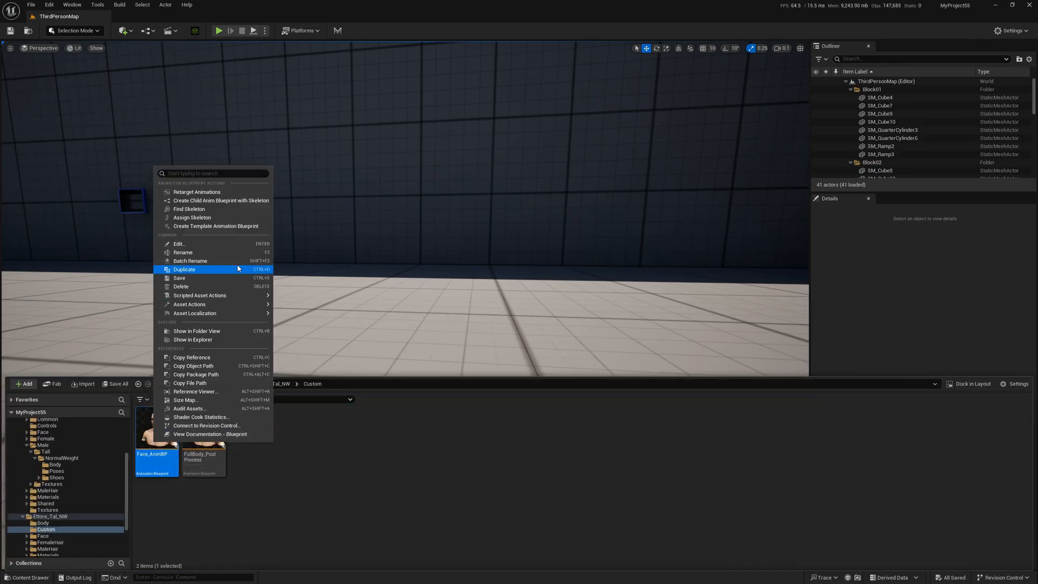
mouse_move(200, 269)
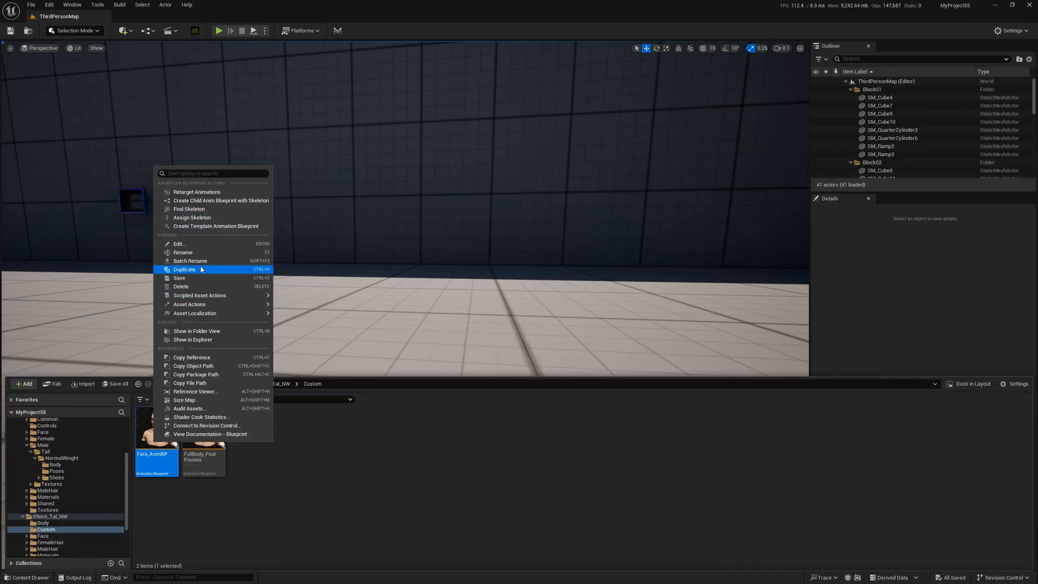
left_click(182, 252)
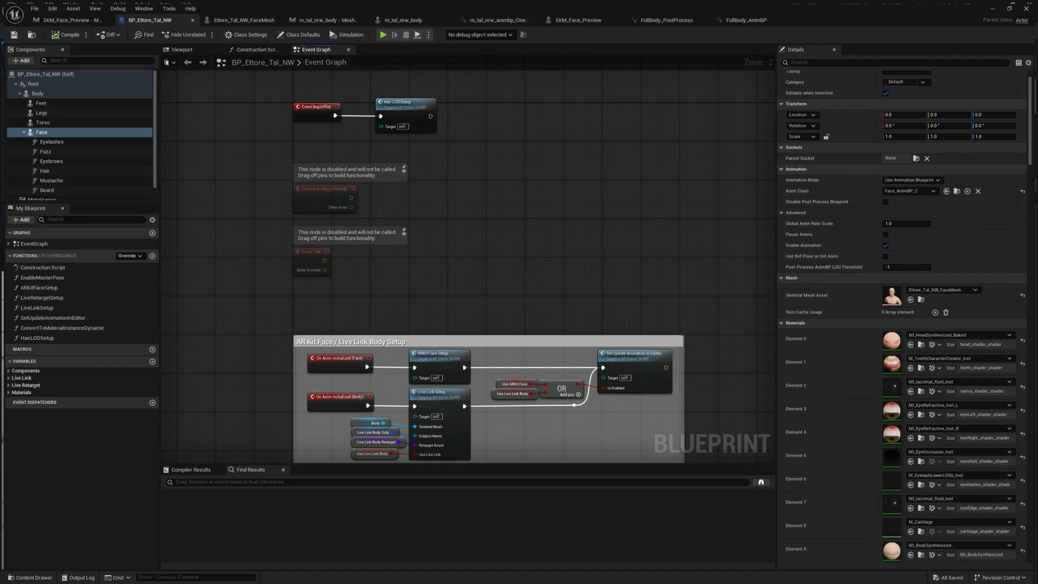
- Assign FullBody_AnimBP as the Face component's Anim Class in BP_Ettore_Tal_NW, then review Feet and Body
left_click(934, 188)
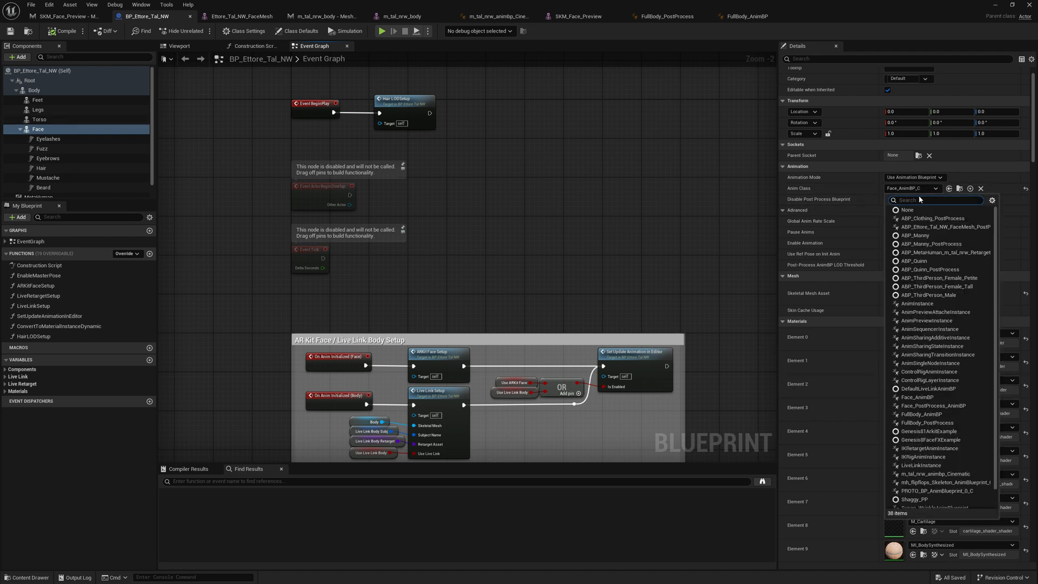
type("fullbody")
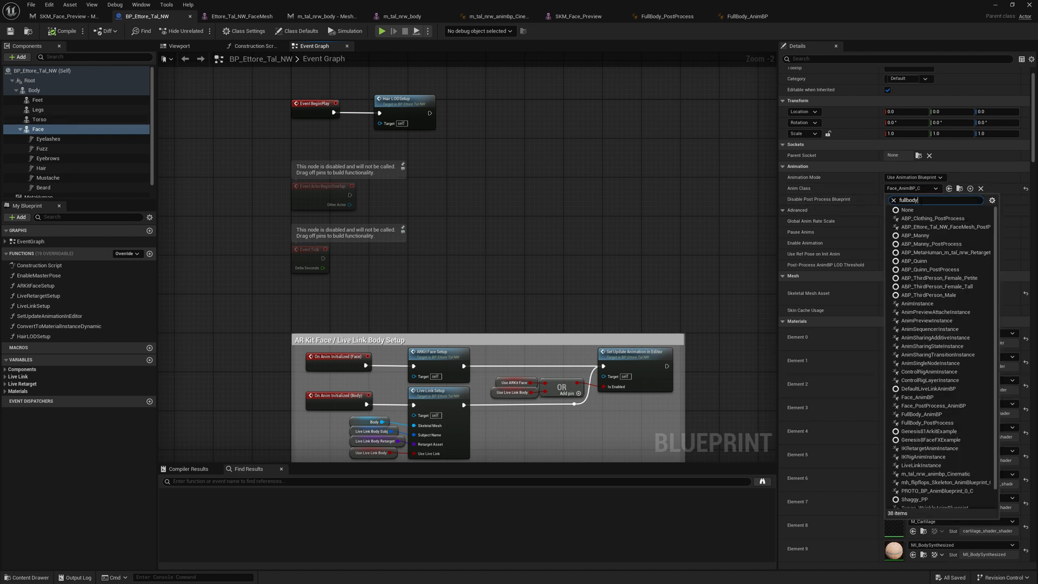
left_click(921, 414)
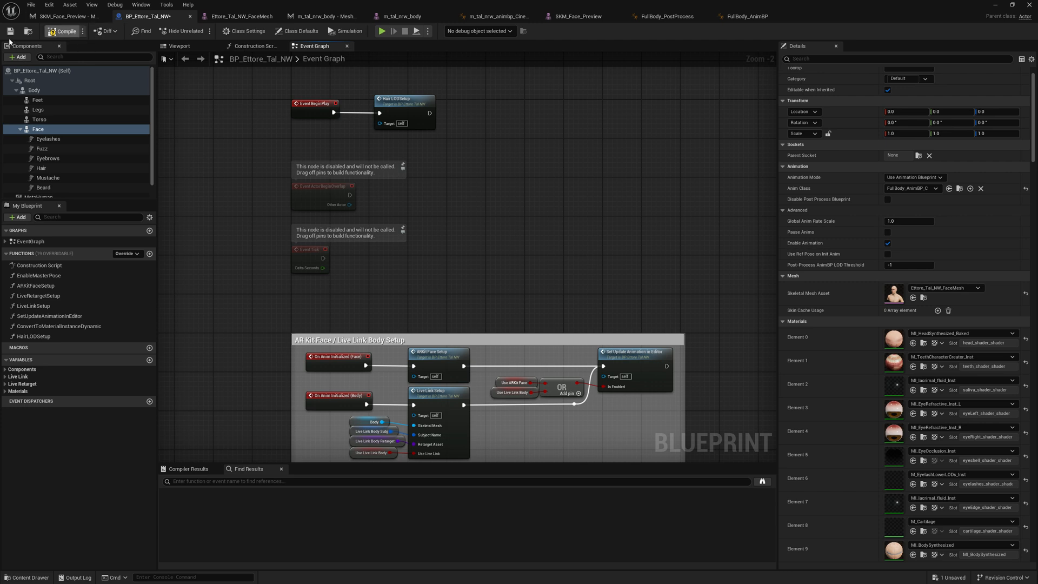
mouse_move(92, 116)
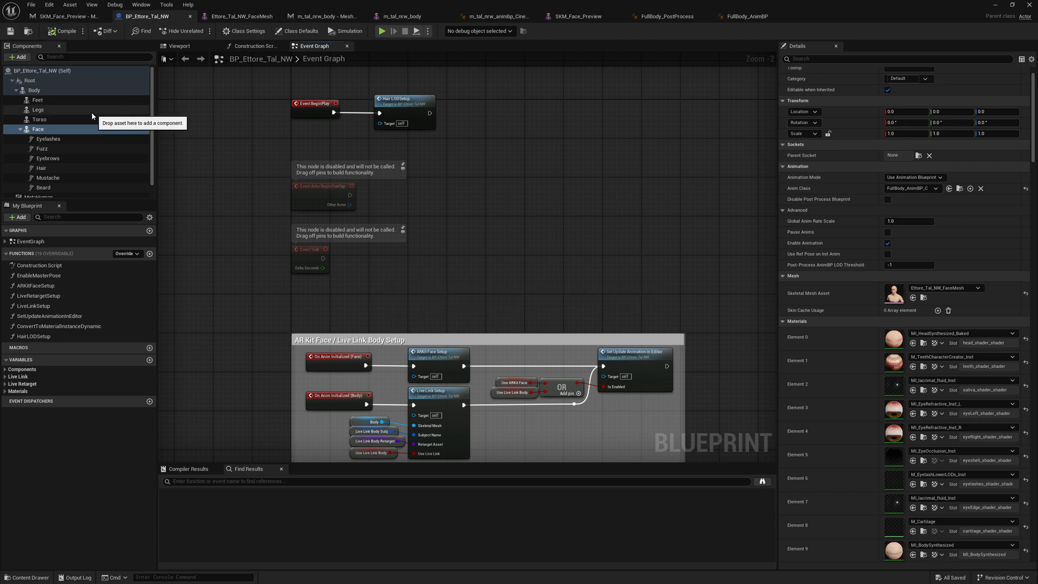
left_click(38, 100)
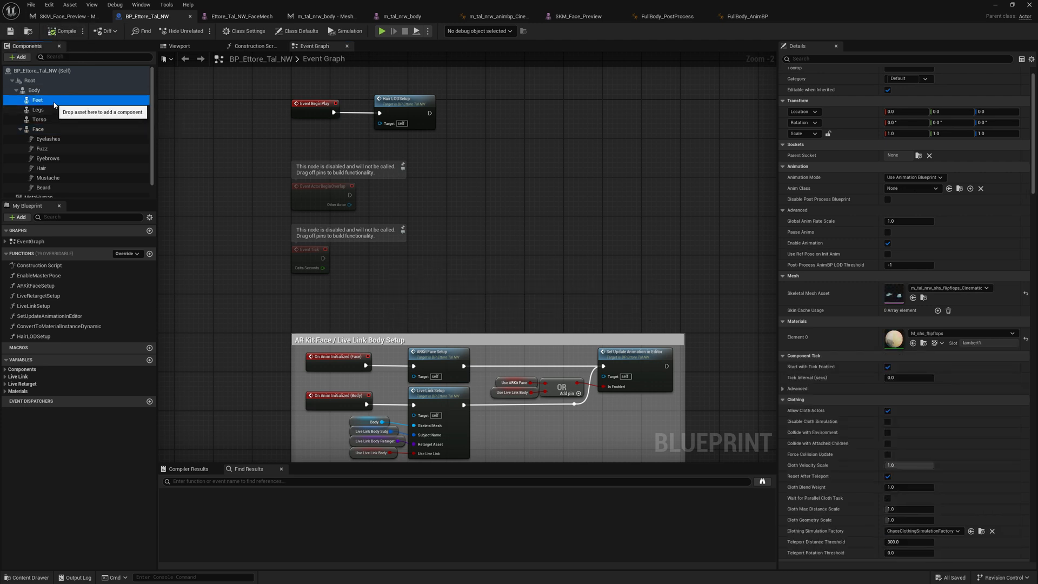
left_click(33, 90)
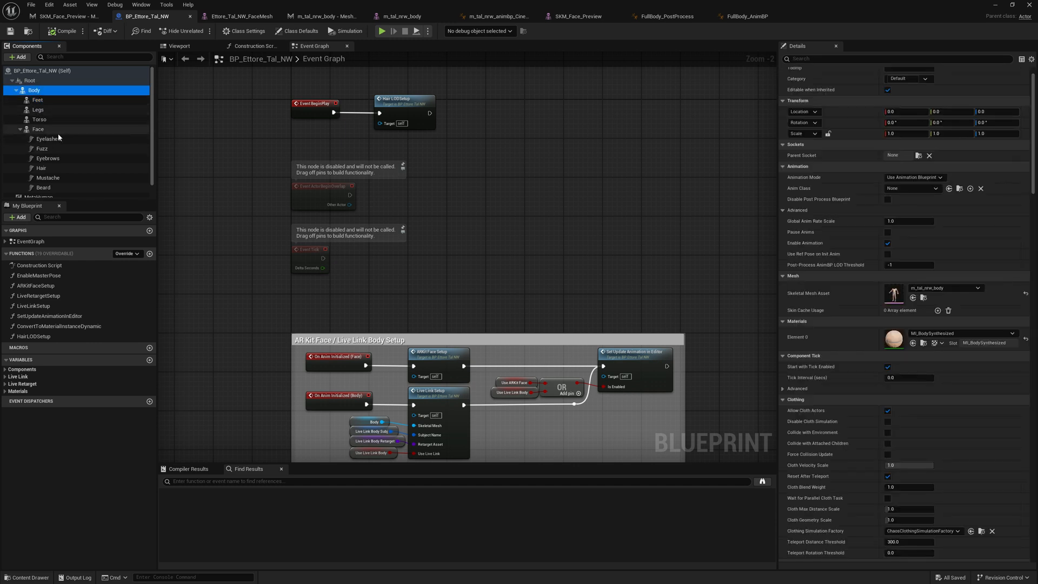
left_click(38, 129)
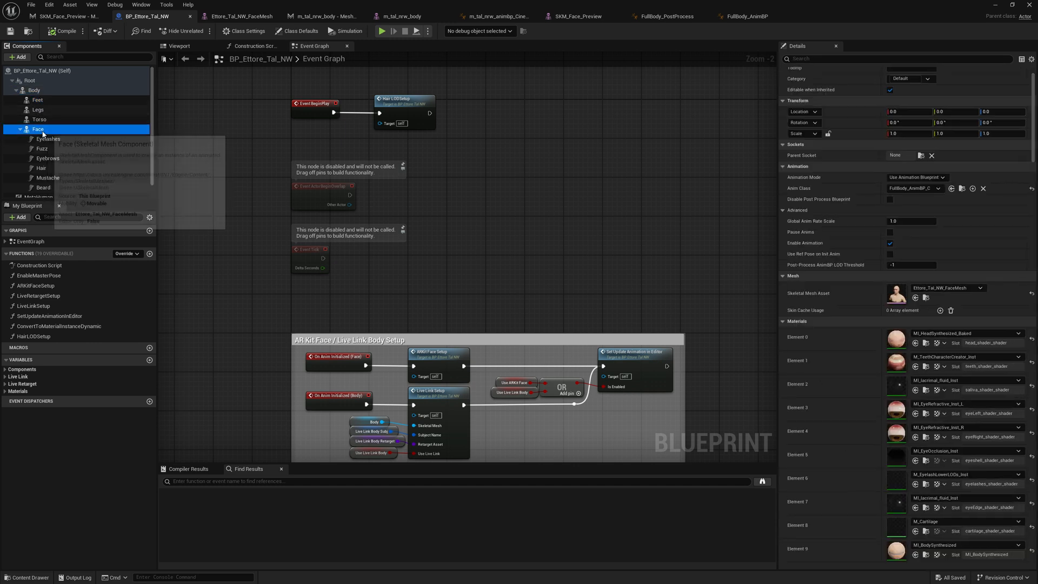
- Rename Face to FullBody and parent the Feet, Torso and Legs components under it
right_click(38, 128)
type("FullBody")
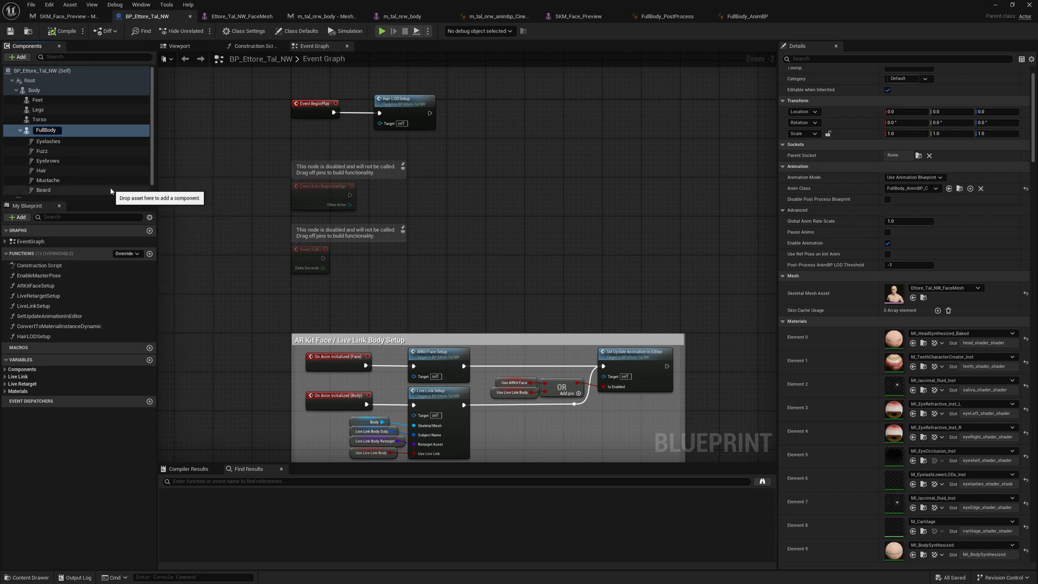
left_click(37, 100)
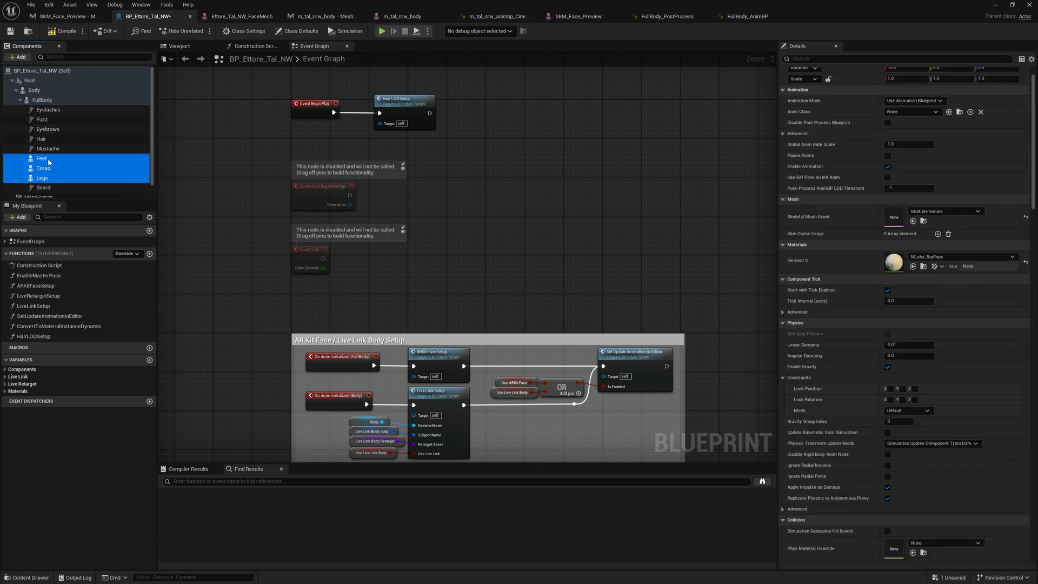
left_click(42, 178)
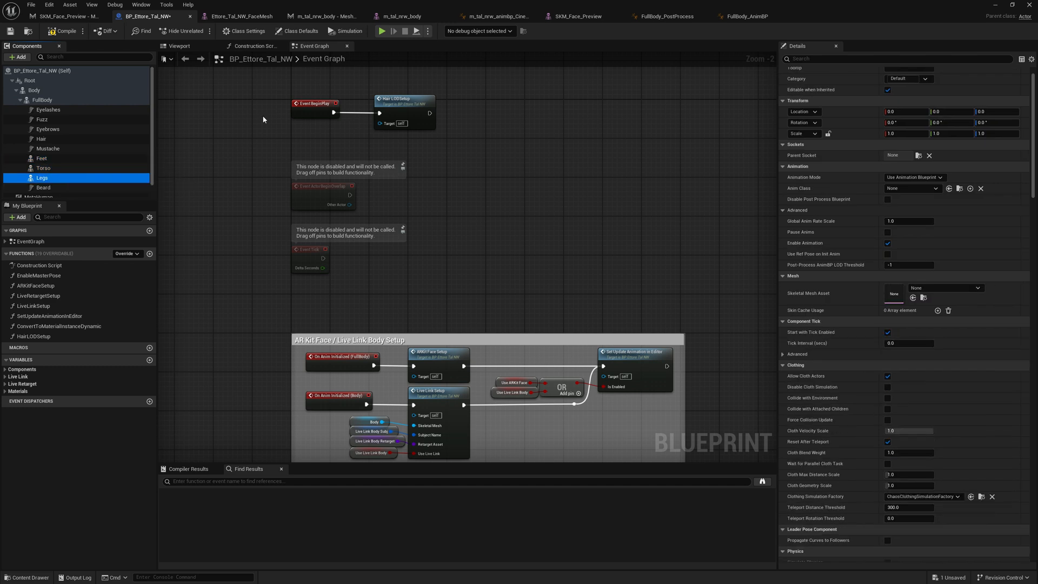
left_click(42, 100)
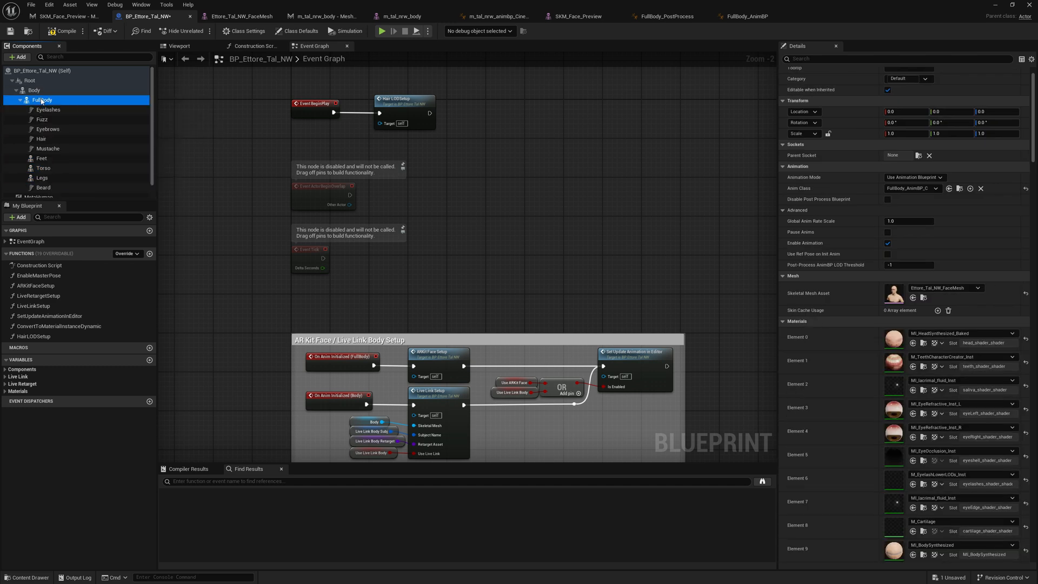
mouse_move(34, 90)
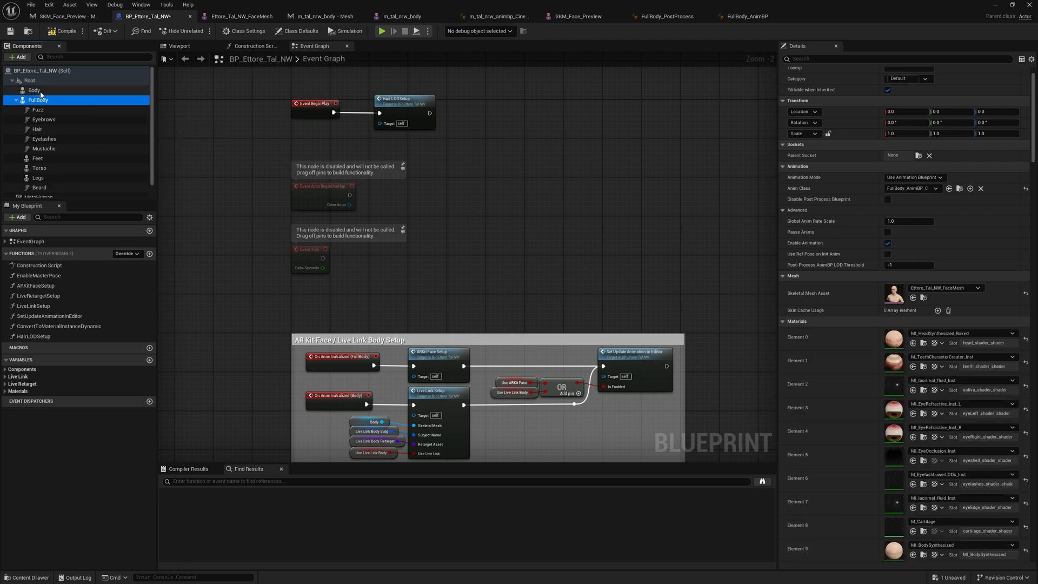
left_click(33, 90)
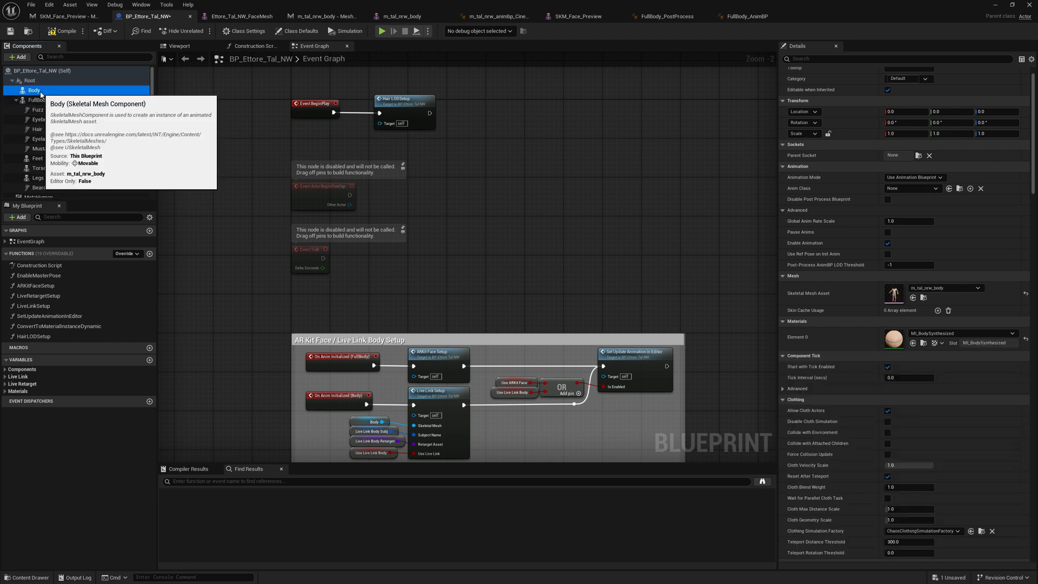
- Find Body references by name and jump through LiveLinkSetup, Construction Script and EnableMasterPose results
right_click(33, 90)
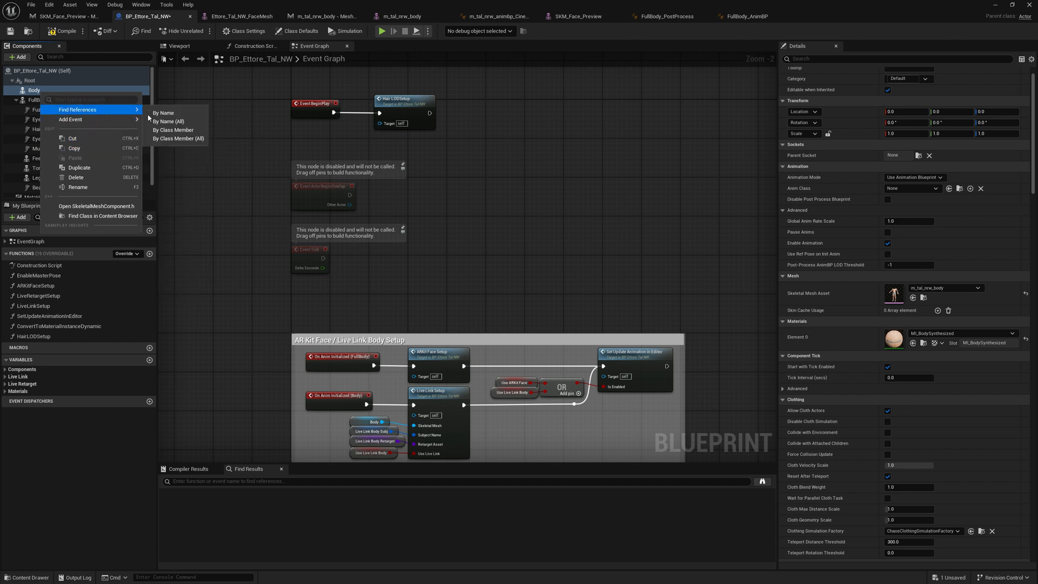
left_click(169, 134)
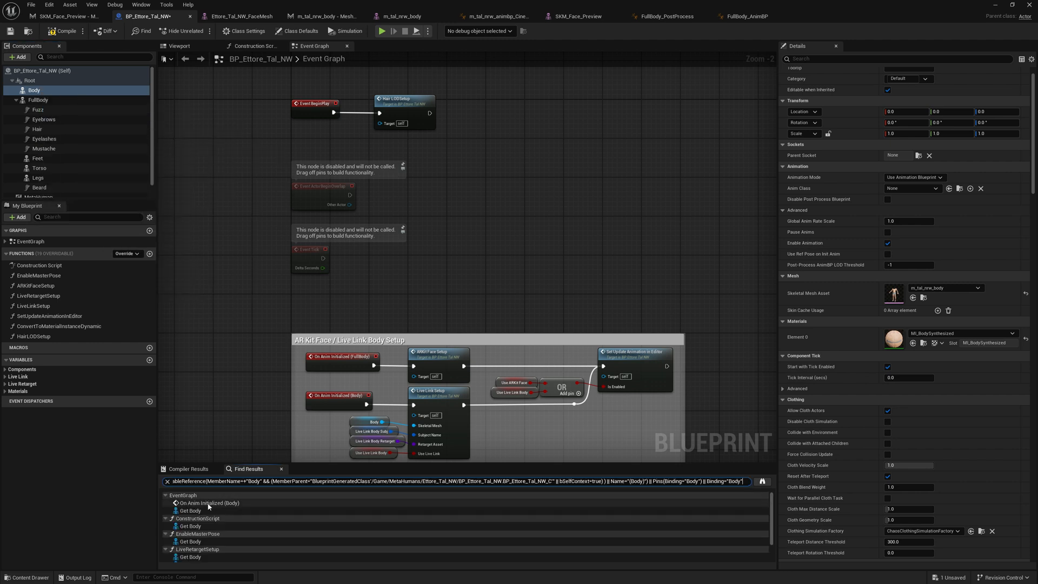
left_click(190, 510)
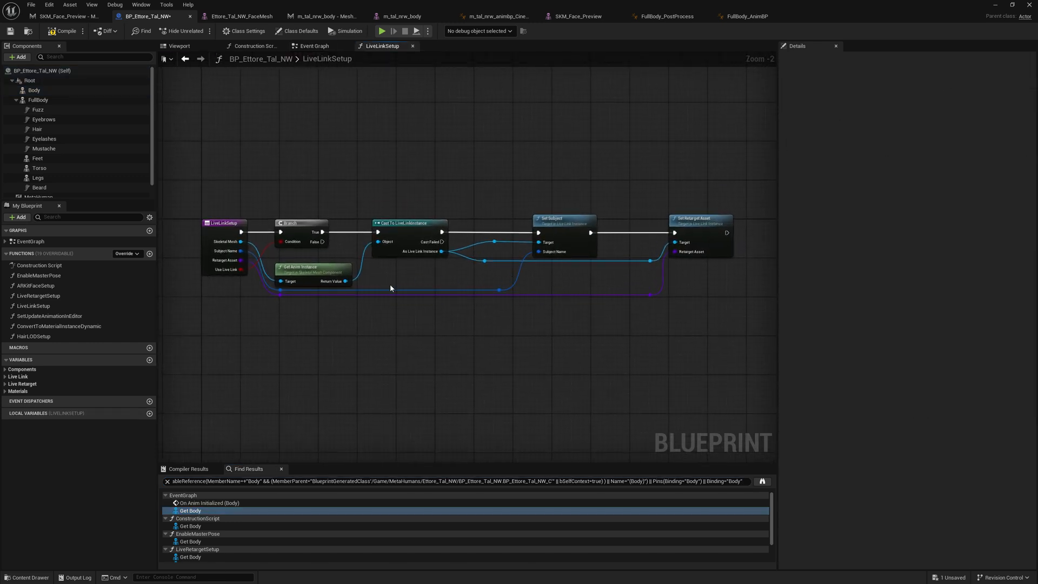
left_click(59, 17)
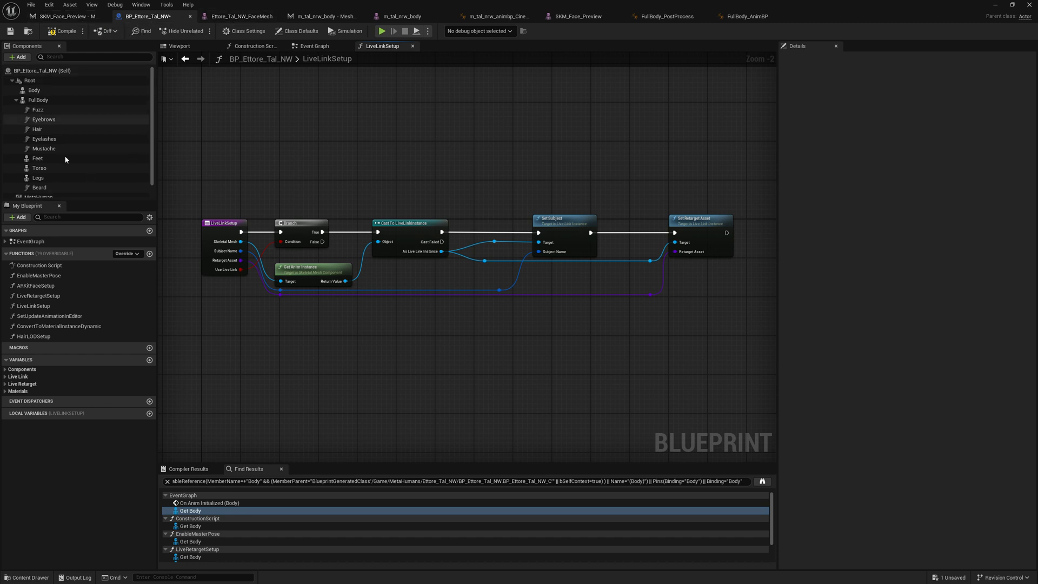
left_click(315, 45)
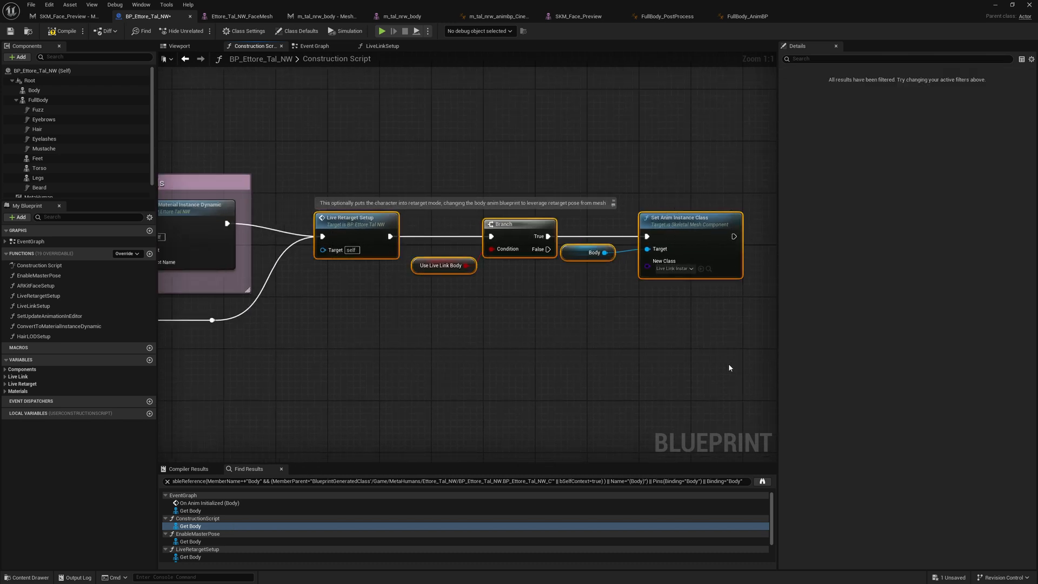
mouse_move(468, 266)
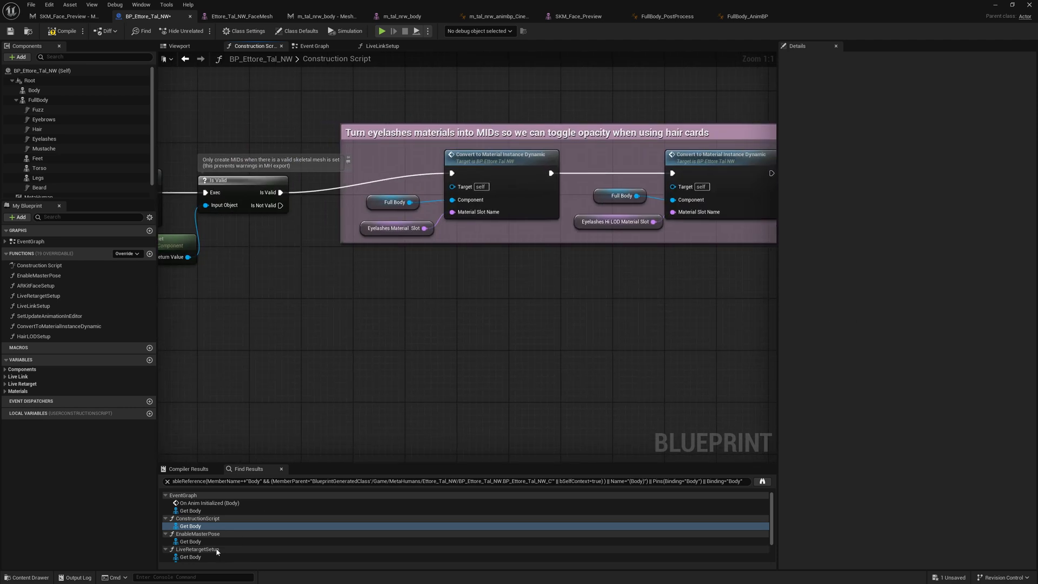
double_click(190, 540)
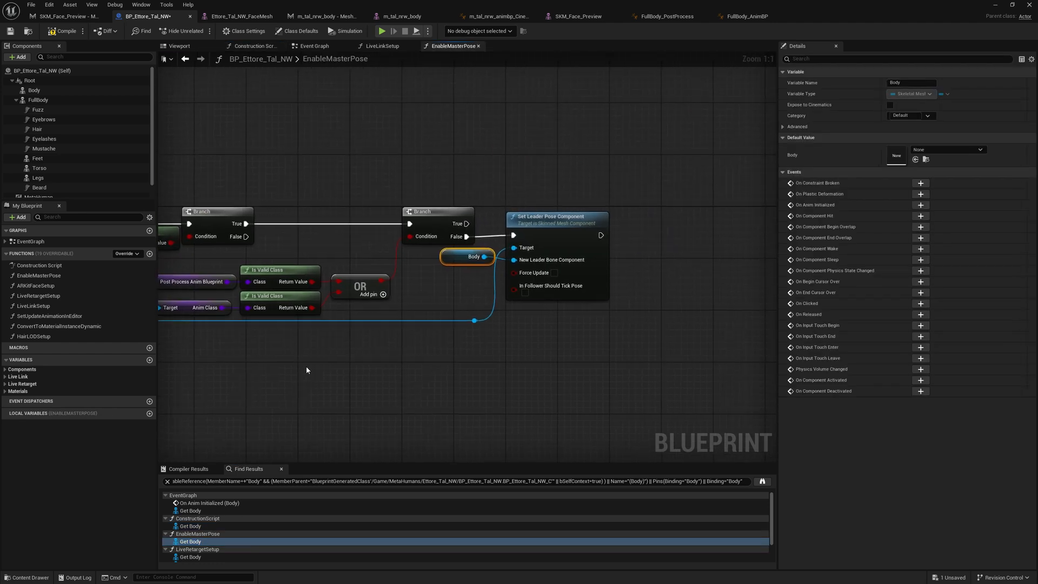
- Wire the FullBody component as Set Leader Pose Component's target in EnableMasterPose, replacing Body
left_click(38, 100)
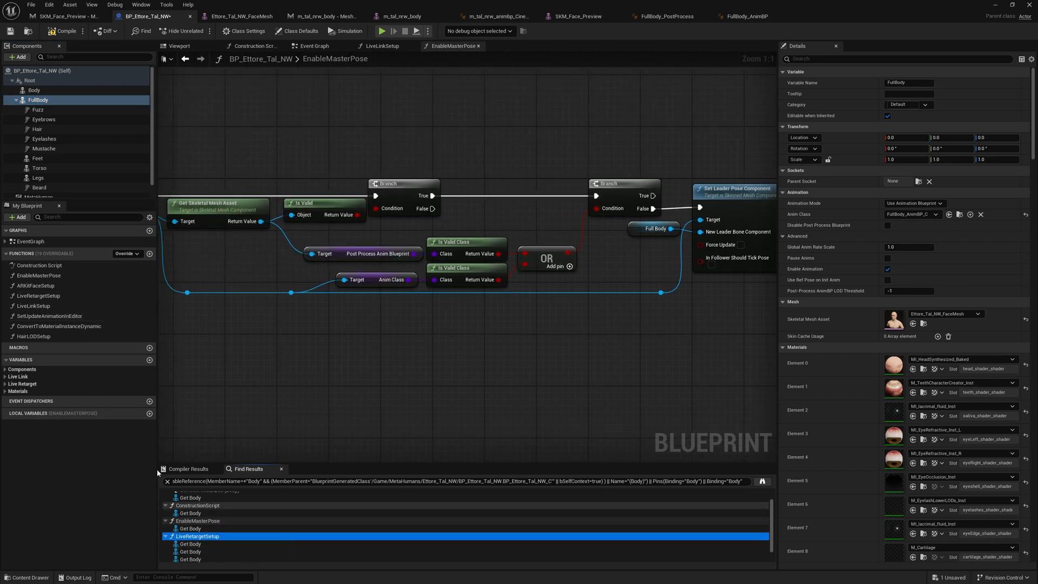
left_click(38, 296)
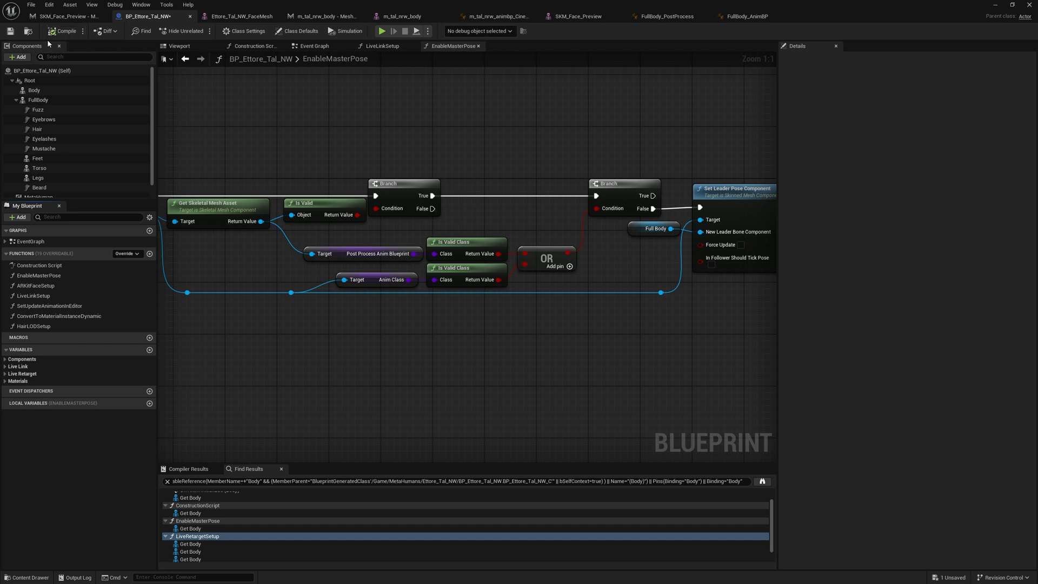
left_click(33, 90)
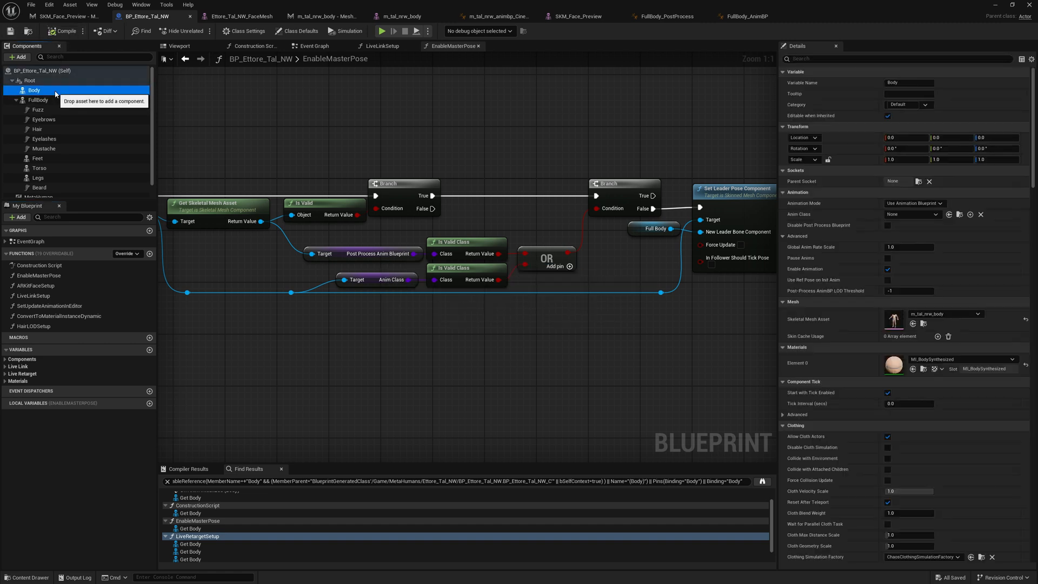
- Recompile the blueprint without Body and check the MetaHuman component names FullBody for body and face
left_click(64, 32)
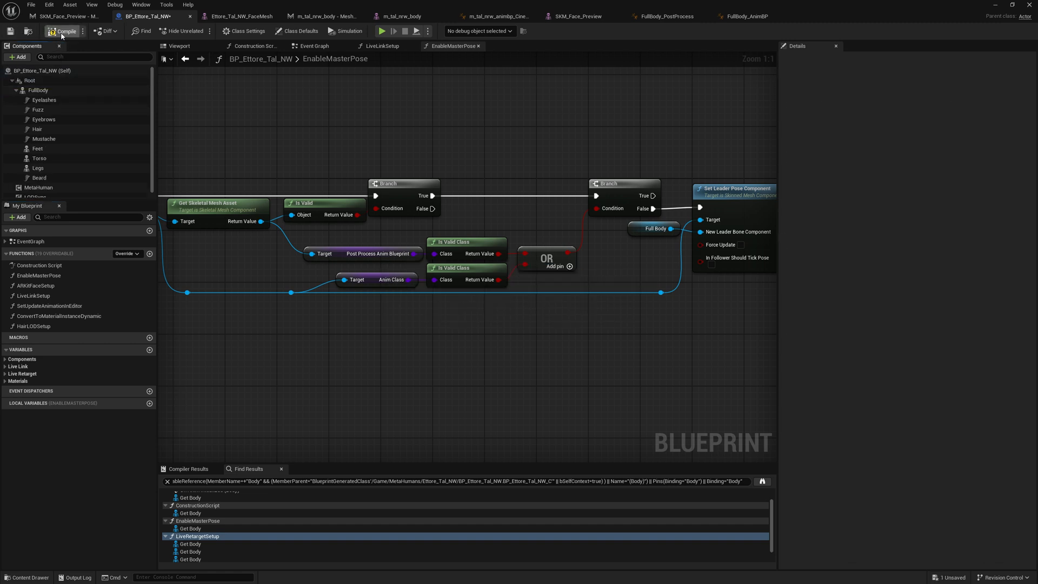
left_click(62, 31)
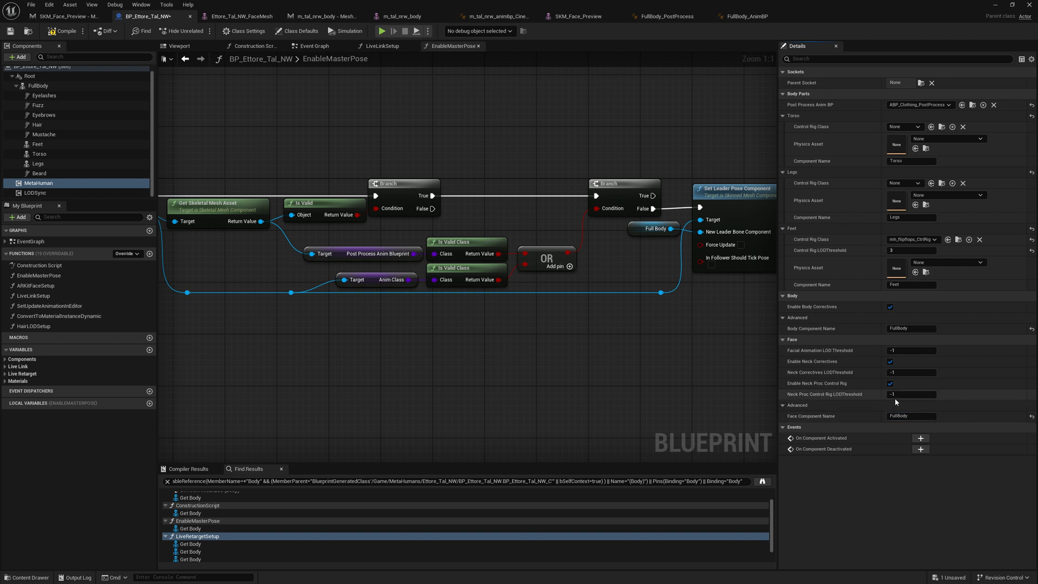
left_click(35, 192)
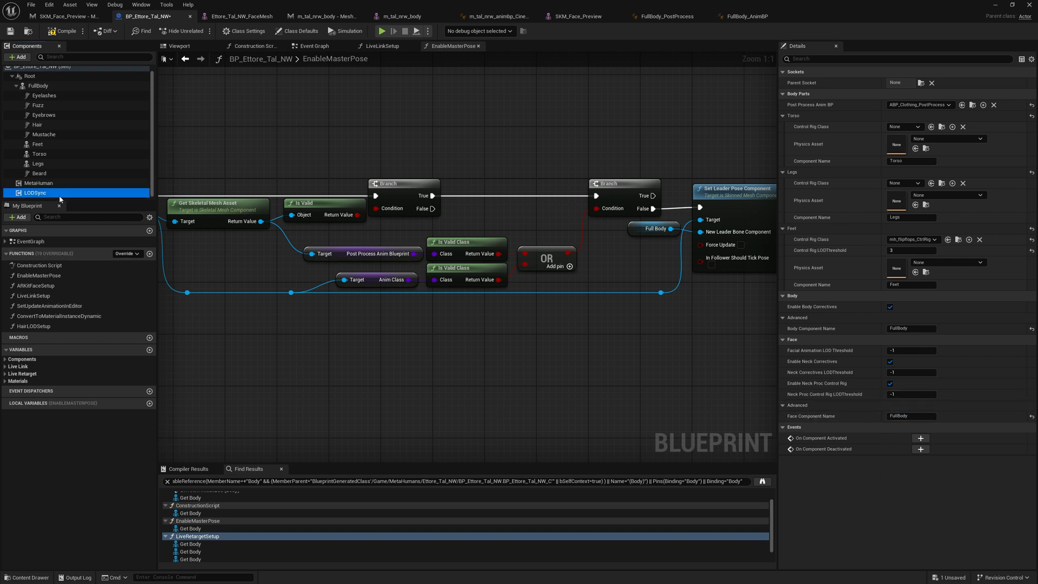
- Delete the Body entries from LODSync's Components to Sync and Custom LOD Mapping, and save
left_click(35, 192)
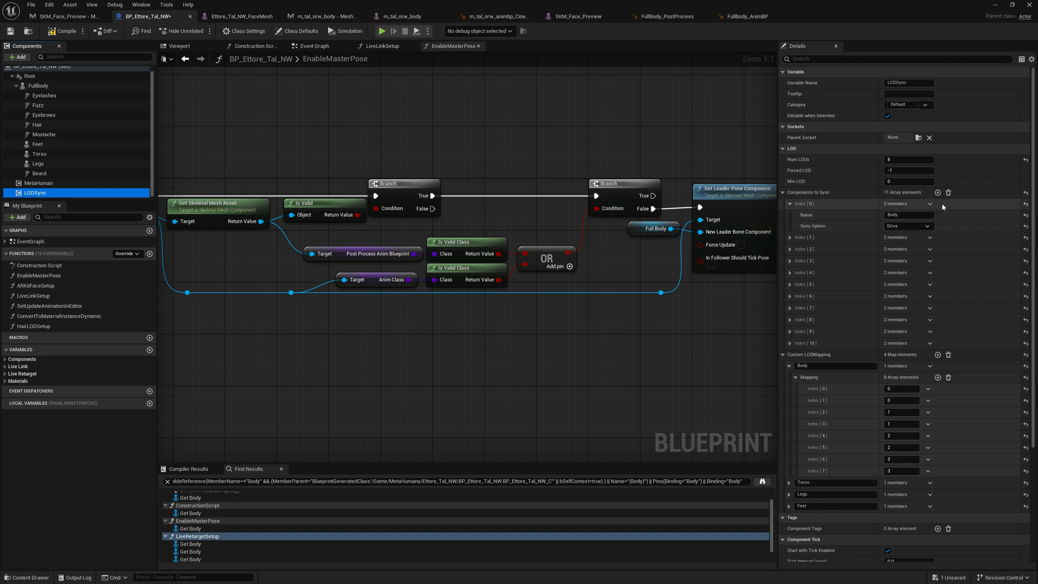
mouse_move(948, 193)
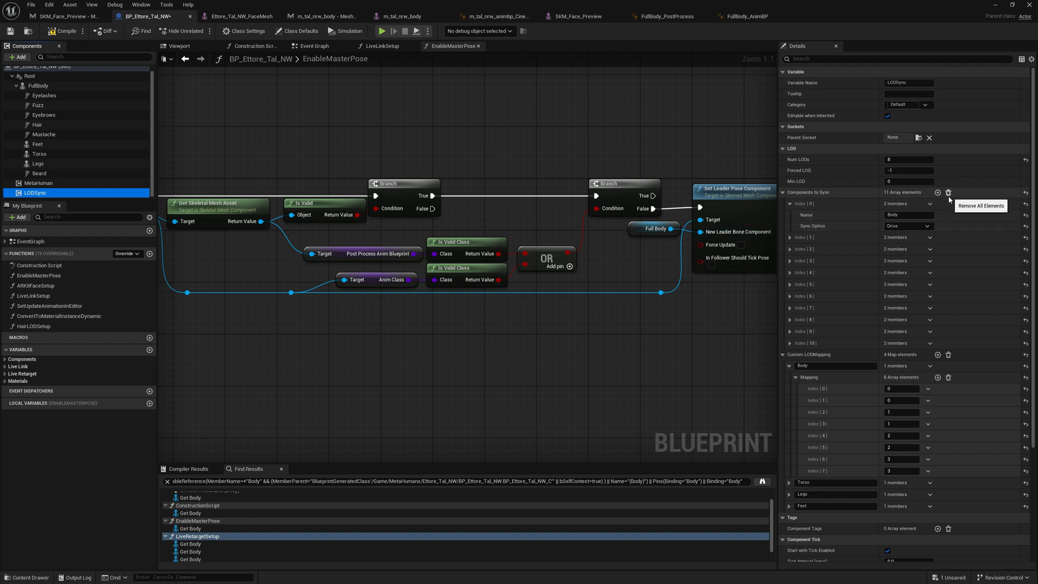
left_click(930, 204)
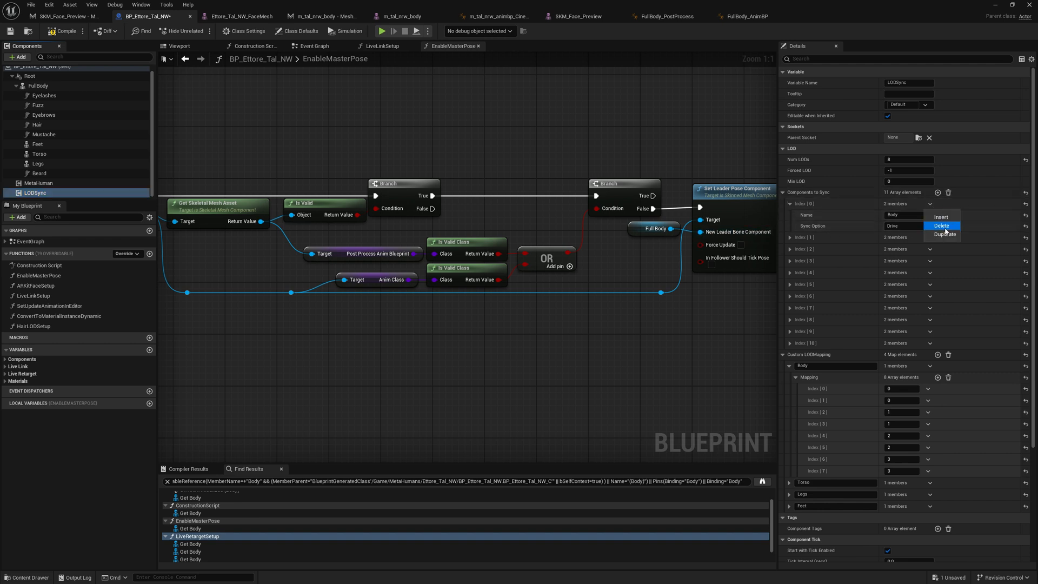
left_click(939, 225)
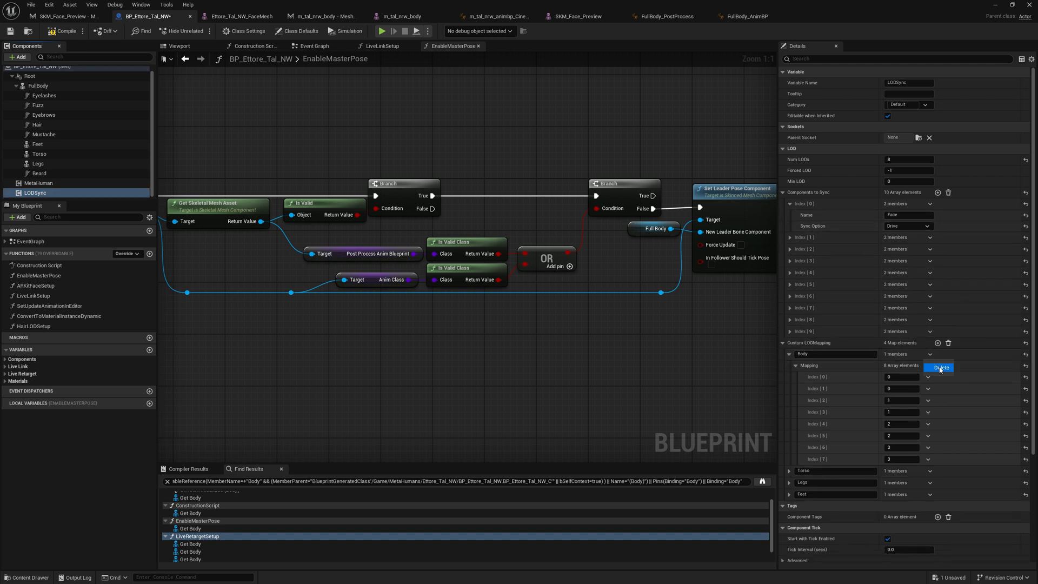
left_click(939, 368)
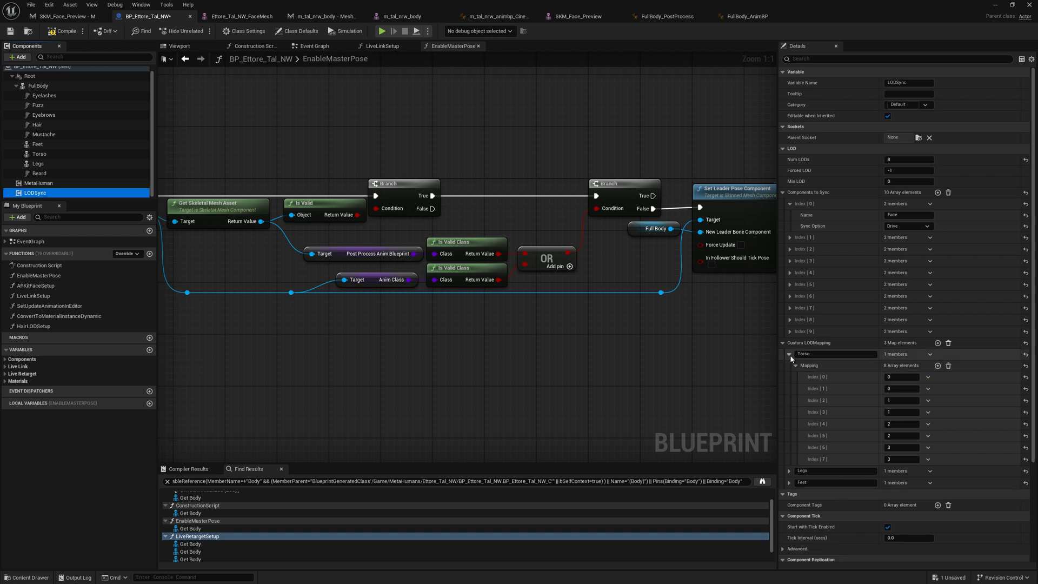
left_click(789, 353)
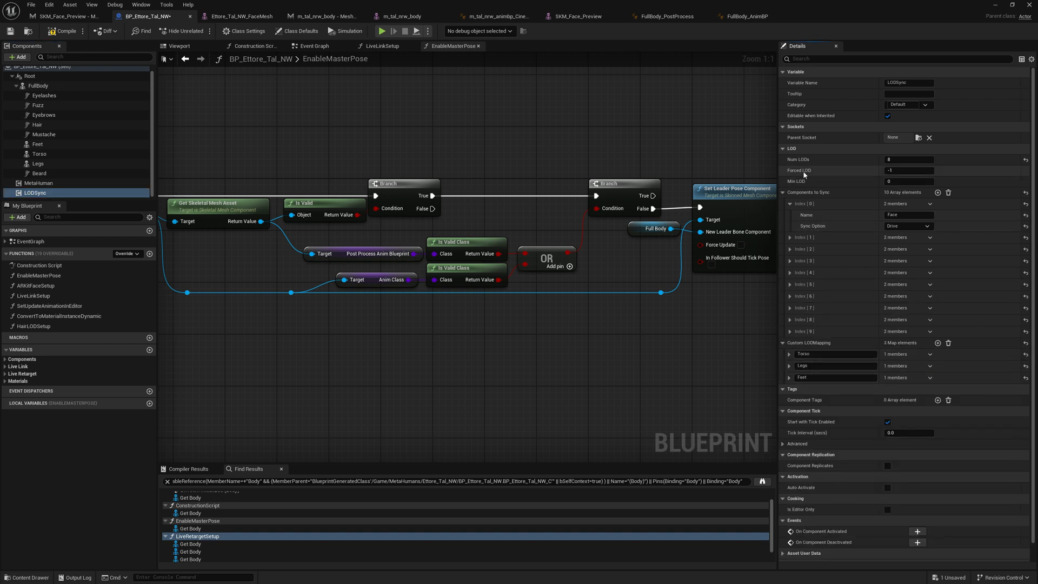
left_click(64, 32)
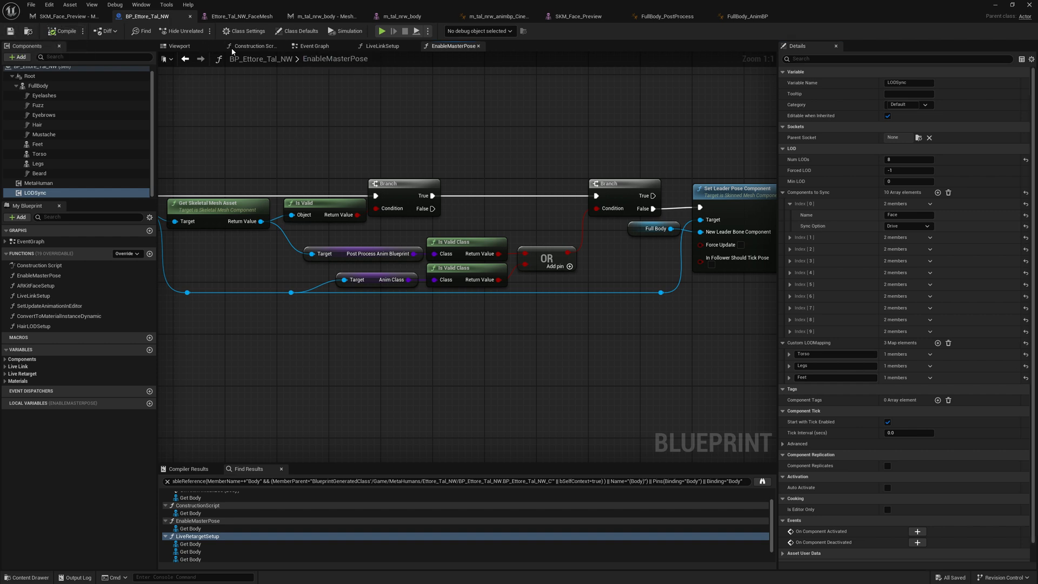
- Preview the character in the Viewport, then switch to the Ettore_Tal_NW_FaceMesh asset
left_click(179, 46)
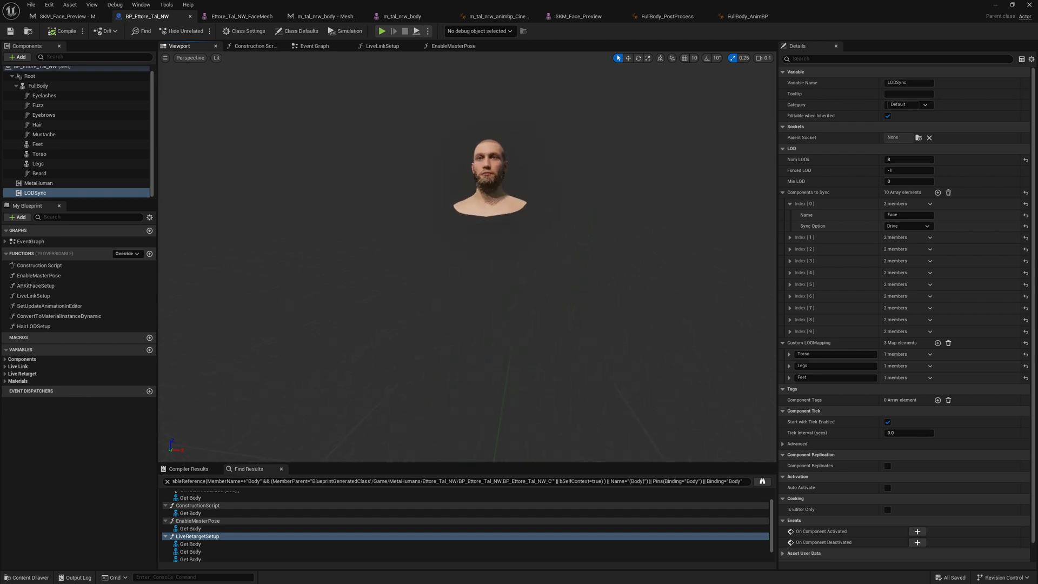
scroll("down", 3)
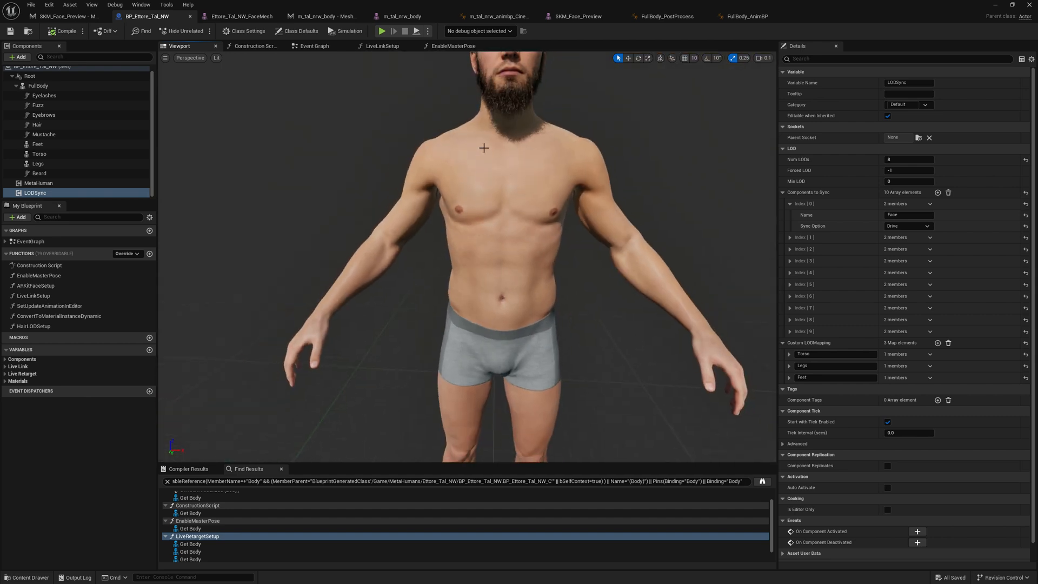
left_click(238, 16)
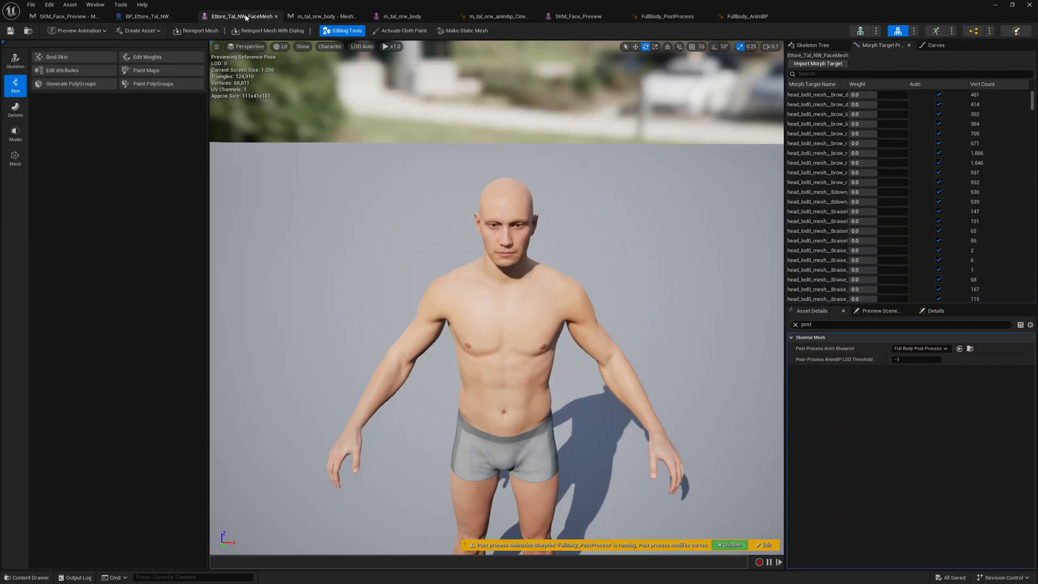
- Assign ML_BodySynthesized to the body section's material slot at the first previewed LOD
scroll("down", 3)
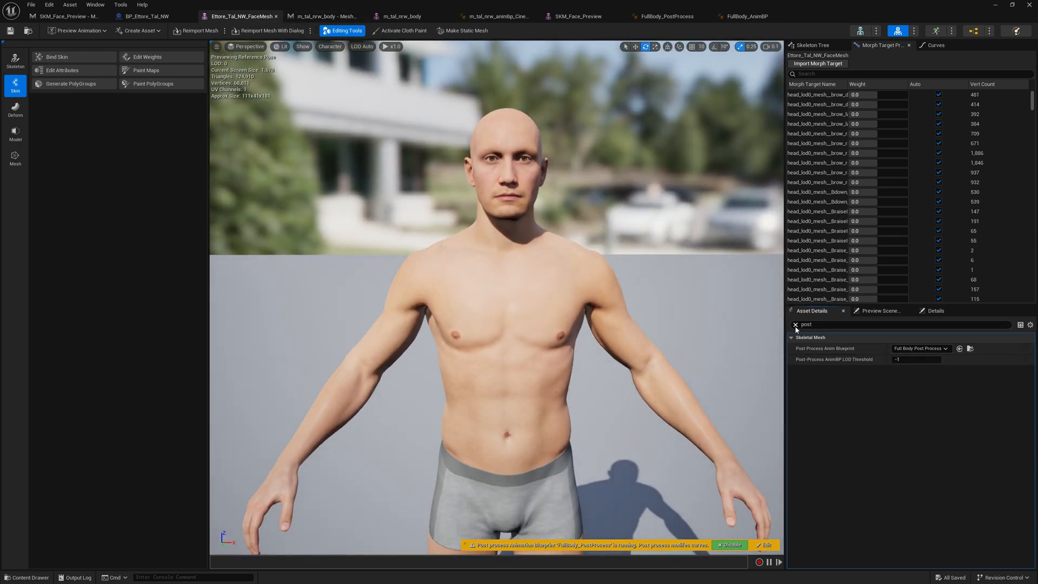
left_click(795, 325)
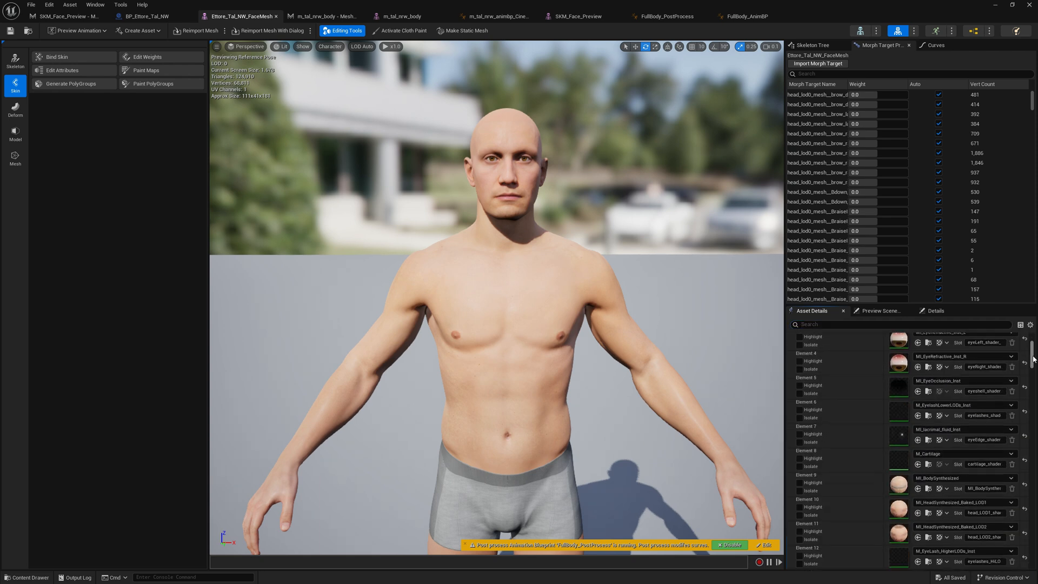
scroll("down", 3)
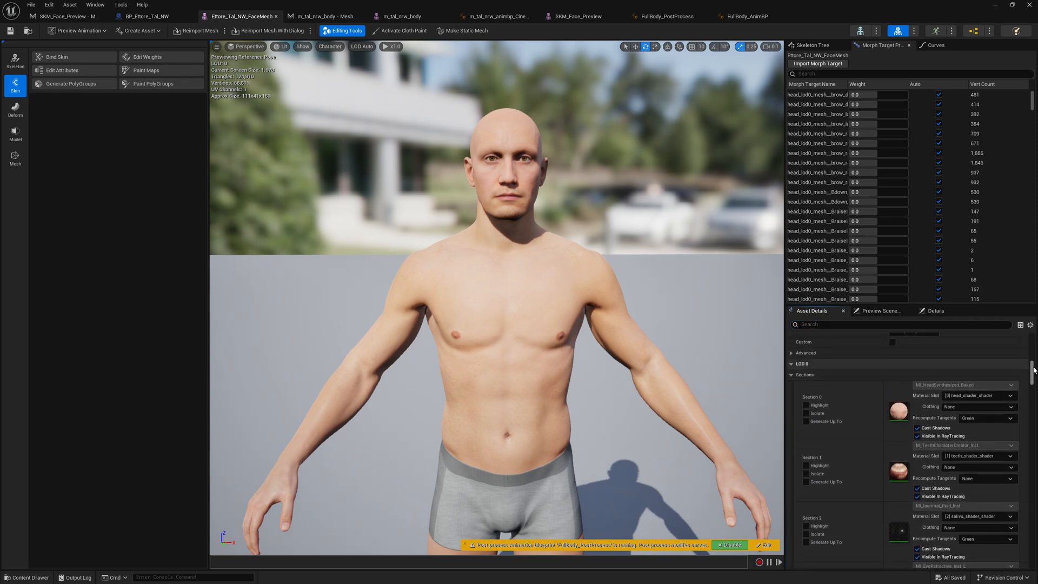
scroll("down", 3)
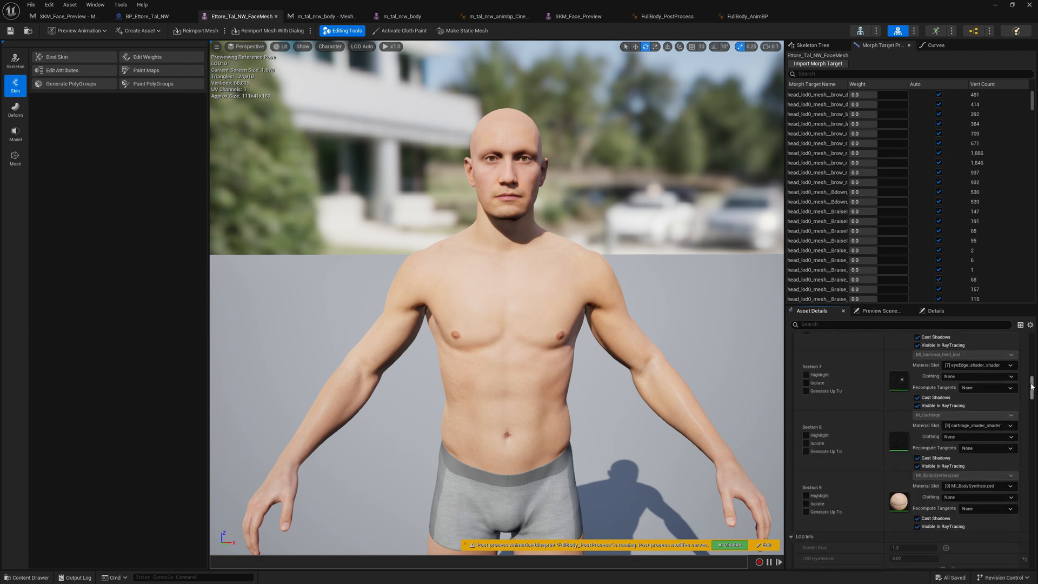
scroll("down", 3)
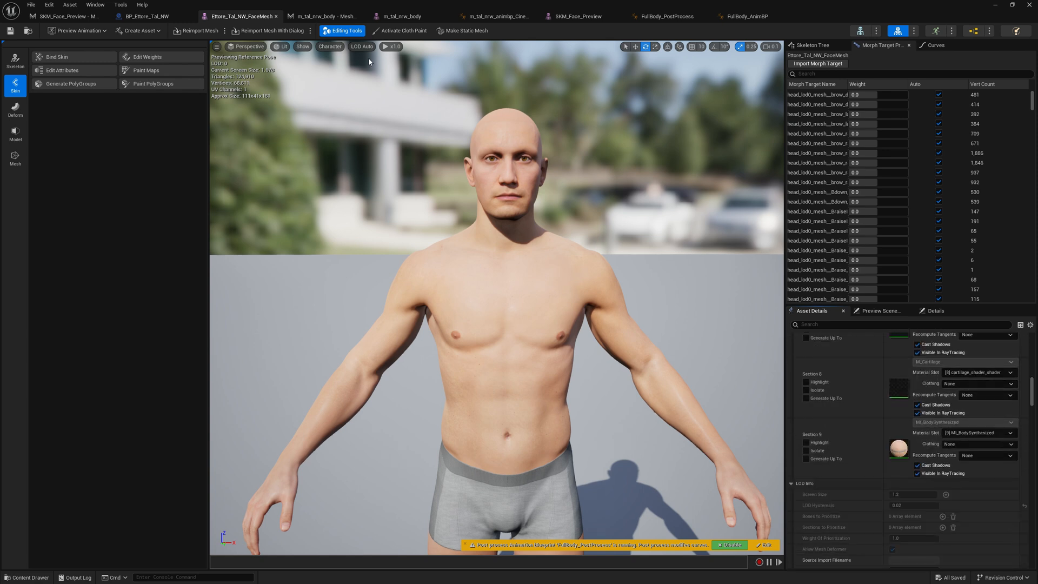
left_click(361, 47)
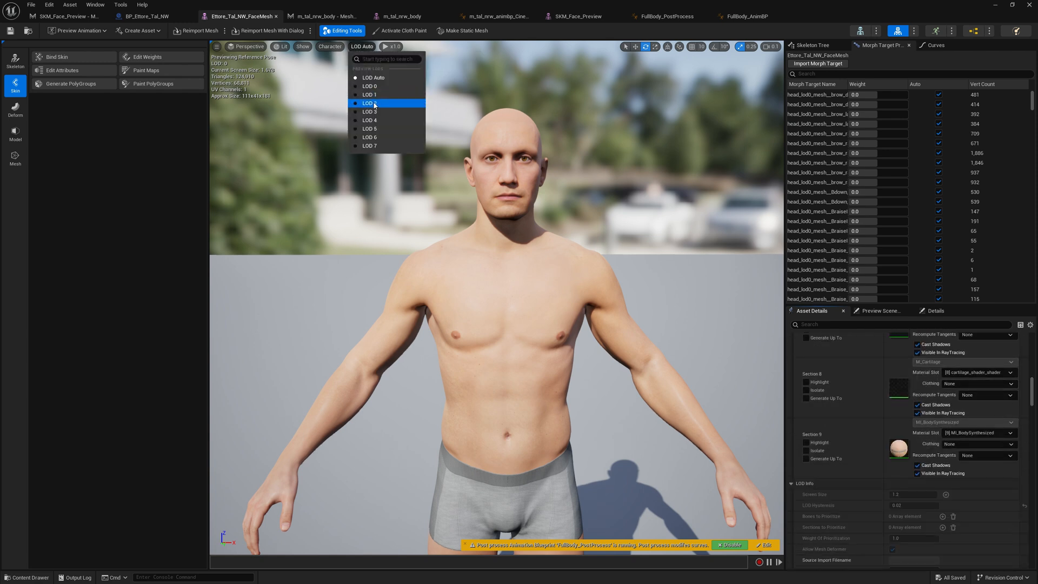
left_click(369, 103)
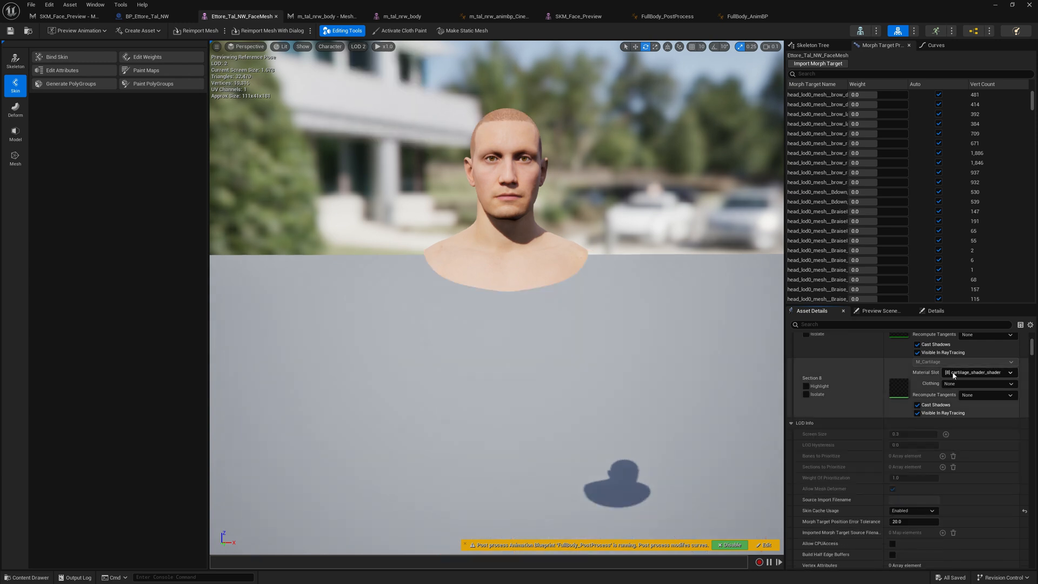
left_click(1007, 371)
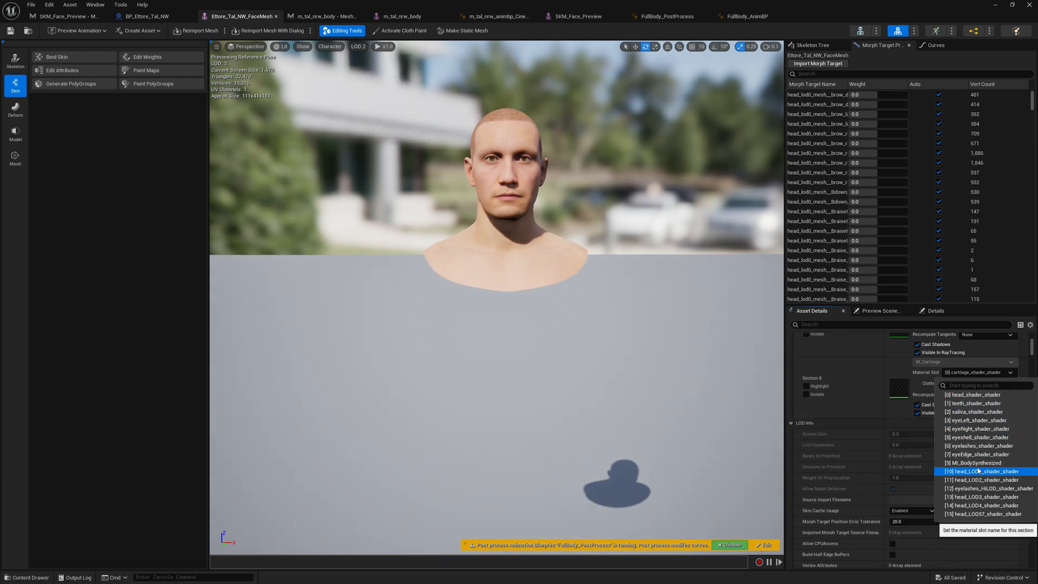
left_click(976, 462)
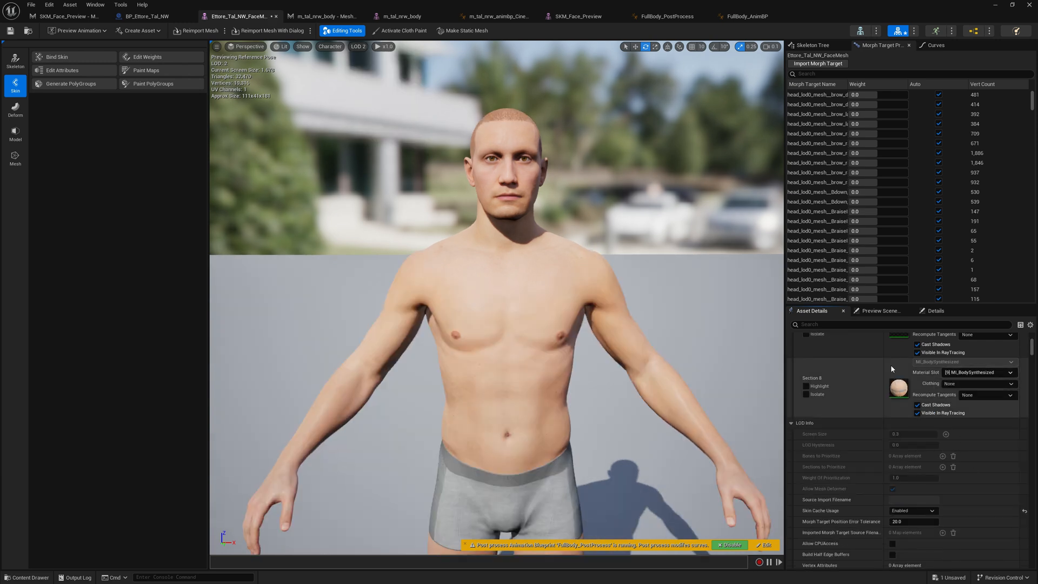
- Step through LODs 3, 4, 5 and 7, assigning ML_BodySynthesized to the body section at LODs 5 and 7
left_click(358, 47)
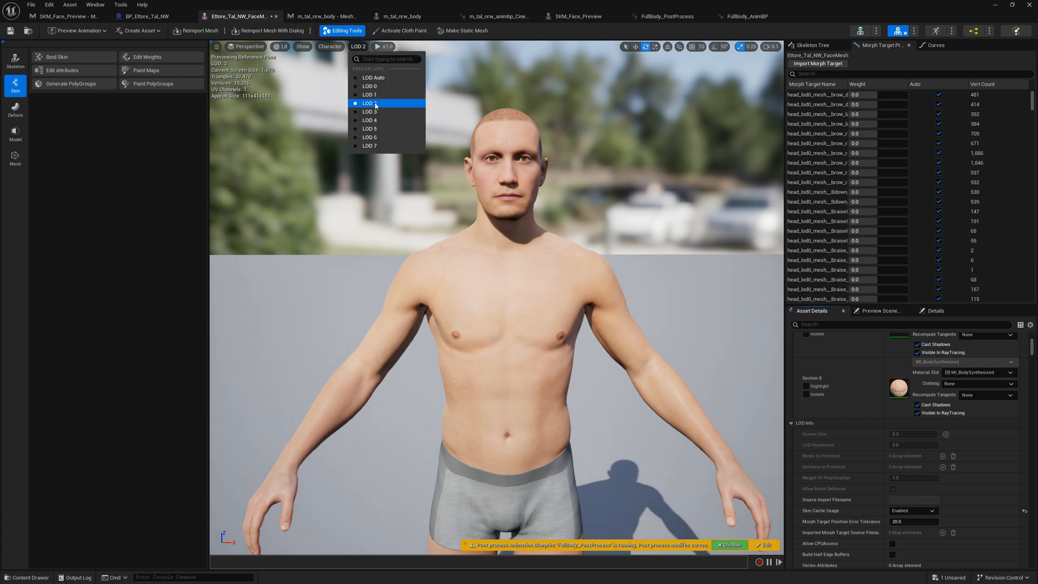
left_click(368, 111)
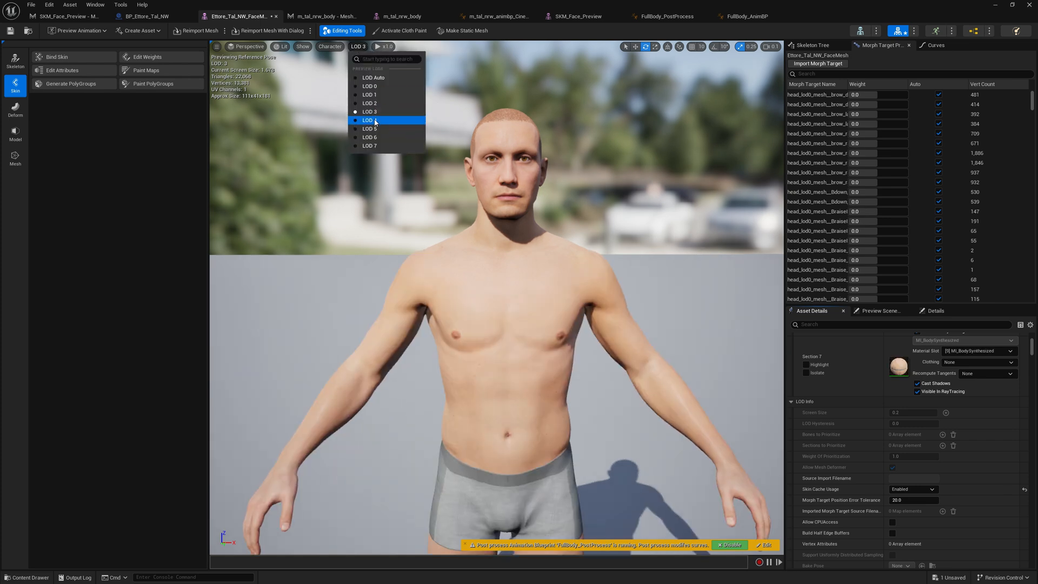
left_click(369, 120)
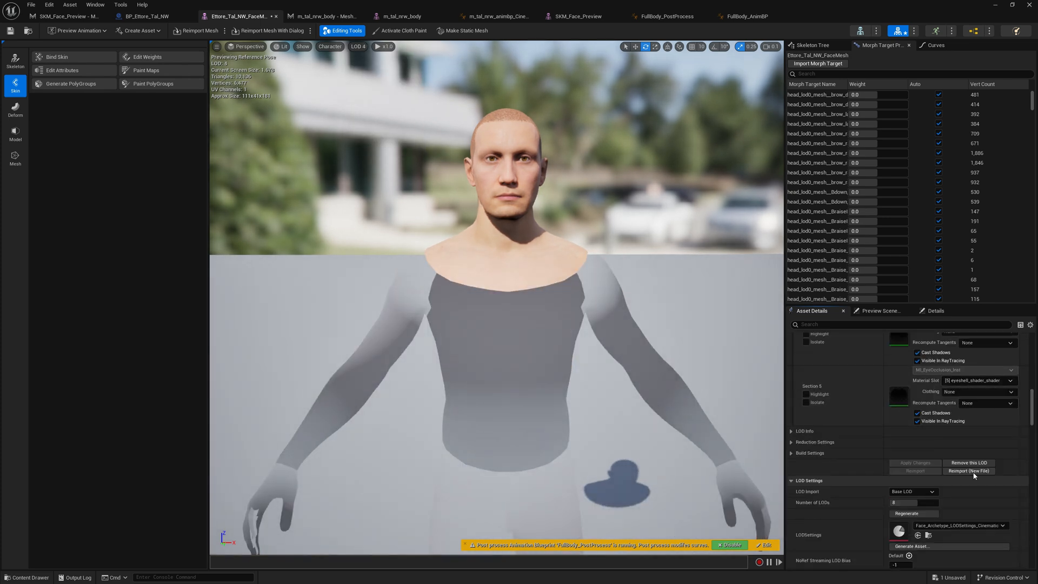
left_click(358, 47)
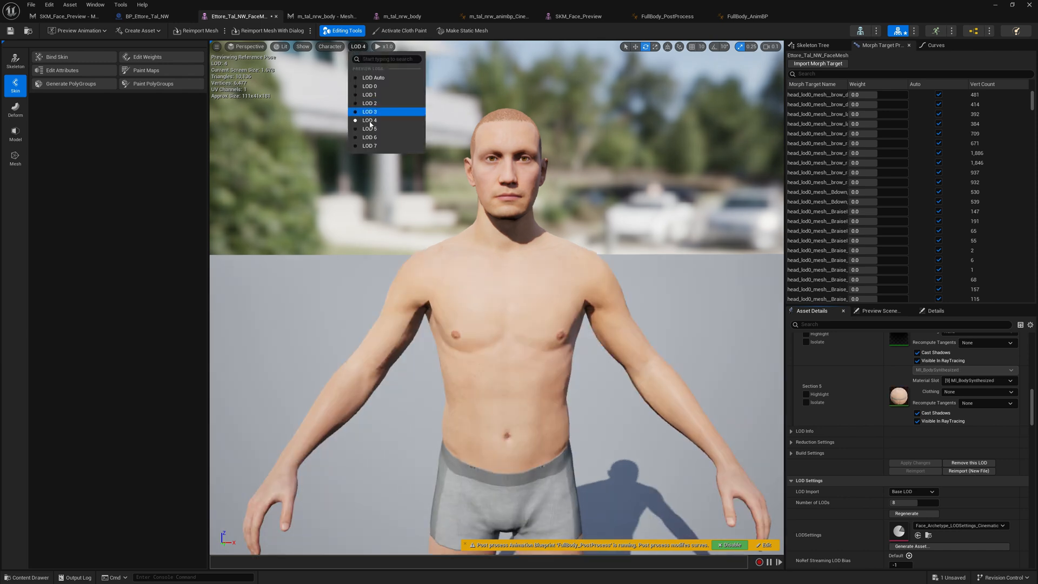
left_click(370, 129)
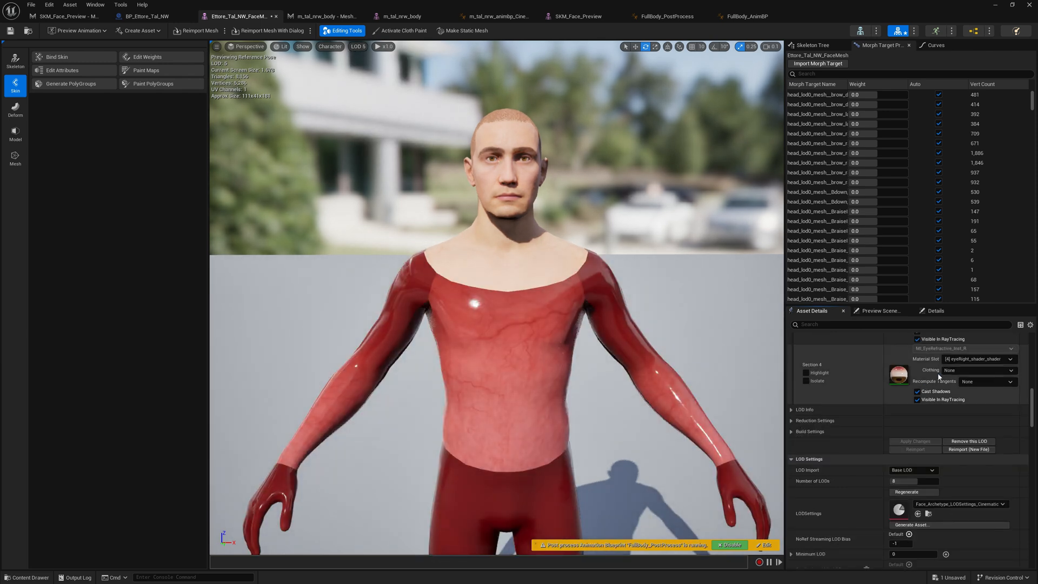
left_click(985, 359)
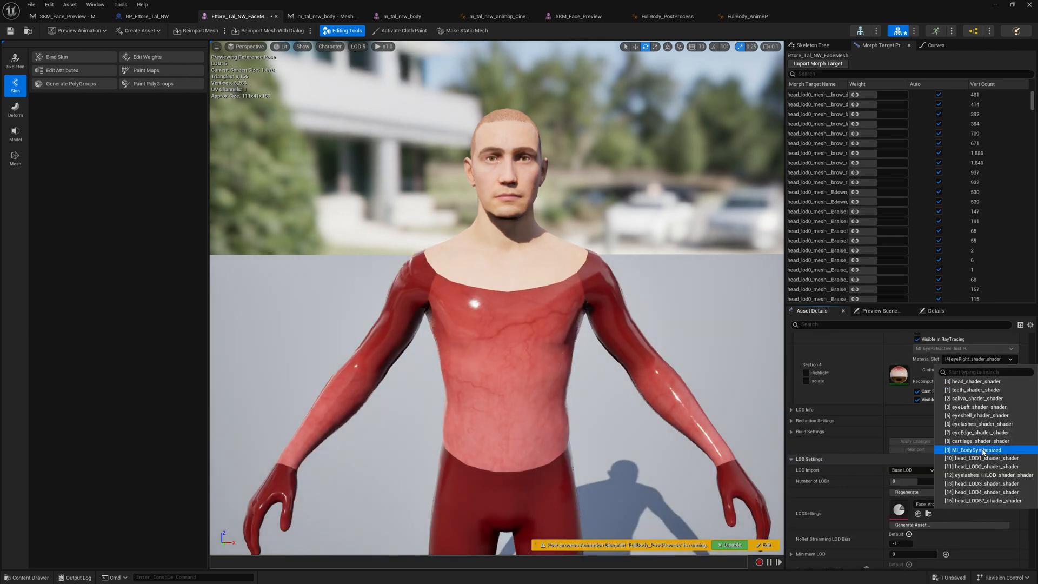
left_click(973, 449)
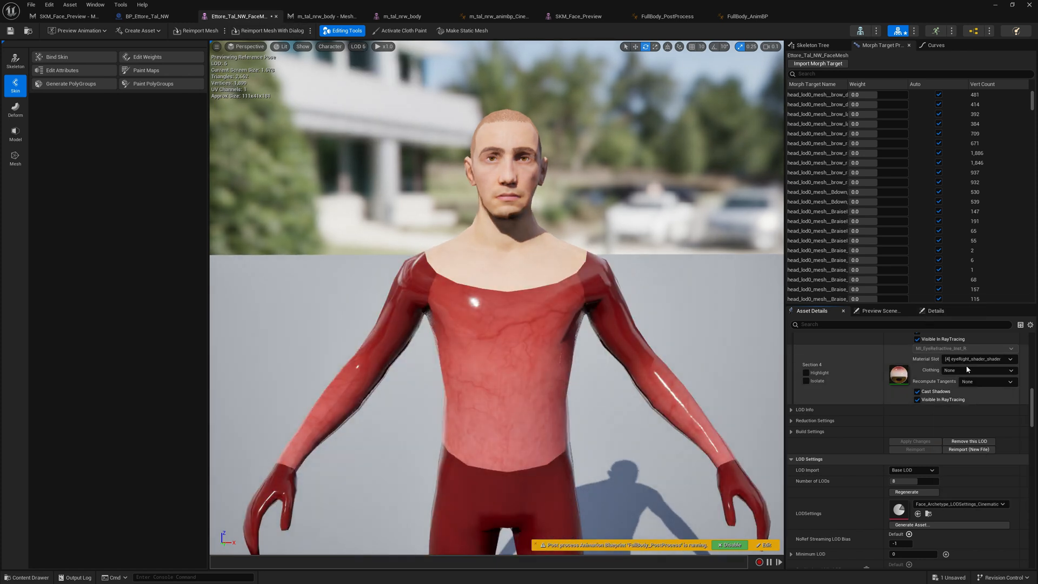
mouse_move(372, 81)
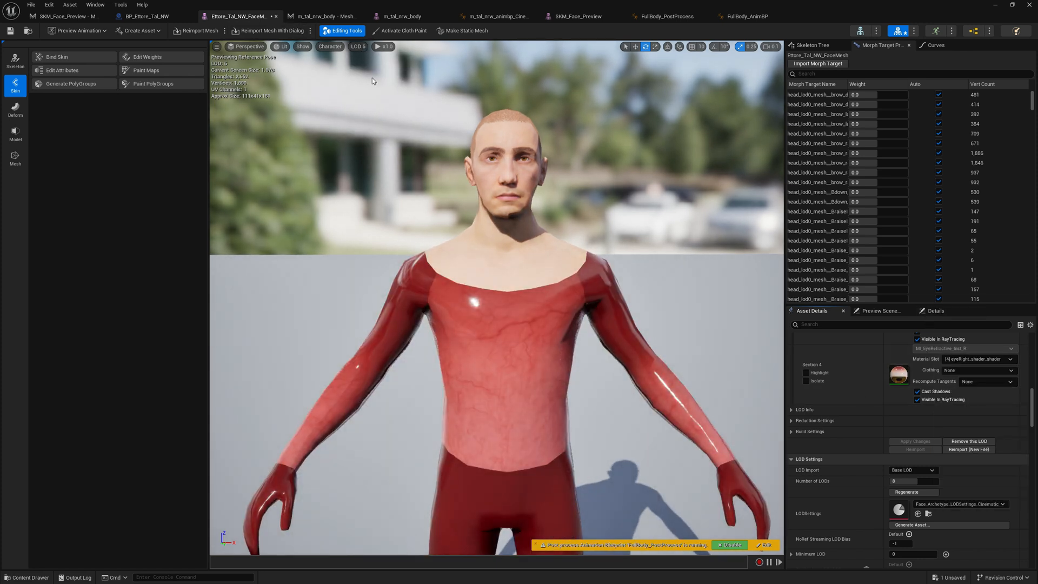
left_click(357, 46)
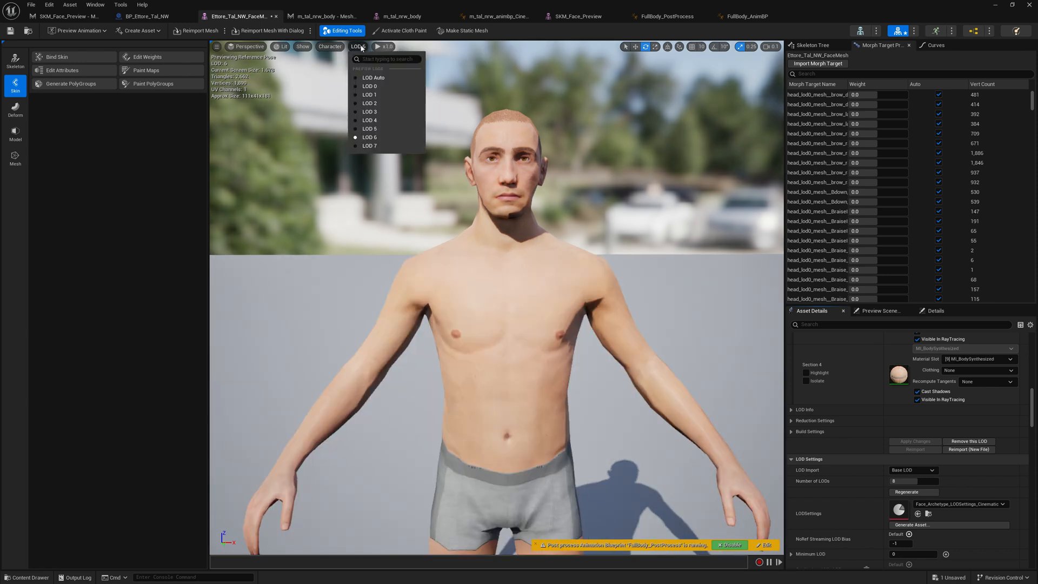
left_click(369, 146)
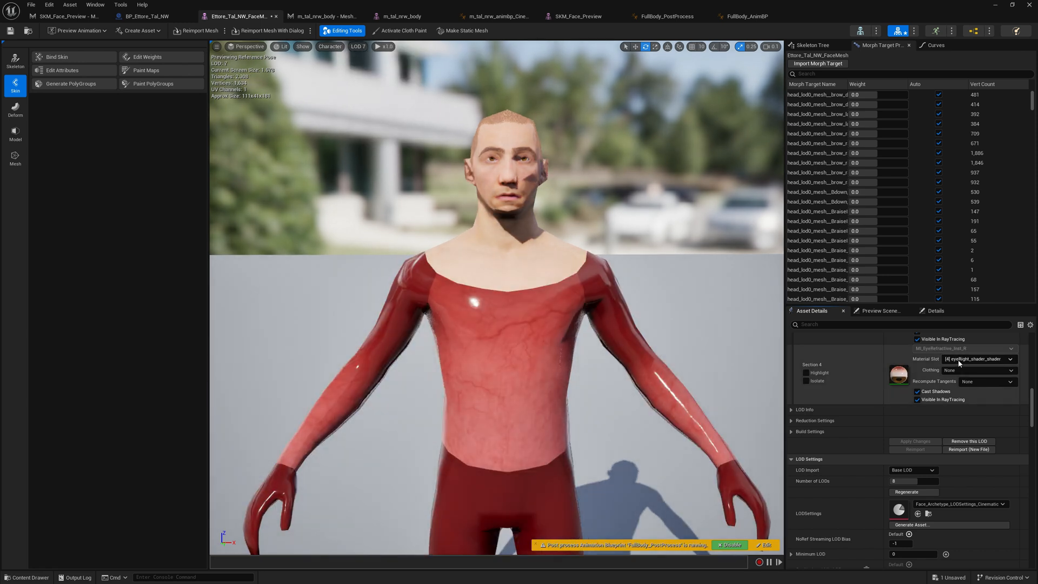
left_click(1008, 359)
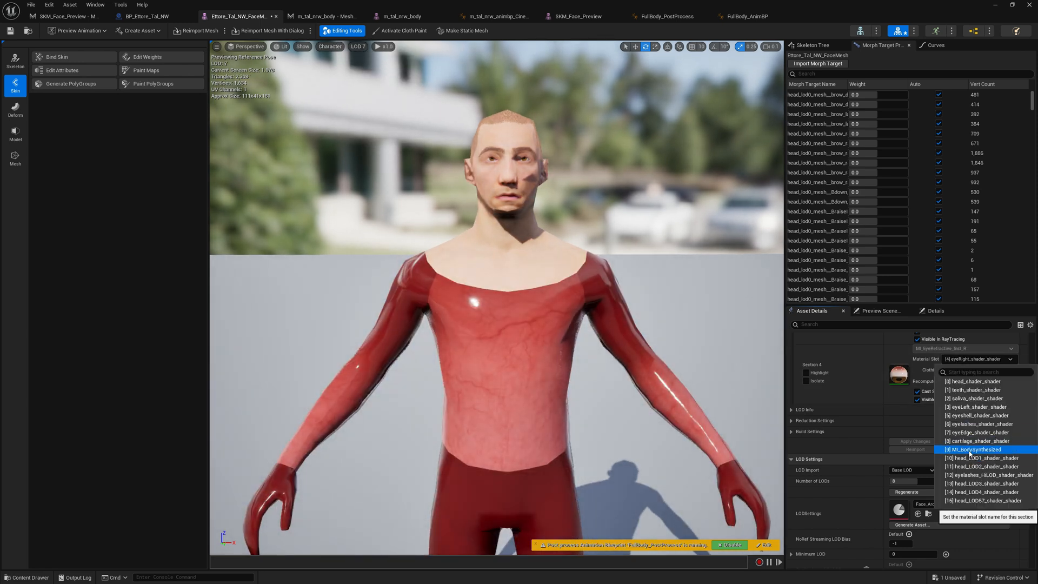
left_click(974, 450)
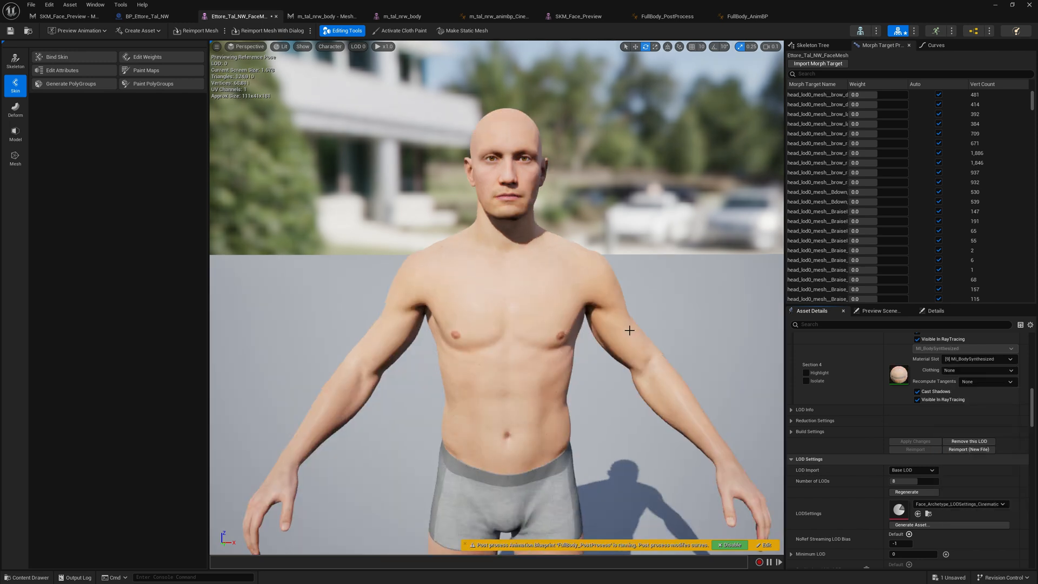
- Review the body skin material from LOD 6 down through LODs 5, 4, 3, 1 and back to LOD 0
scroll("up", 3)
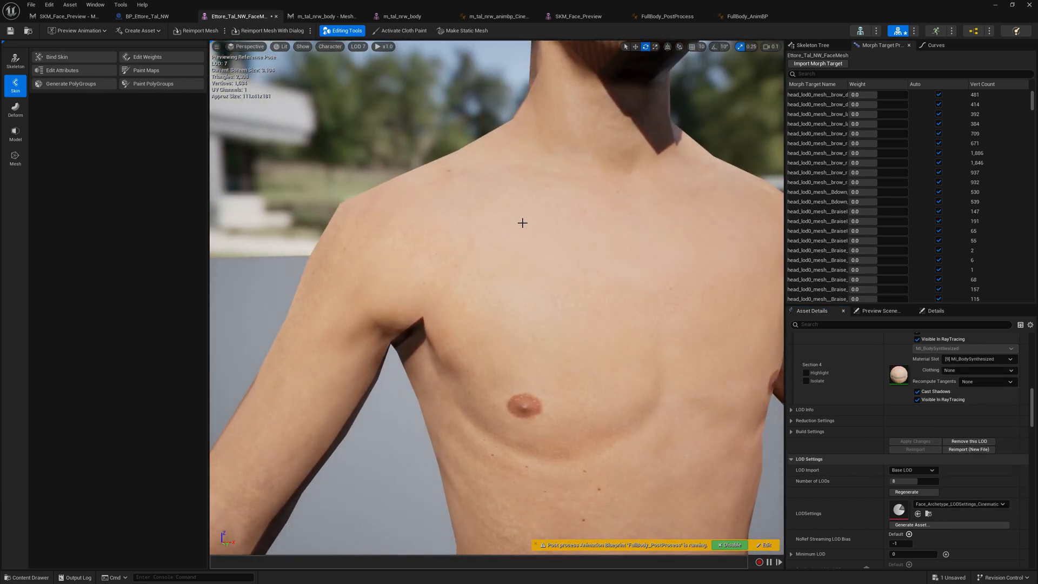
mouse_move(378, 75)
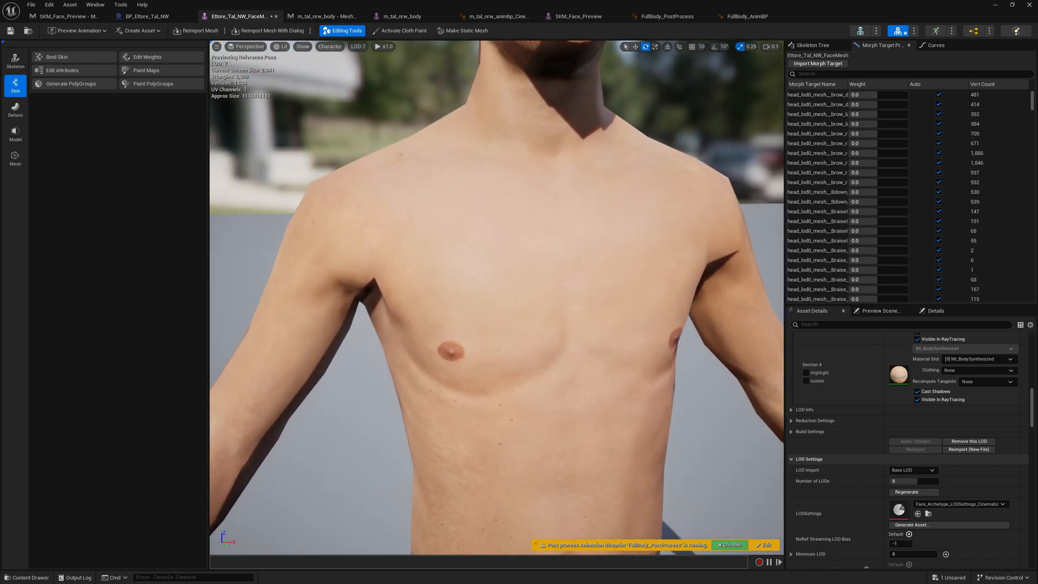
left_click(358, 47)
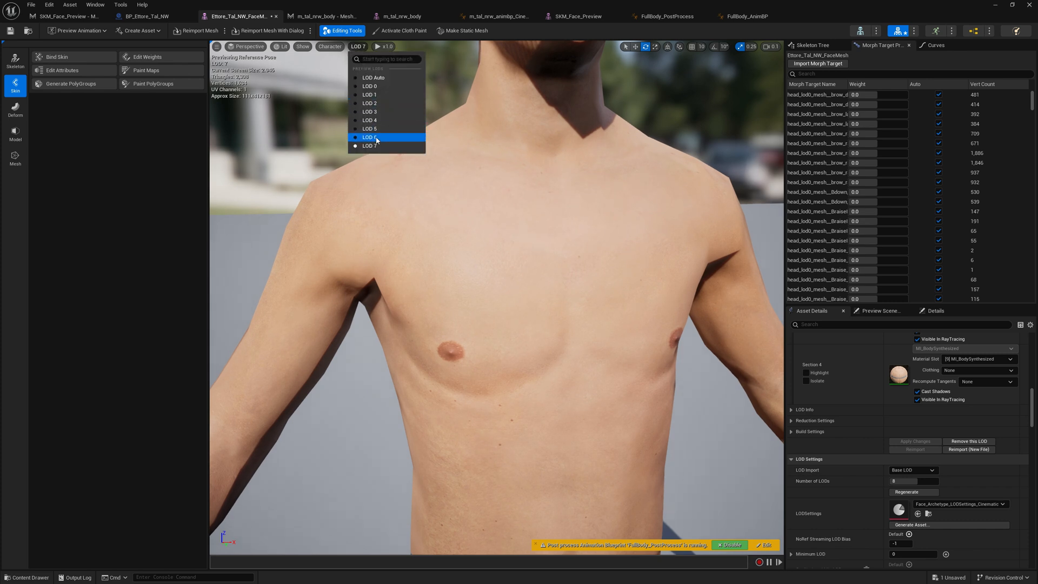
left_click(369, 138)
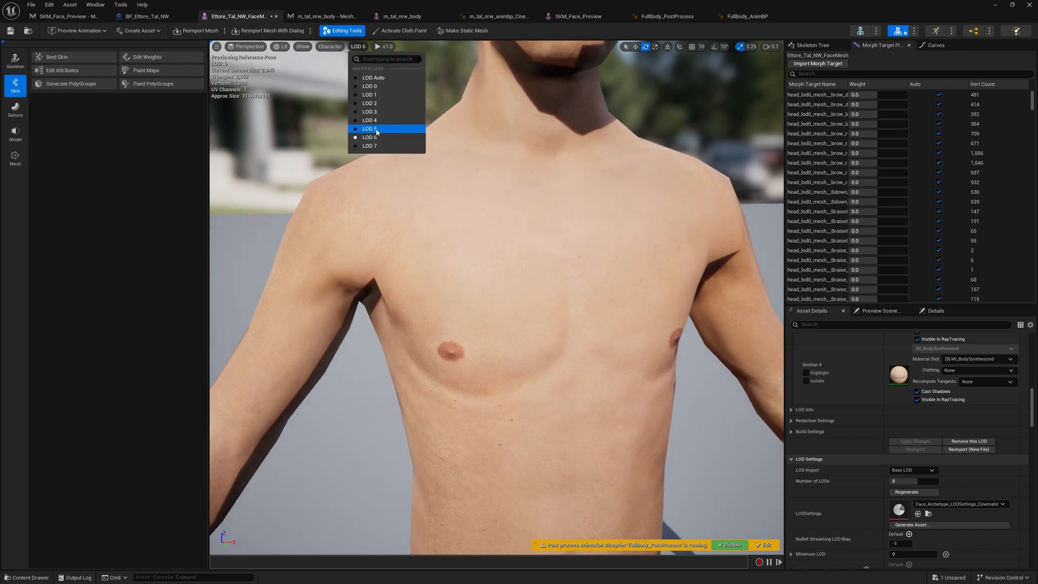
left_click(369, 111)
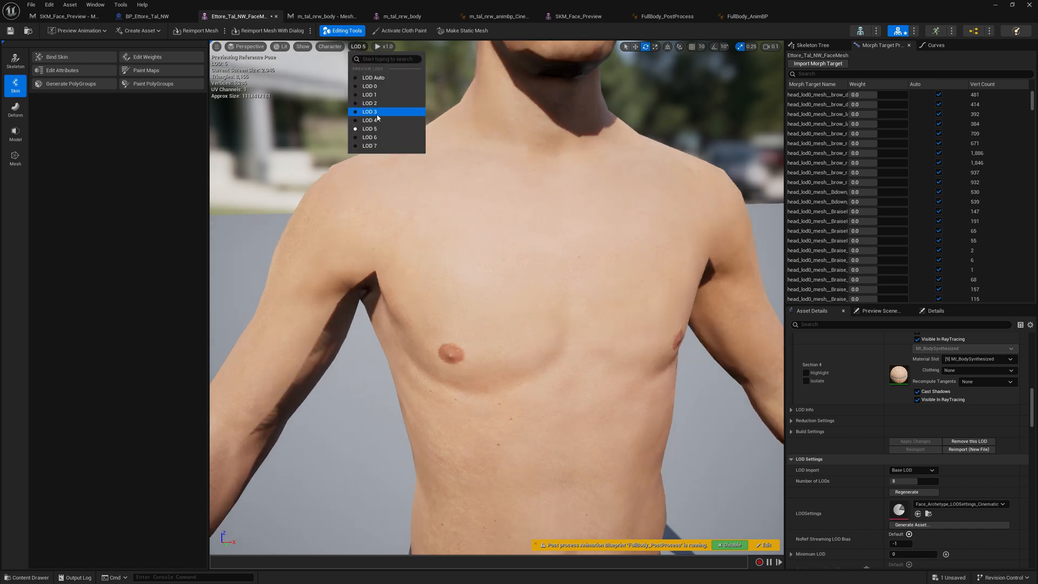
left_click(370, 120)
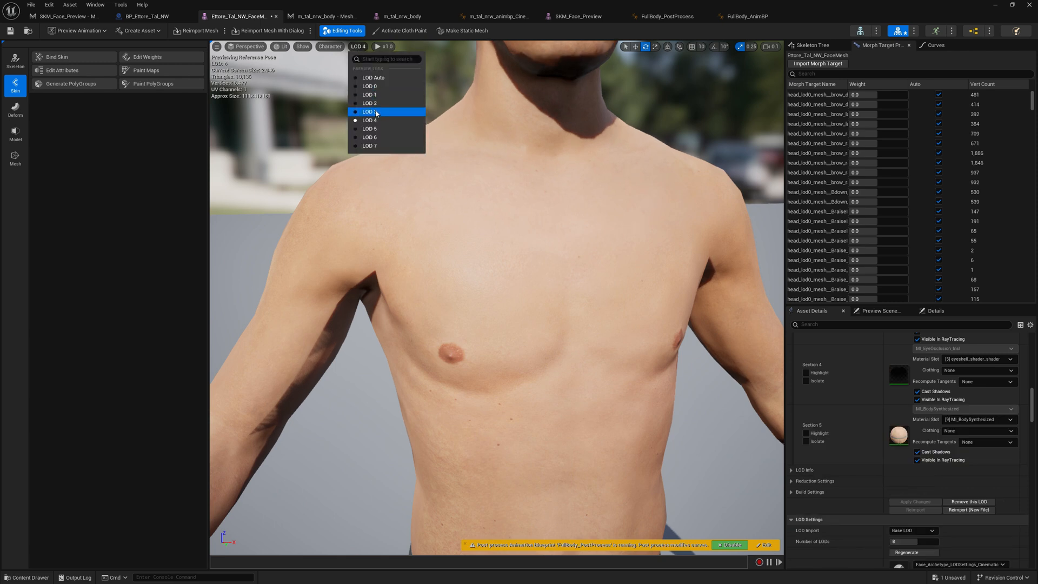
left_click(369, 111)
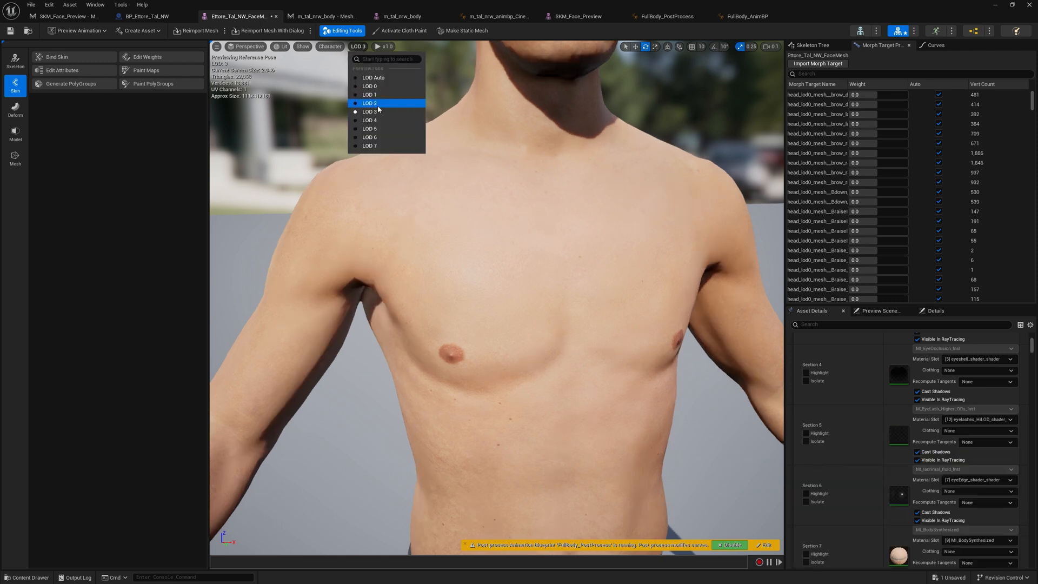
left_click(370, 94)
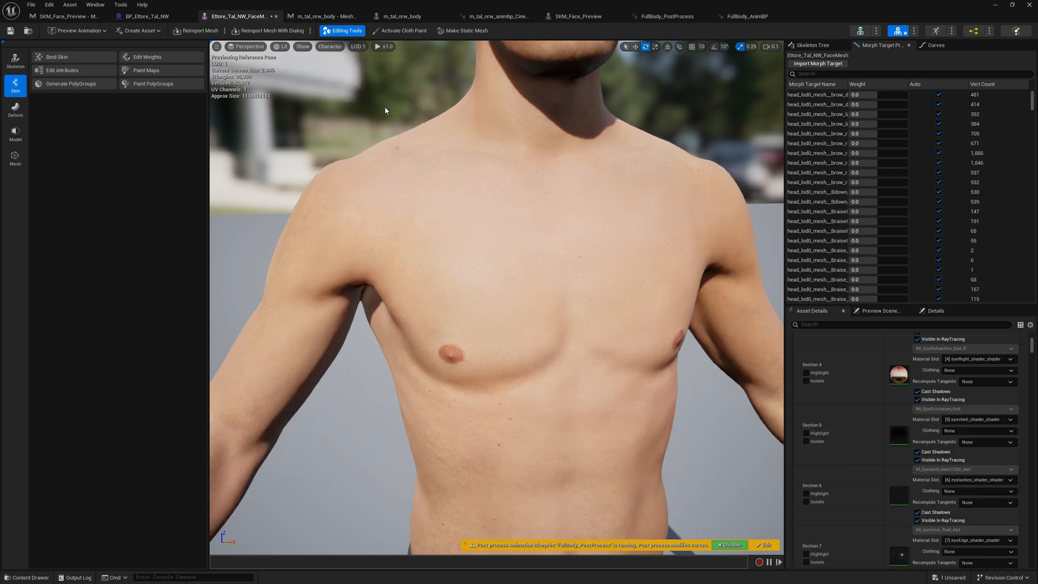
left_click(355, 46)
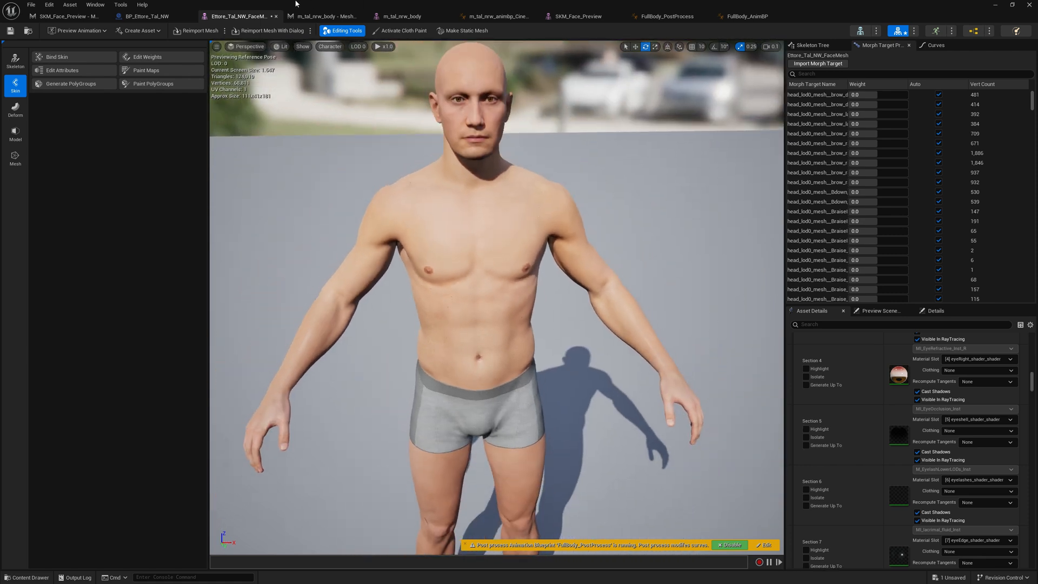
mouse_move(489, 230)
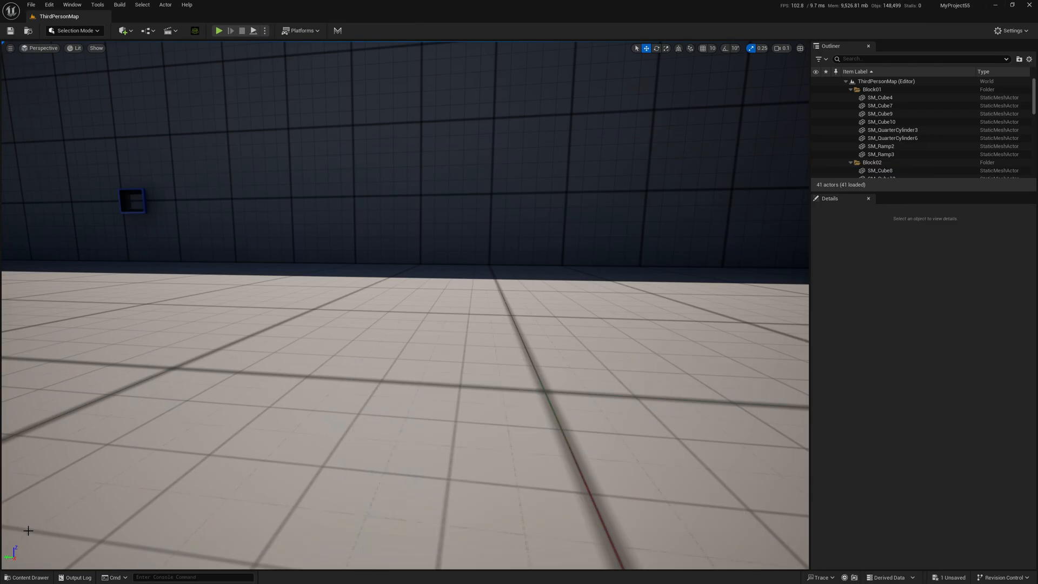
- Save the FaceMesh, browse to the Content folder and bring up actions for the werewolf animation
left_click(116, 382)
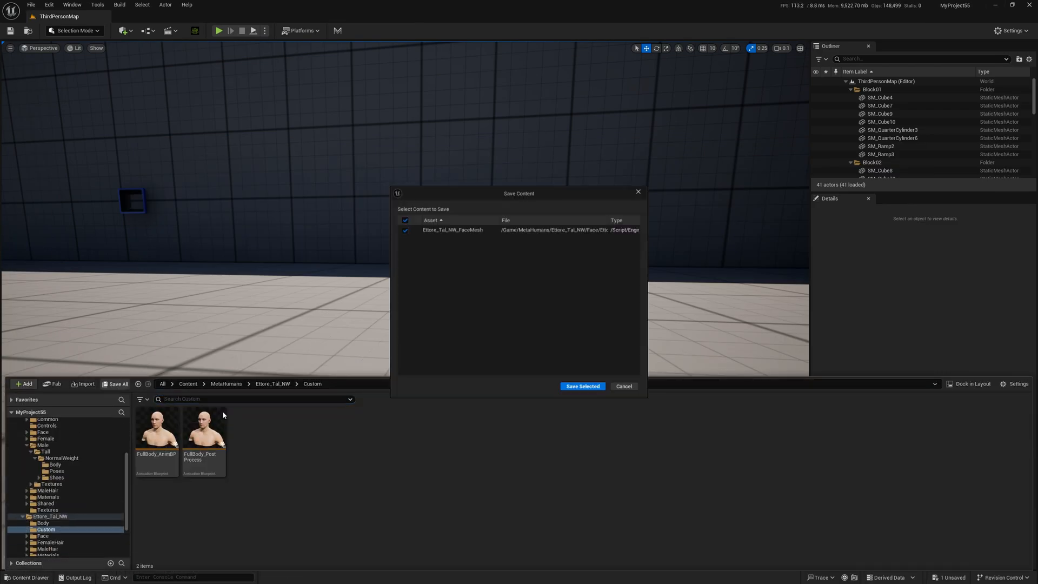
left_click(582, 386)
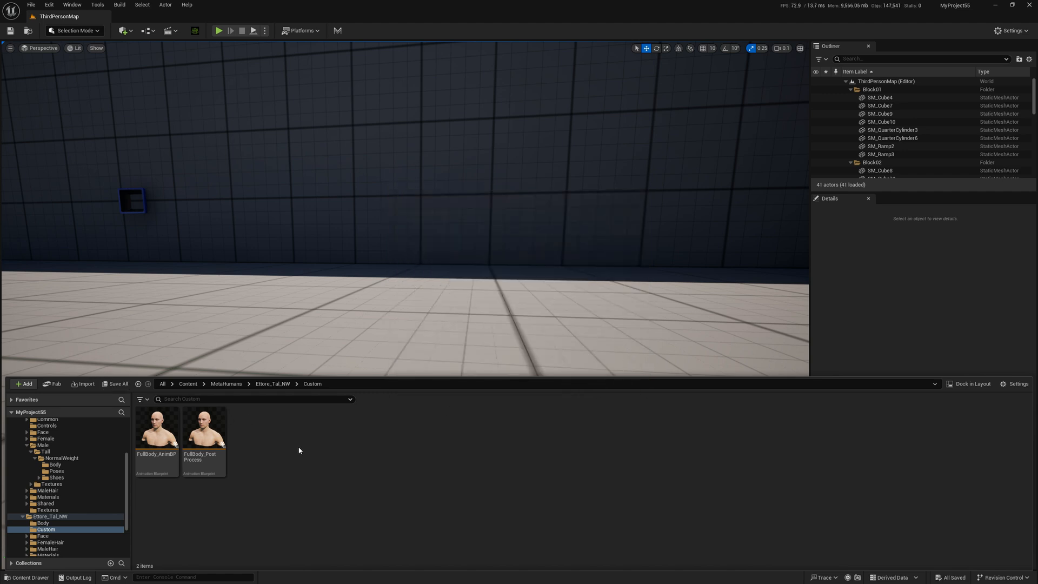
left_click(40, 436)
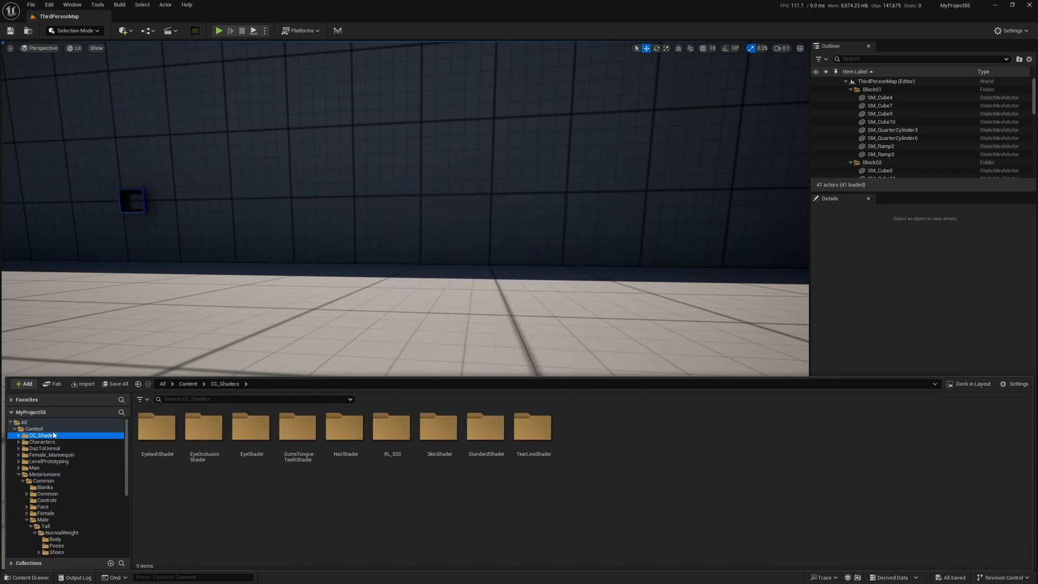
right_click(905, 461)
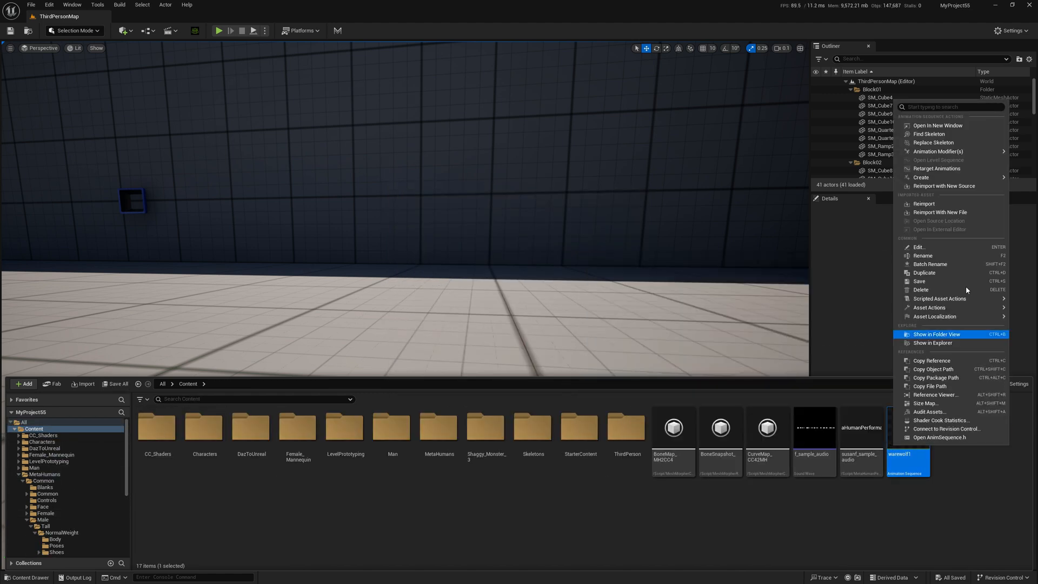
- Retarget warewolf1 with Ettore_Tal_NW_FaceMesh as the target mesh
left_click(936, 168)
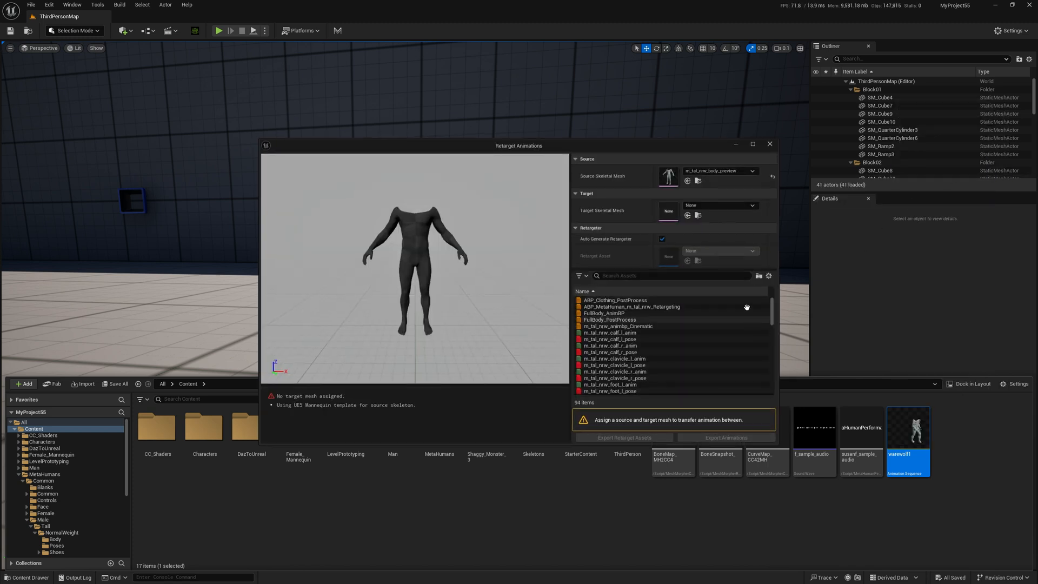
left_click(751, 204)
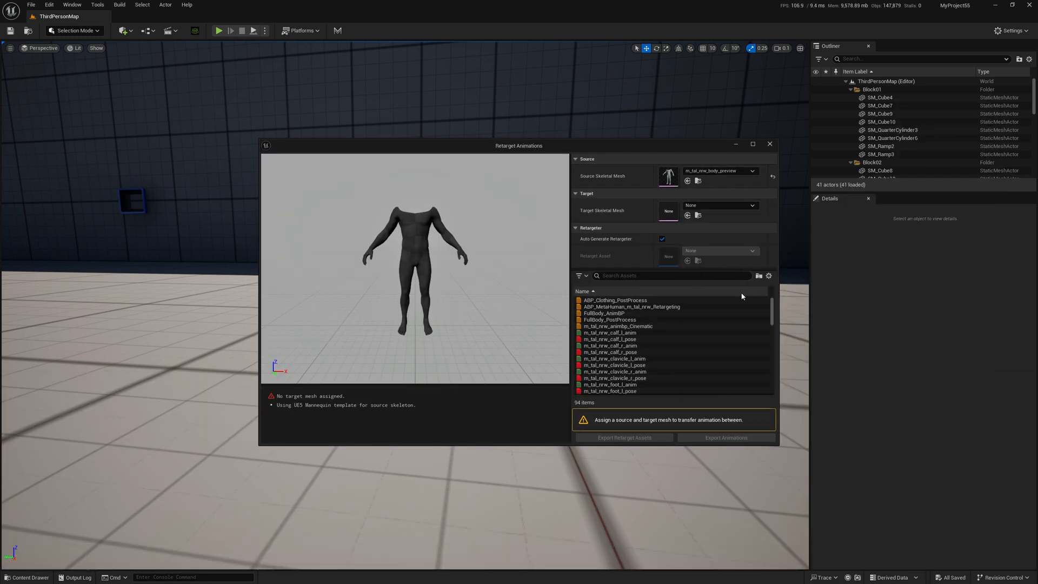
left_click(719, 205)
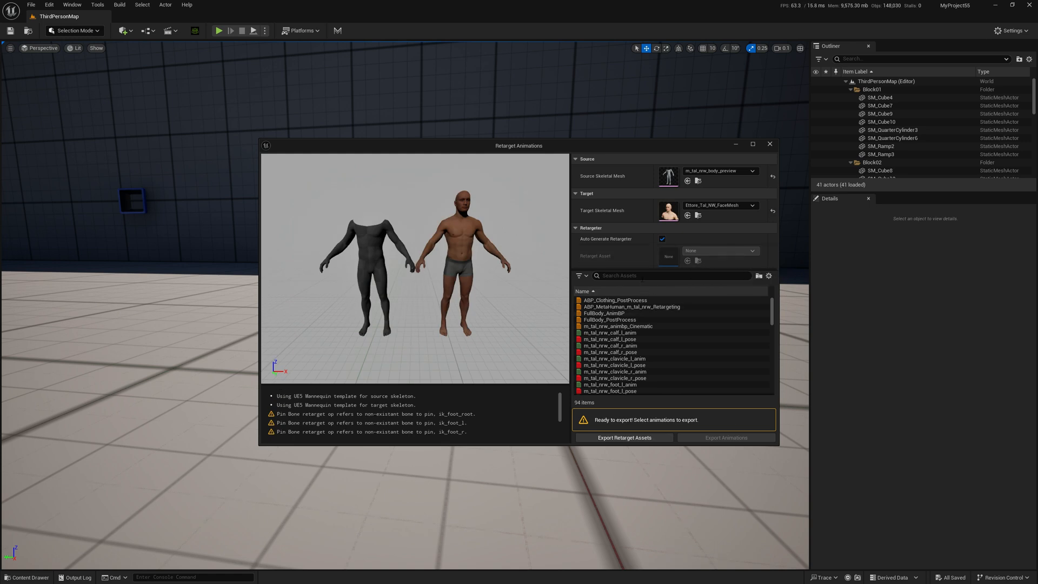
type("ware")
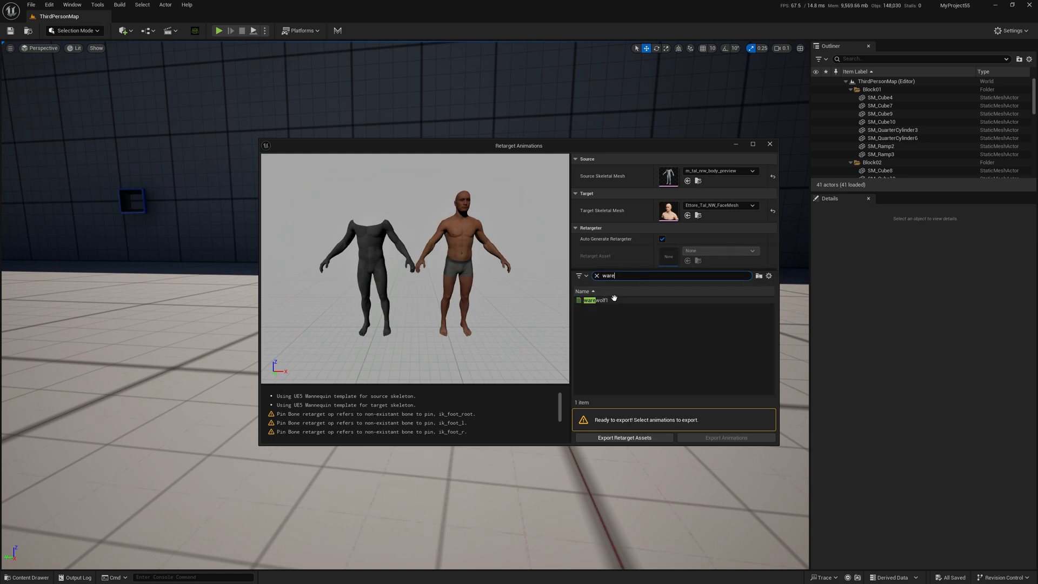
left_click(593, 300)
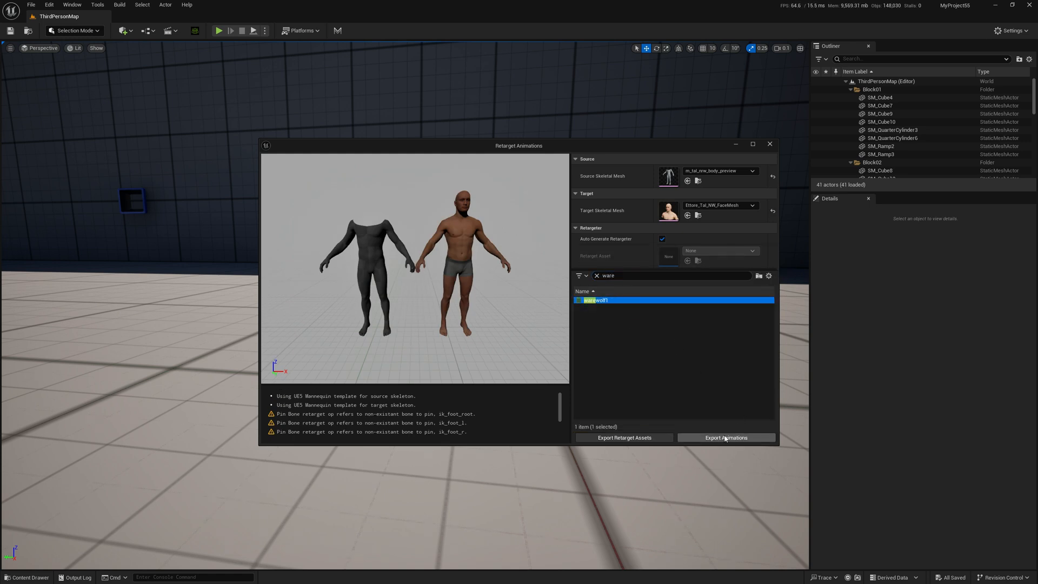
- Export the retargeted animation with prefix 'Full' and save the new Fullwarewolf1 asset
left_click(724, 438)
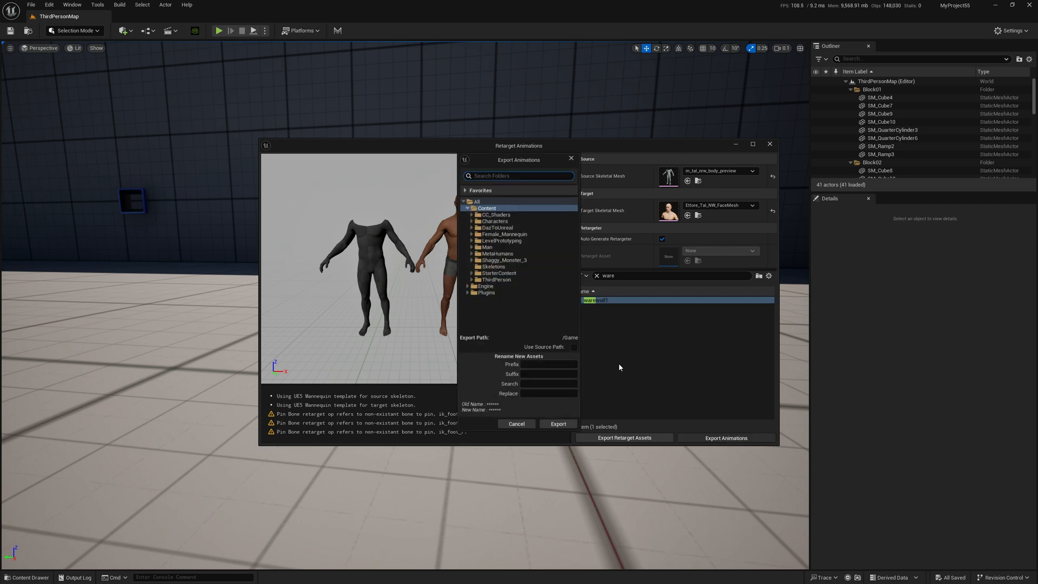
left_click(548, 364)
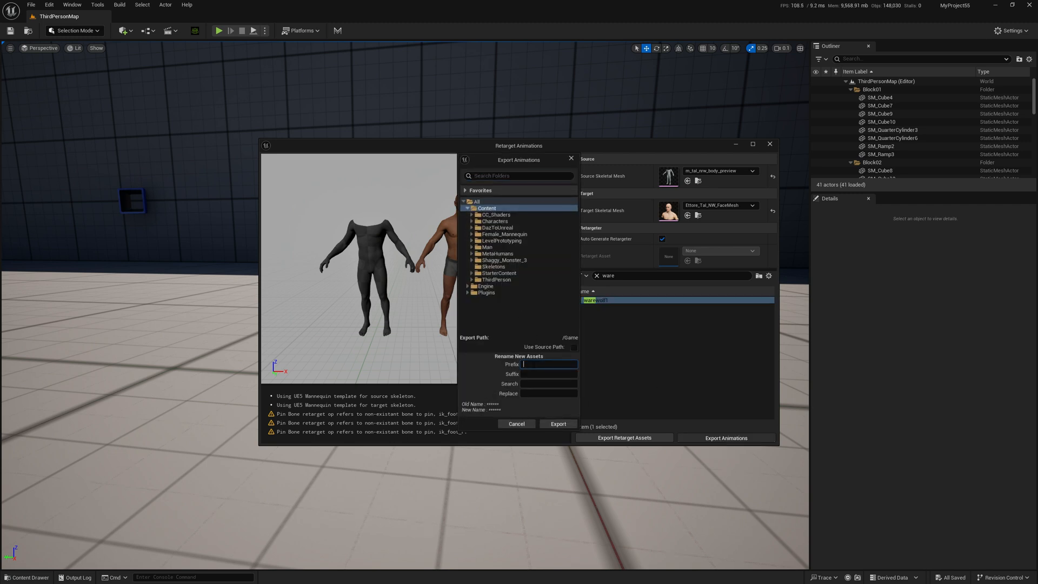
type("Full")
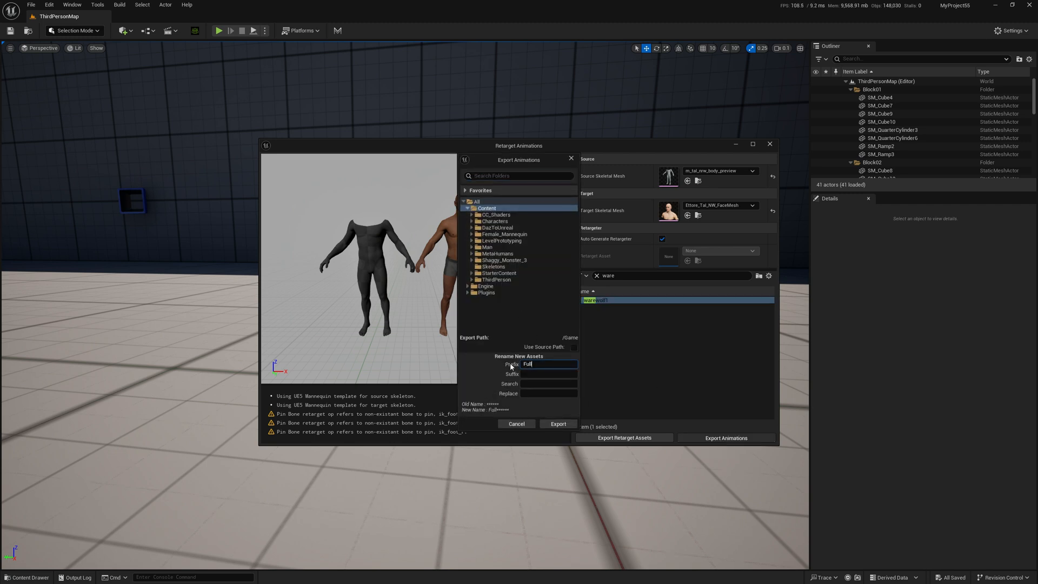
left_click(557, 424)
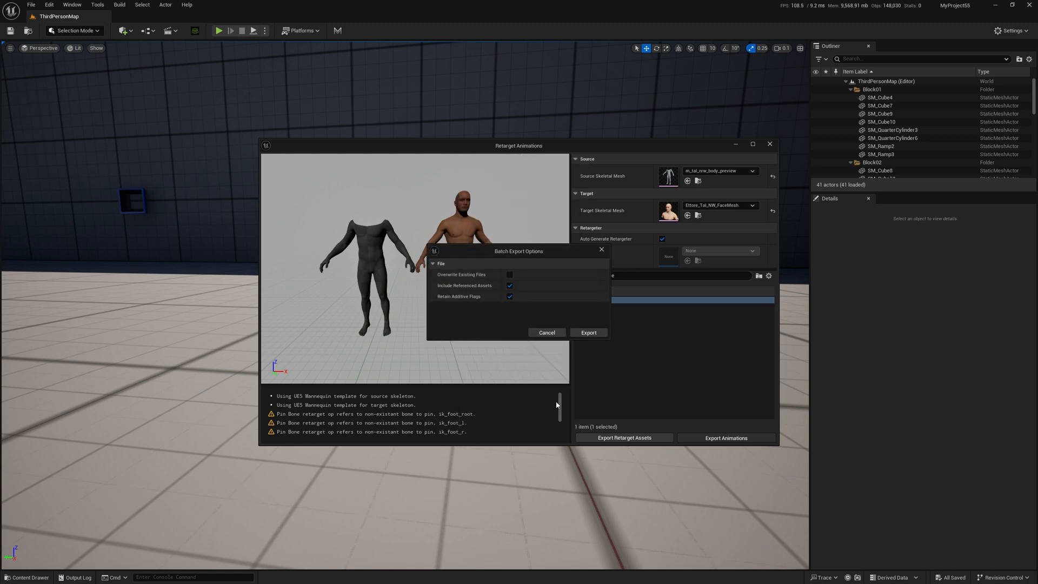
left_click(587, 332)
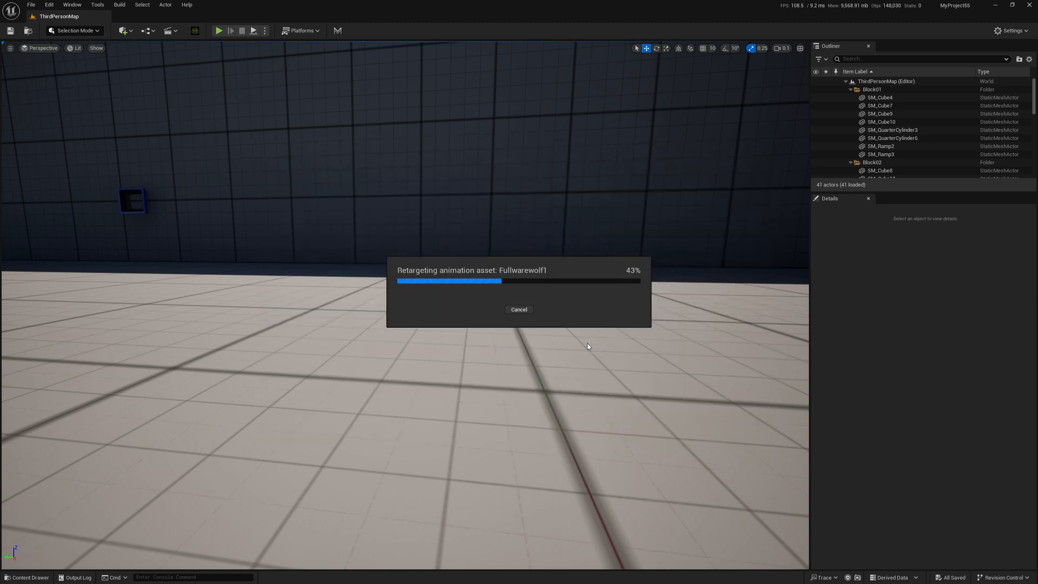
mouse_move(585, 341)
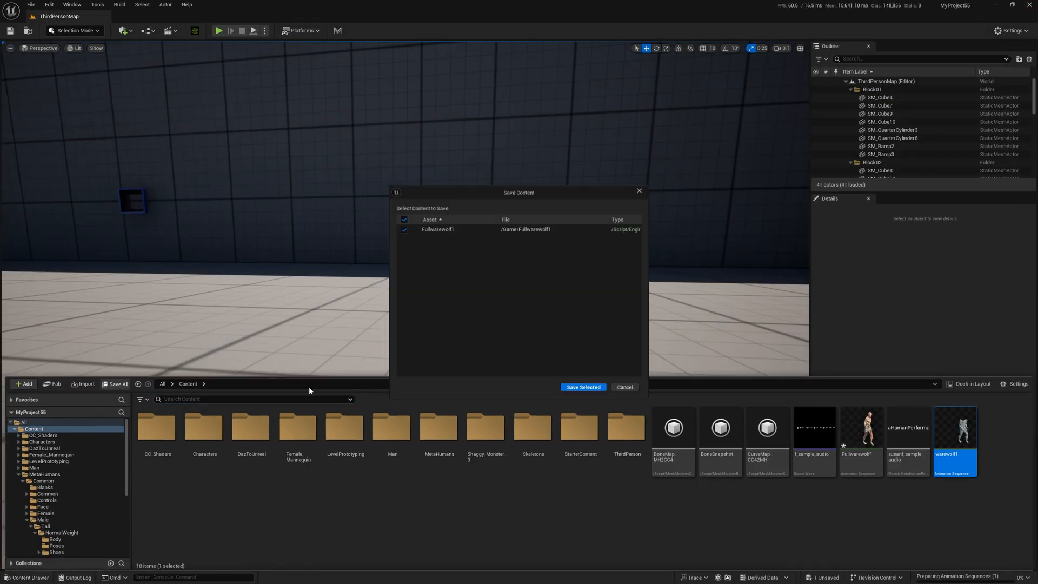
left_click(582, 387)
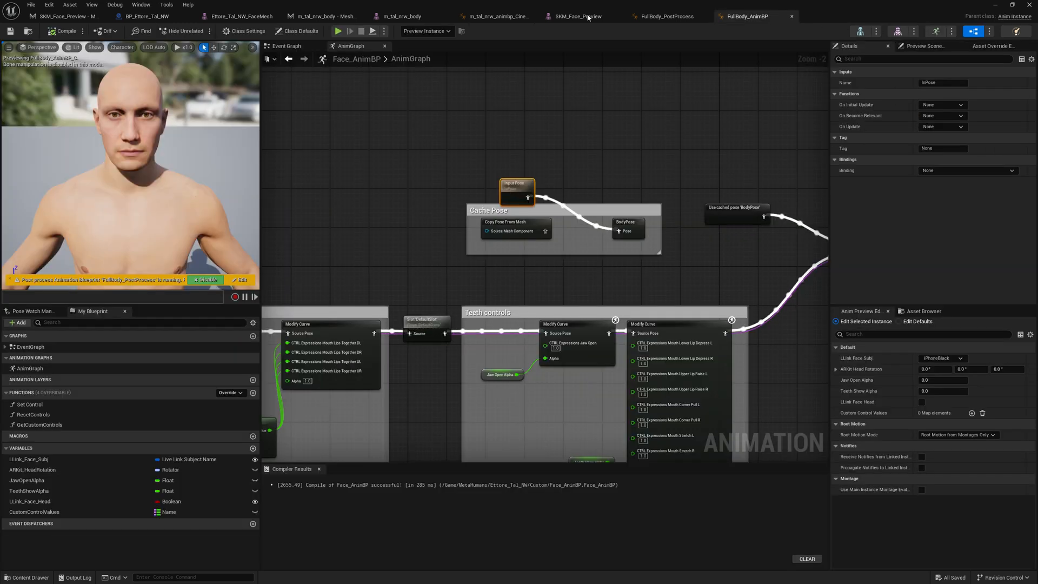
- Check the FaceMesh's Default Animating Rig reads Face_ControlBoard_CtrlRig, then minimize back to the level
left_click(402, 16)
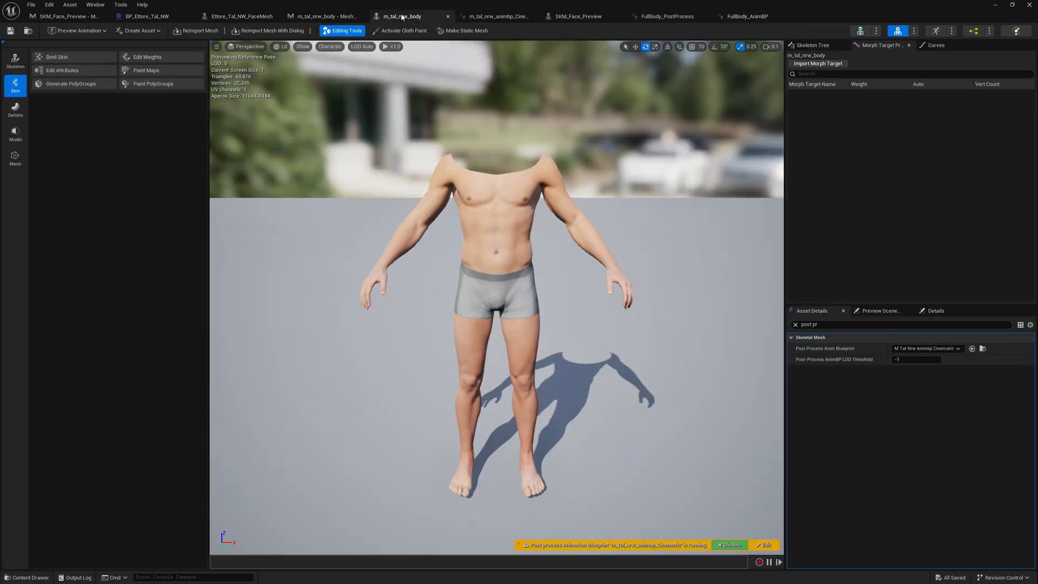
left_click(234, 16)
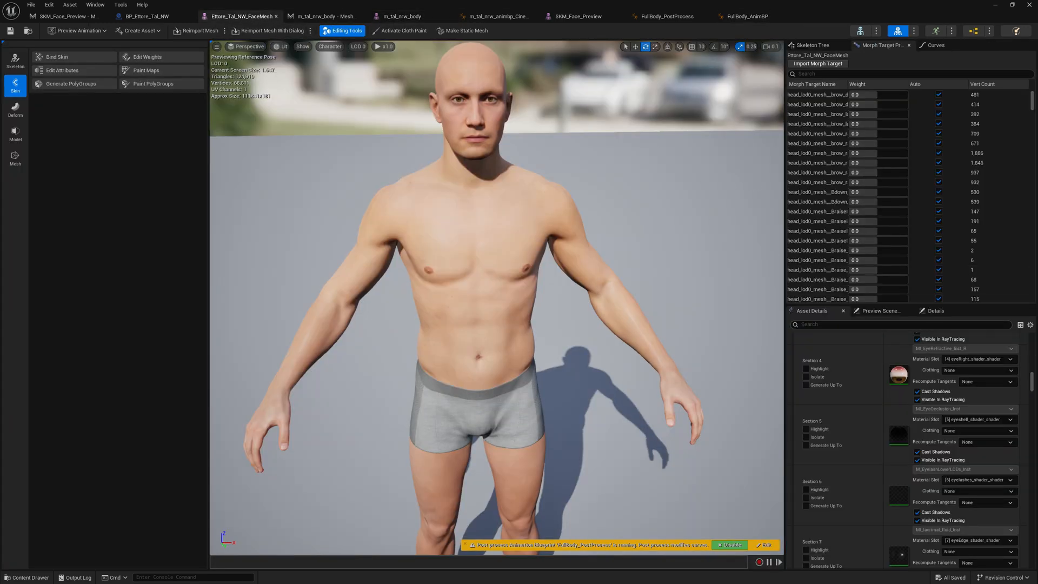
type("defaul")
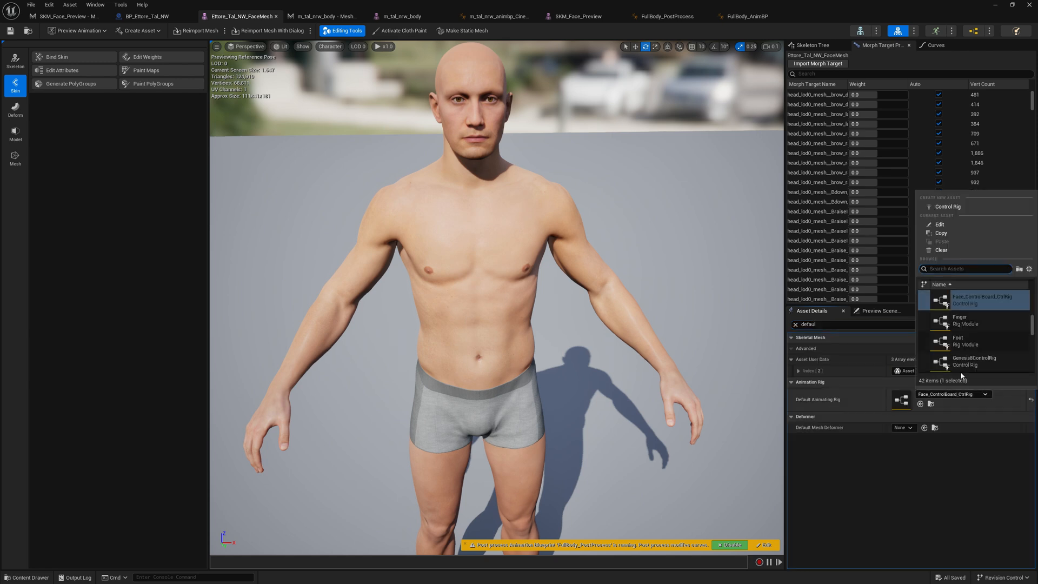
scroll("down", 3)
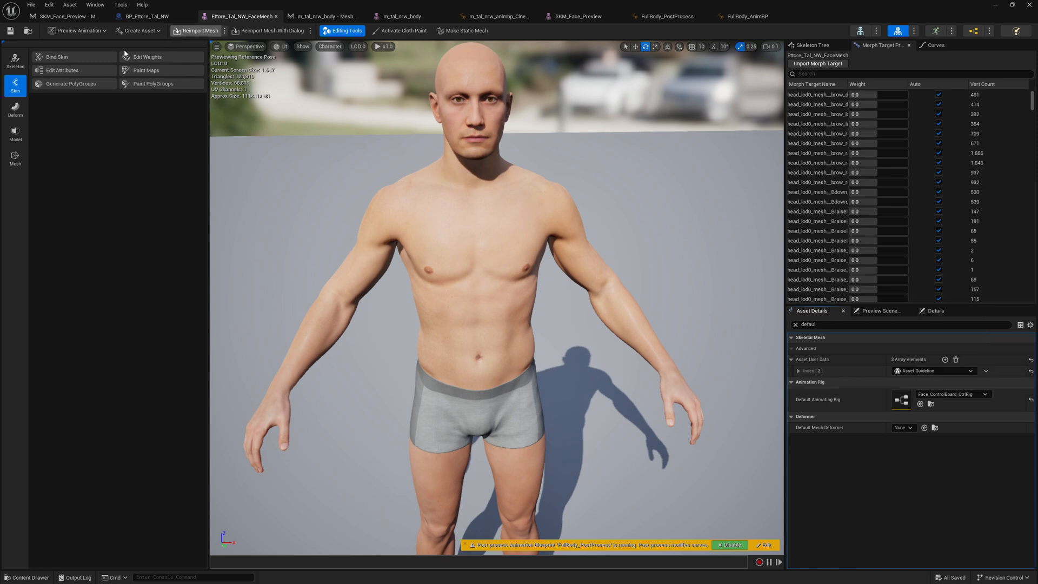
mouse_move(995, 4)
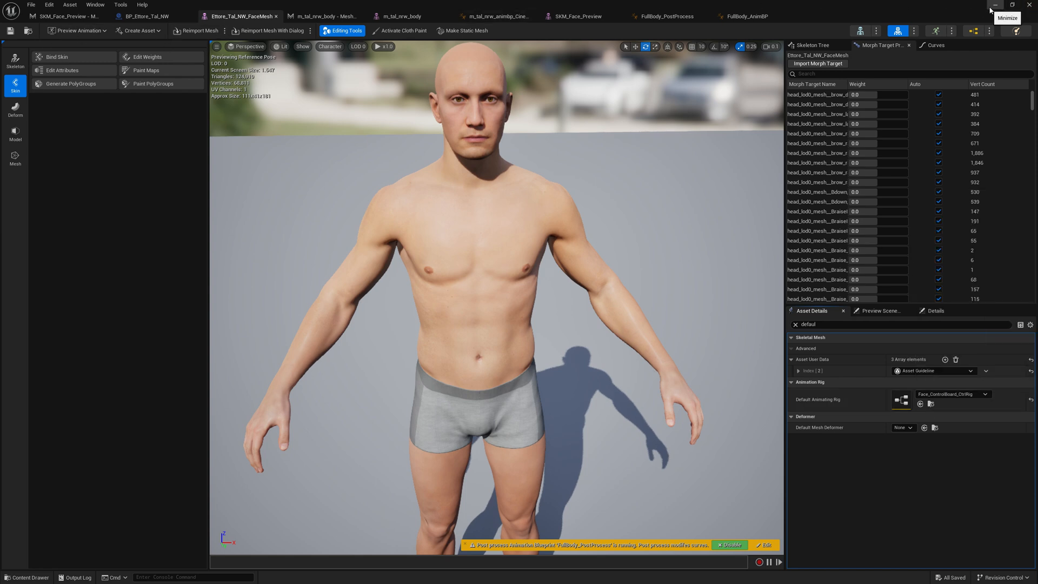
left_click(146, 16)
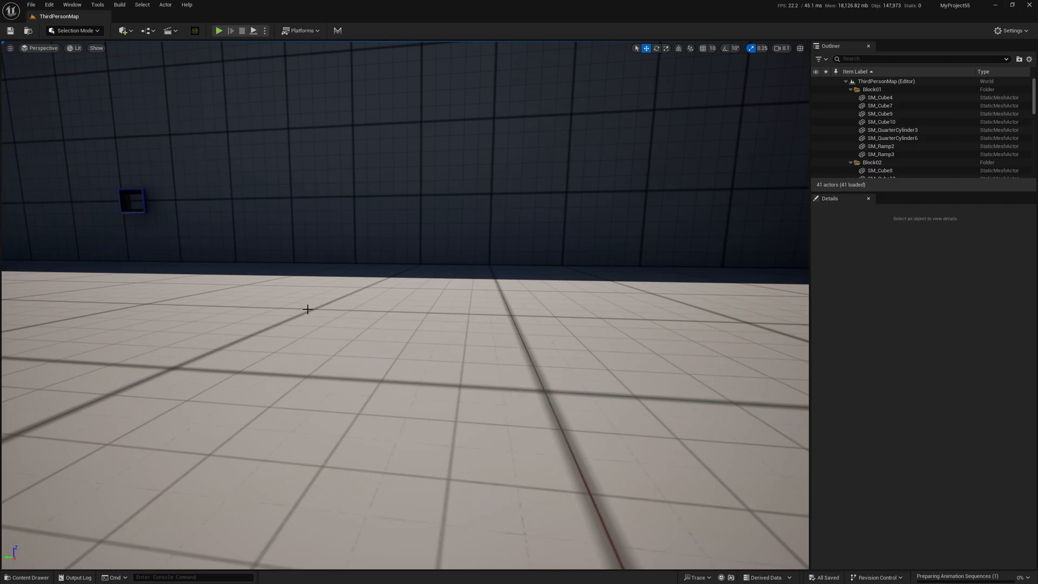
- Create NewLevelSequence via Cinematics > Level Sequence in the Content Drawer and load it in Sequencer
left_click(26, 576)
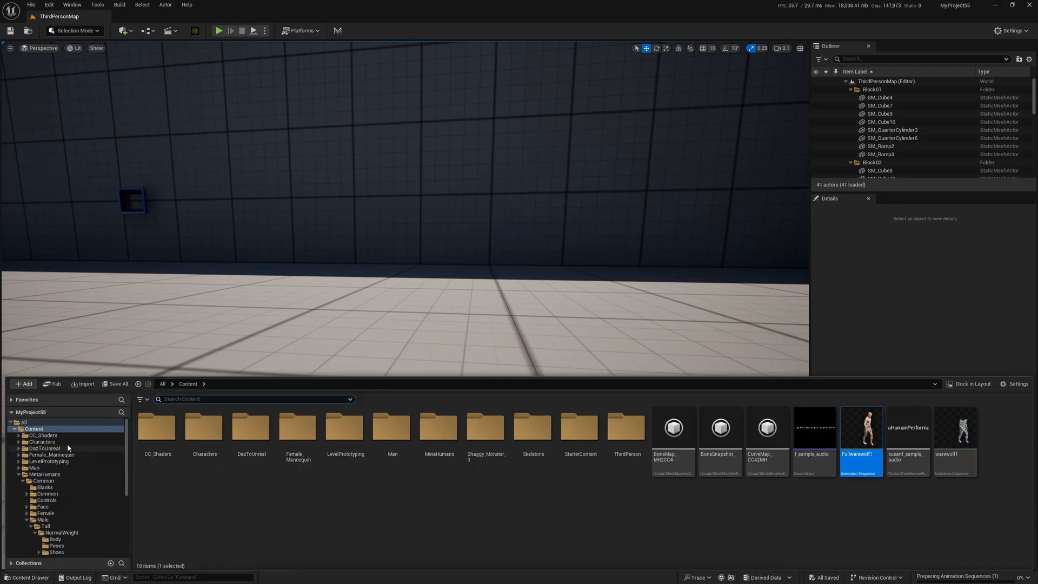
right_click(397, 484)
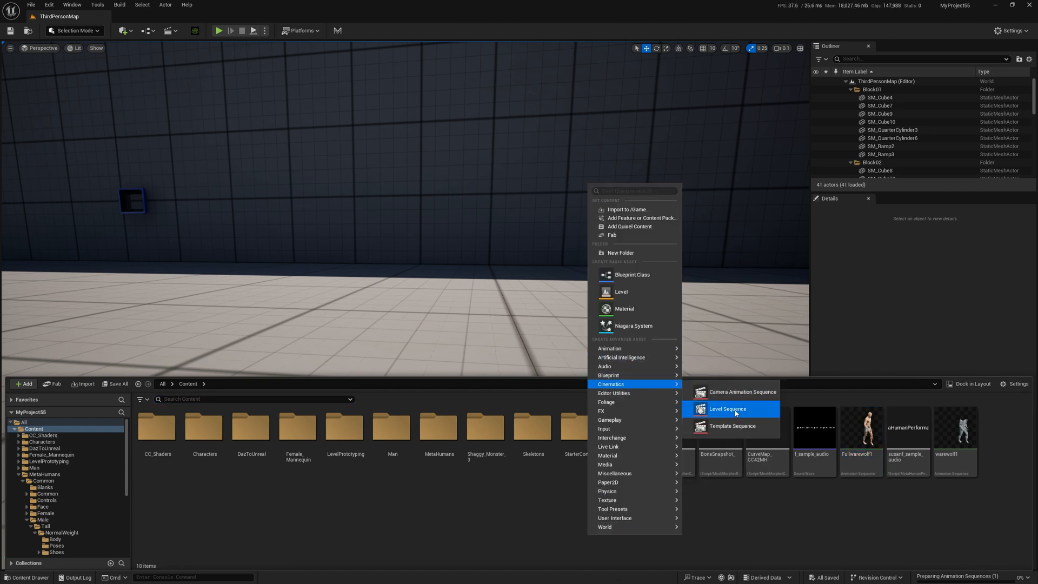
left_click(727, 409)
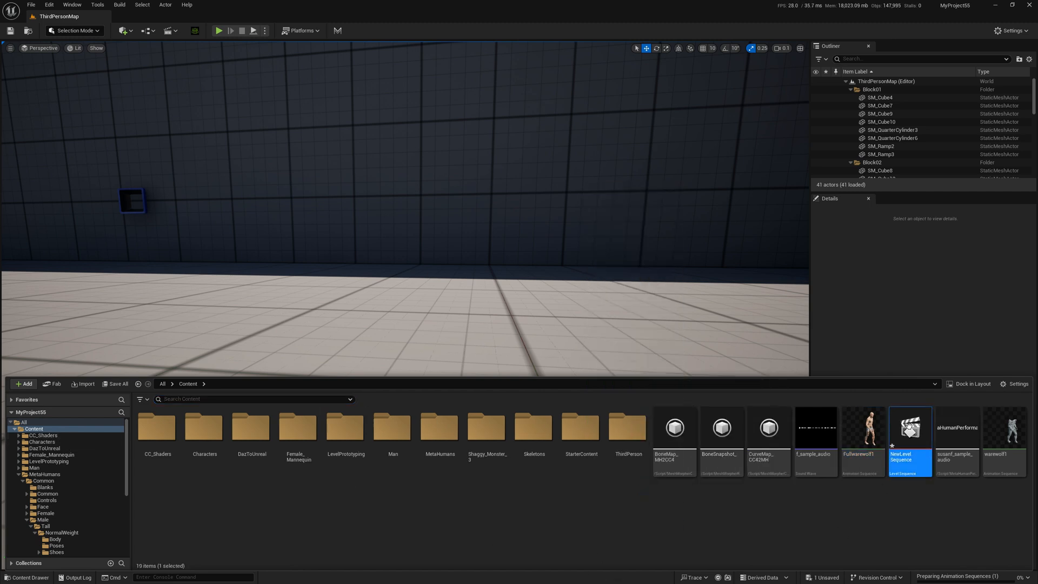
double_click(909, 428)
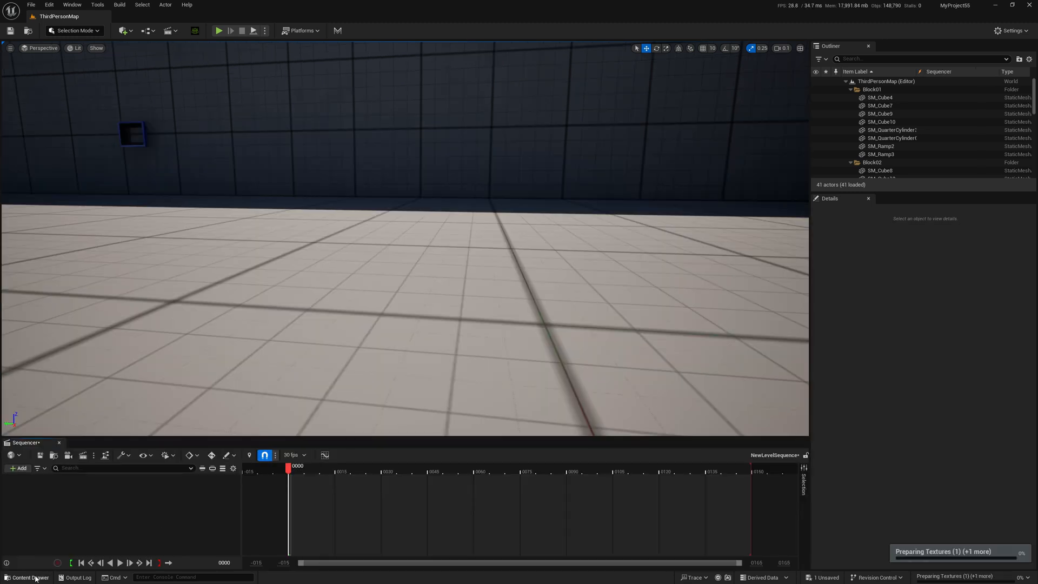
left_click(19, 468)
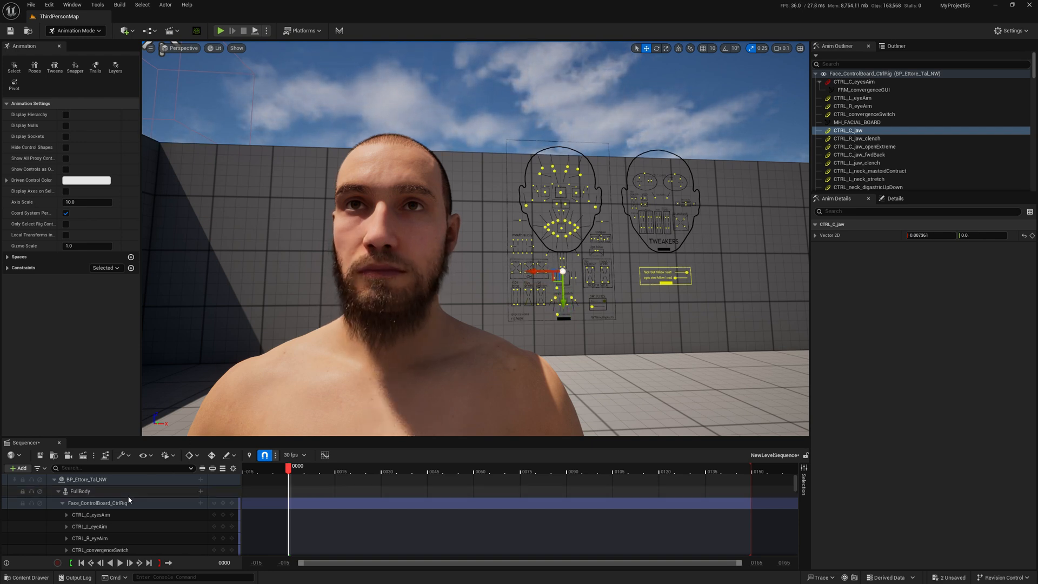
- Pose the mouth open with CTRL_C_jaw, then add MetaHuman_ControlRig to the FullBody track
left_click(64, 503)
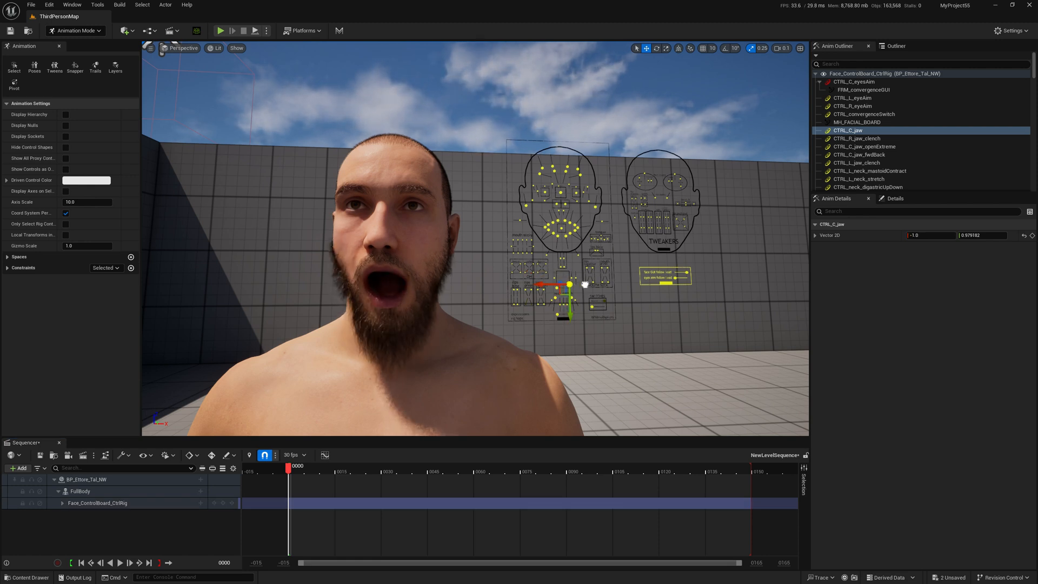
left_click(79, 491)
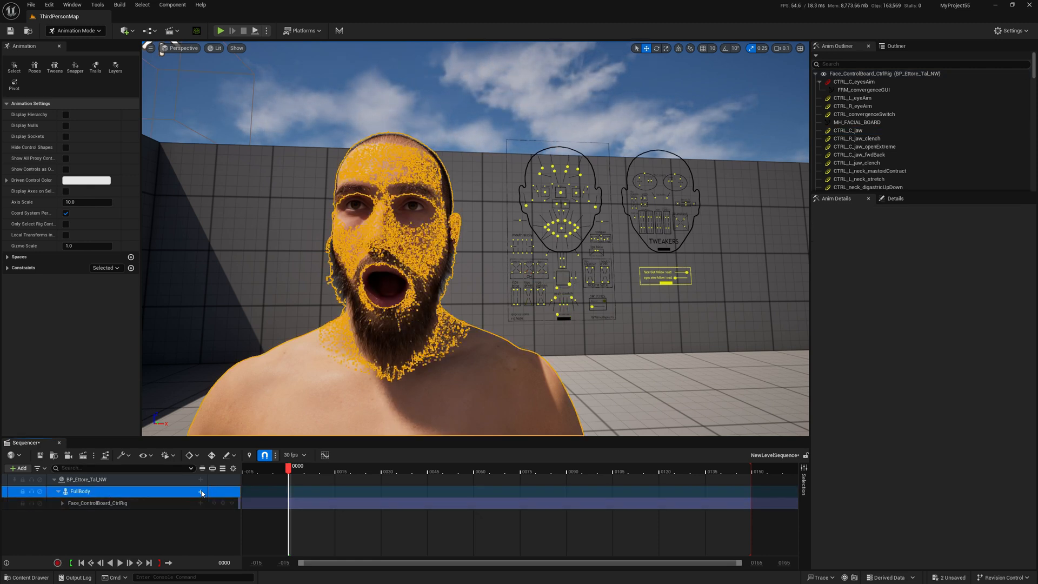
left_click(201, 491)
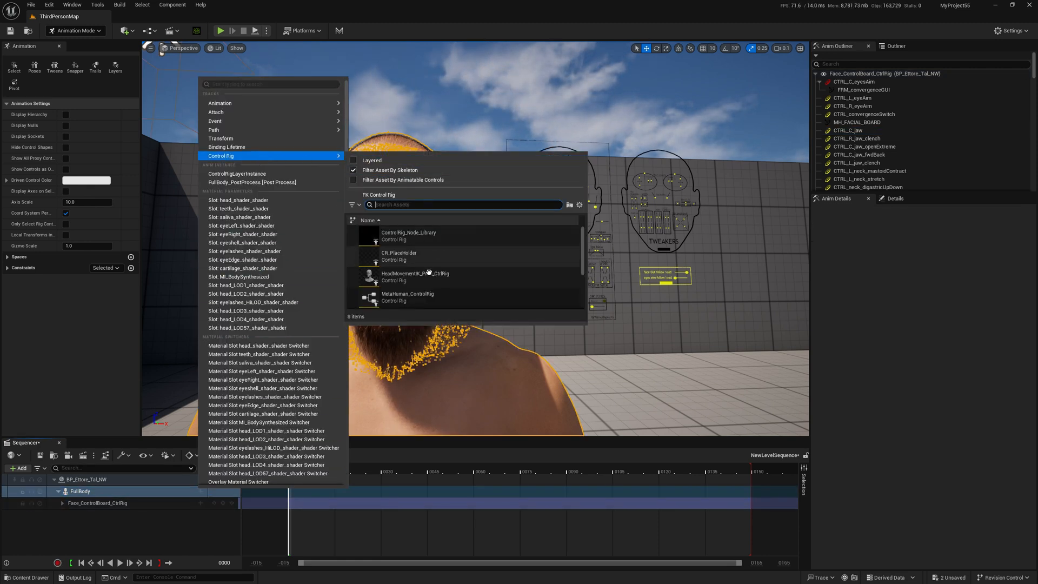
left_click(464, 296)
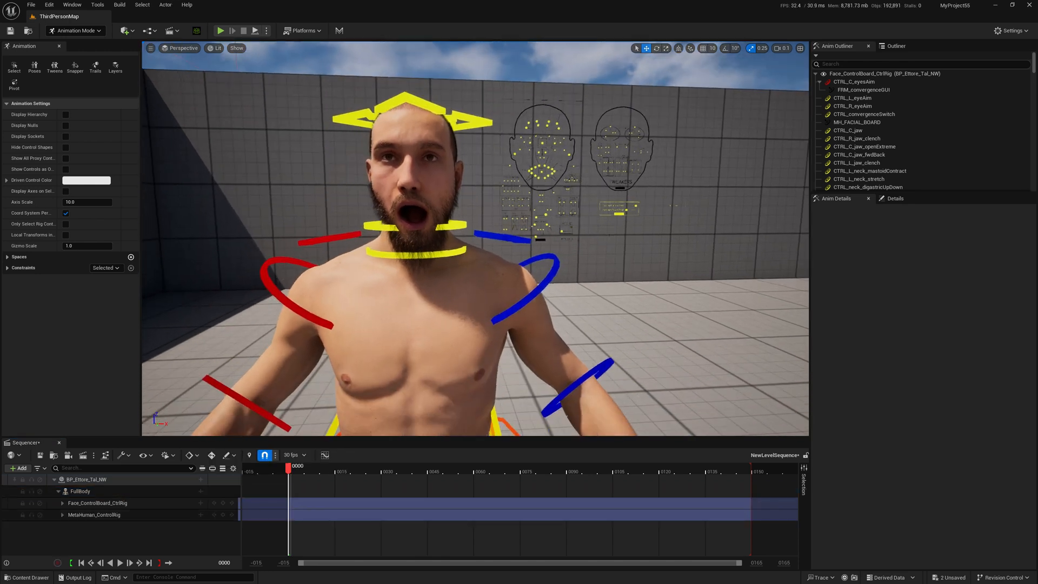
- Try the body rig by selecting and rotating upperarm_l_fk_ctrl
left_click(529, 291)
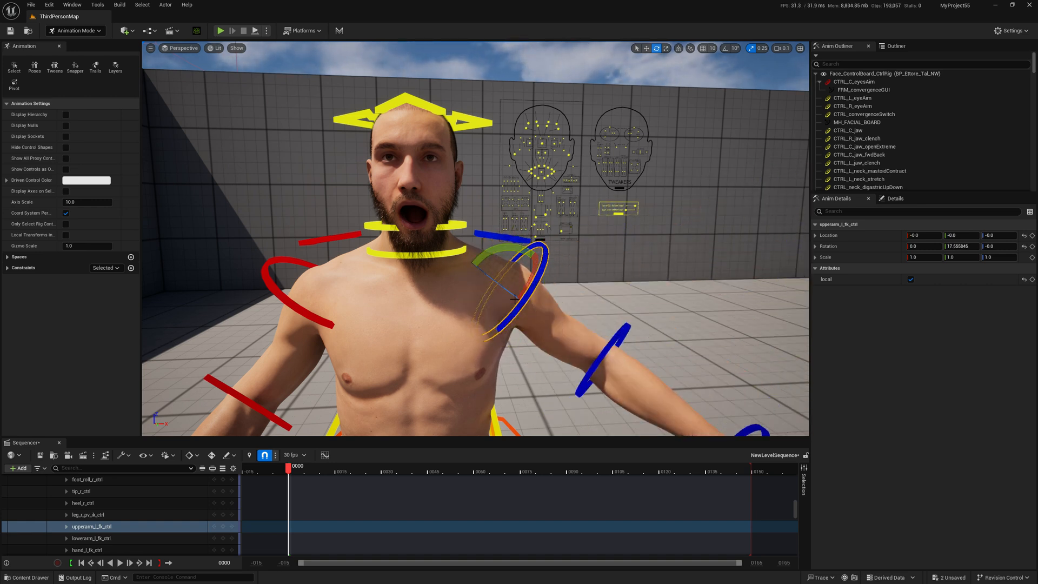
scroll("down", 3)
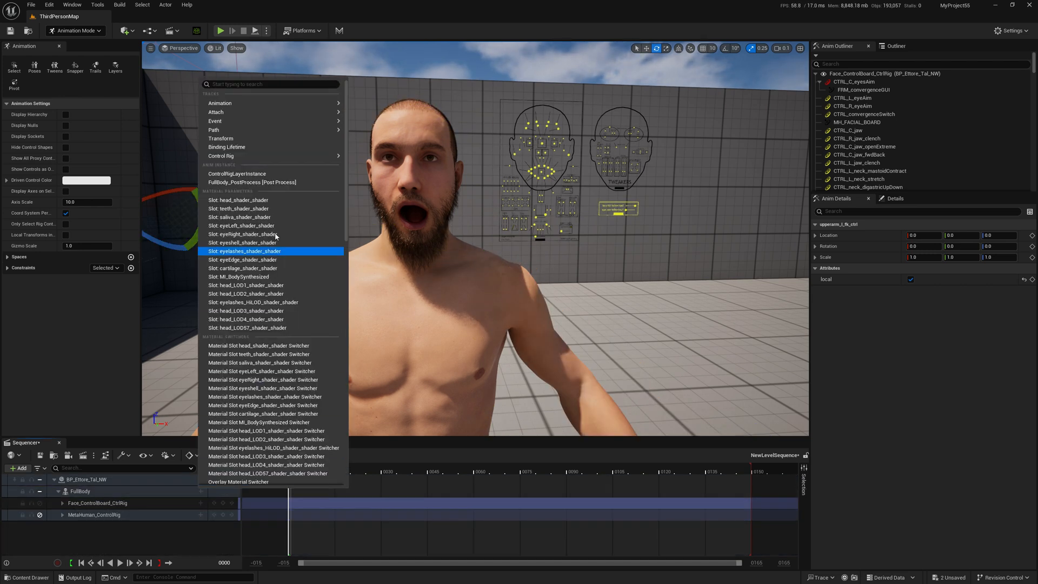
left_click(220, 103)
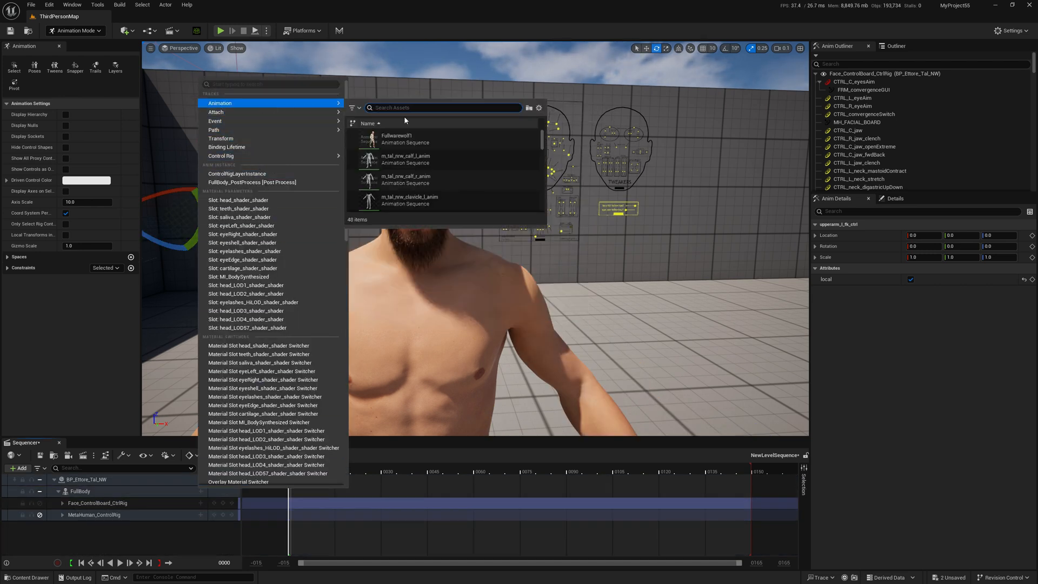